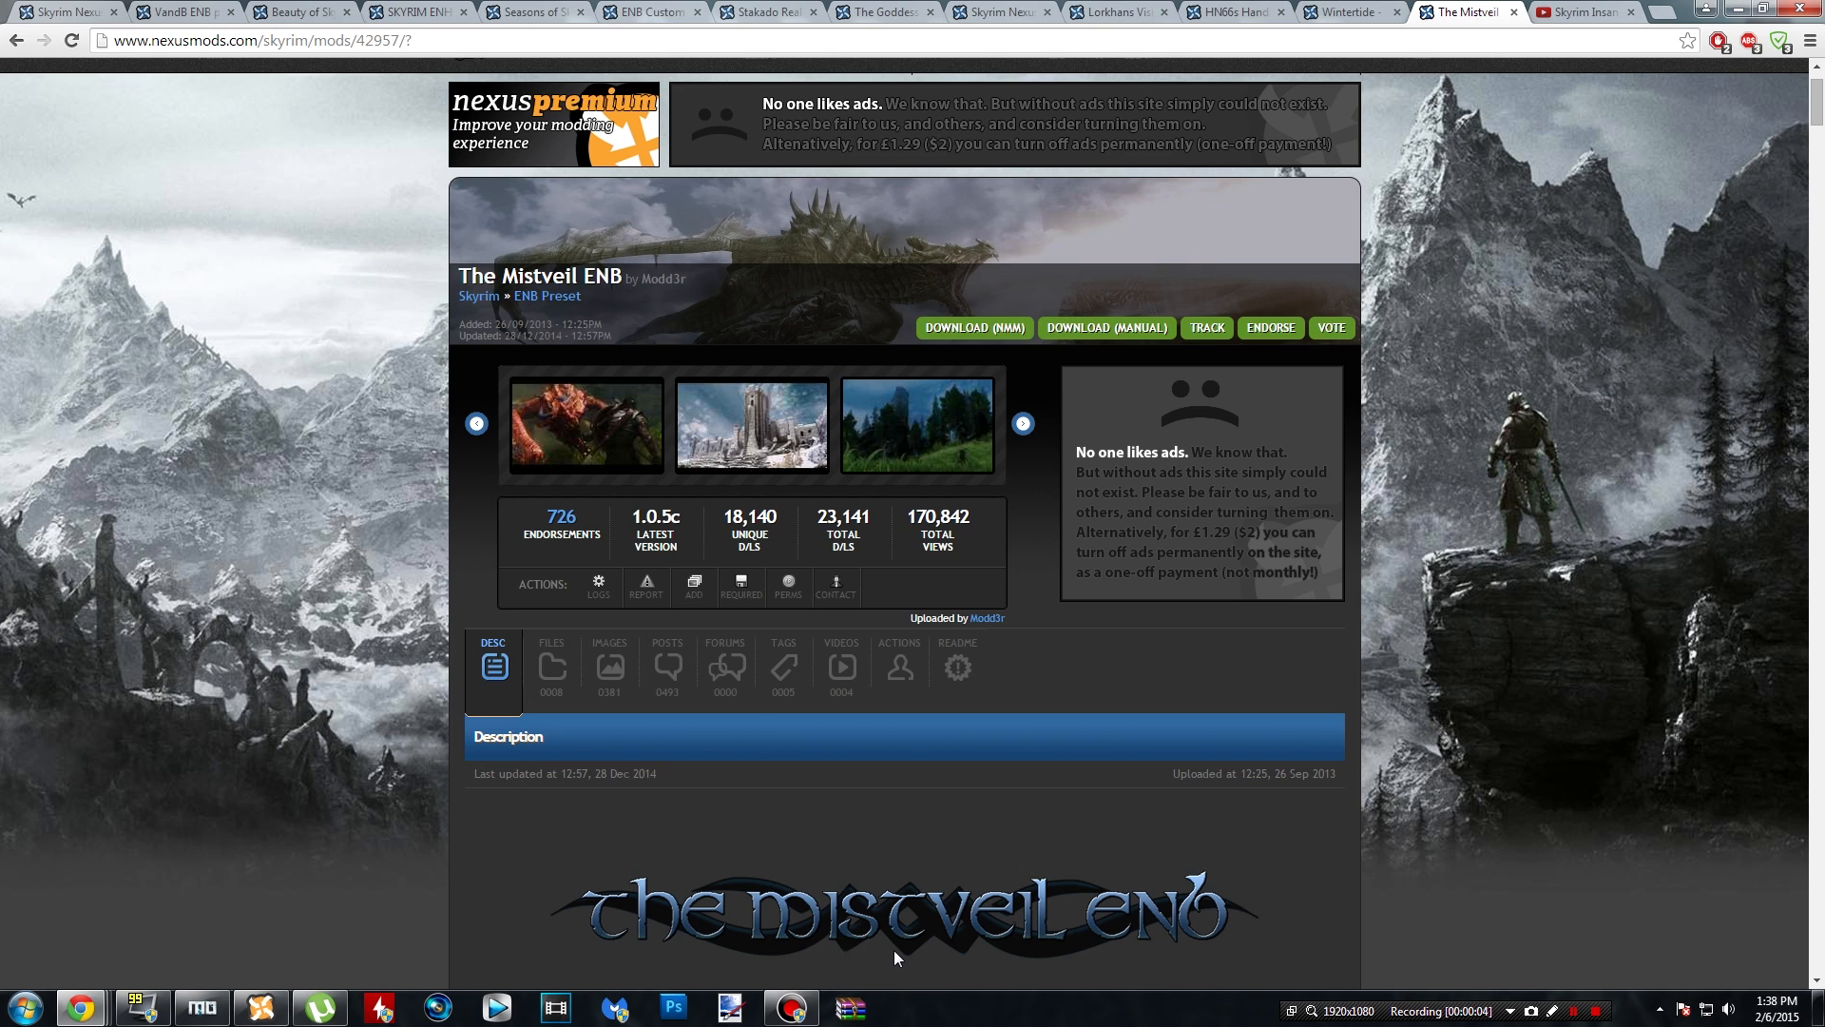
mouse_move(1219, 1014)
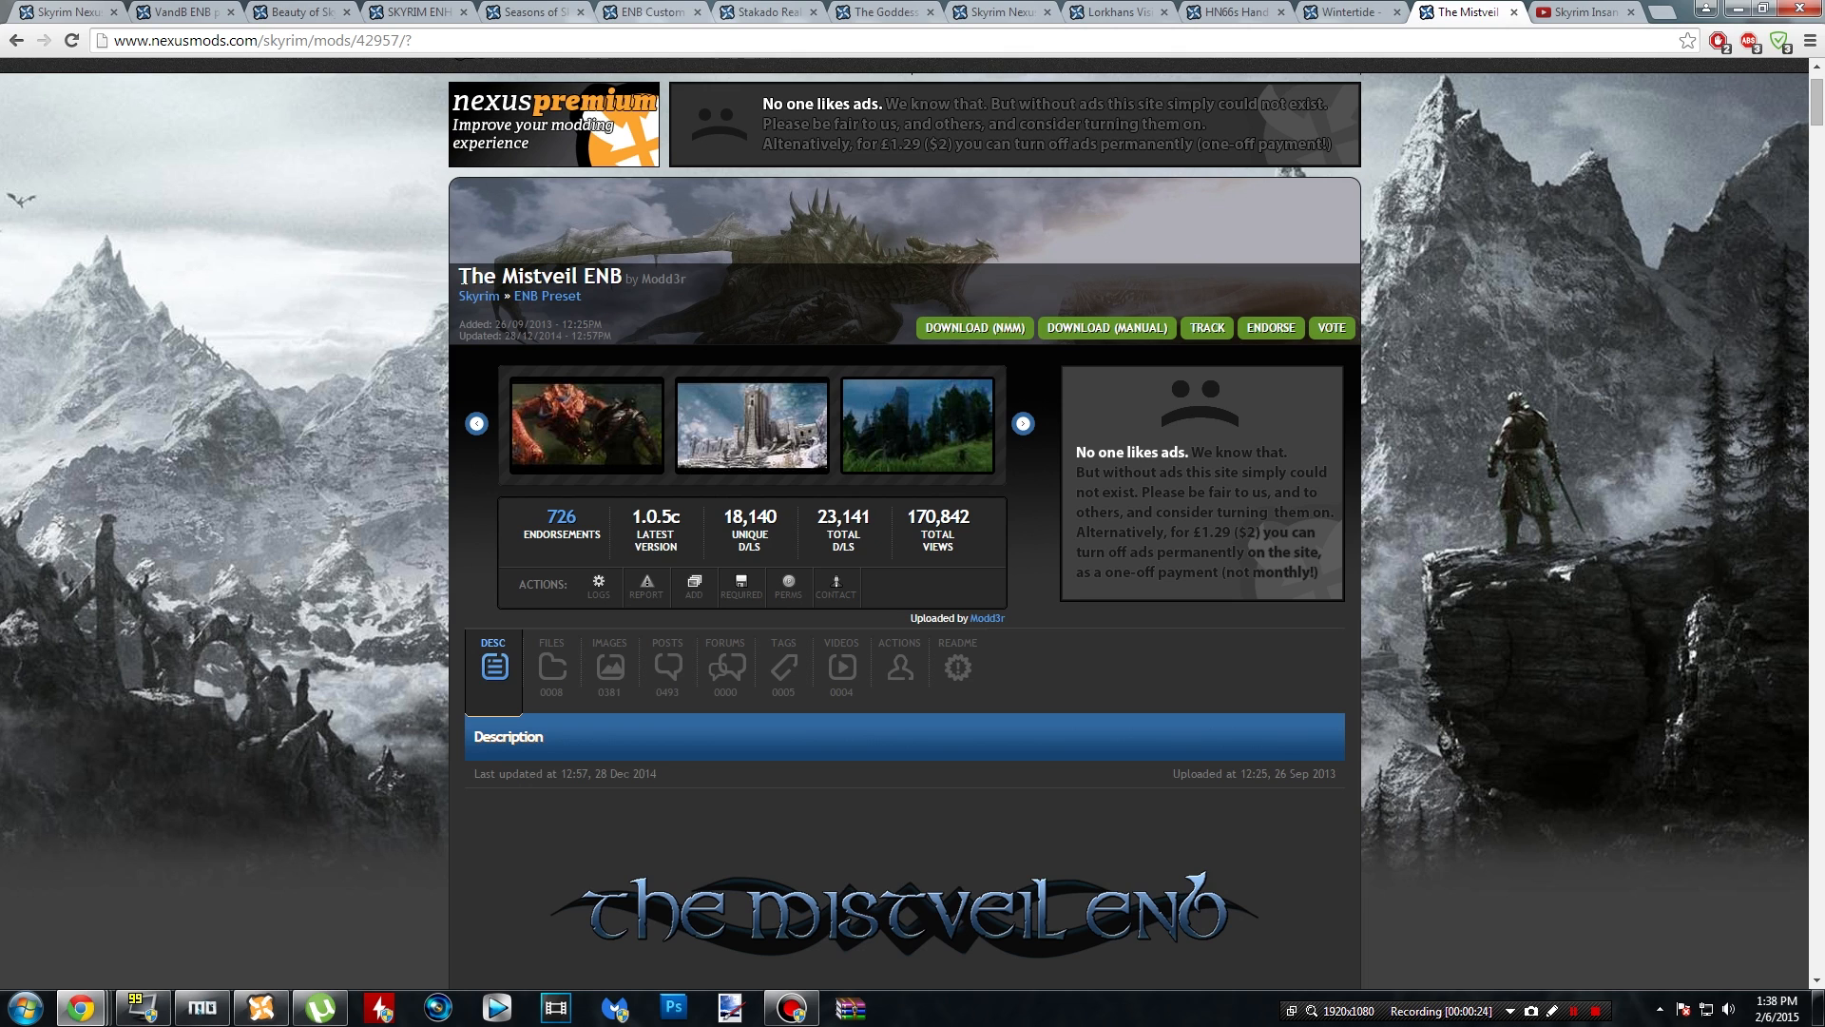
mouse_move(458, 279)
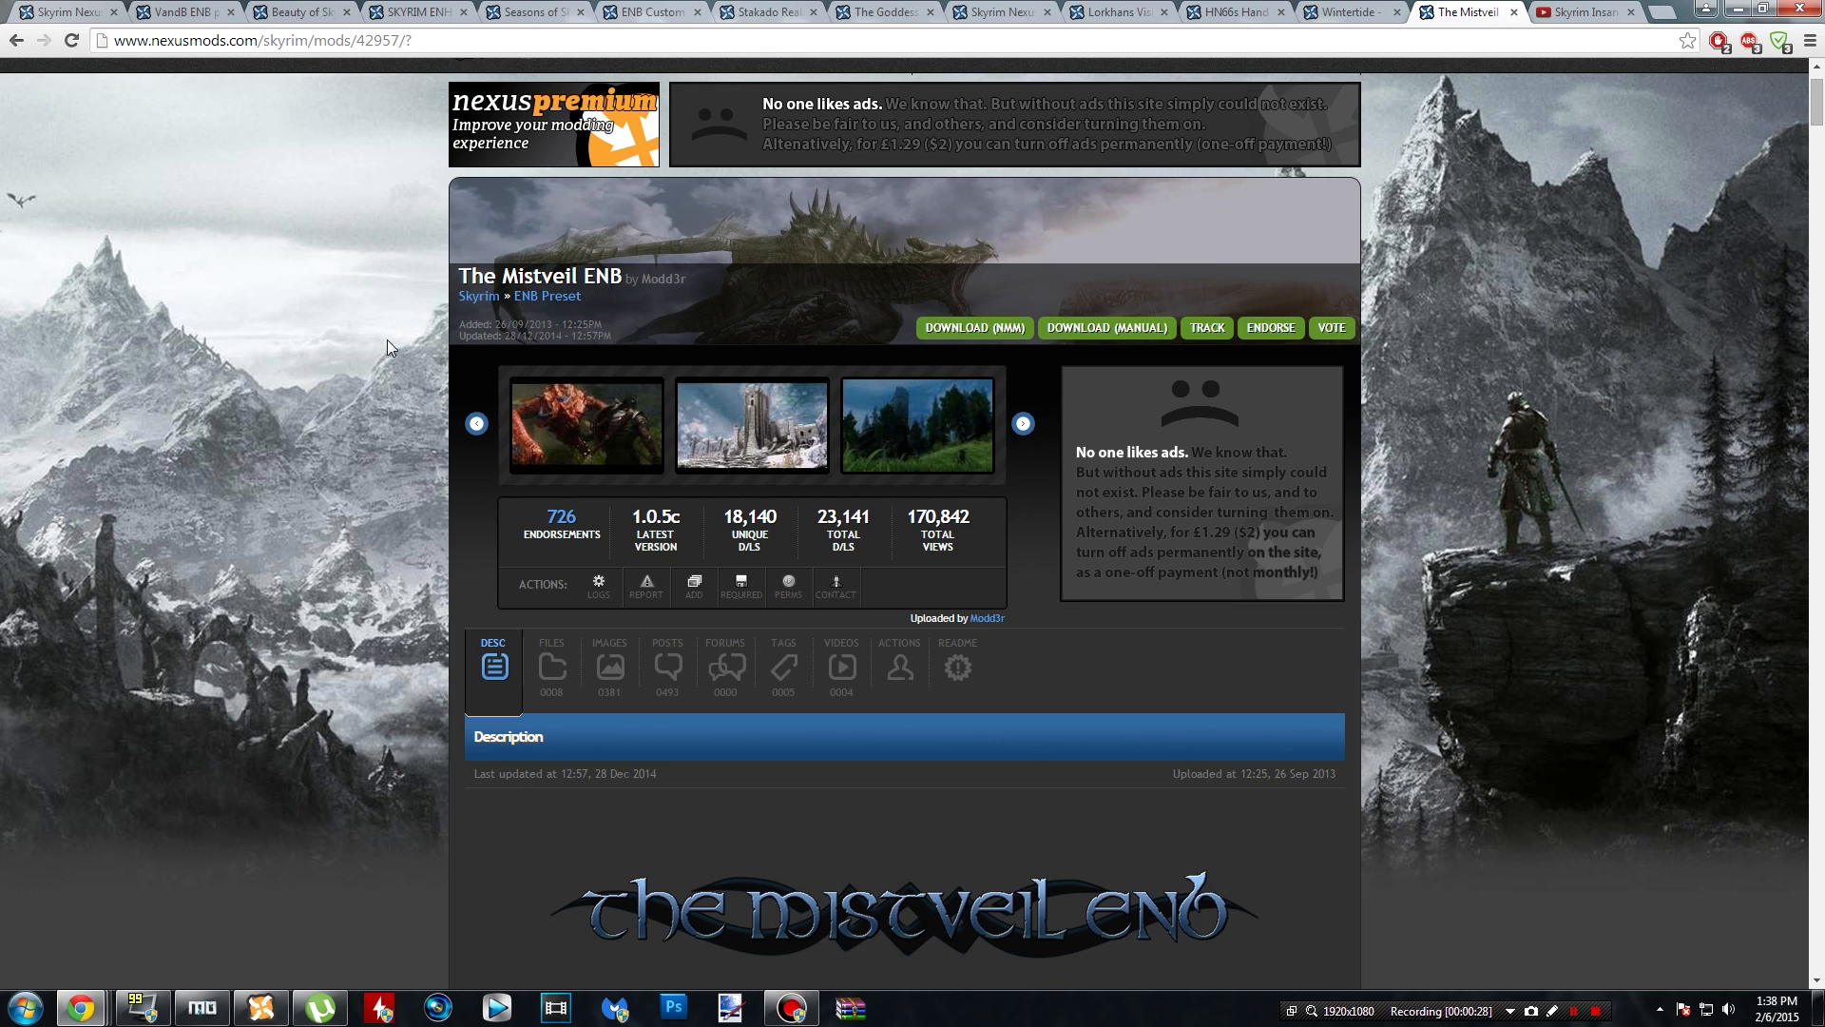
mouse_move(343, 300)
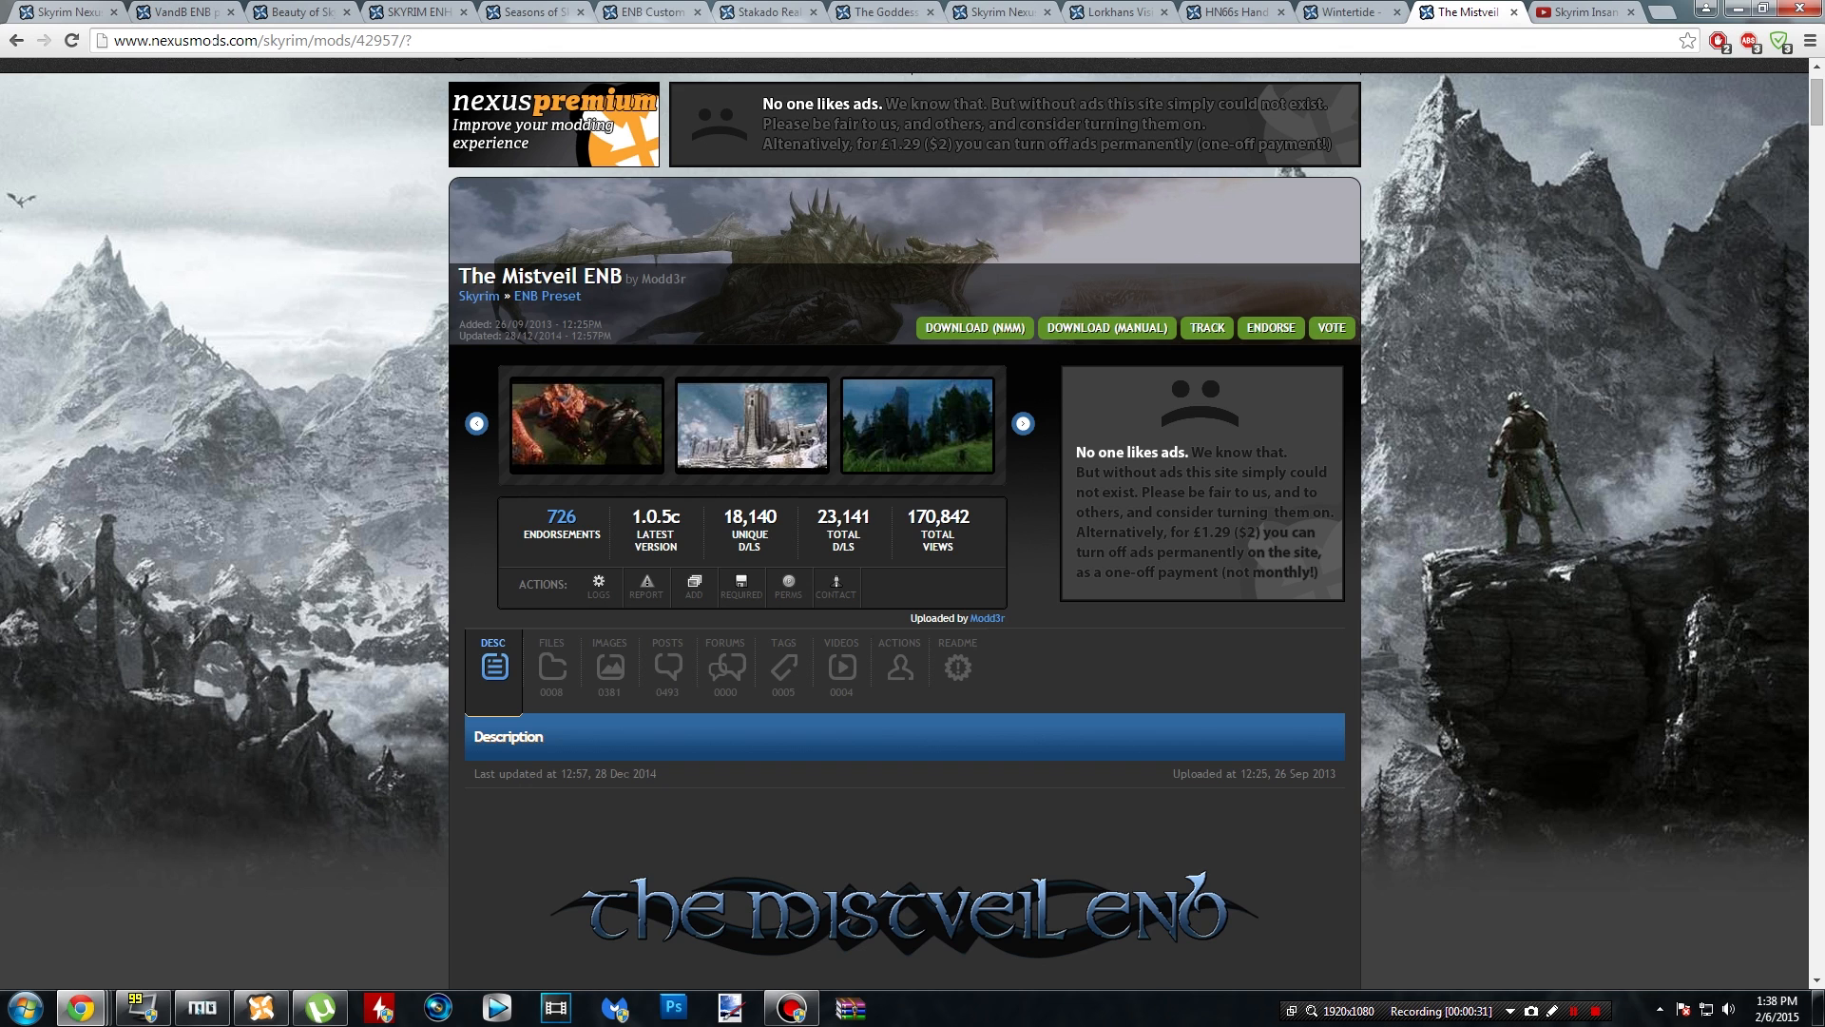
mouse_move(602, 289)
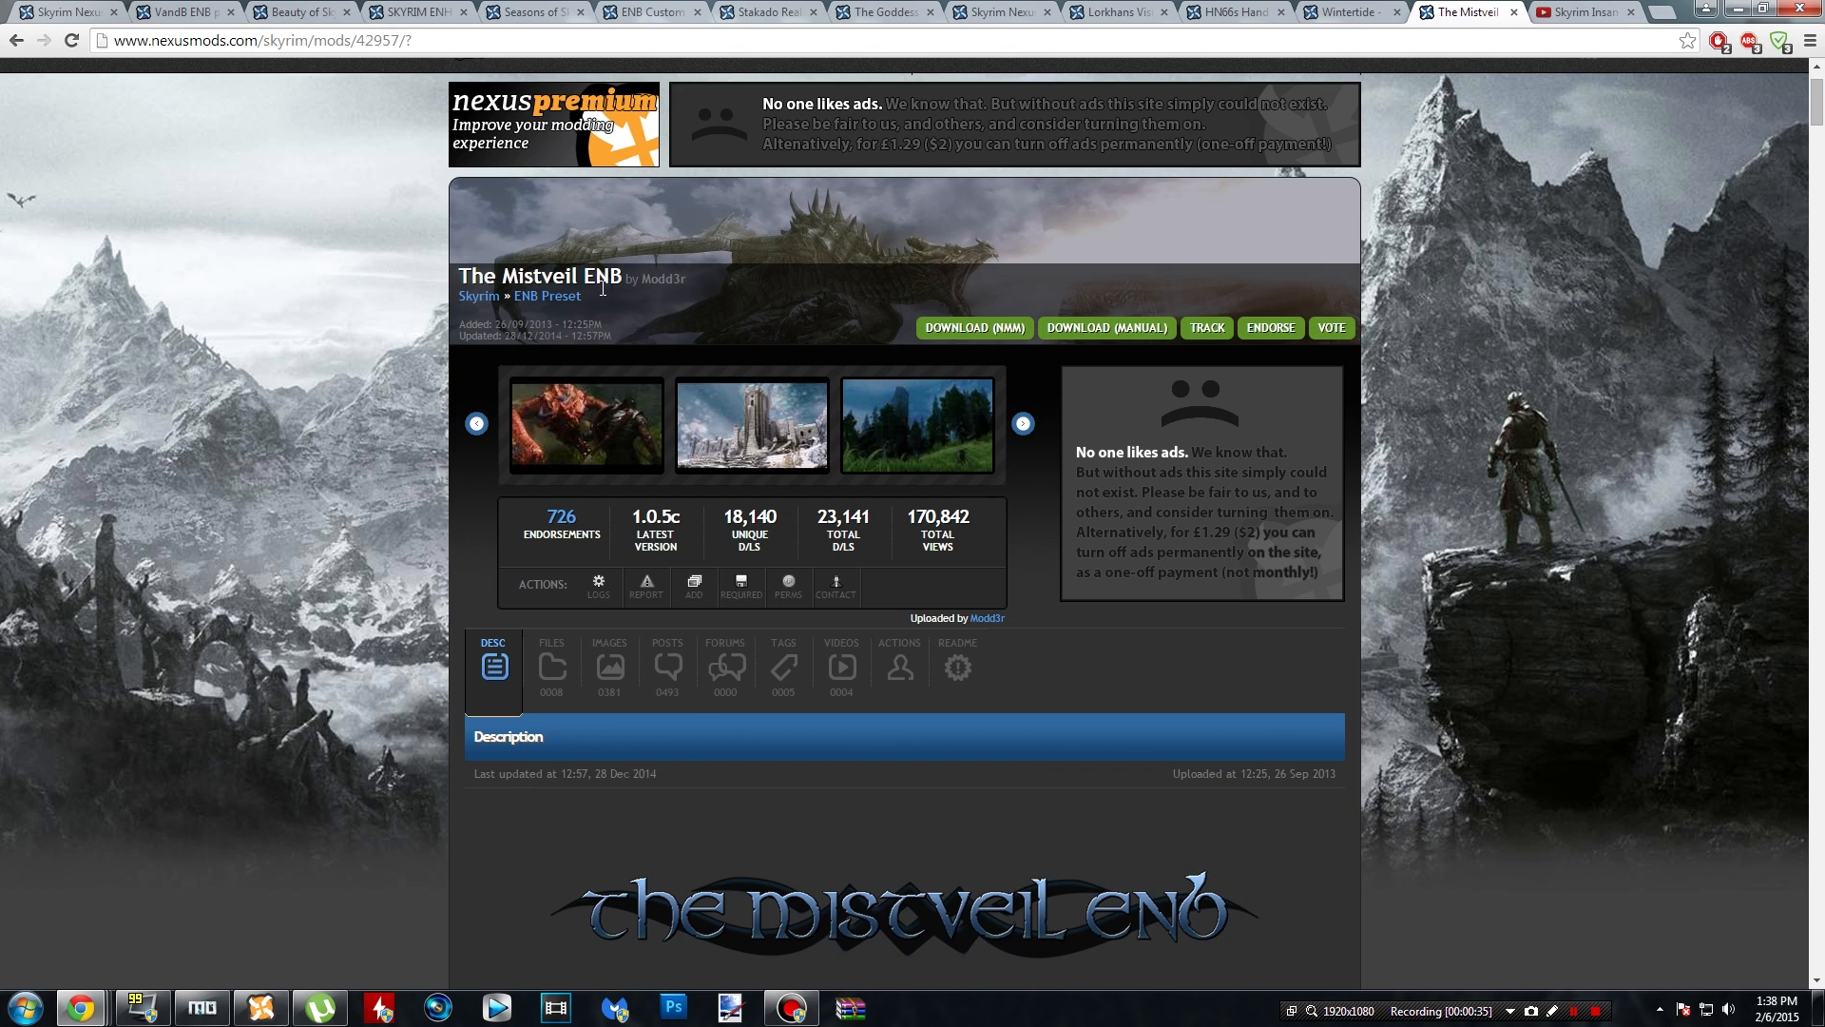
mouse_move(535, 631)
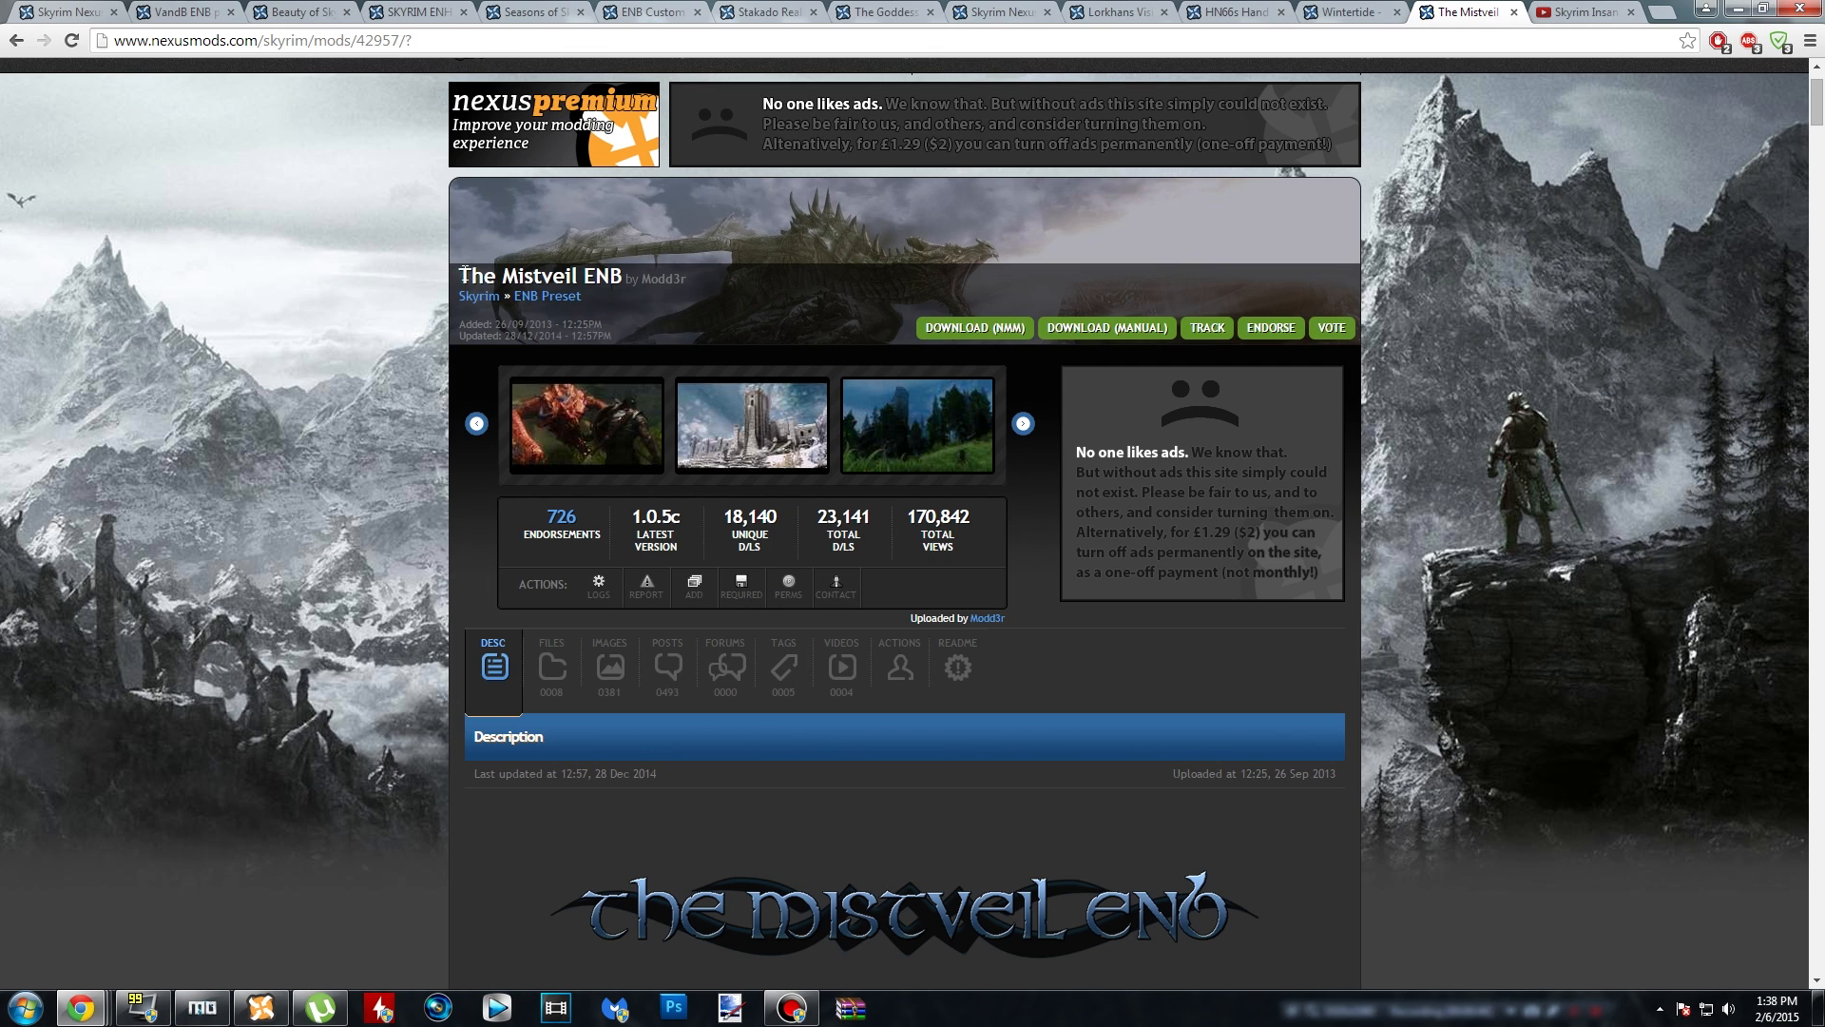
mouse_move(548, 727)
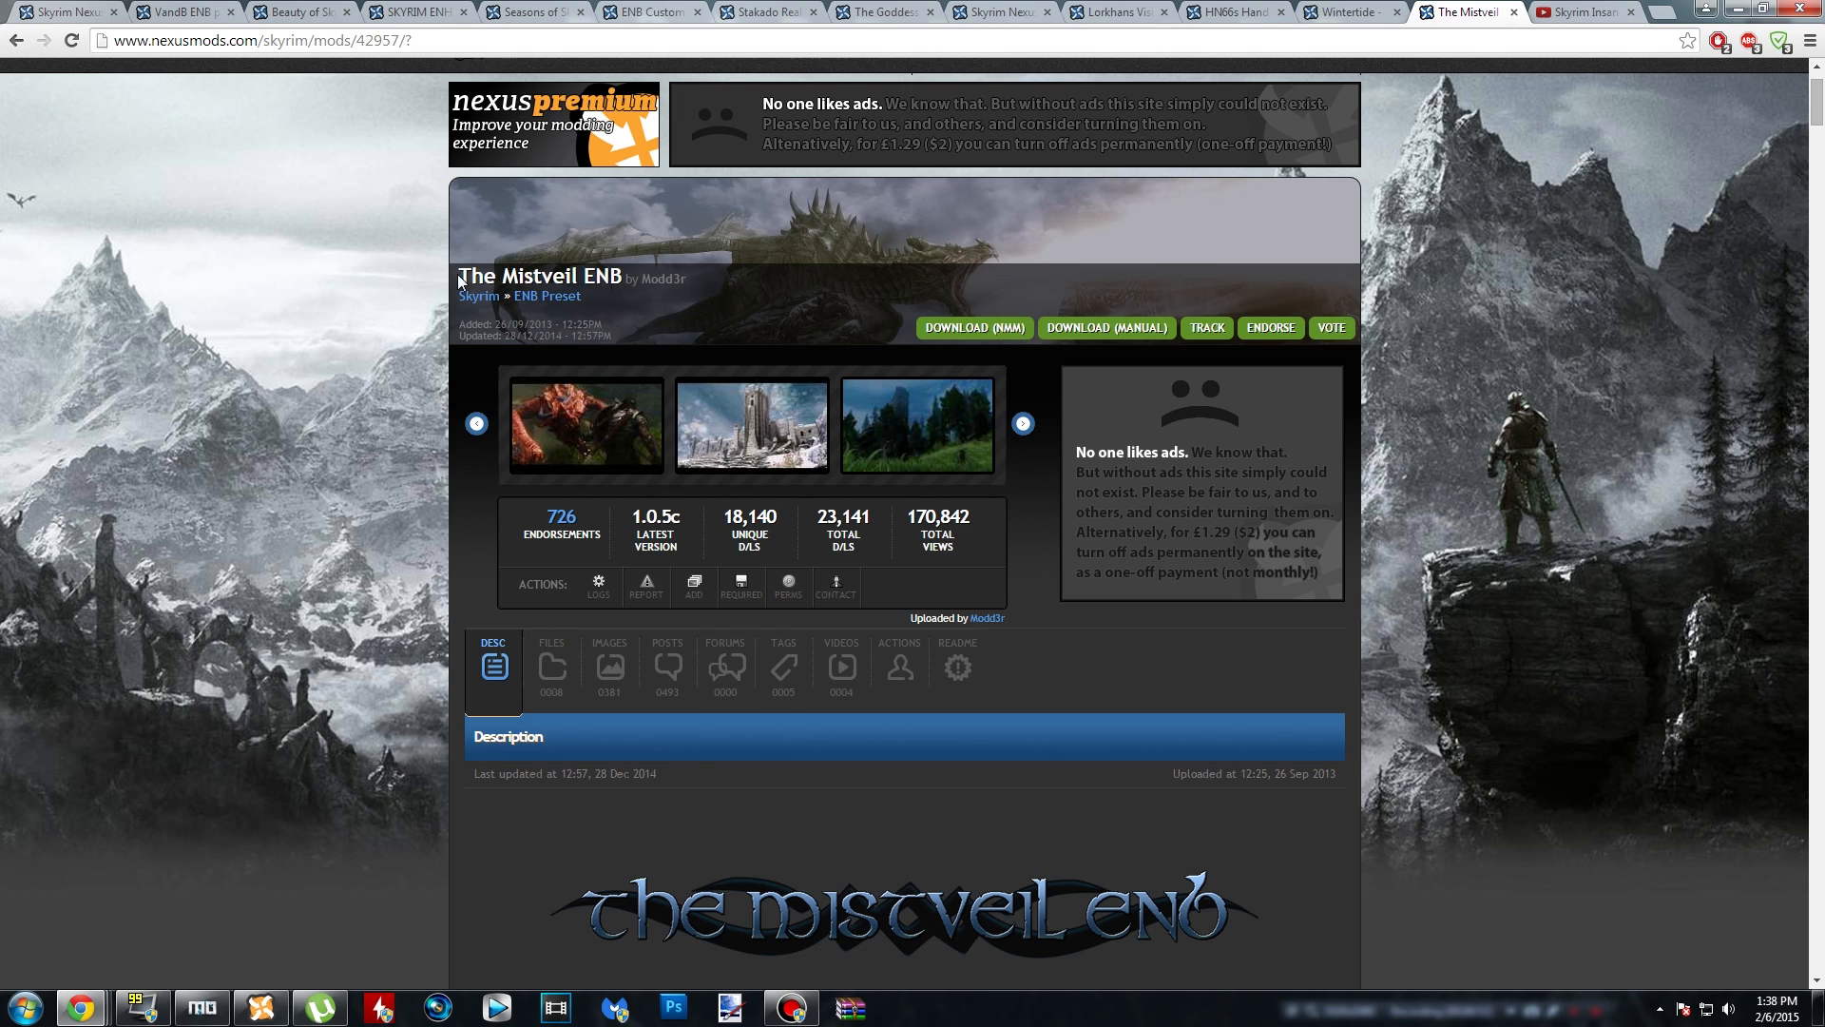
mouse_move(346, 597)
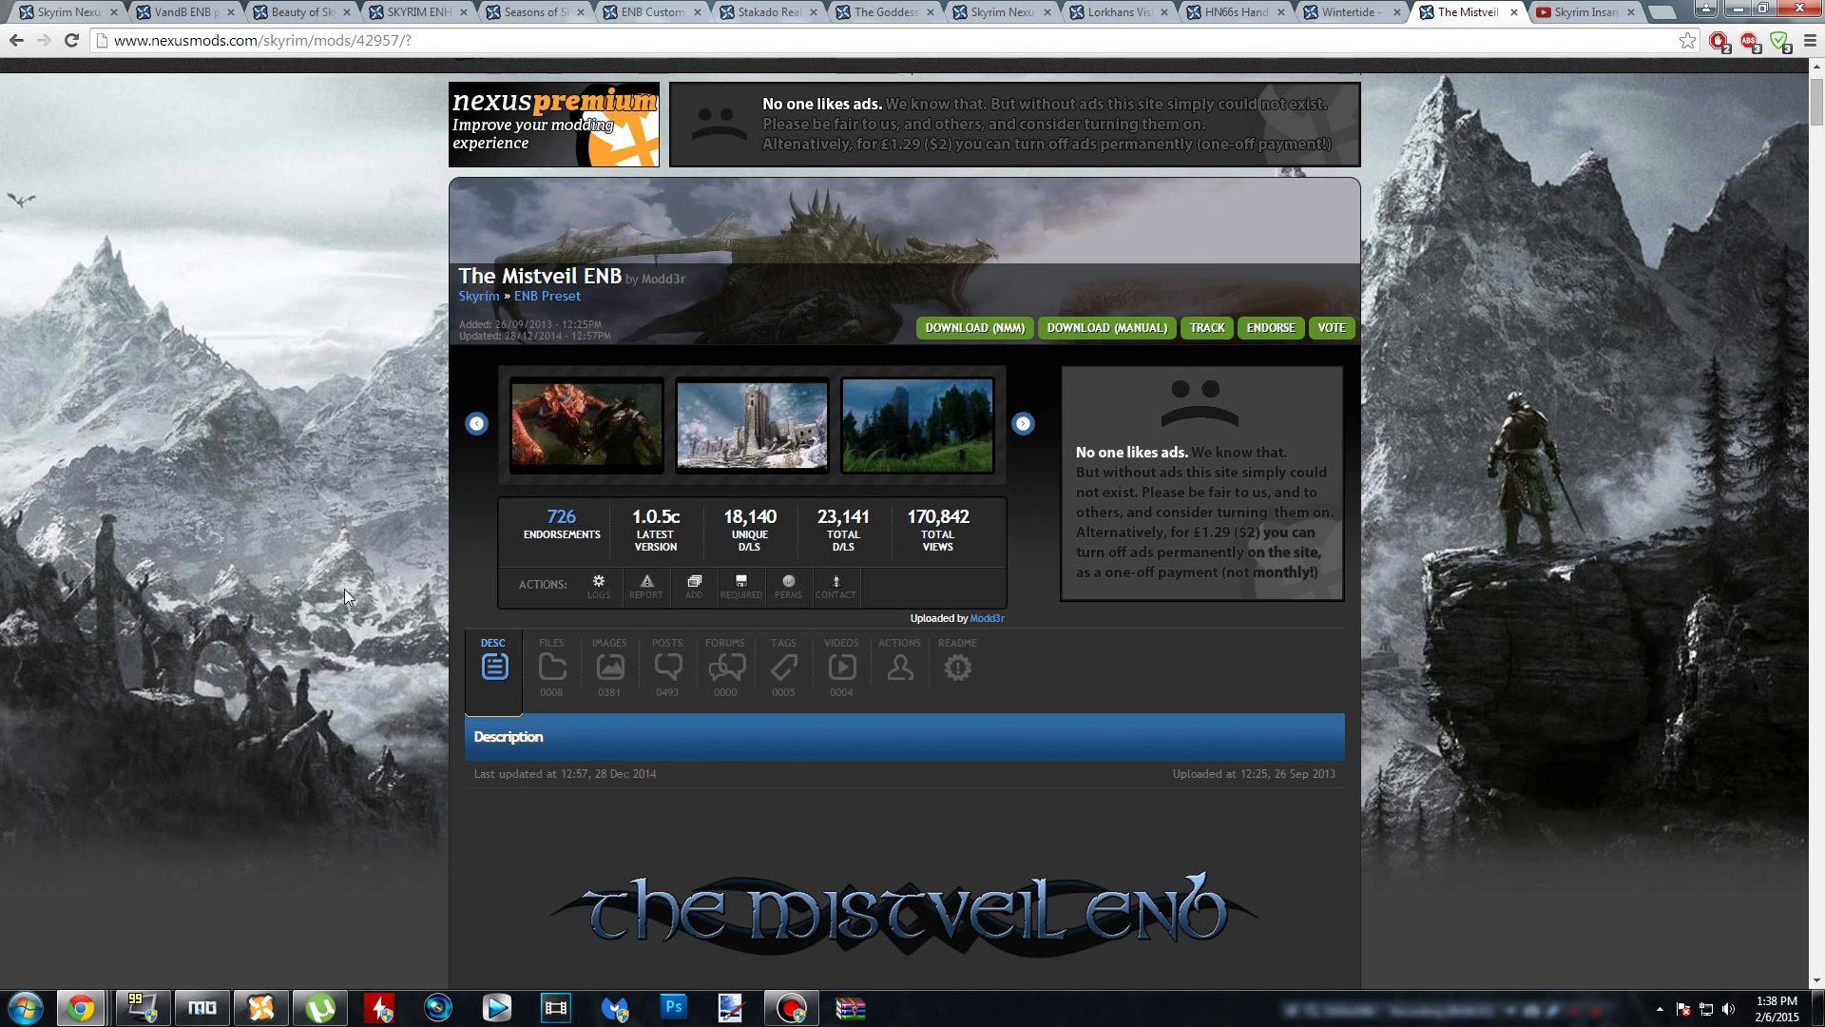
- Scroll the Mistveil ENB description past the credits and screenshots to Installation
scroll("down", 3)
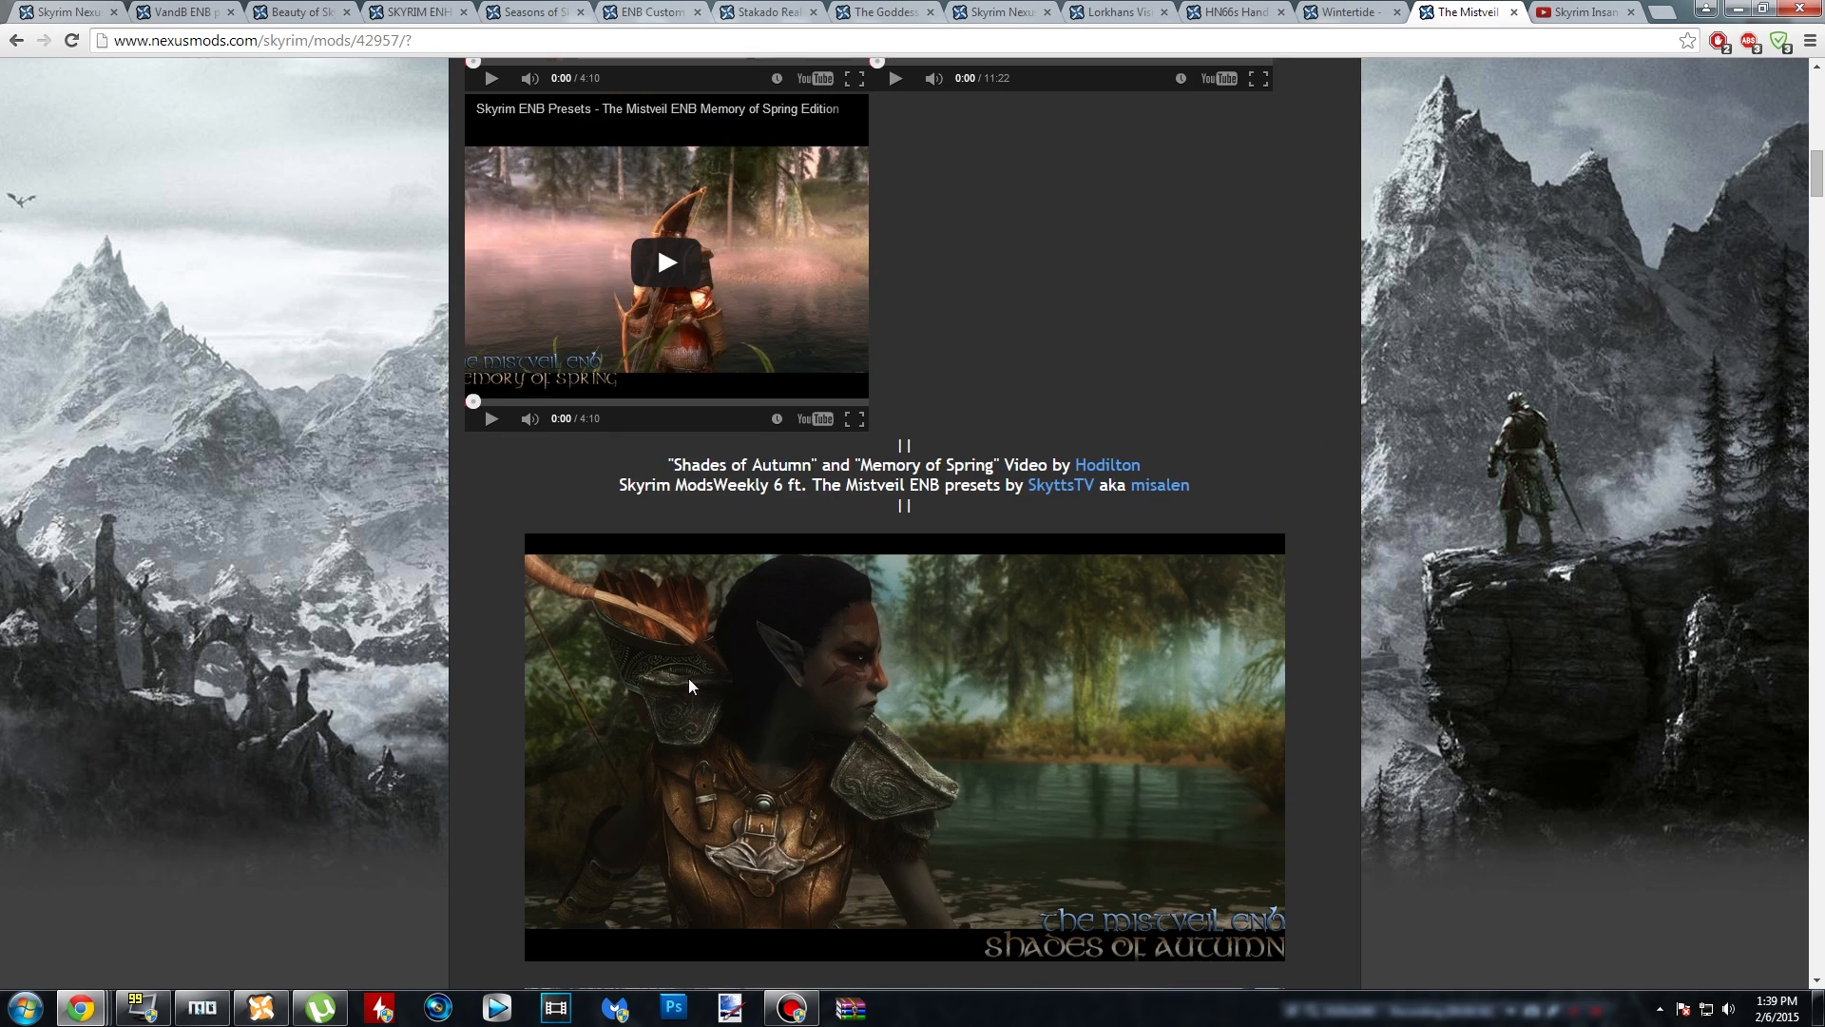
scroll("down", 3)
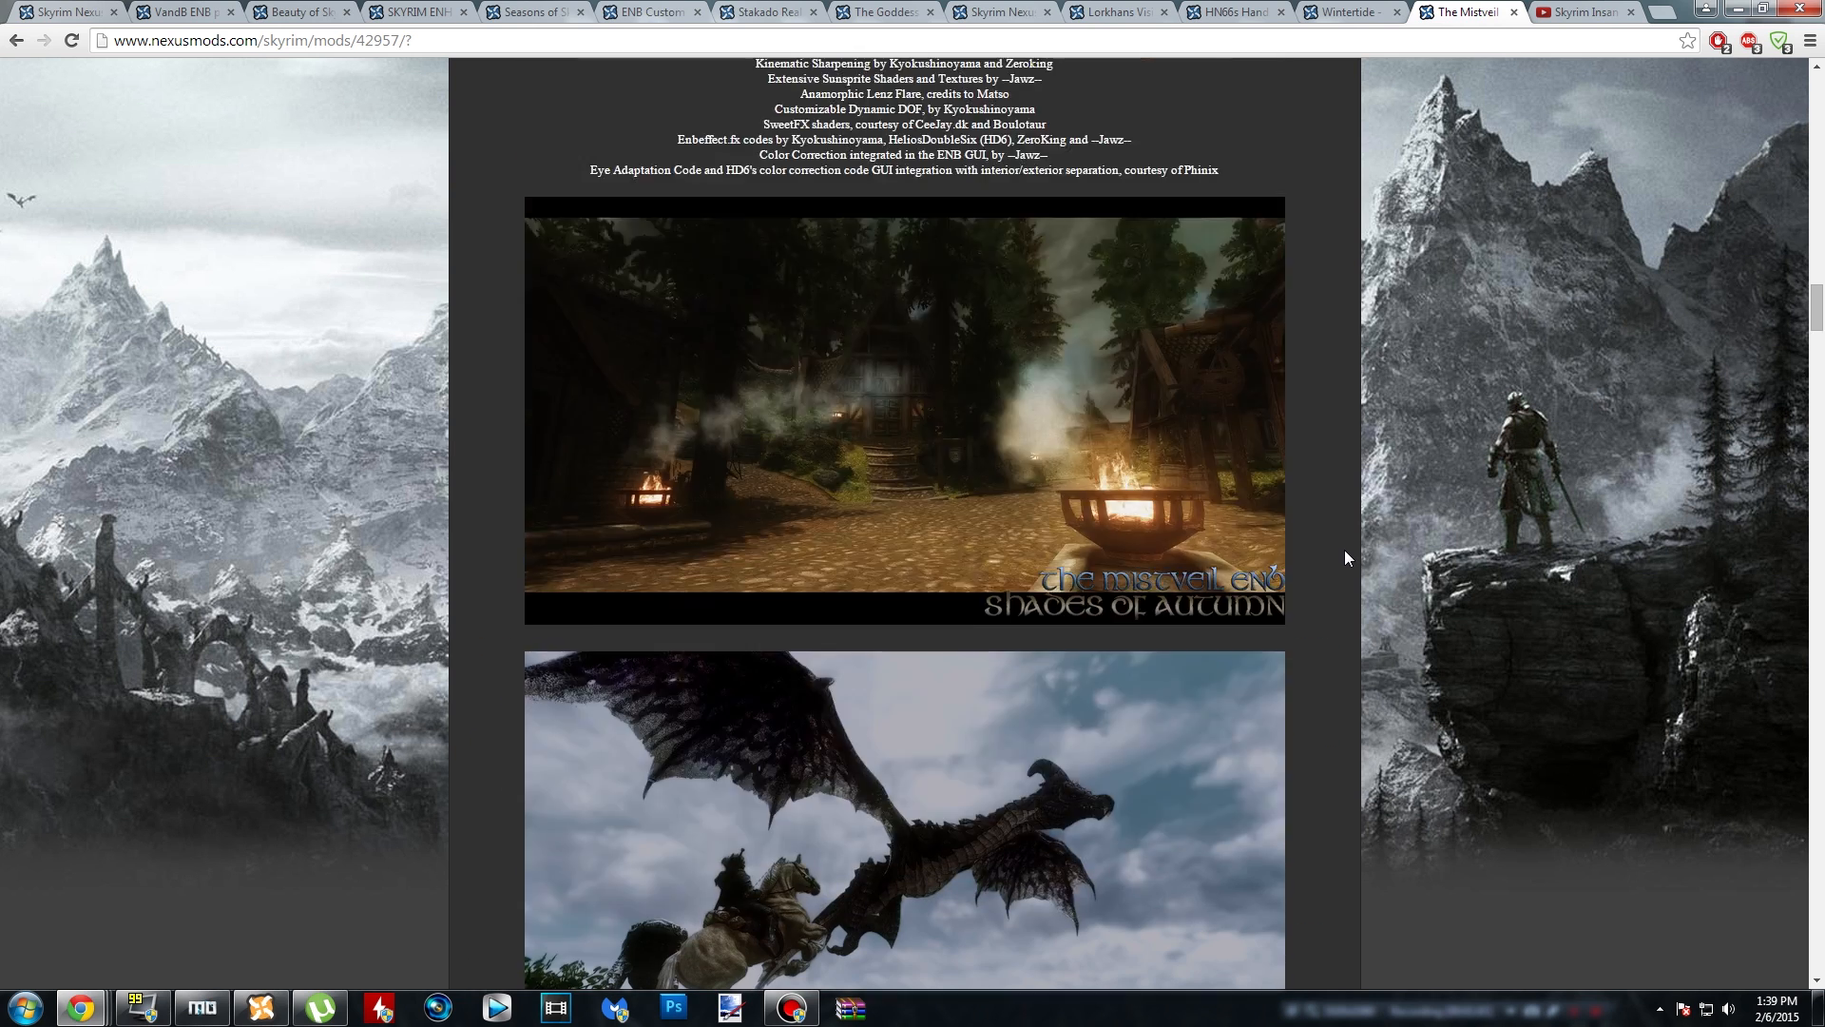
mouse_move(1199, 552)
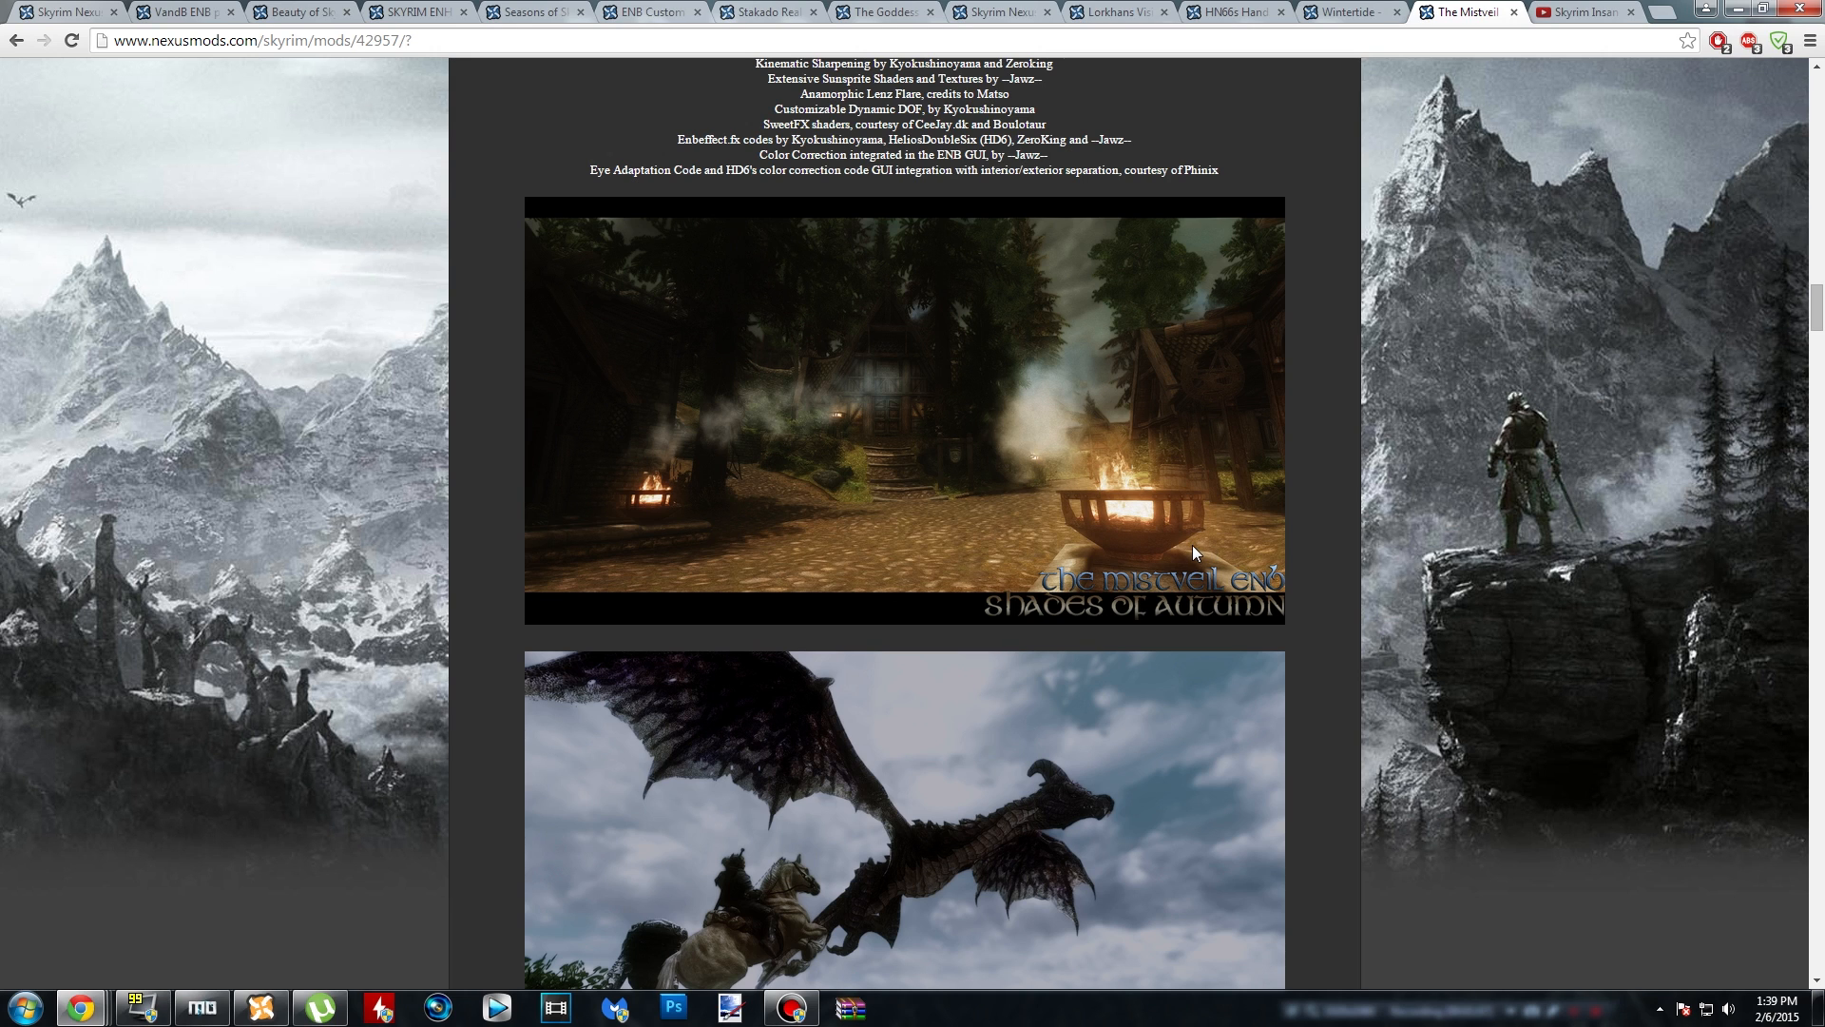
mouse_move(1363, 525)
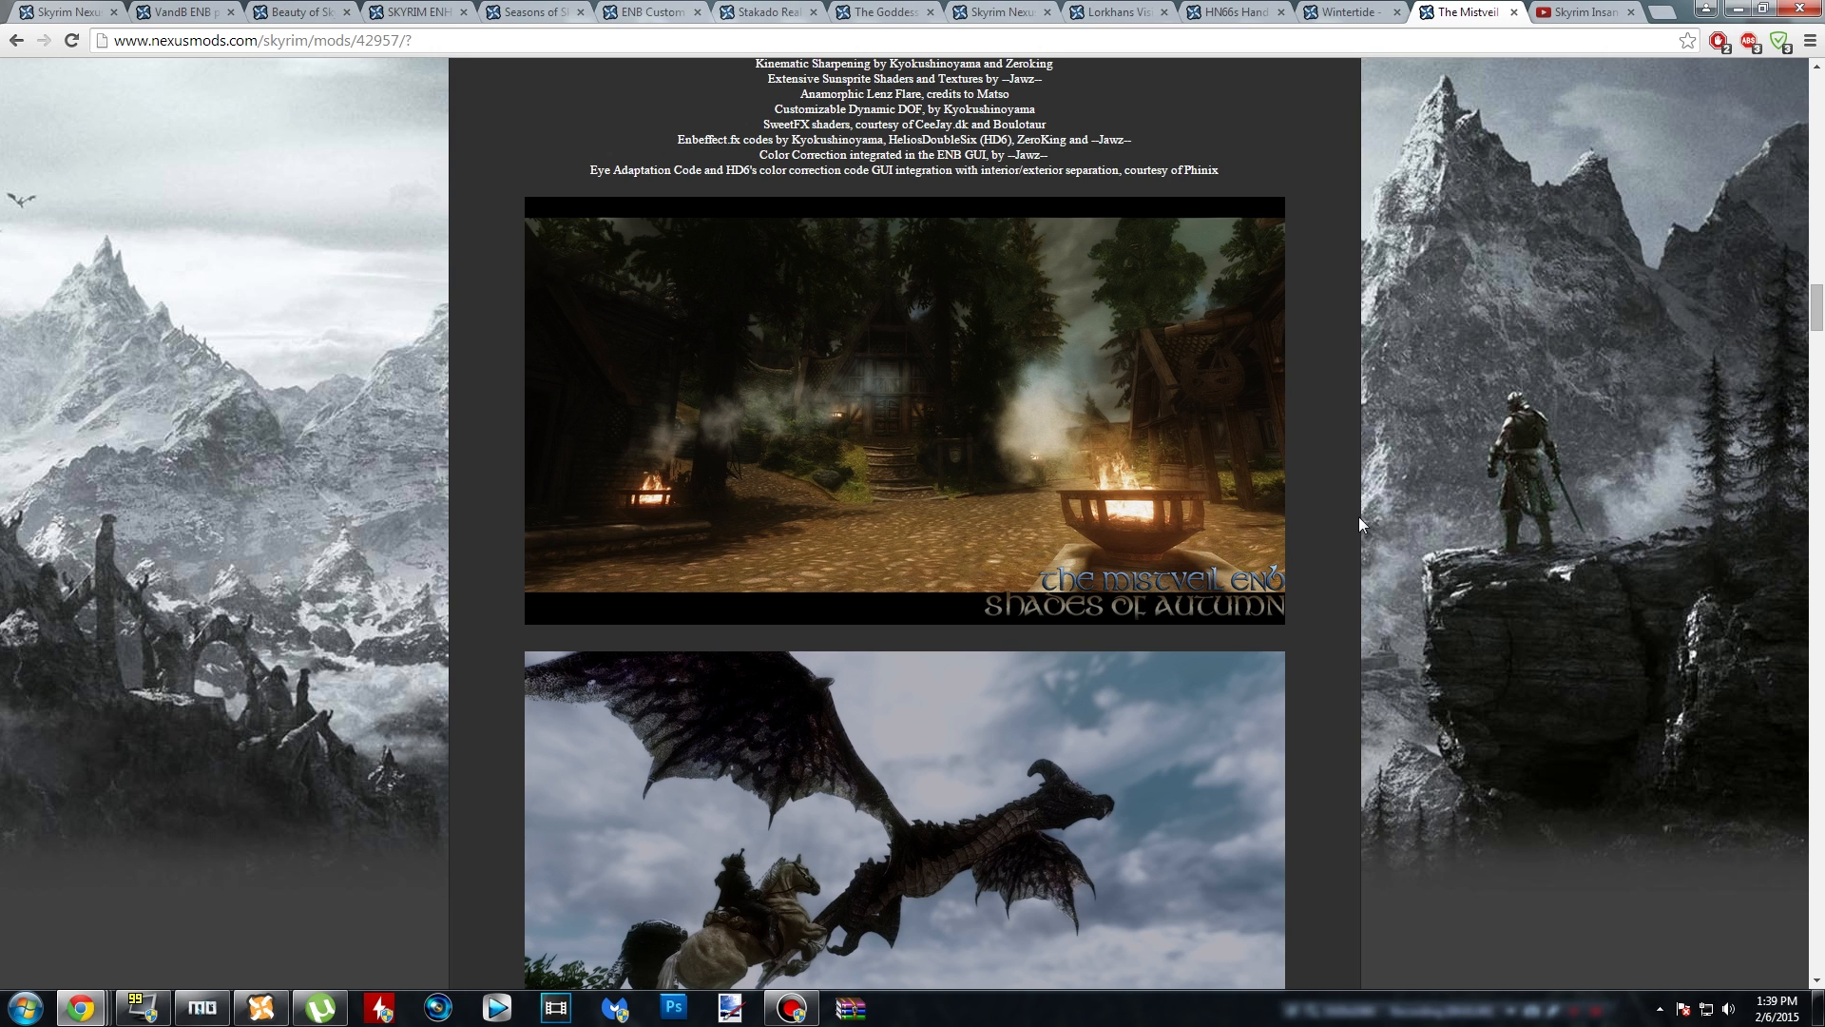
scroll("down", 3)
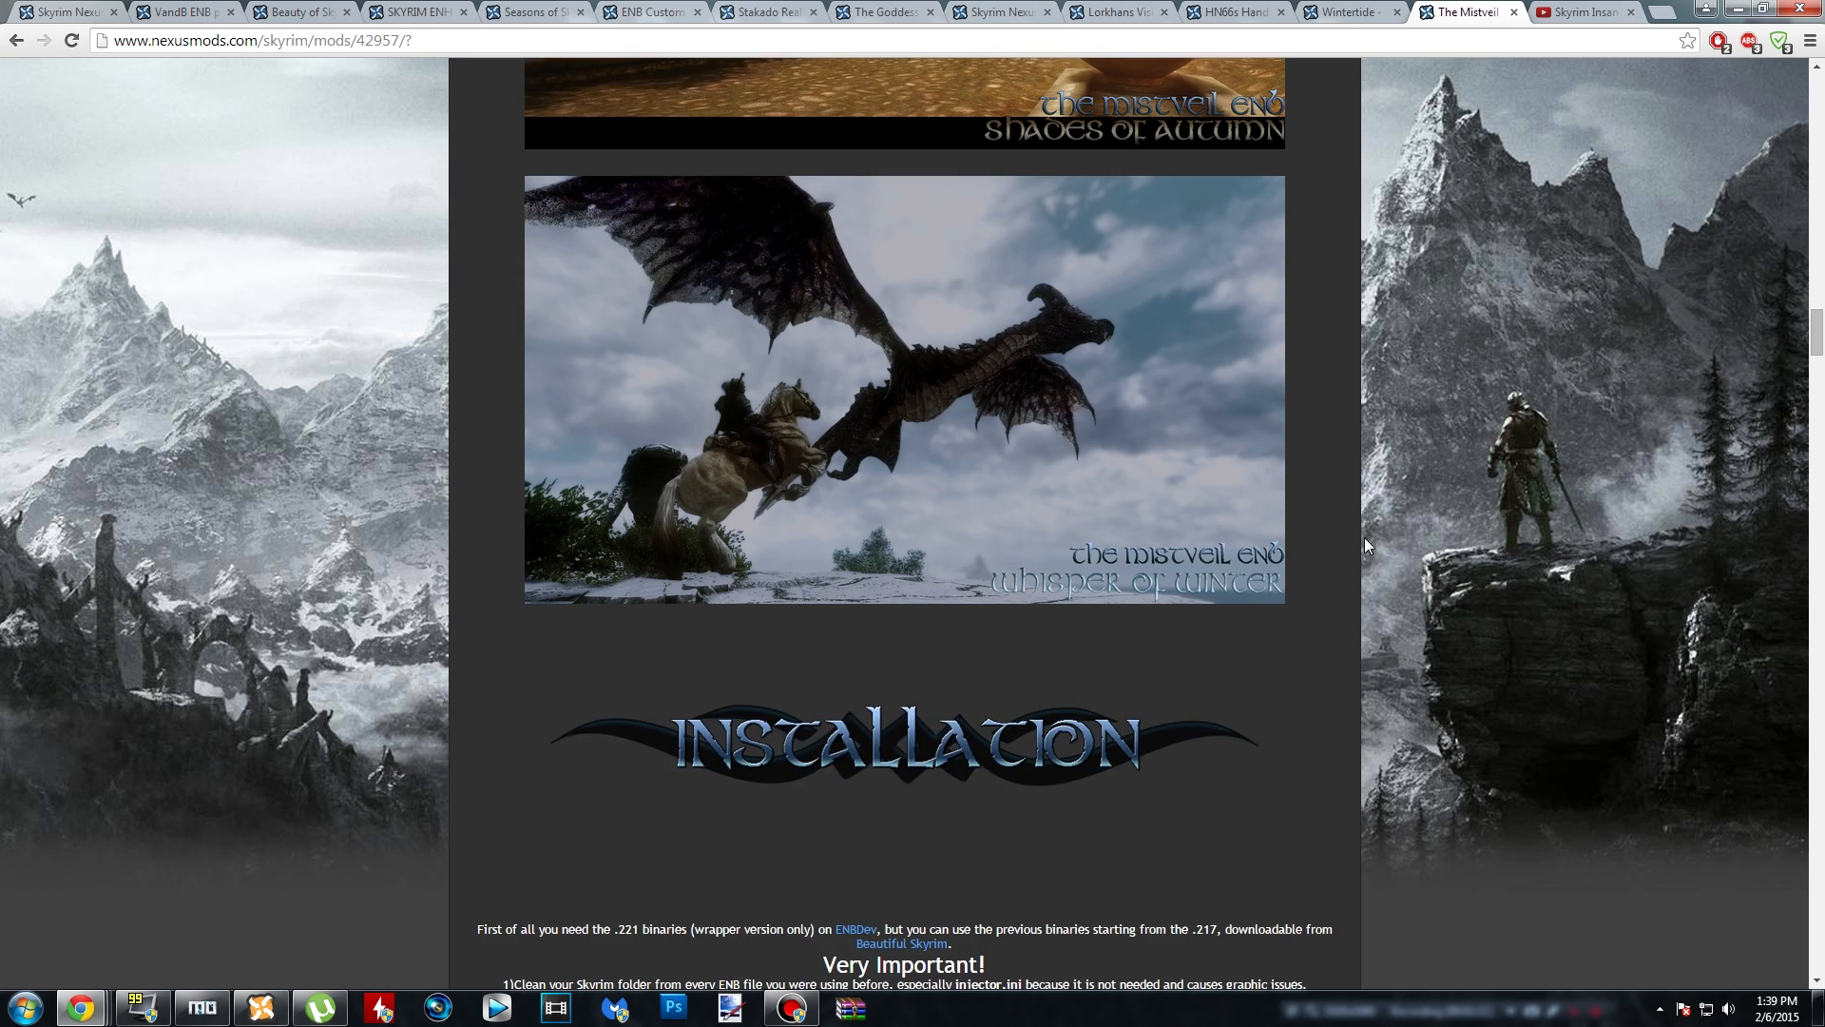
- Read the installation notes, highlight the first line, and follow its ENBDev link
scroll("down", 3)
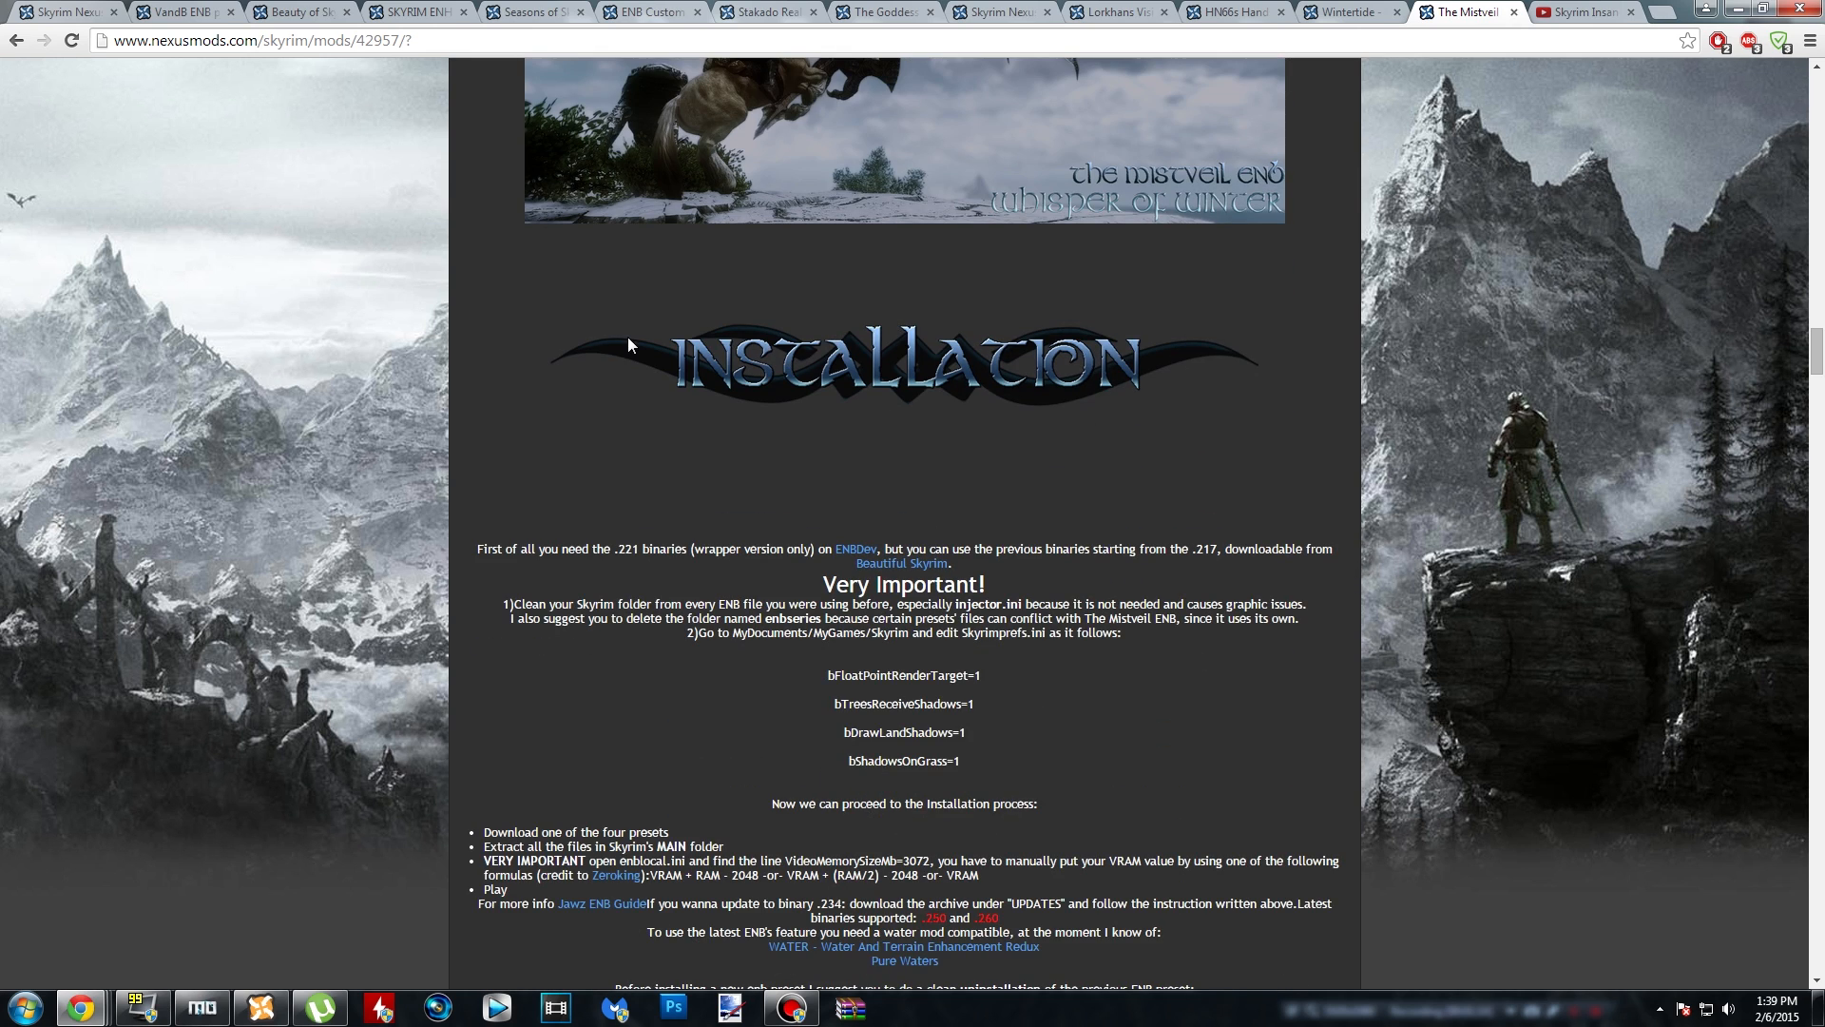
mouse_move(1116, 566)
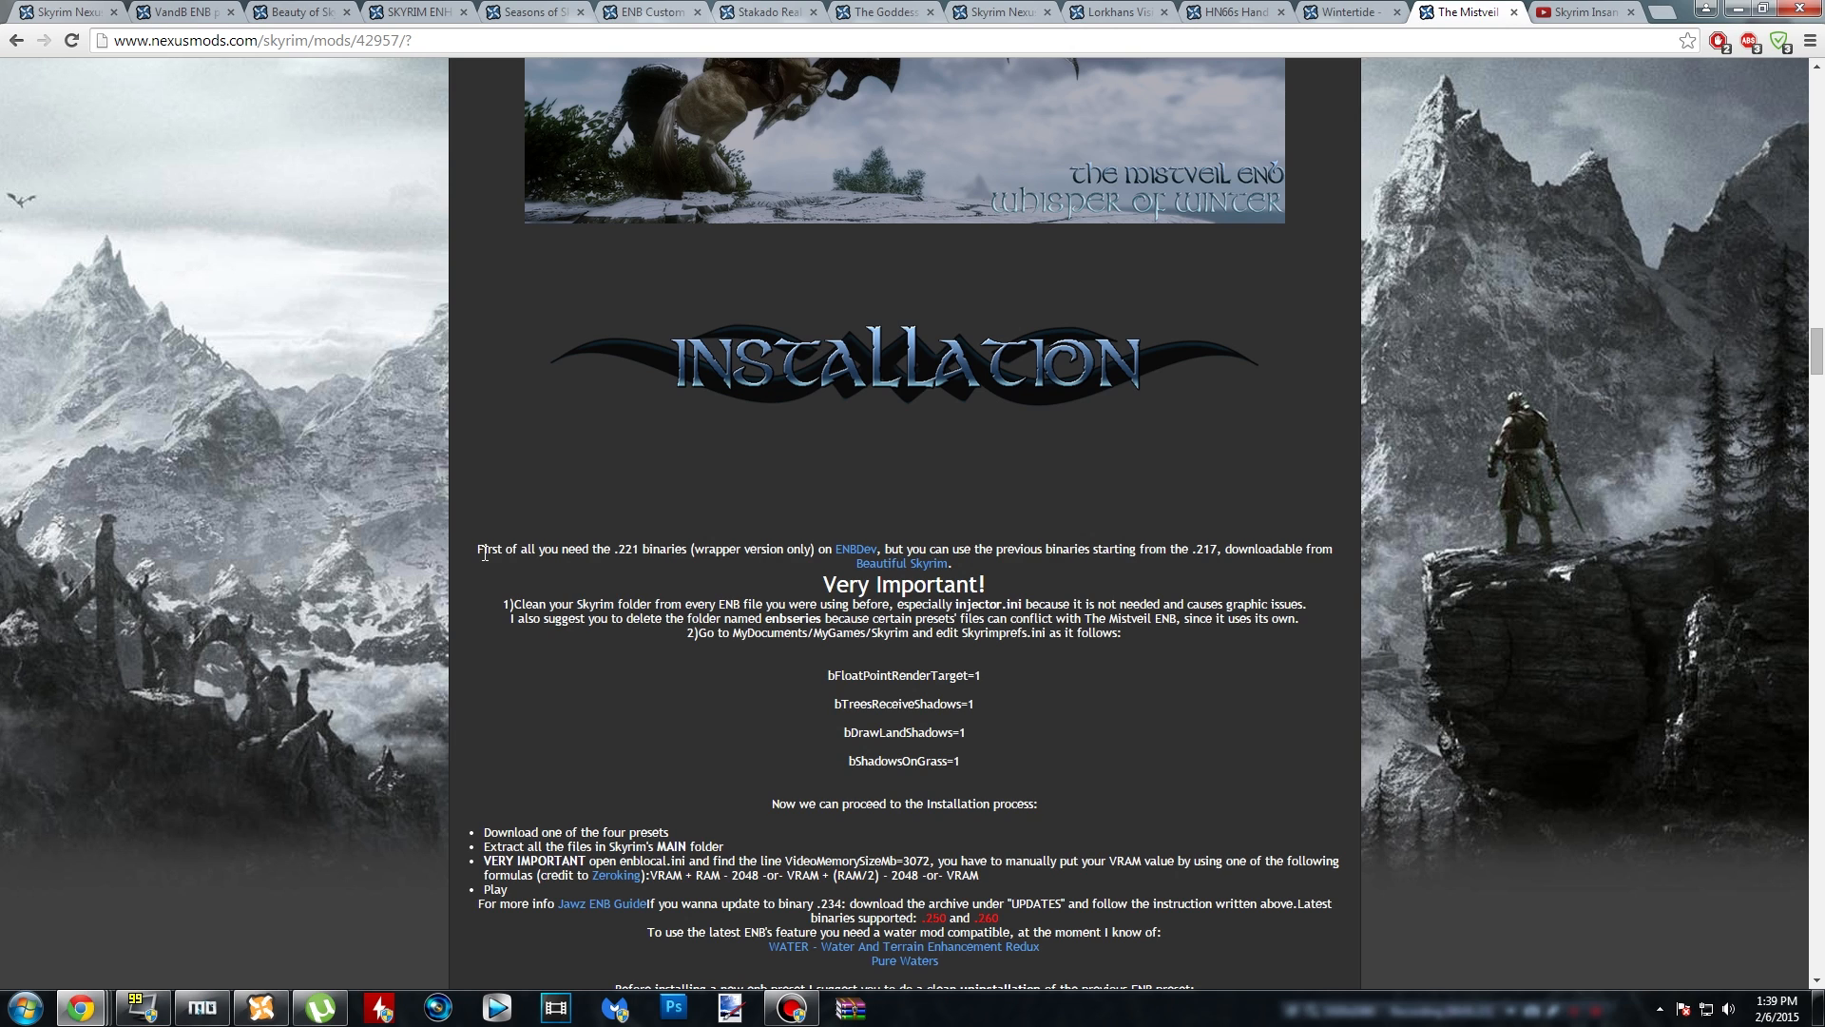
scroll("down", 3)
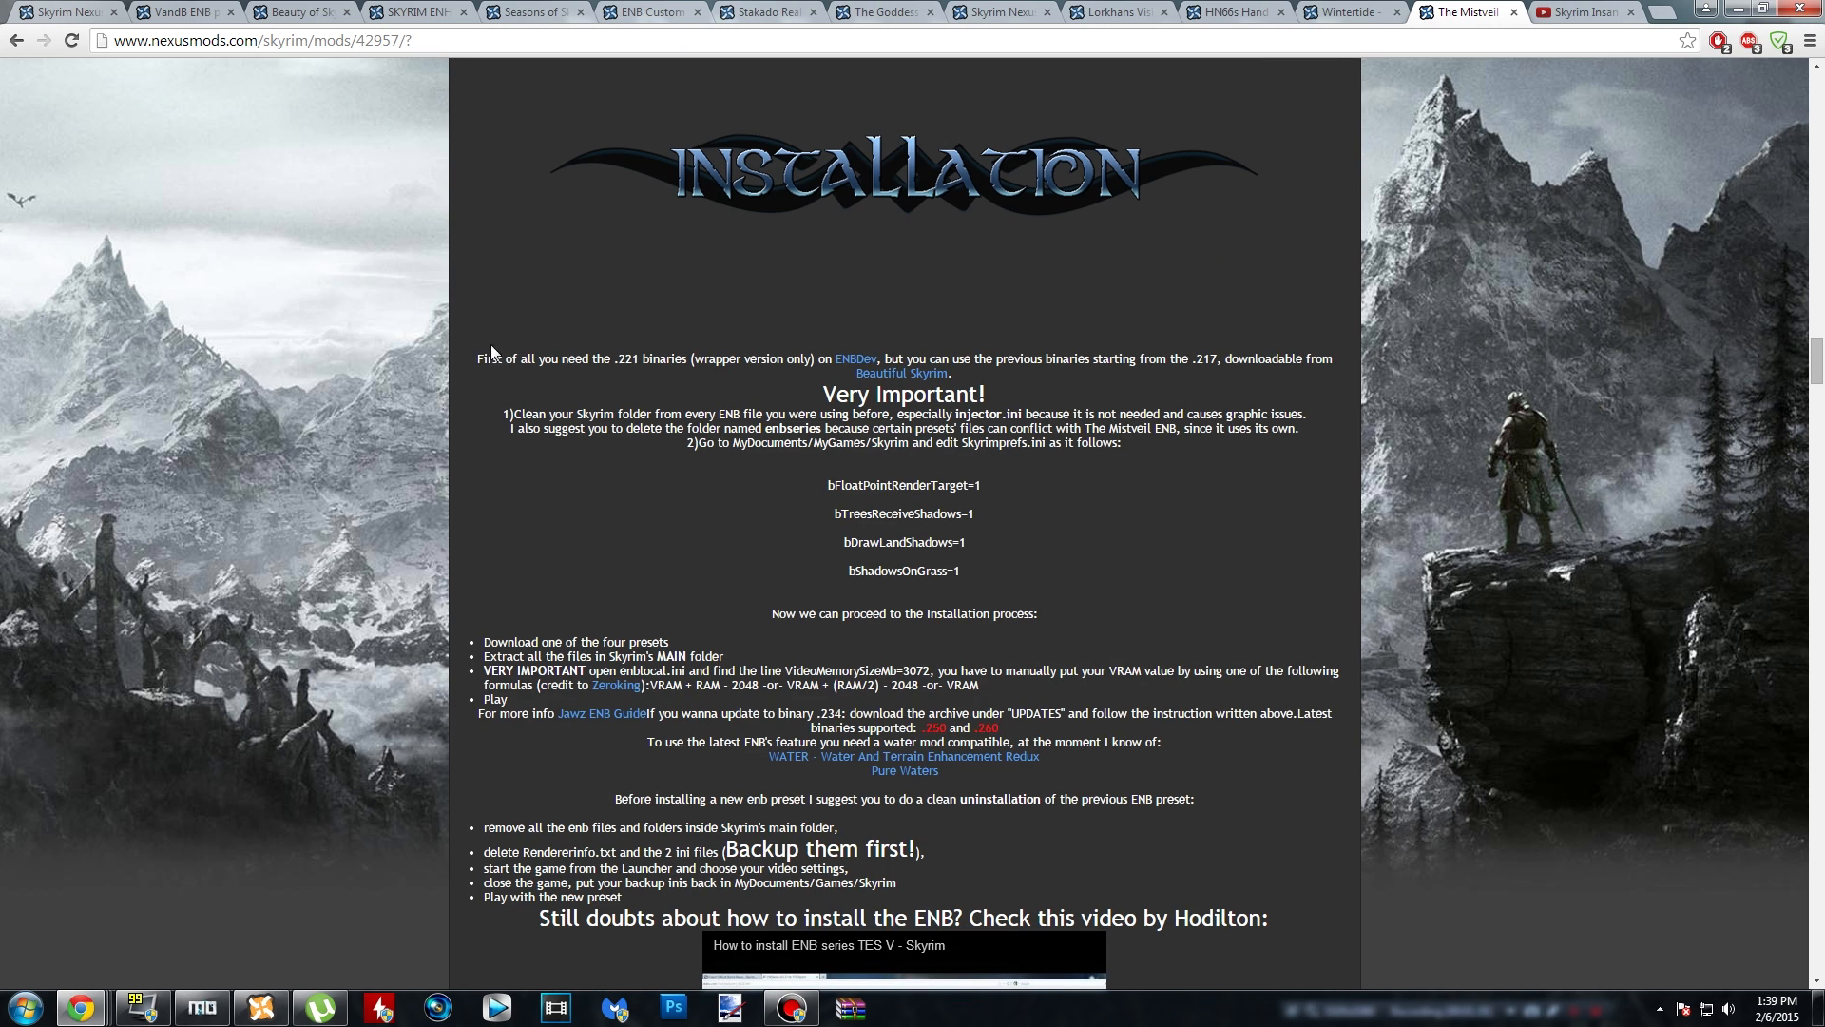
left_click(1164, 628)
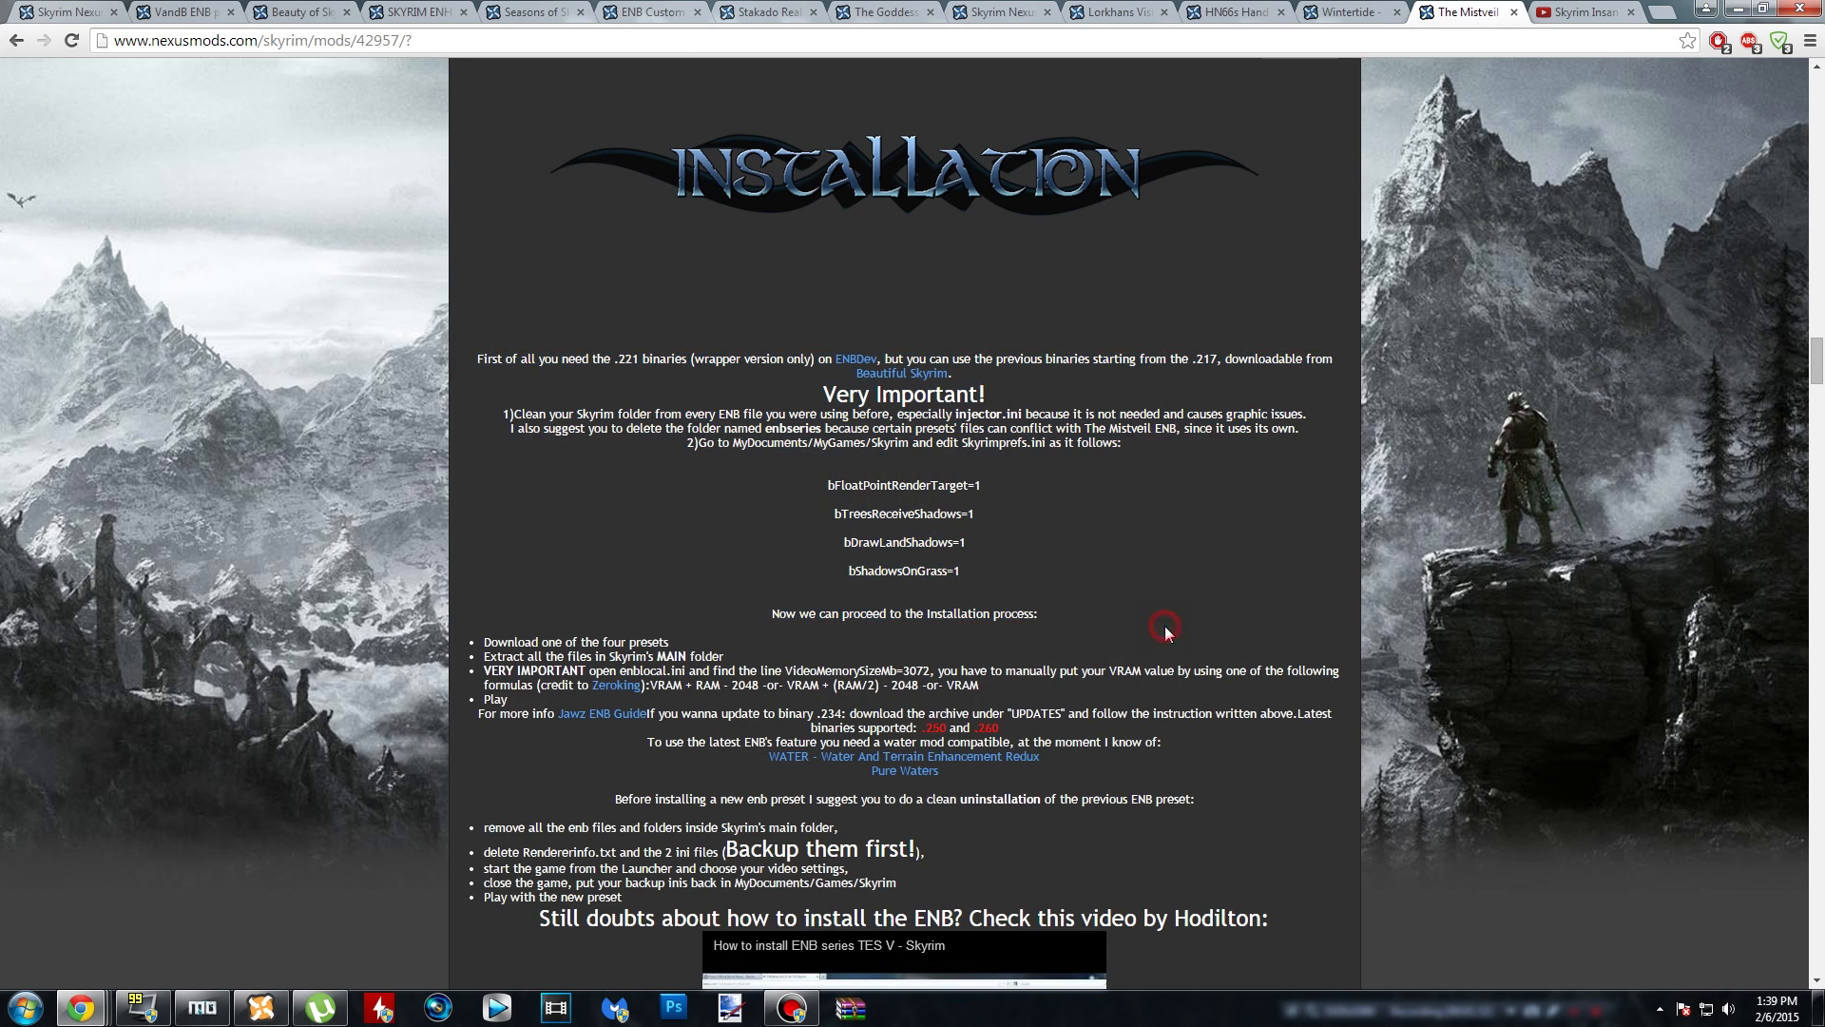
double_click(484, 358)
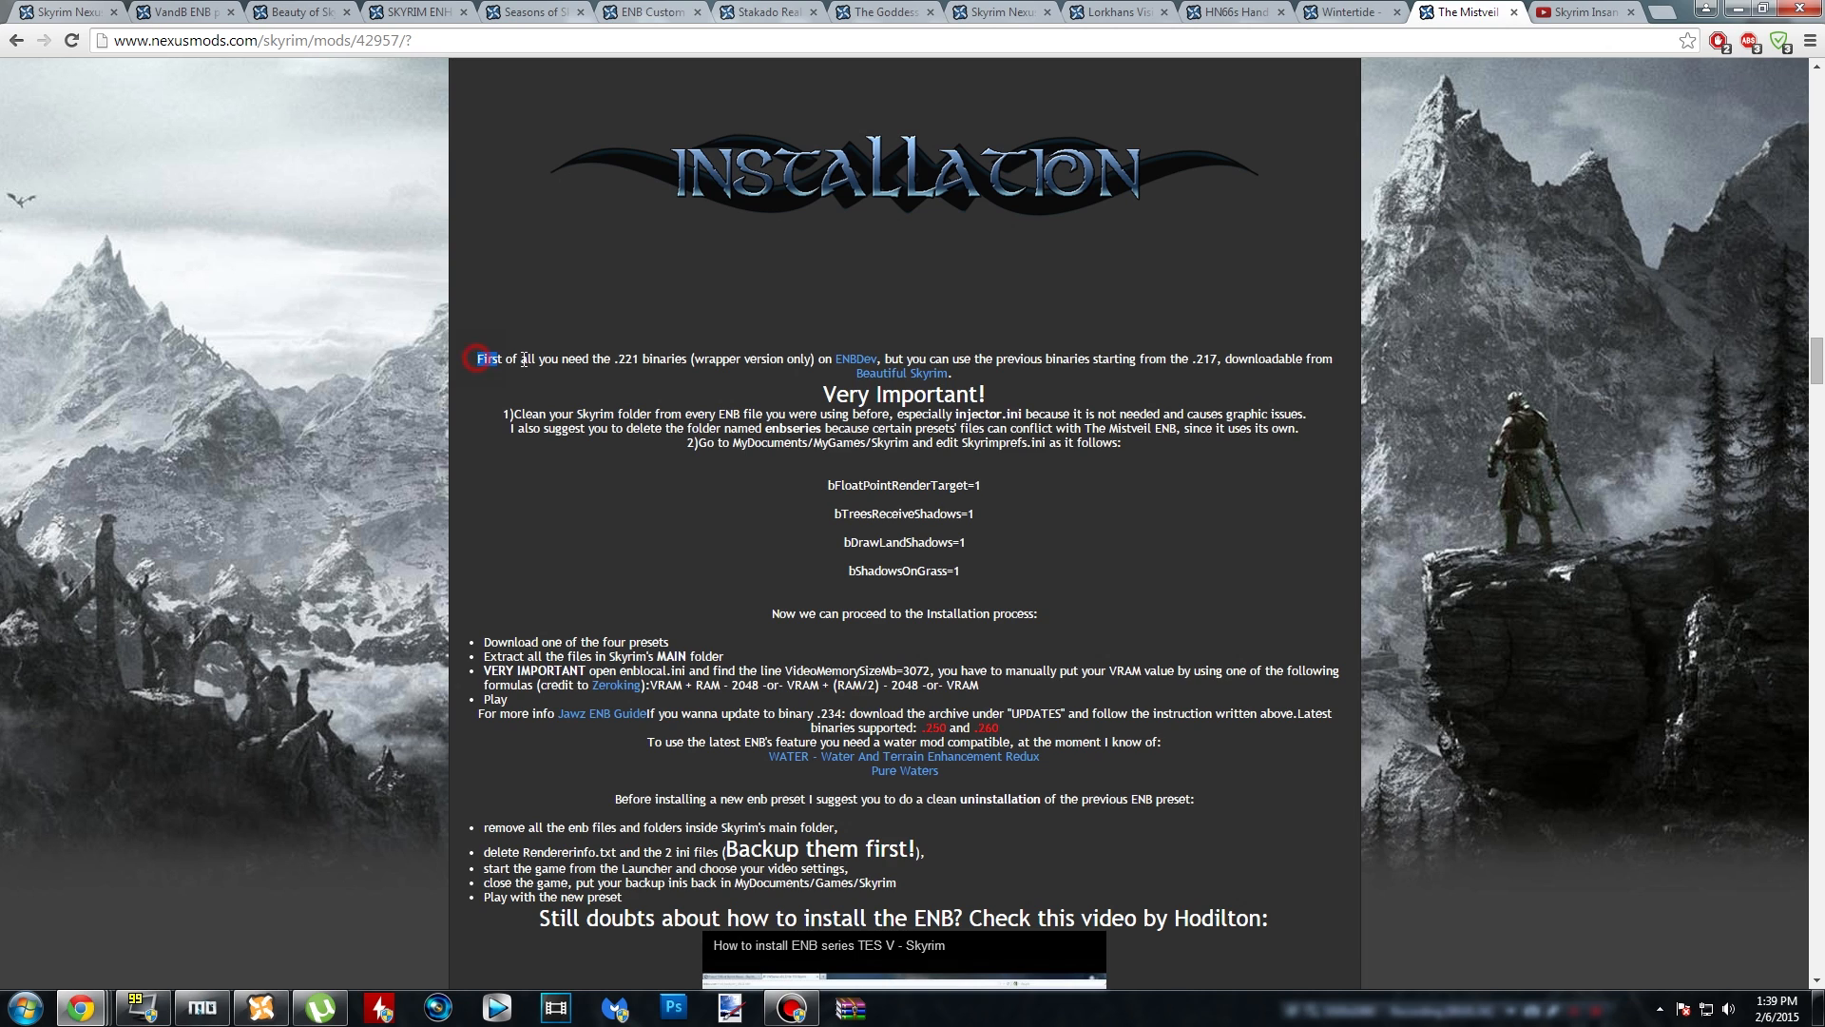
left_click_drag(477, 358, 675, 358)
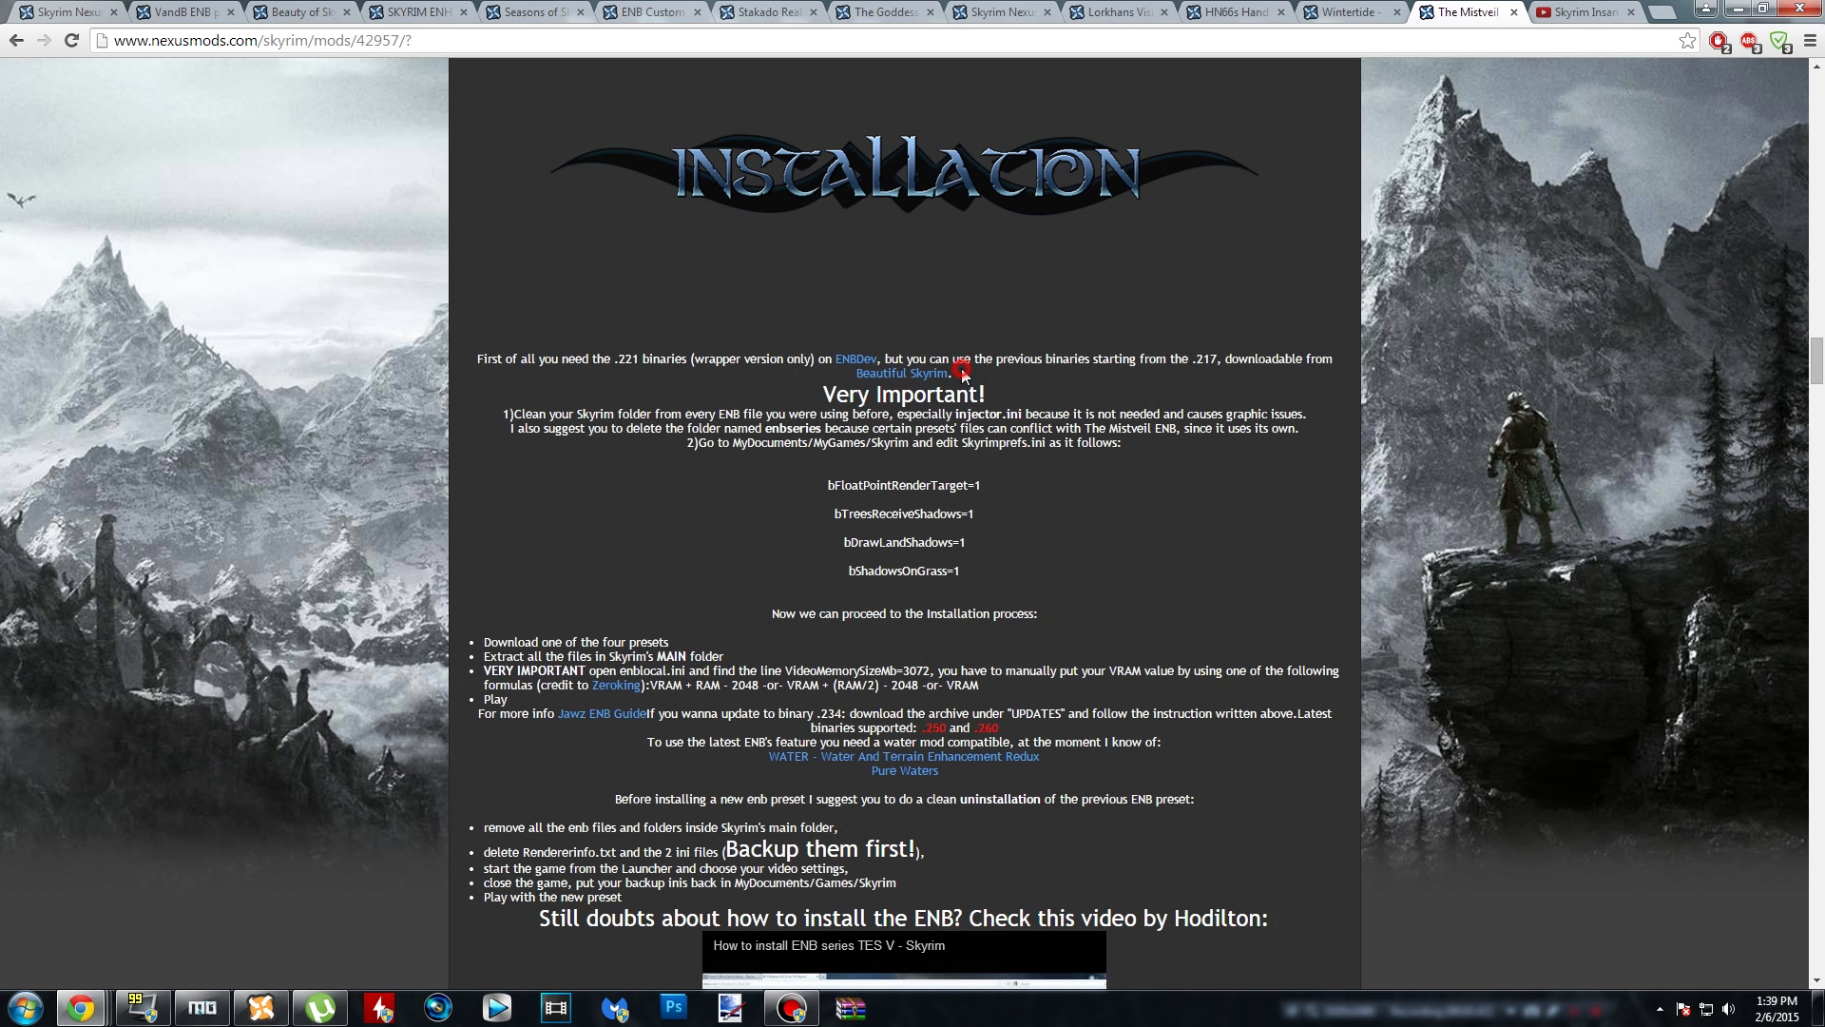
left_click(854, 359)
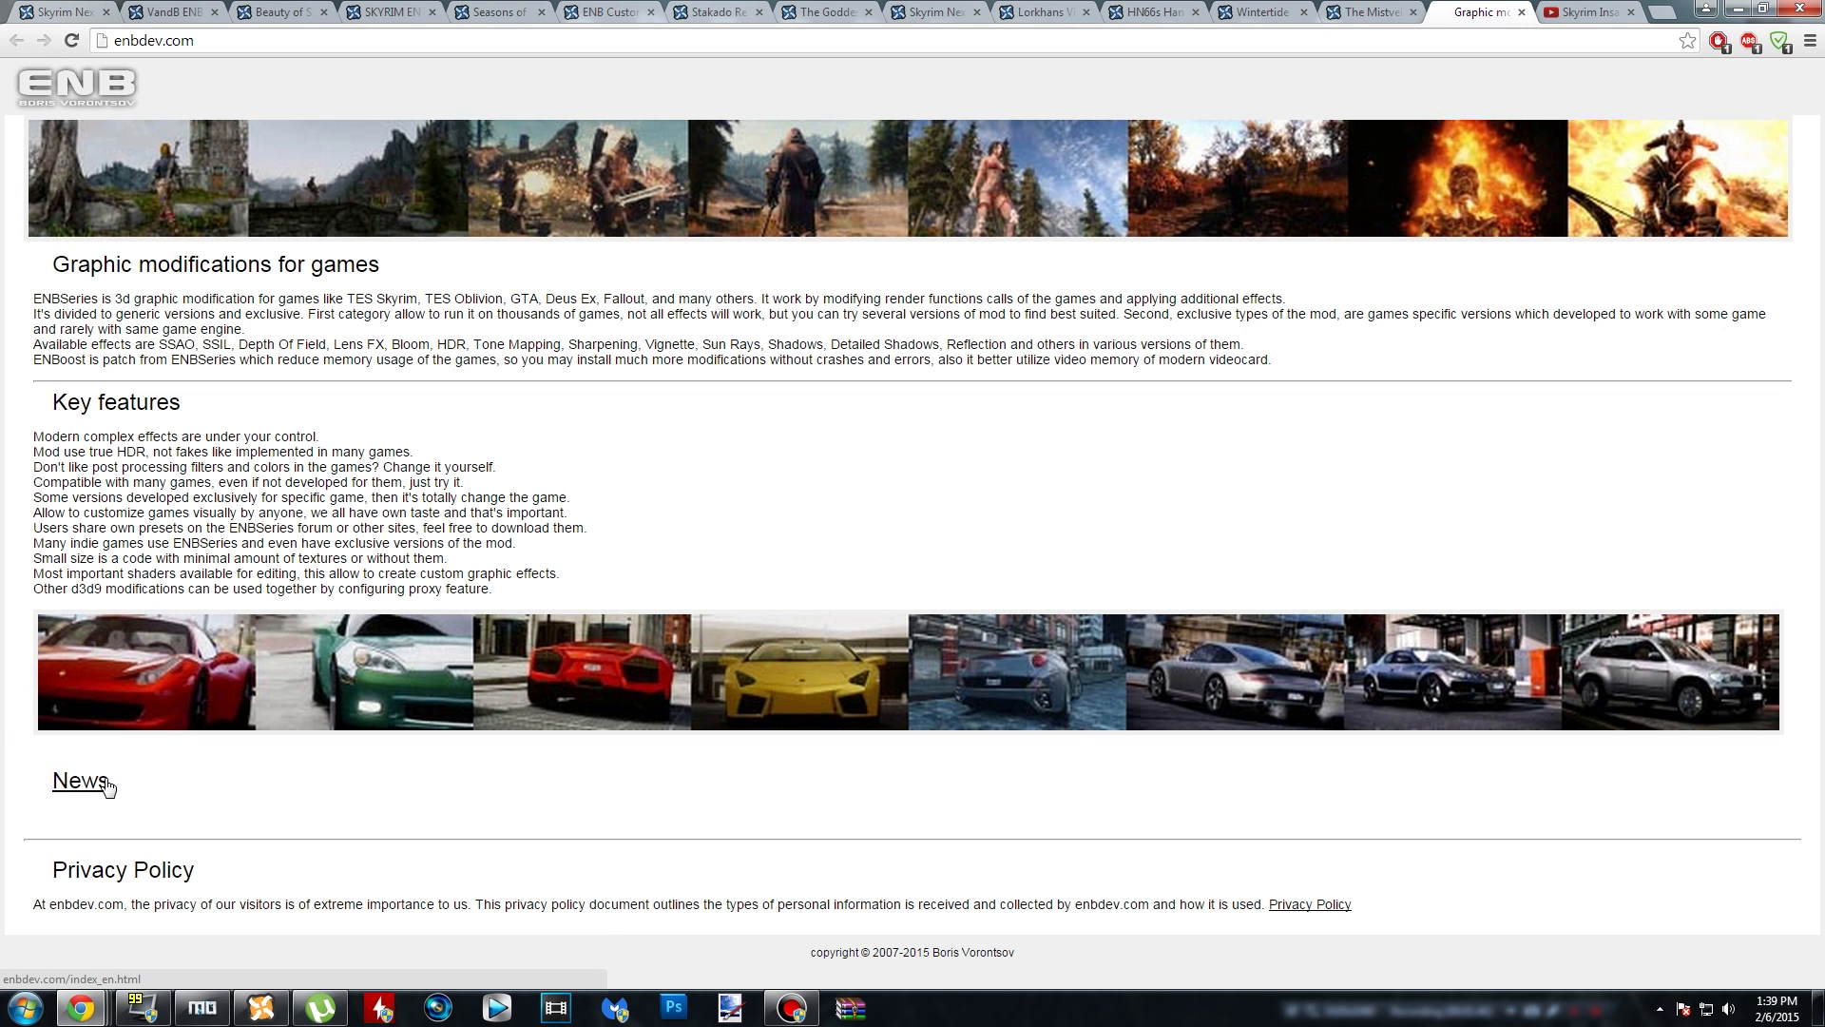
- Go from ENBDev News to Download to the TES Skyrim ENBSeries page
left_click(77, 779)
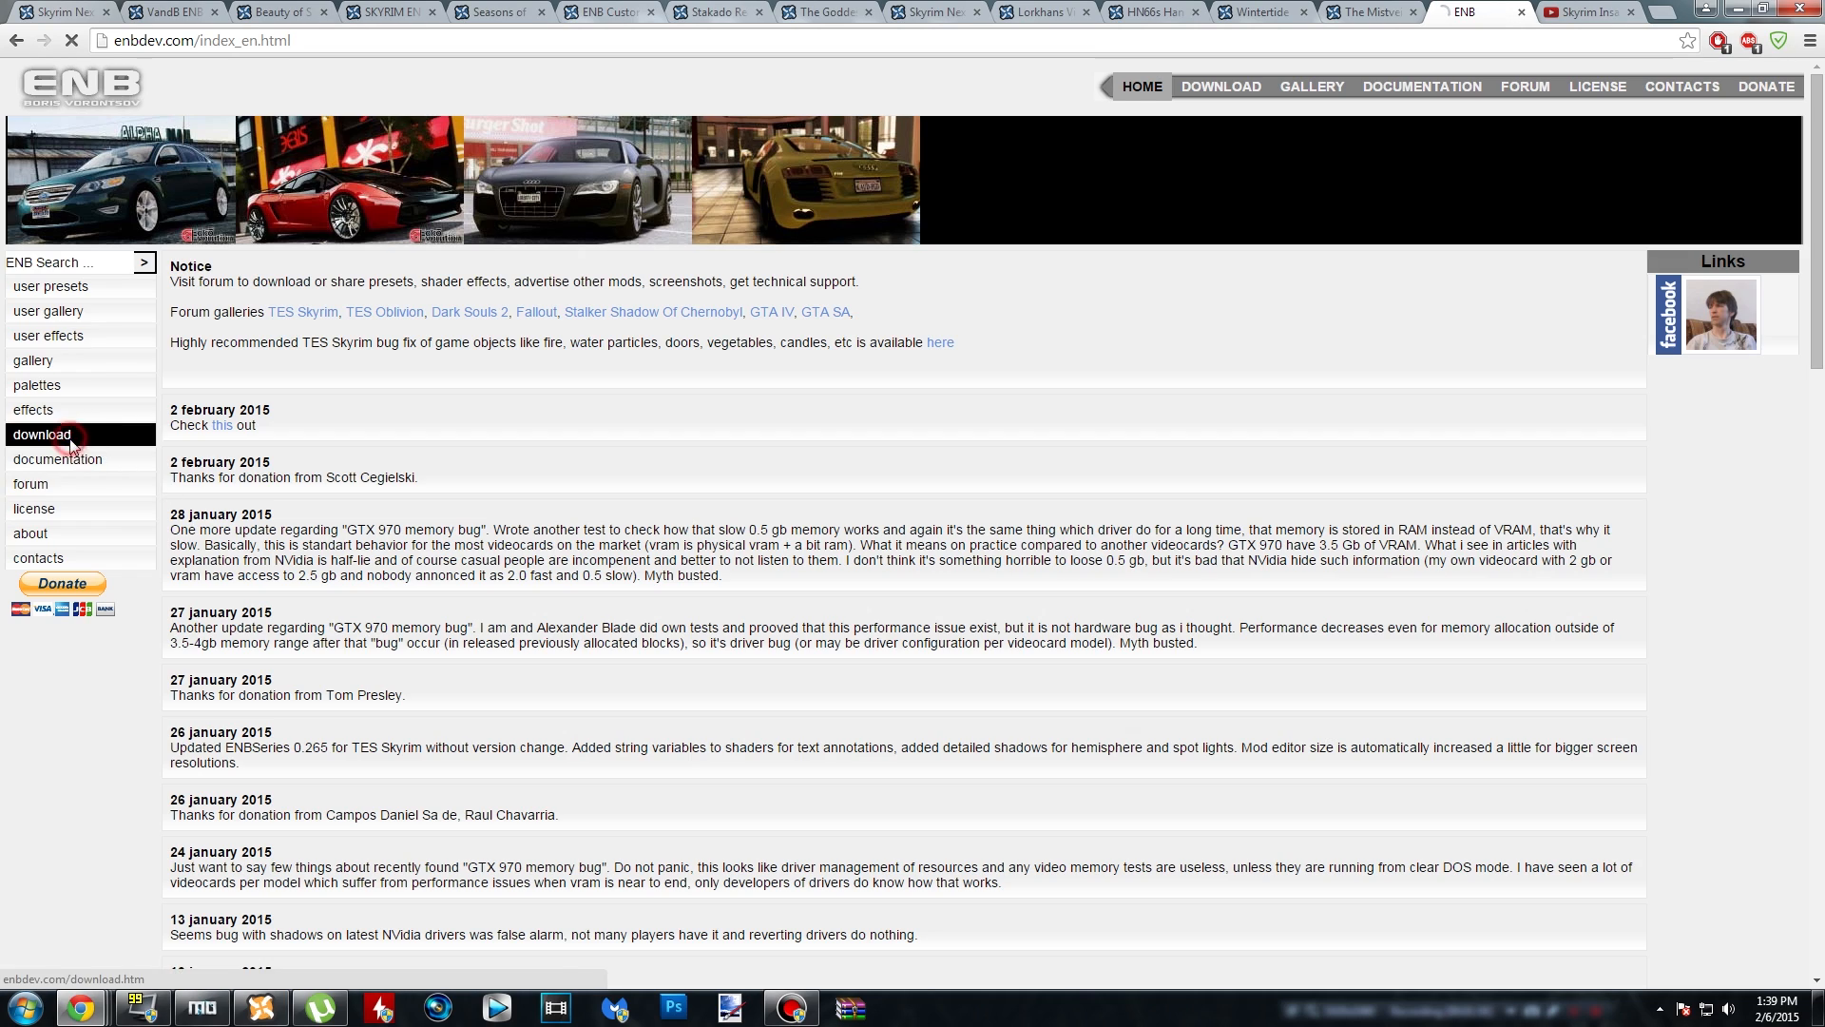
left_click(42, 435)
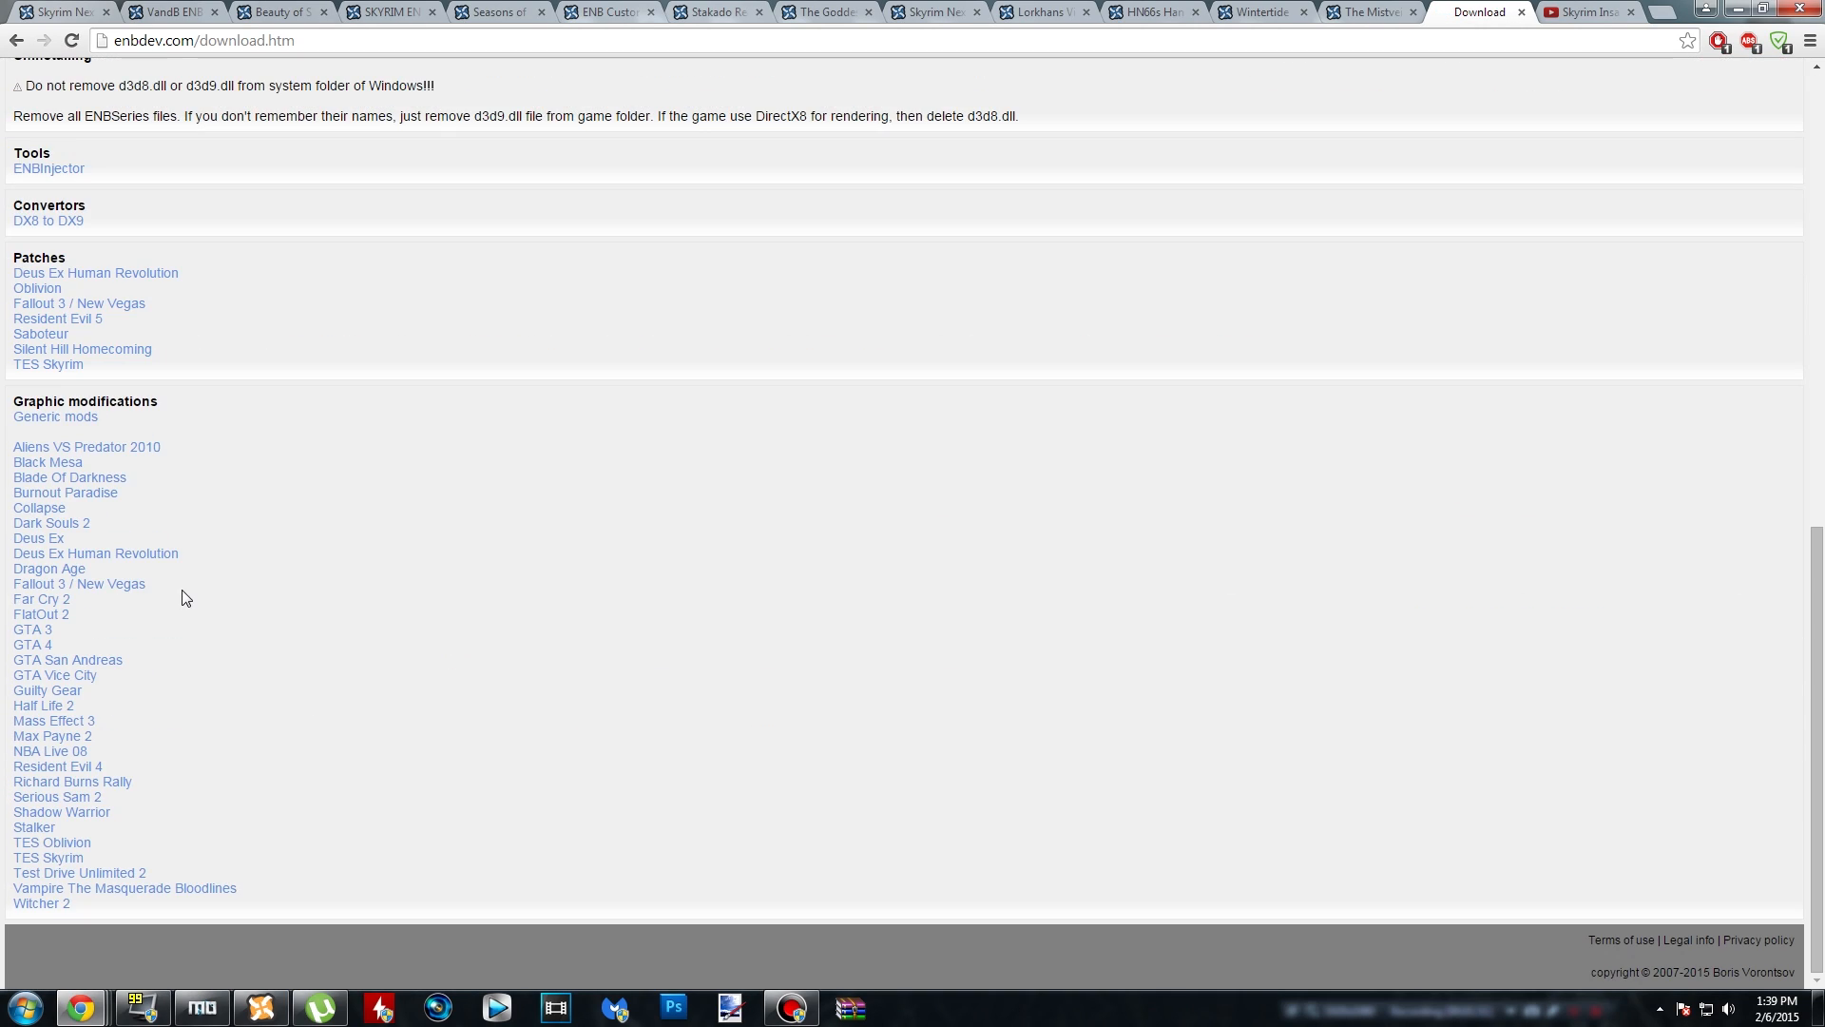
mouse_move(48, 857)
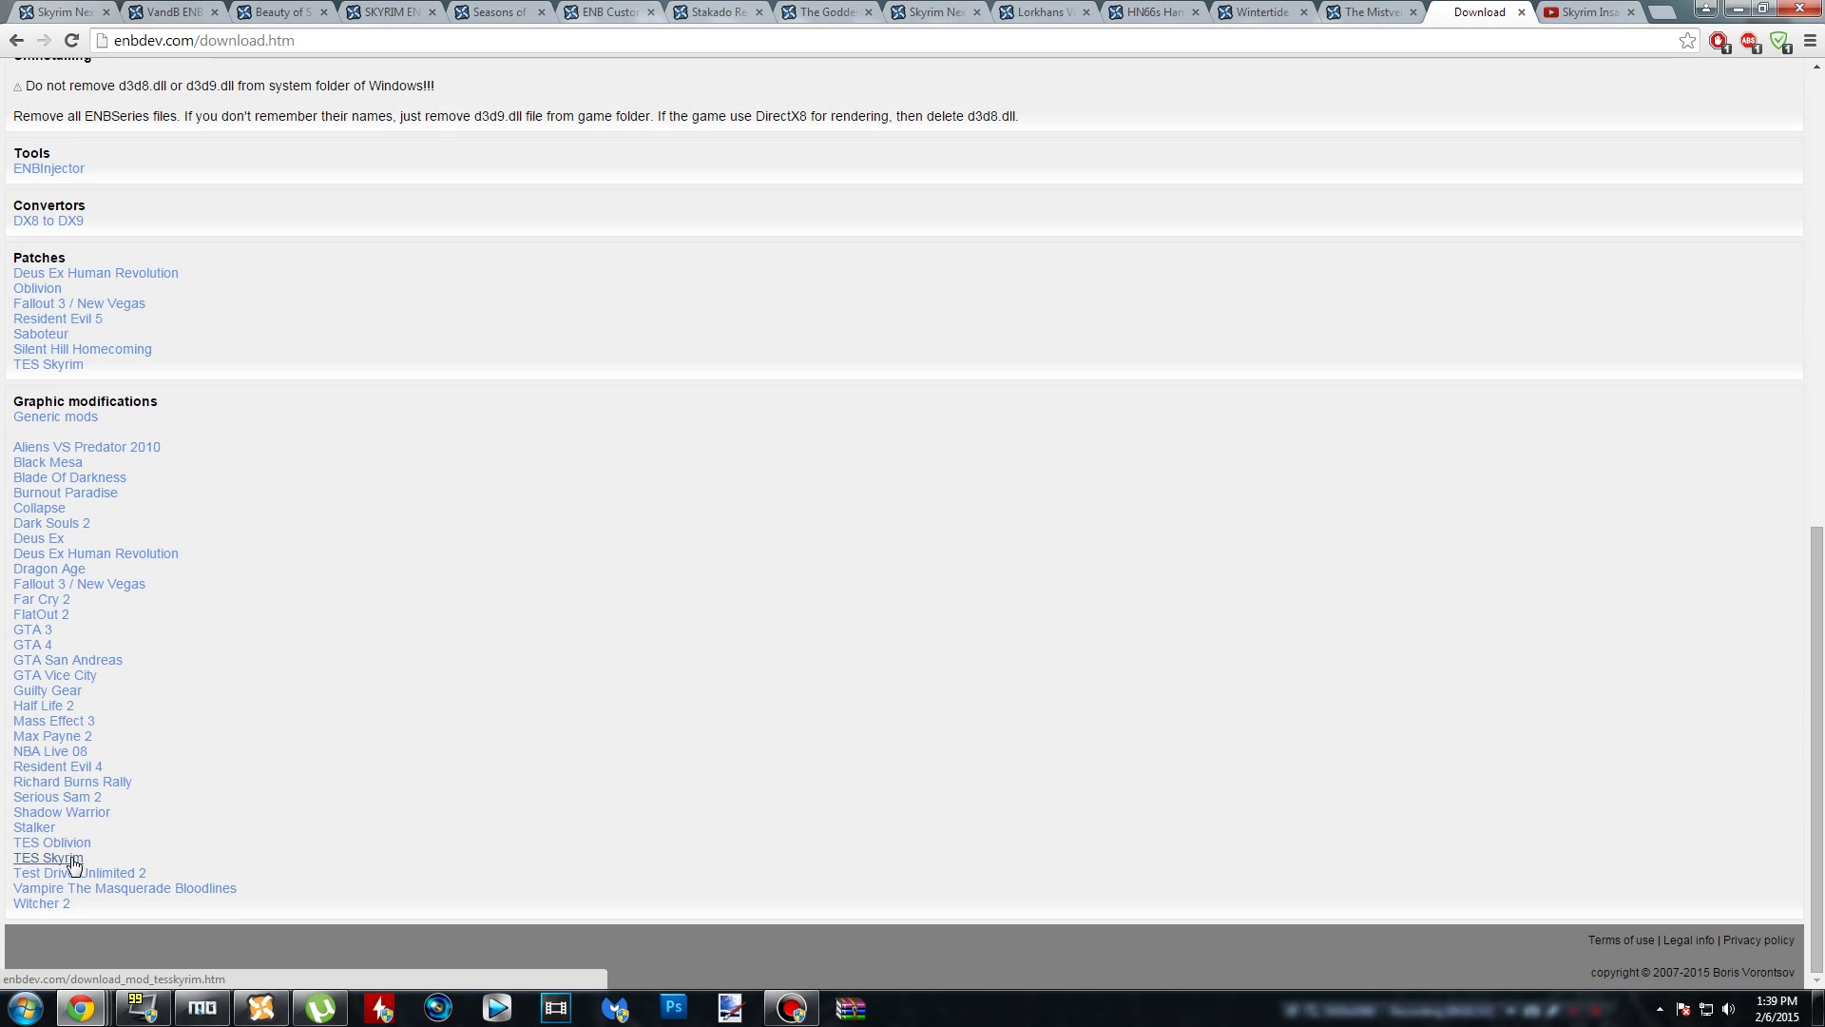
left_click(47, 857)
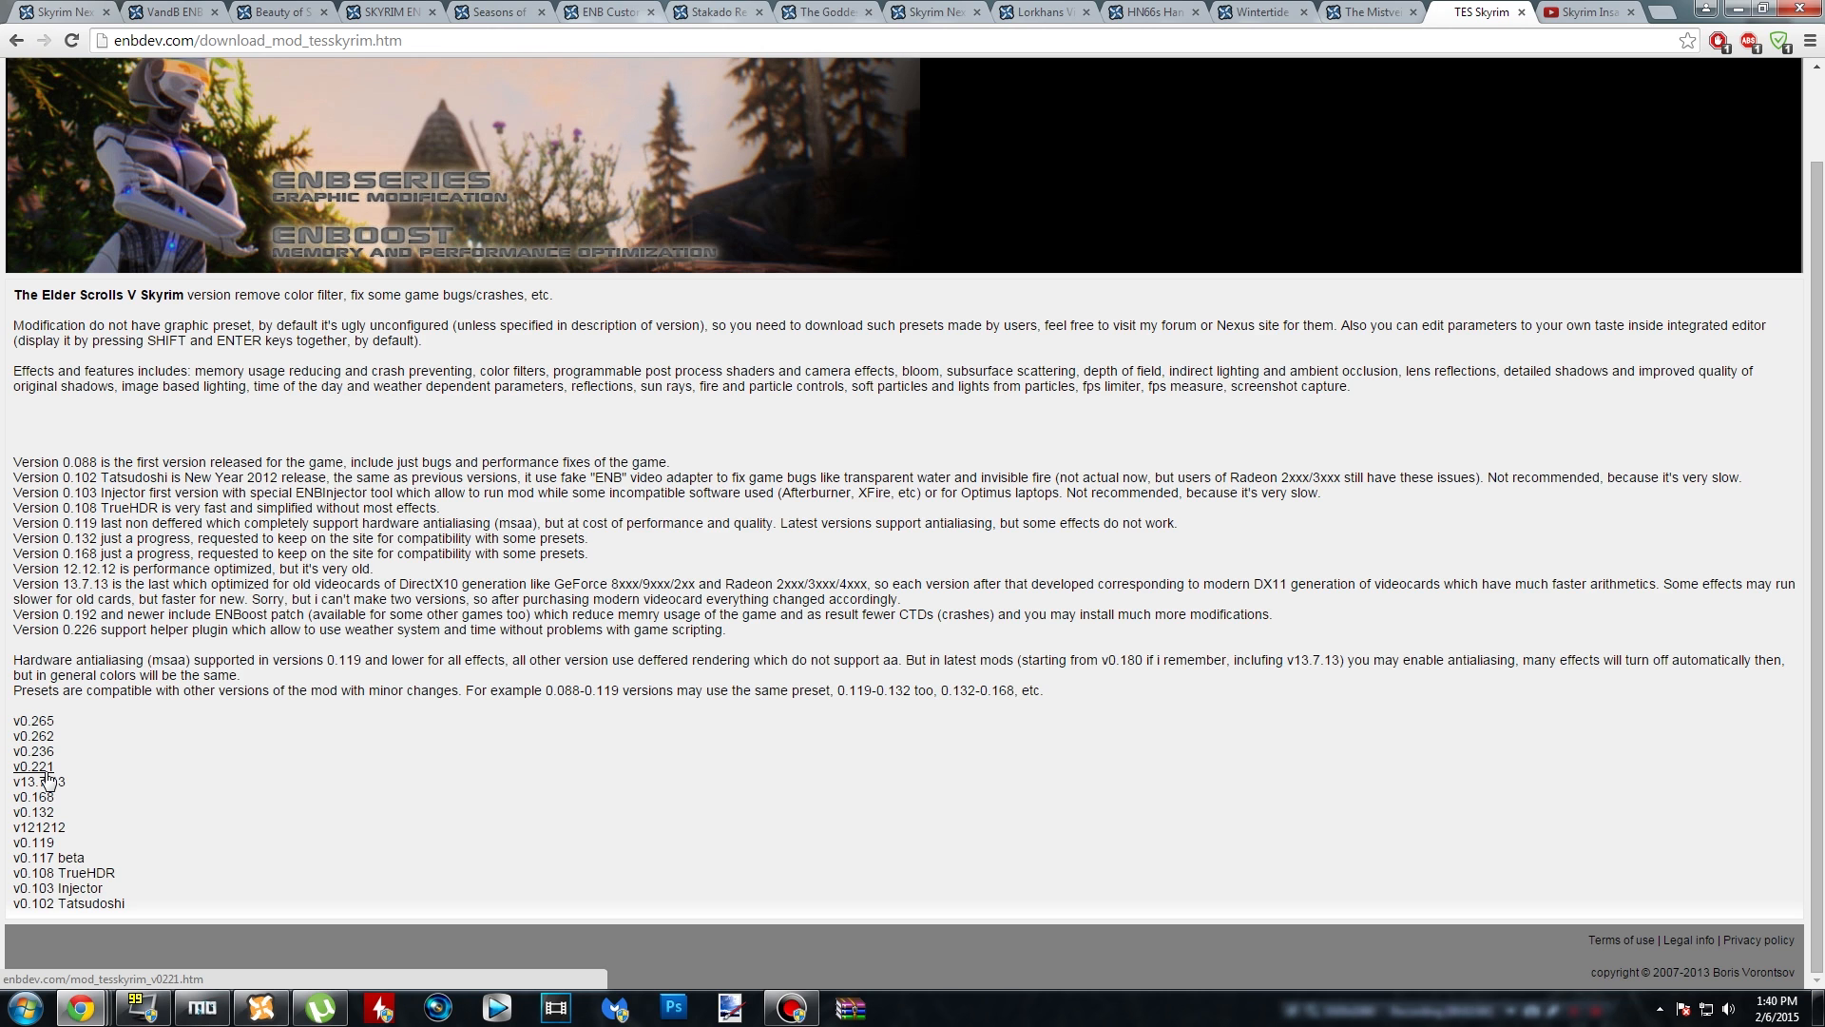
- Pick v0.221 and download the 'ENBSeries v0.221 for TES Skyrim' archive
left_click(32, 766)
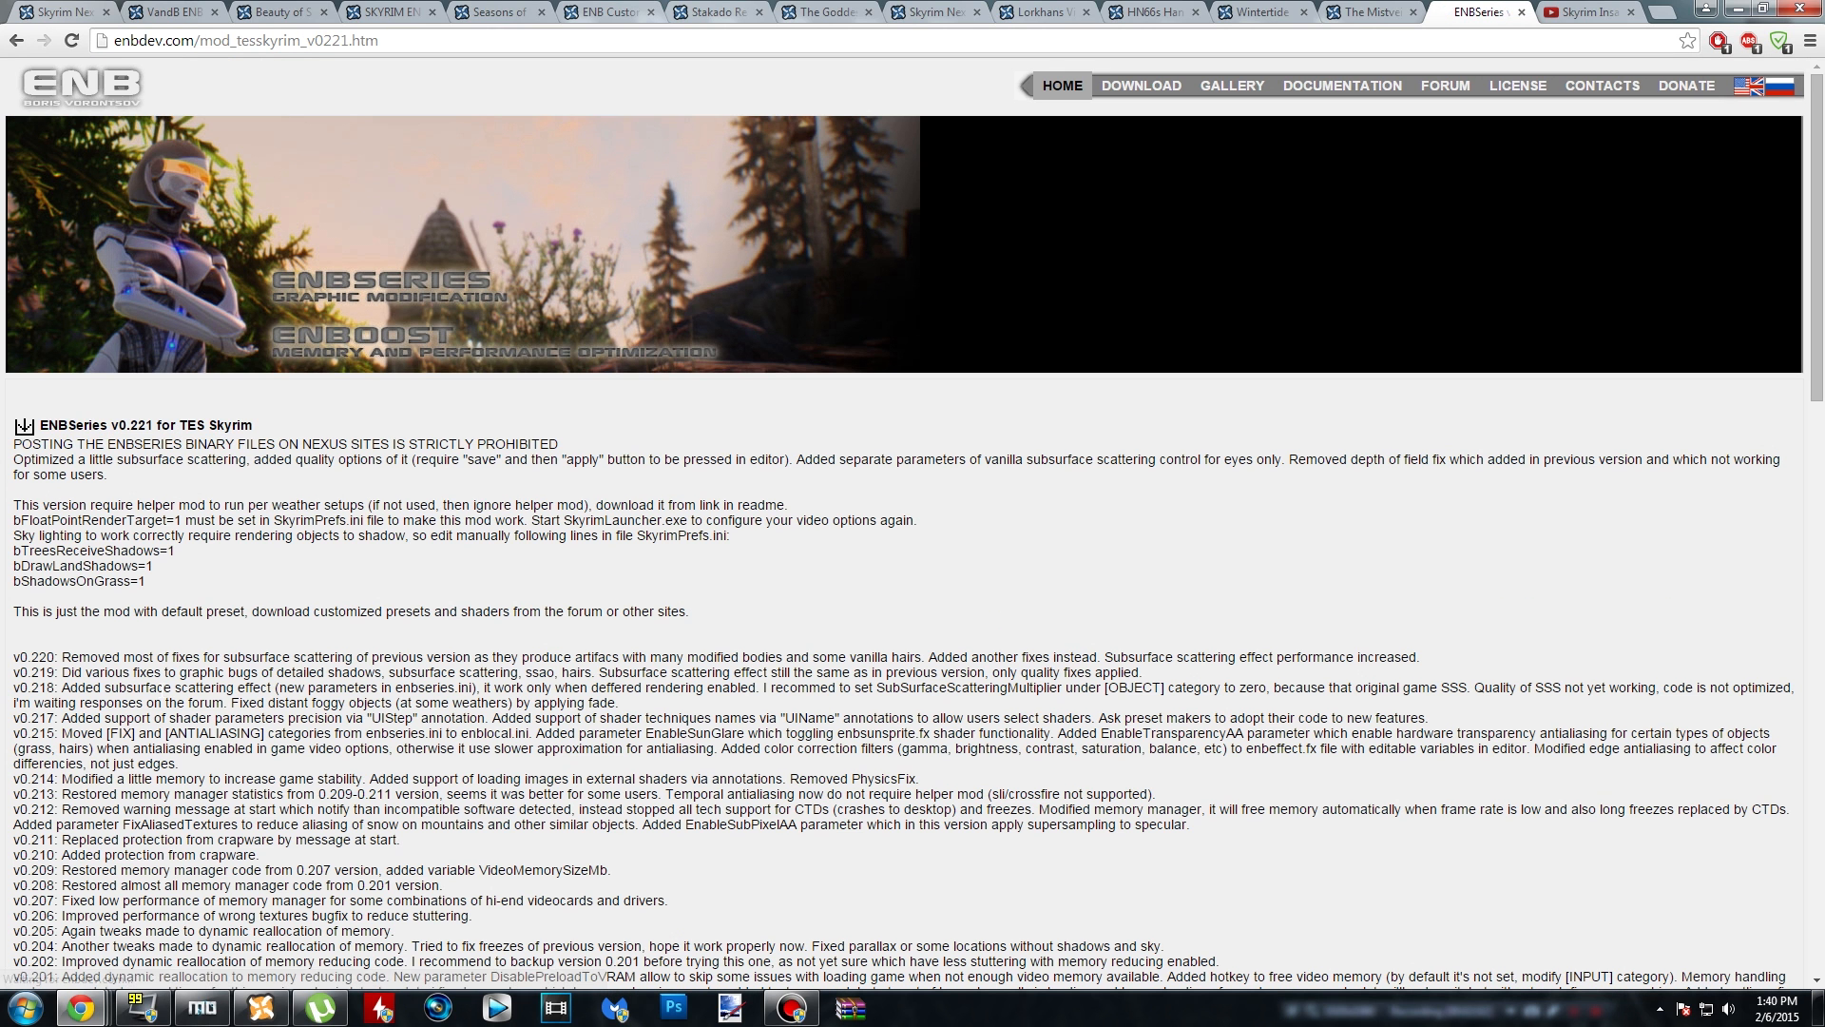
left_click(21, 429)
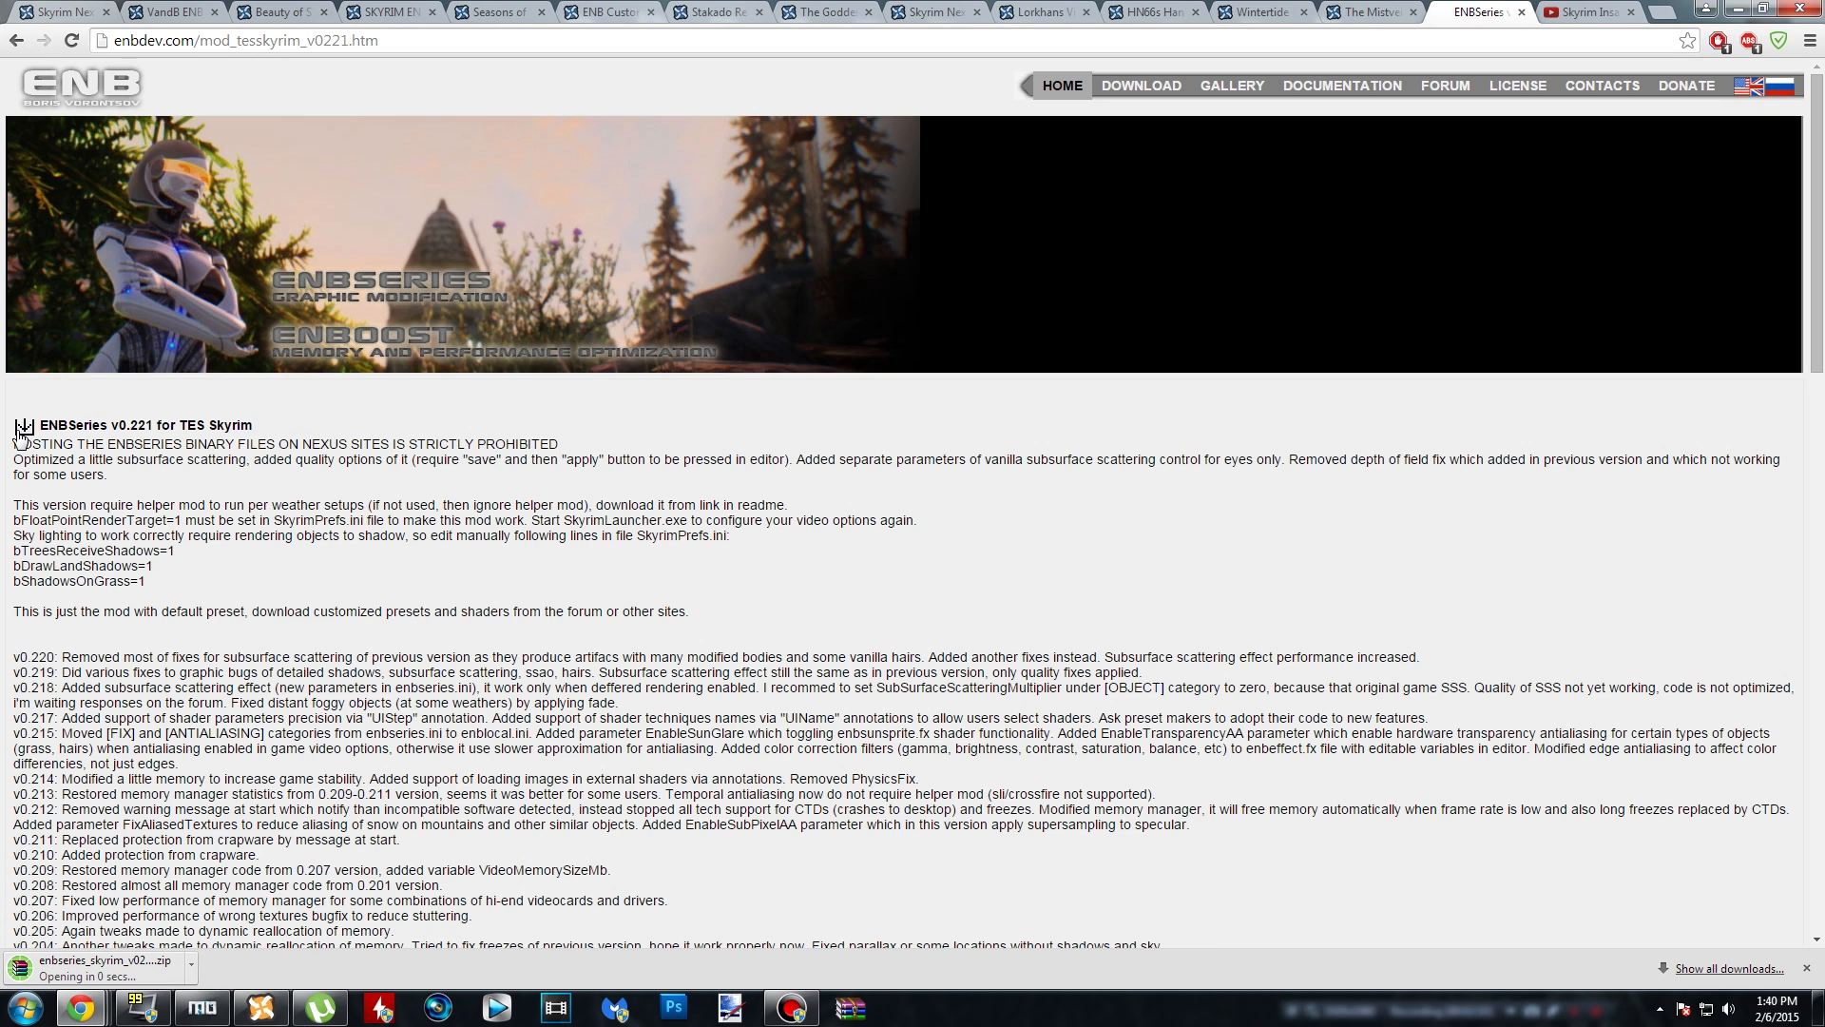
left_click(95, 960)
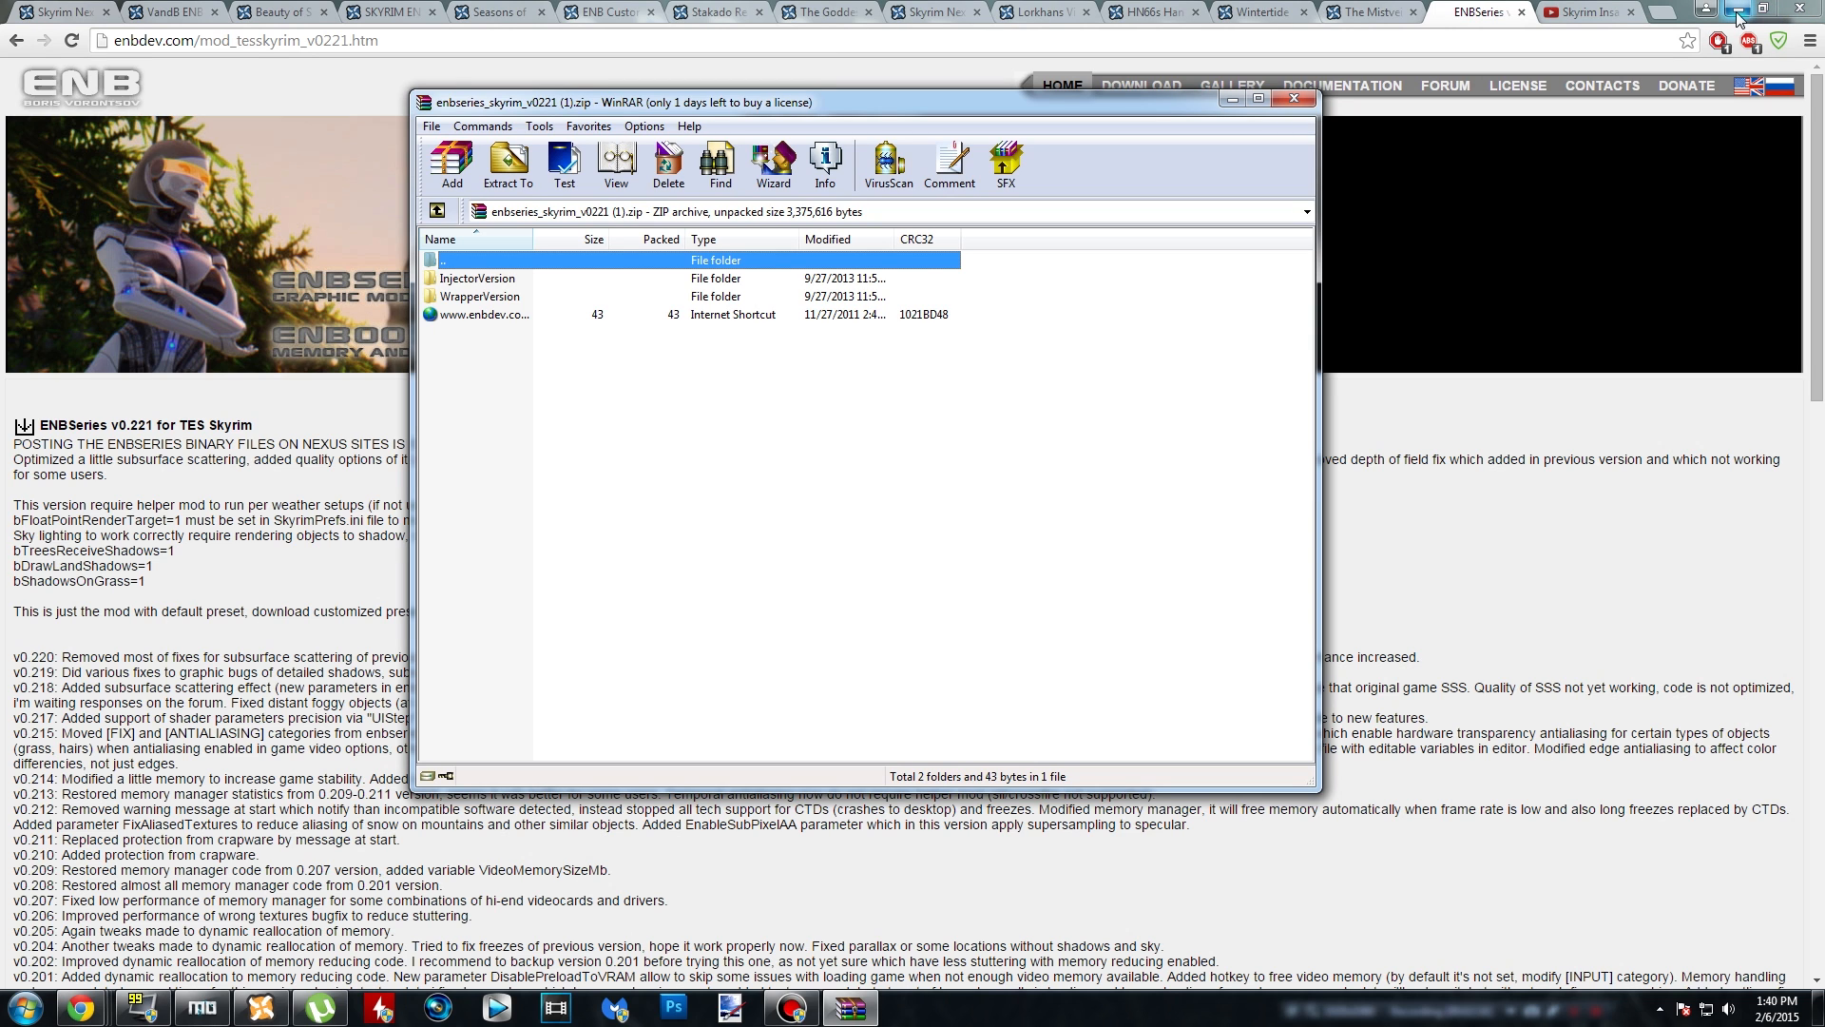
- Reposition WinRAR and drag the enbseries_skyrim_v0221 zip onto the desktop
left_click_drag(861, 103, 680, 131)
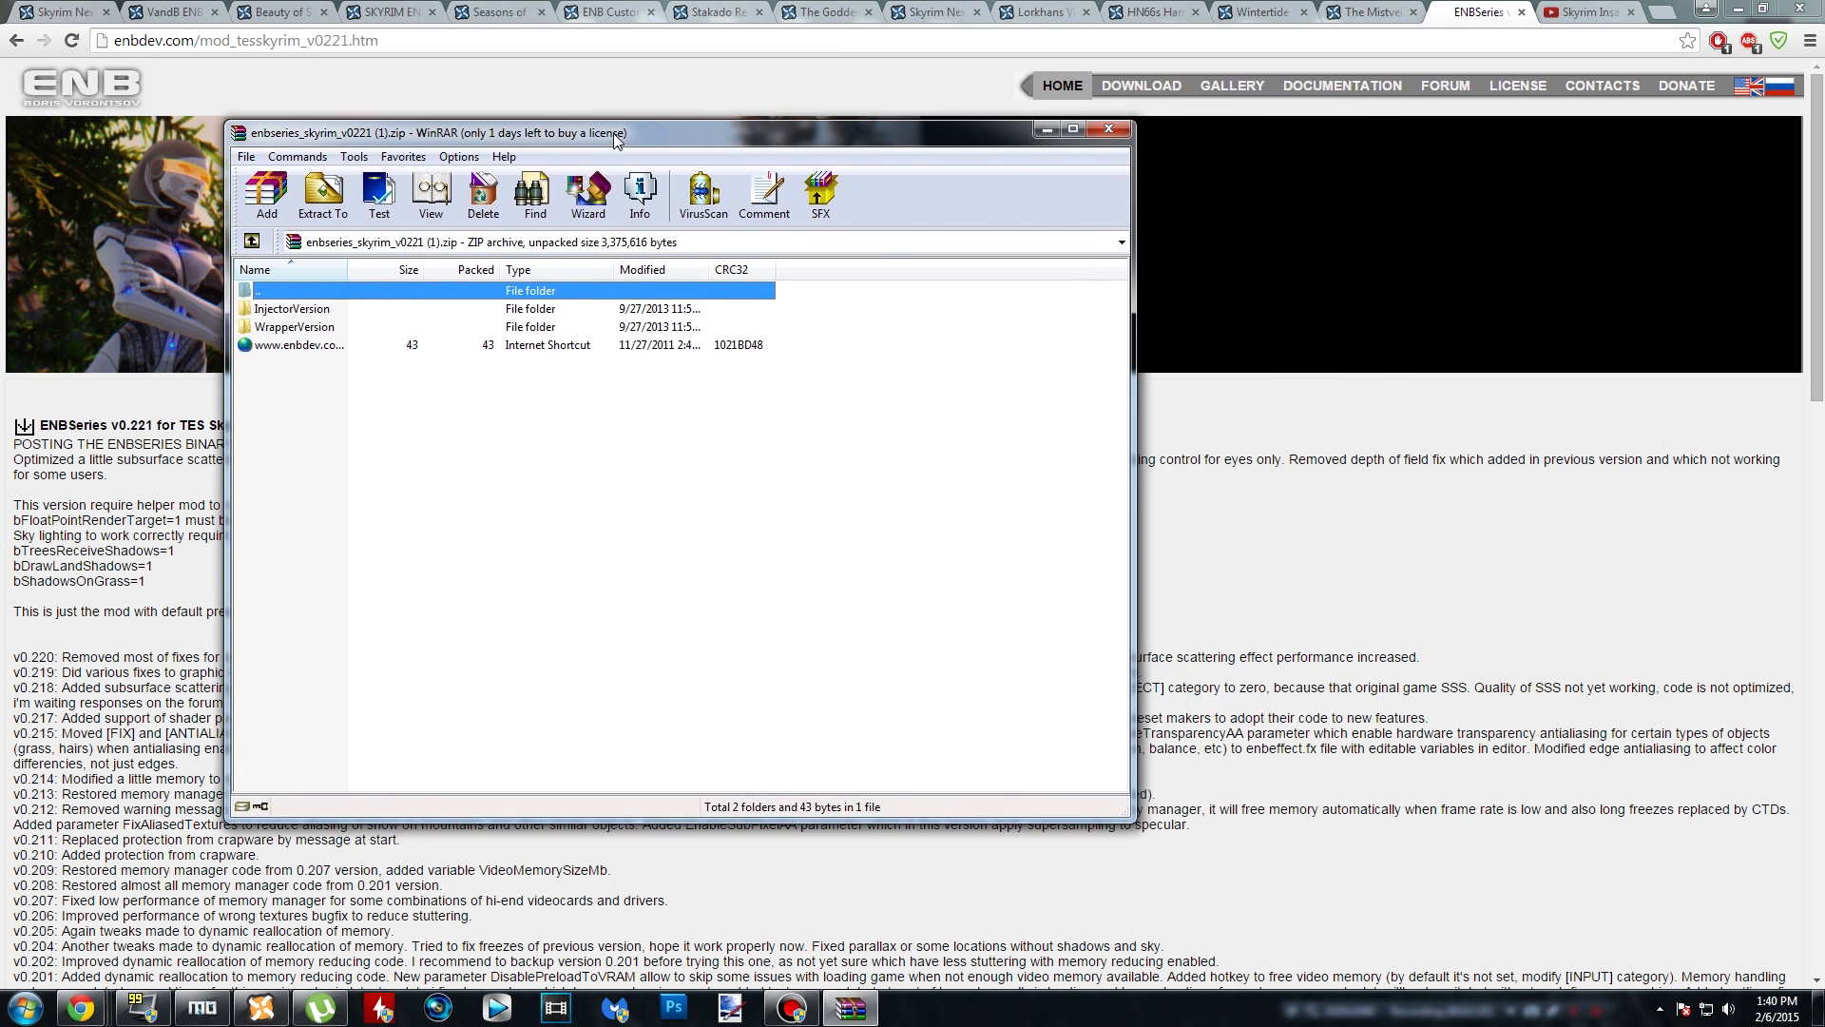
left_click_drag(617, 131, 841, 103)
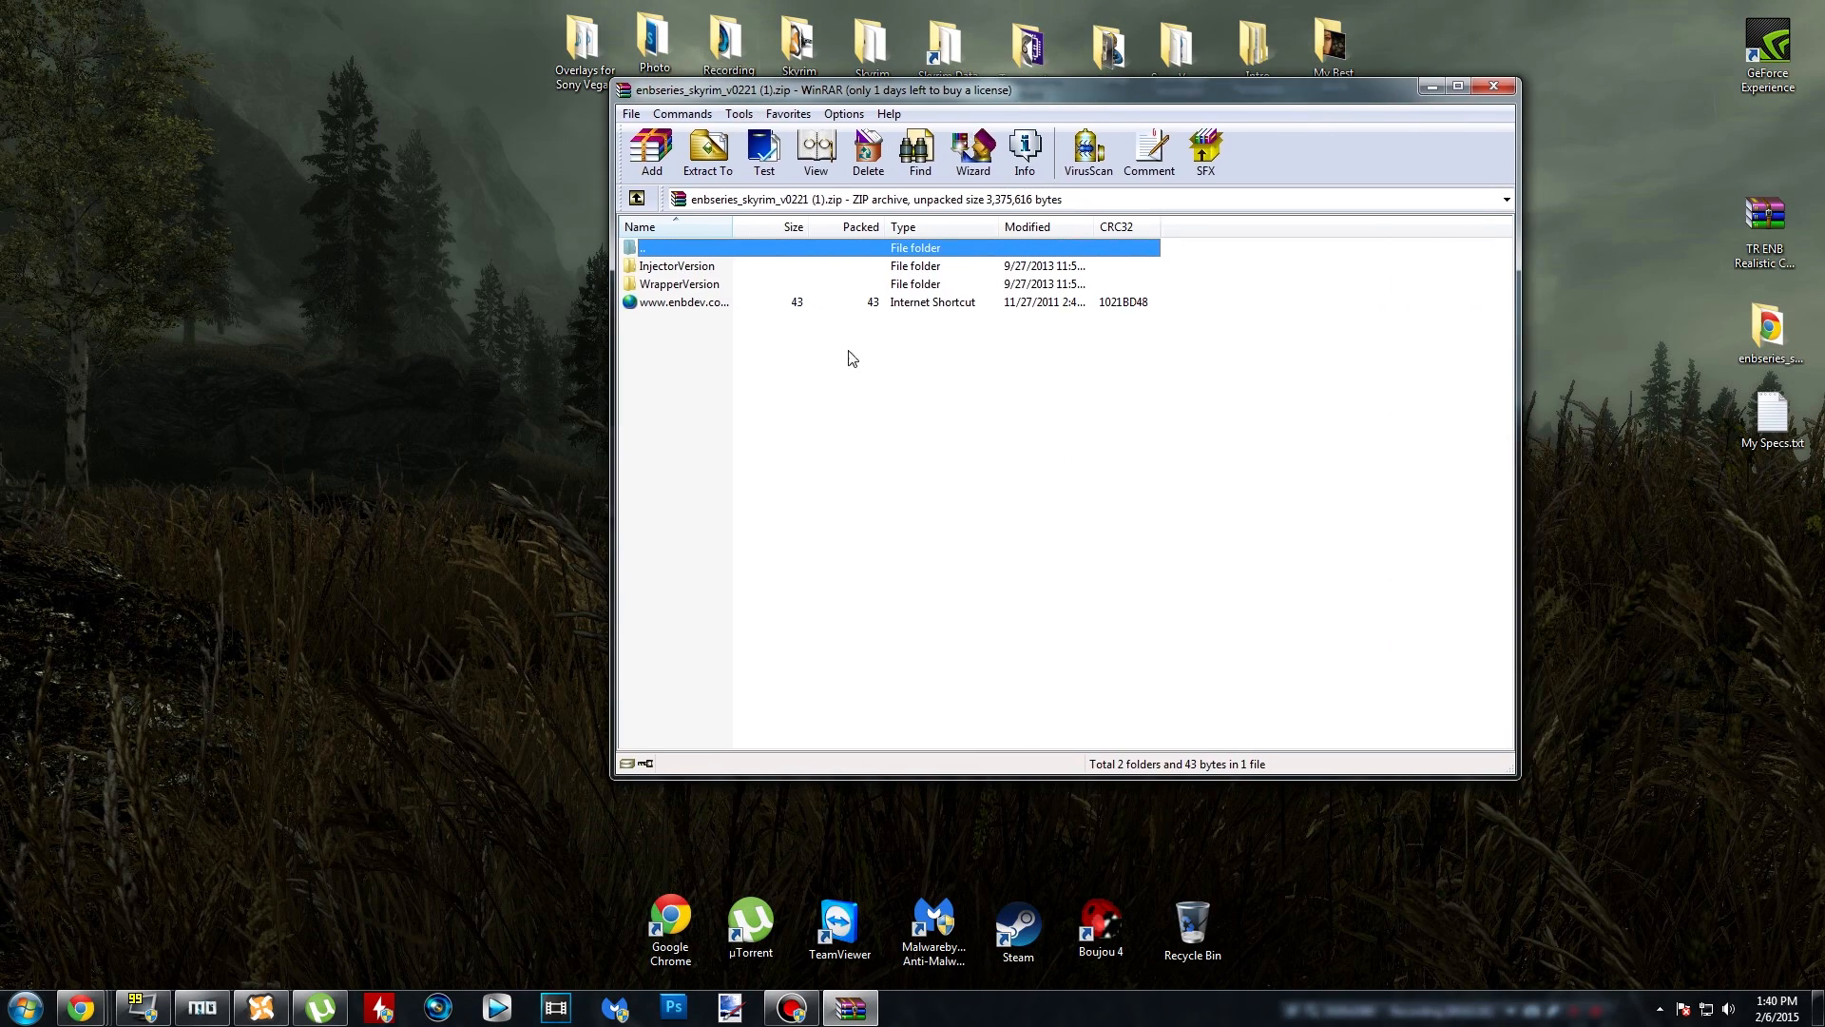
mouse_move(786, 533)
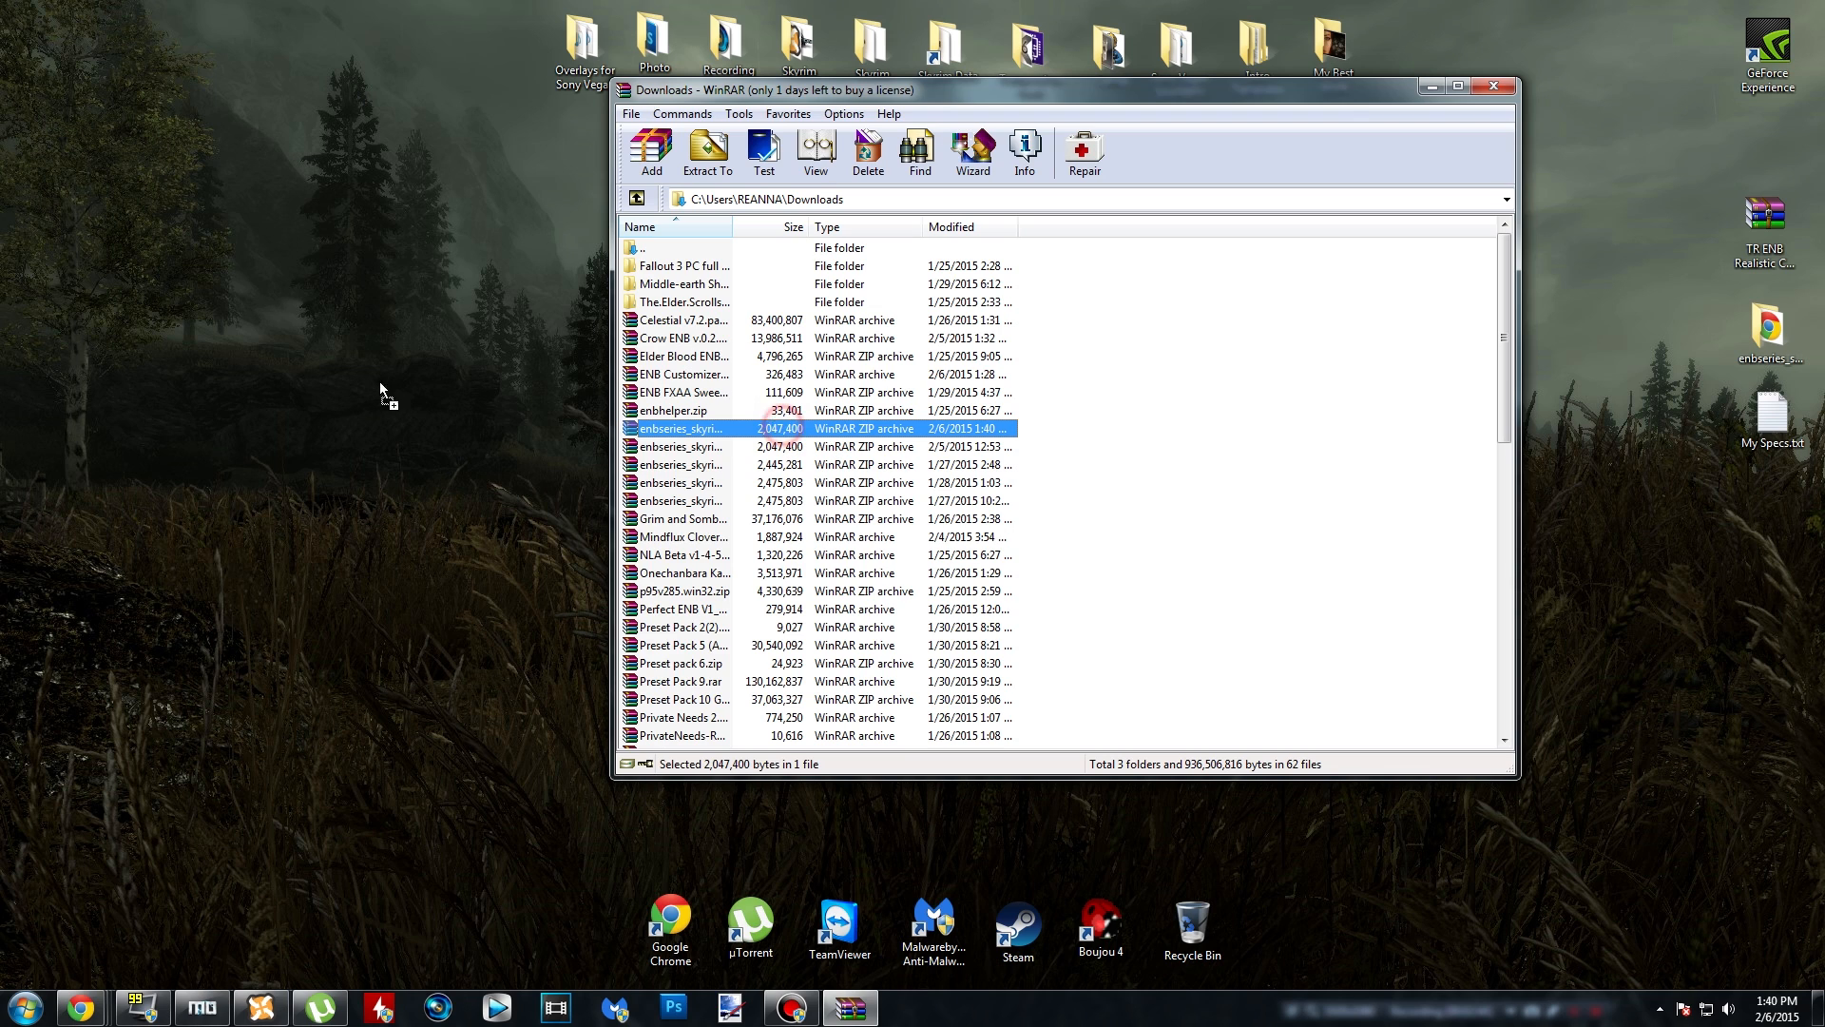
left_click_drag(680, 428, 261, 314)
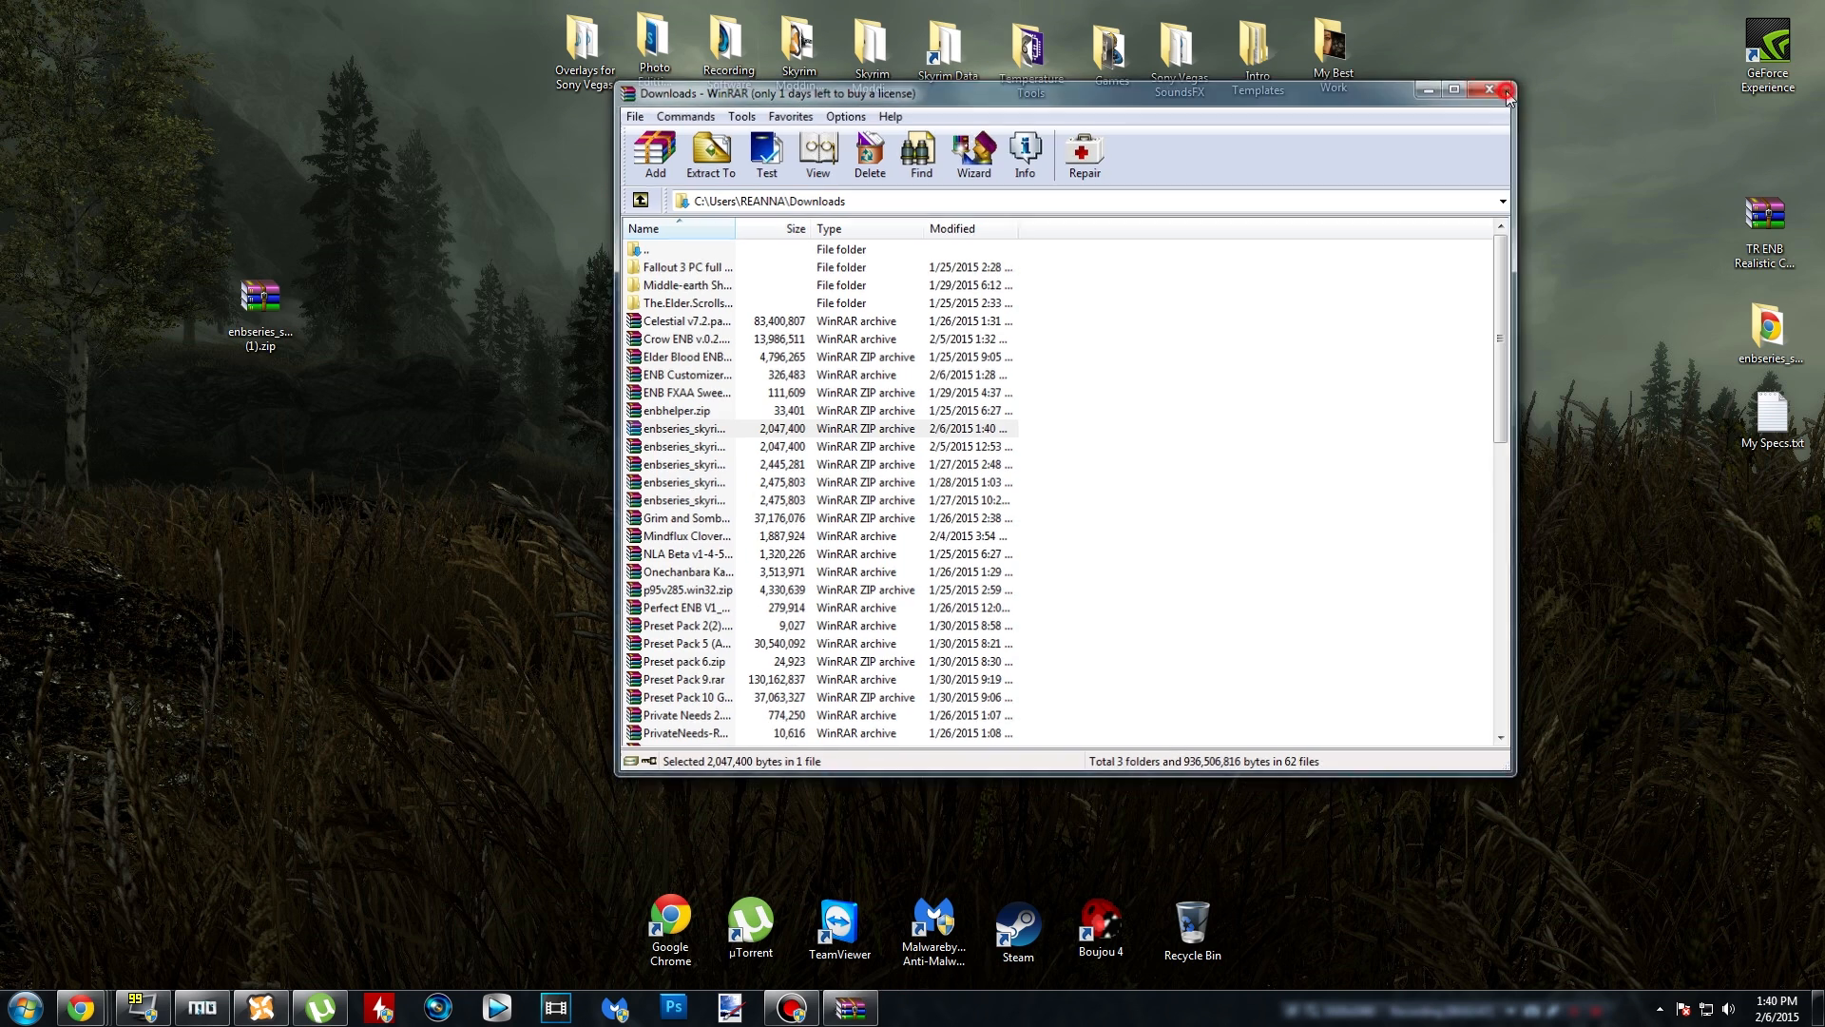
- Close WinRAR and extract the desktop zip to 'enbseries_skyrim_v0221 (1)'
left_click(1505, 89)
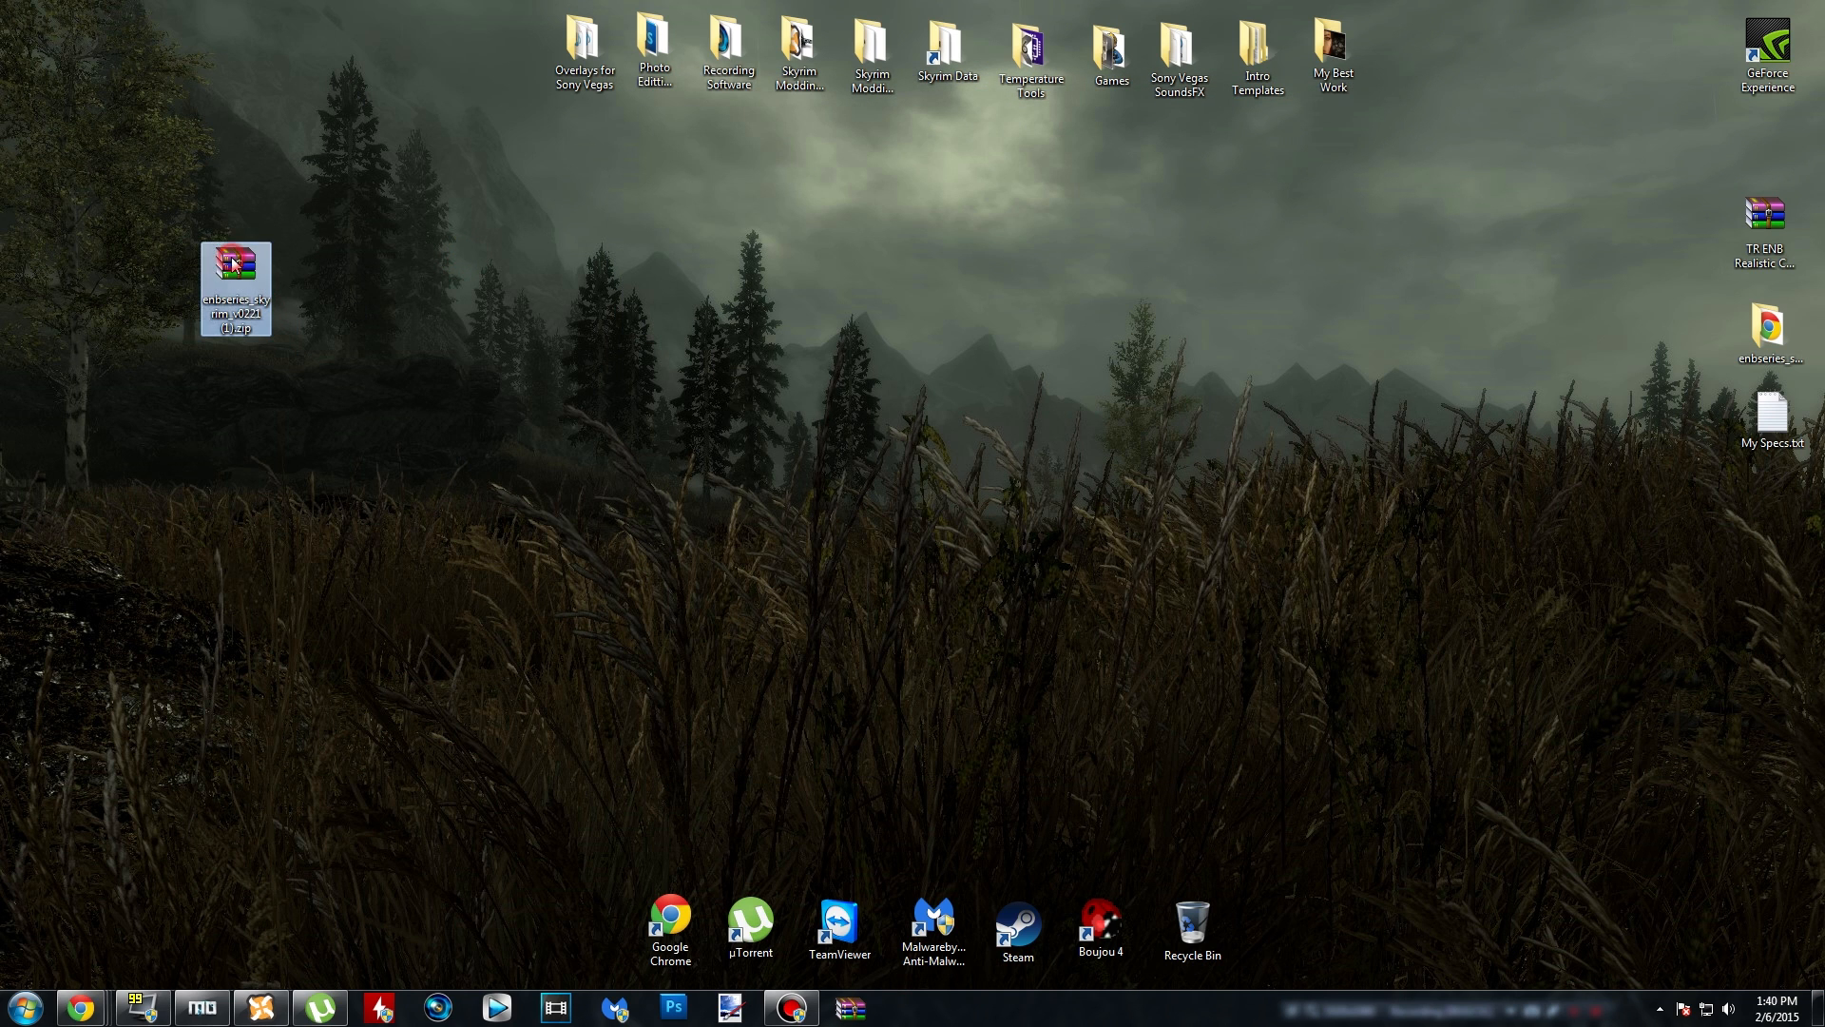
right_click(234, 286)
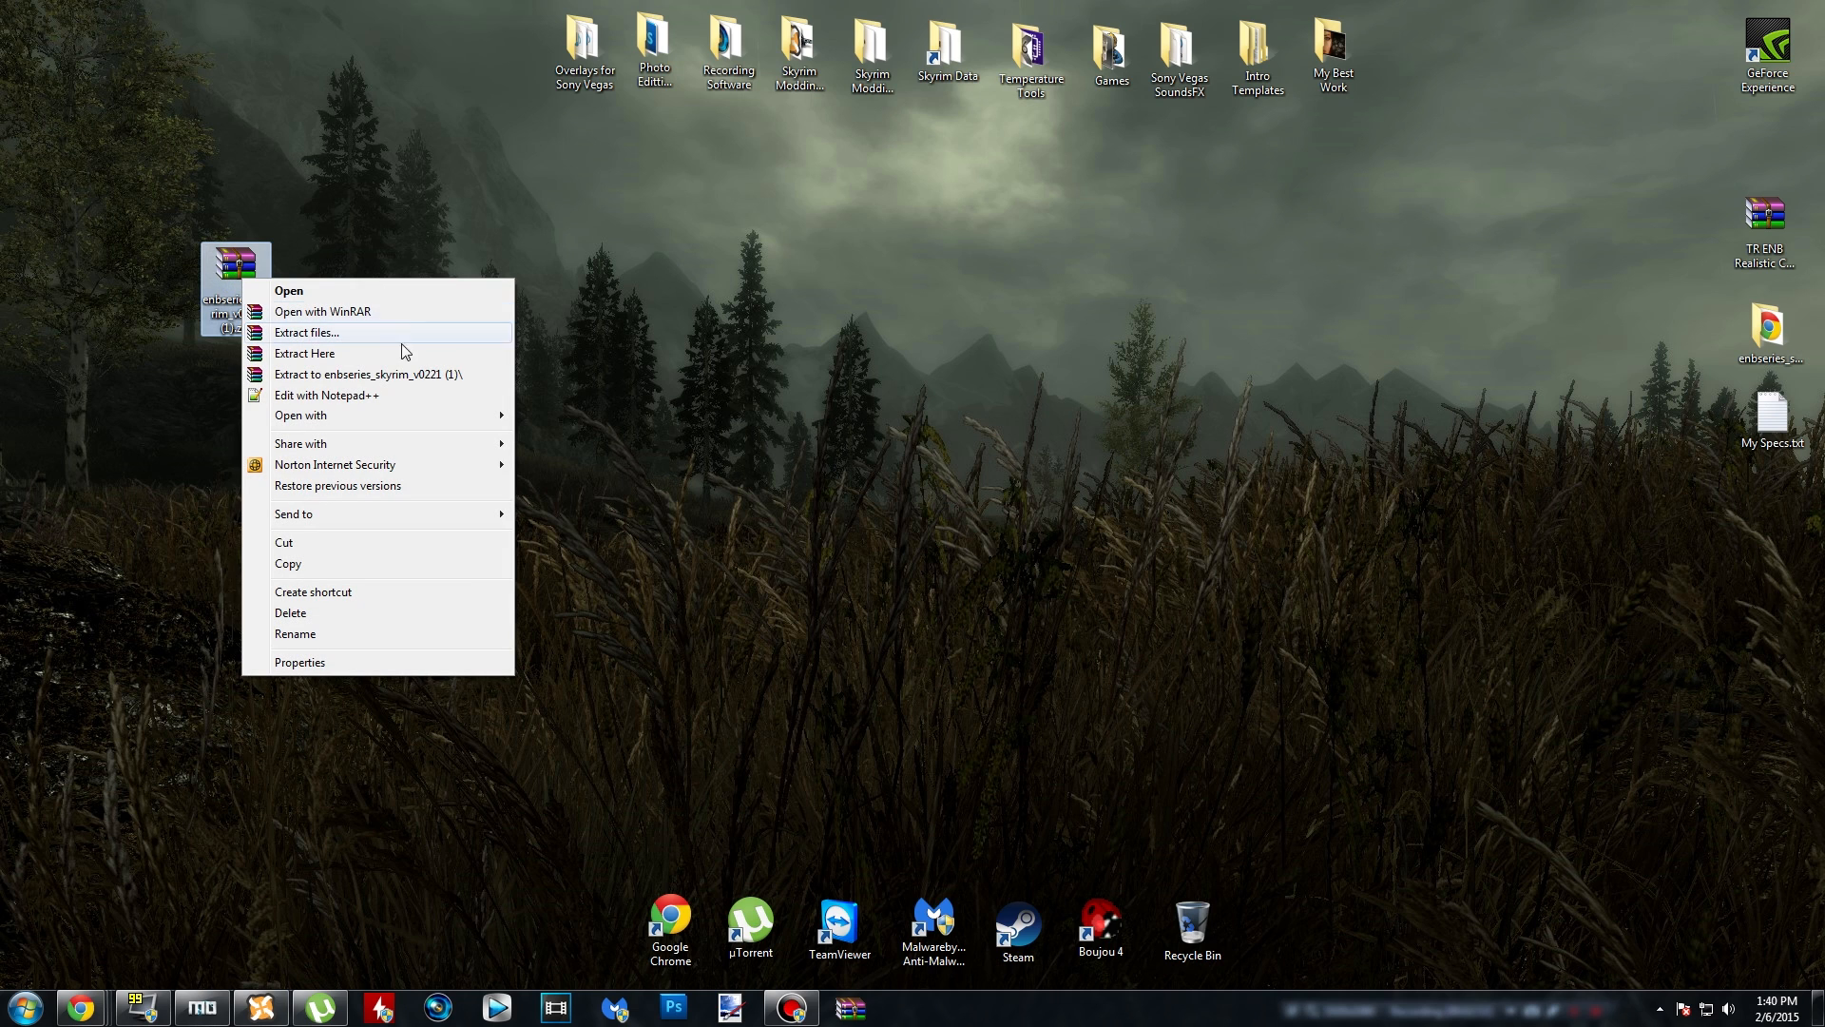
mouse_move(361, 389)
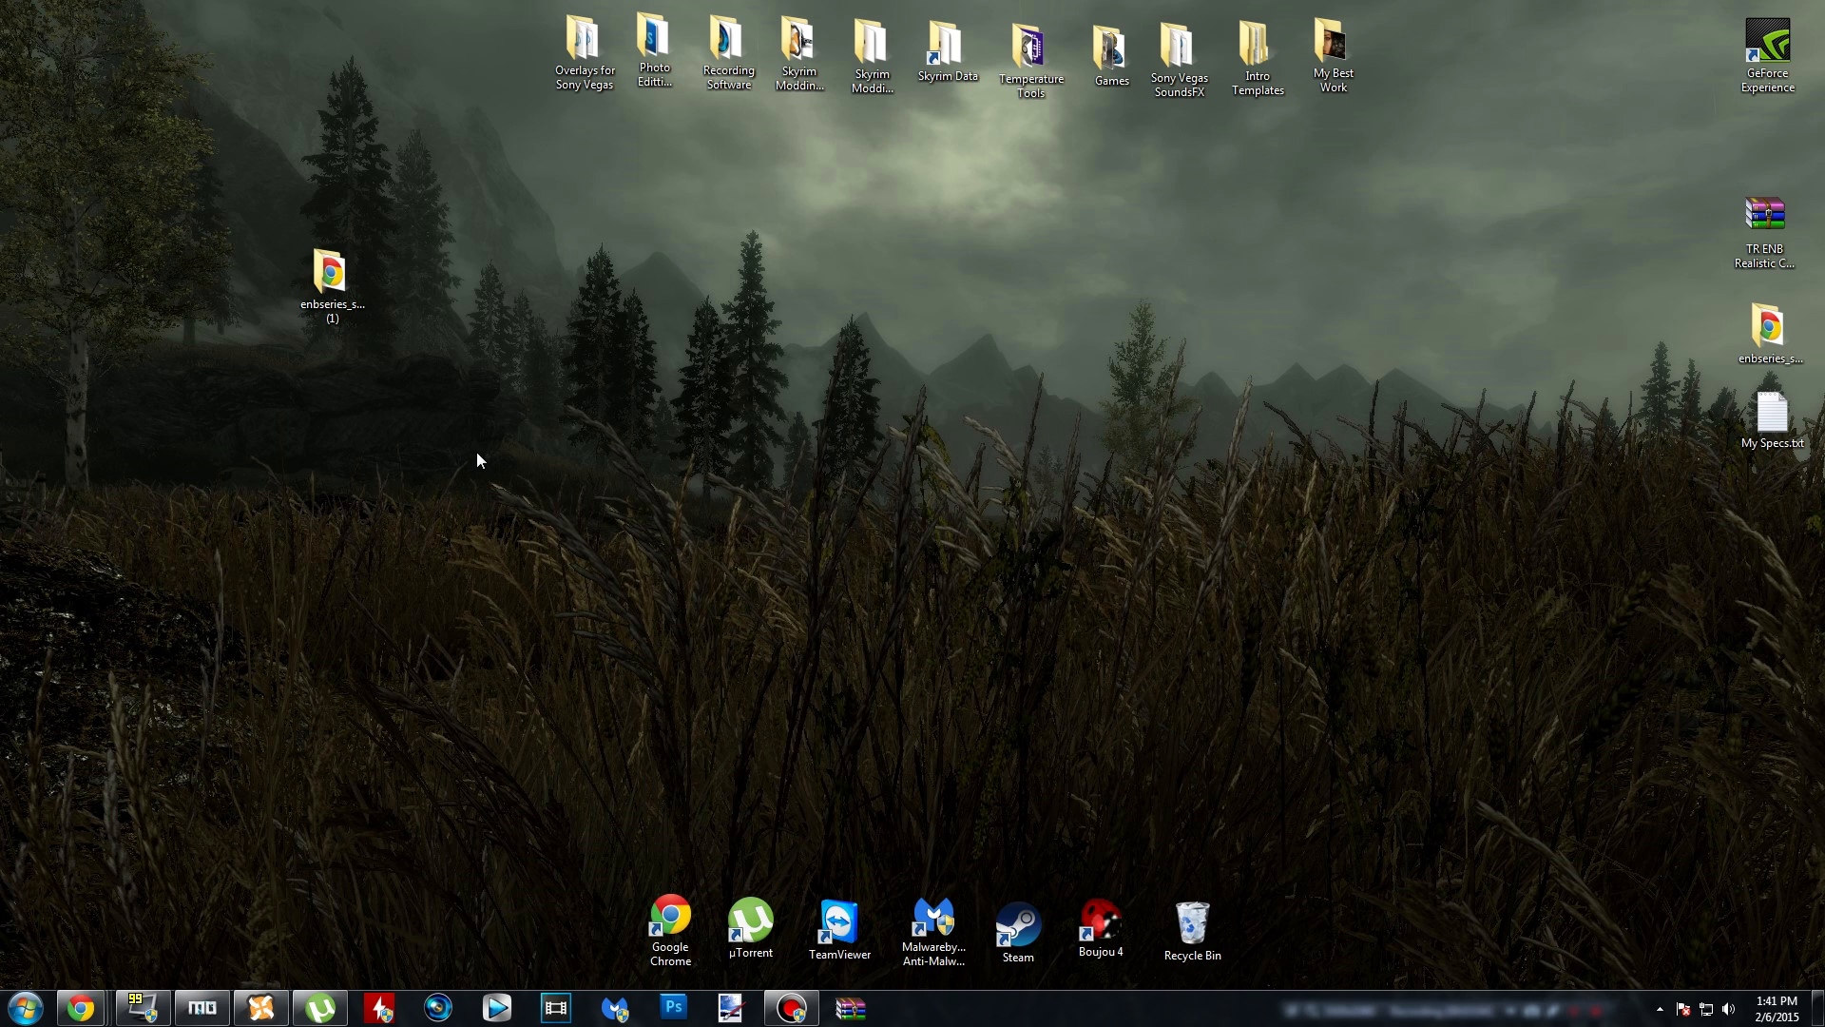
mouse_move(265, 234)
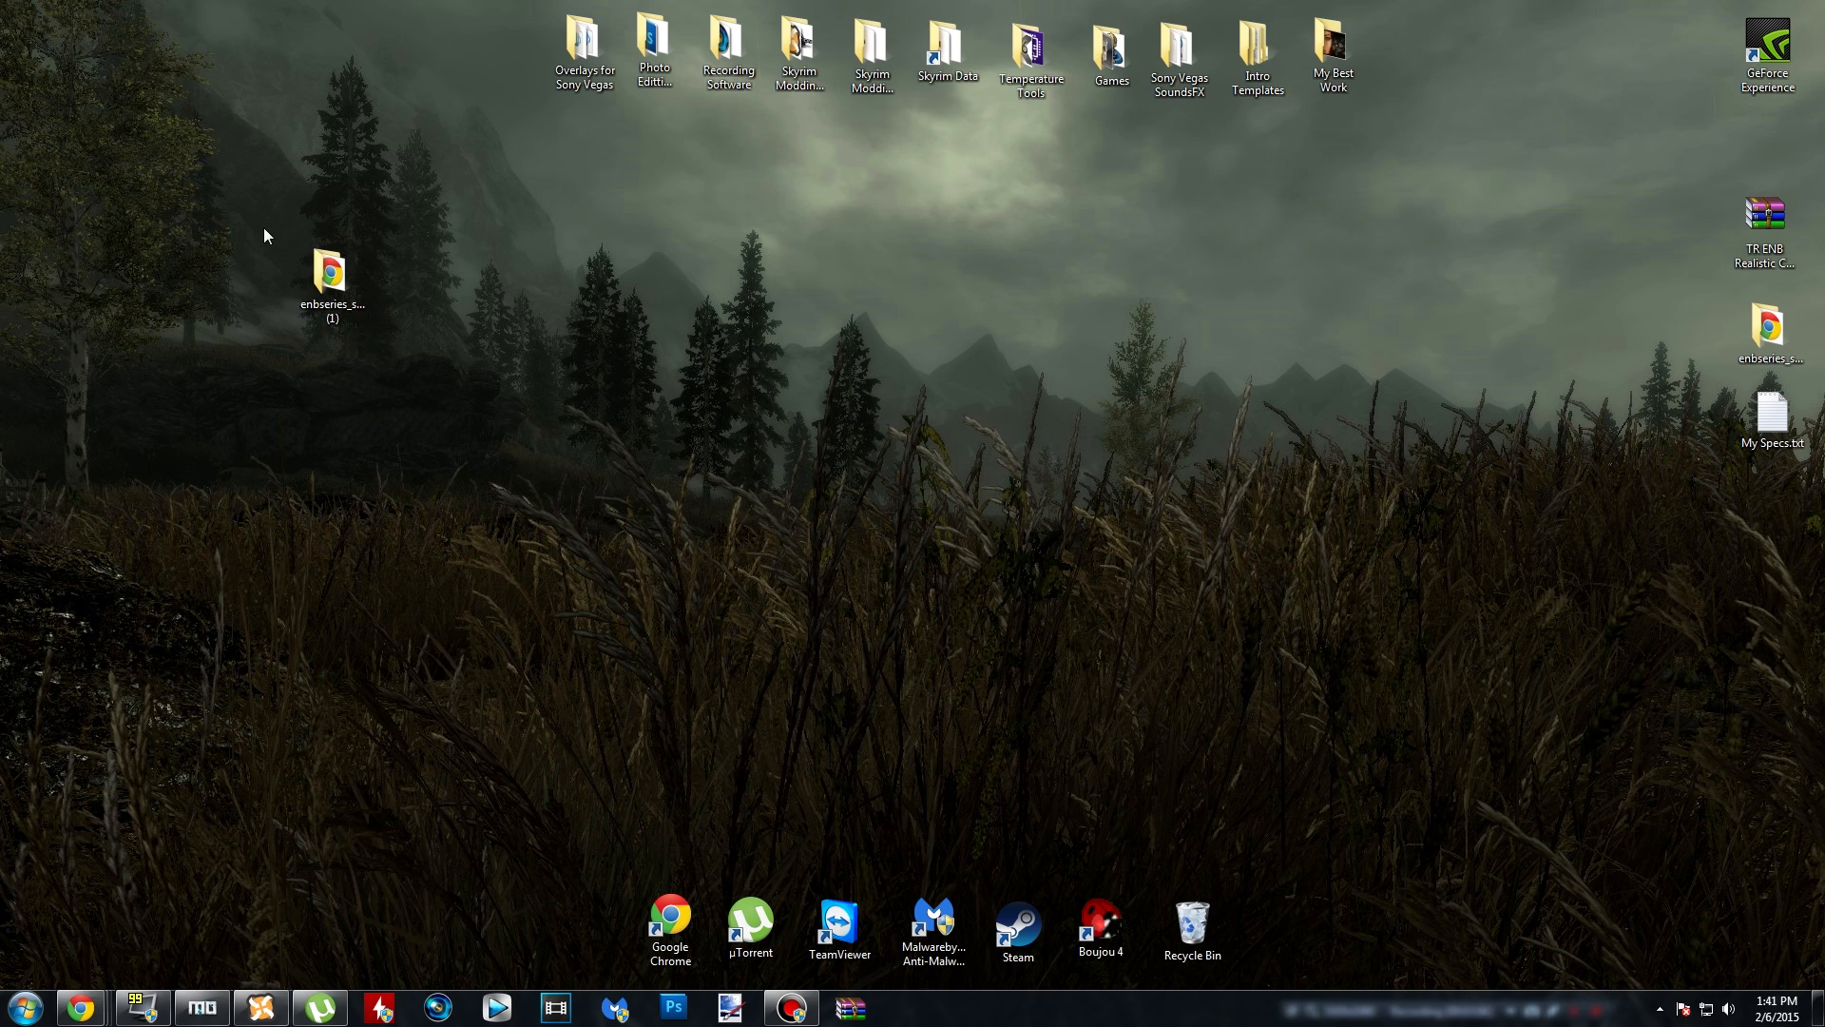
left_click(331, 287)
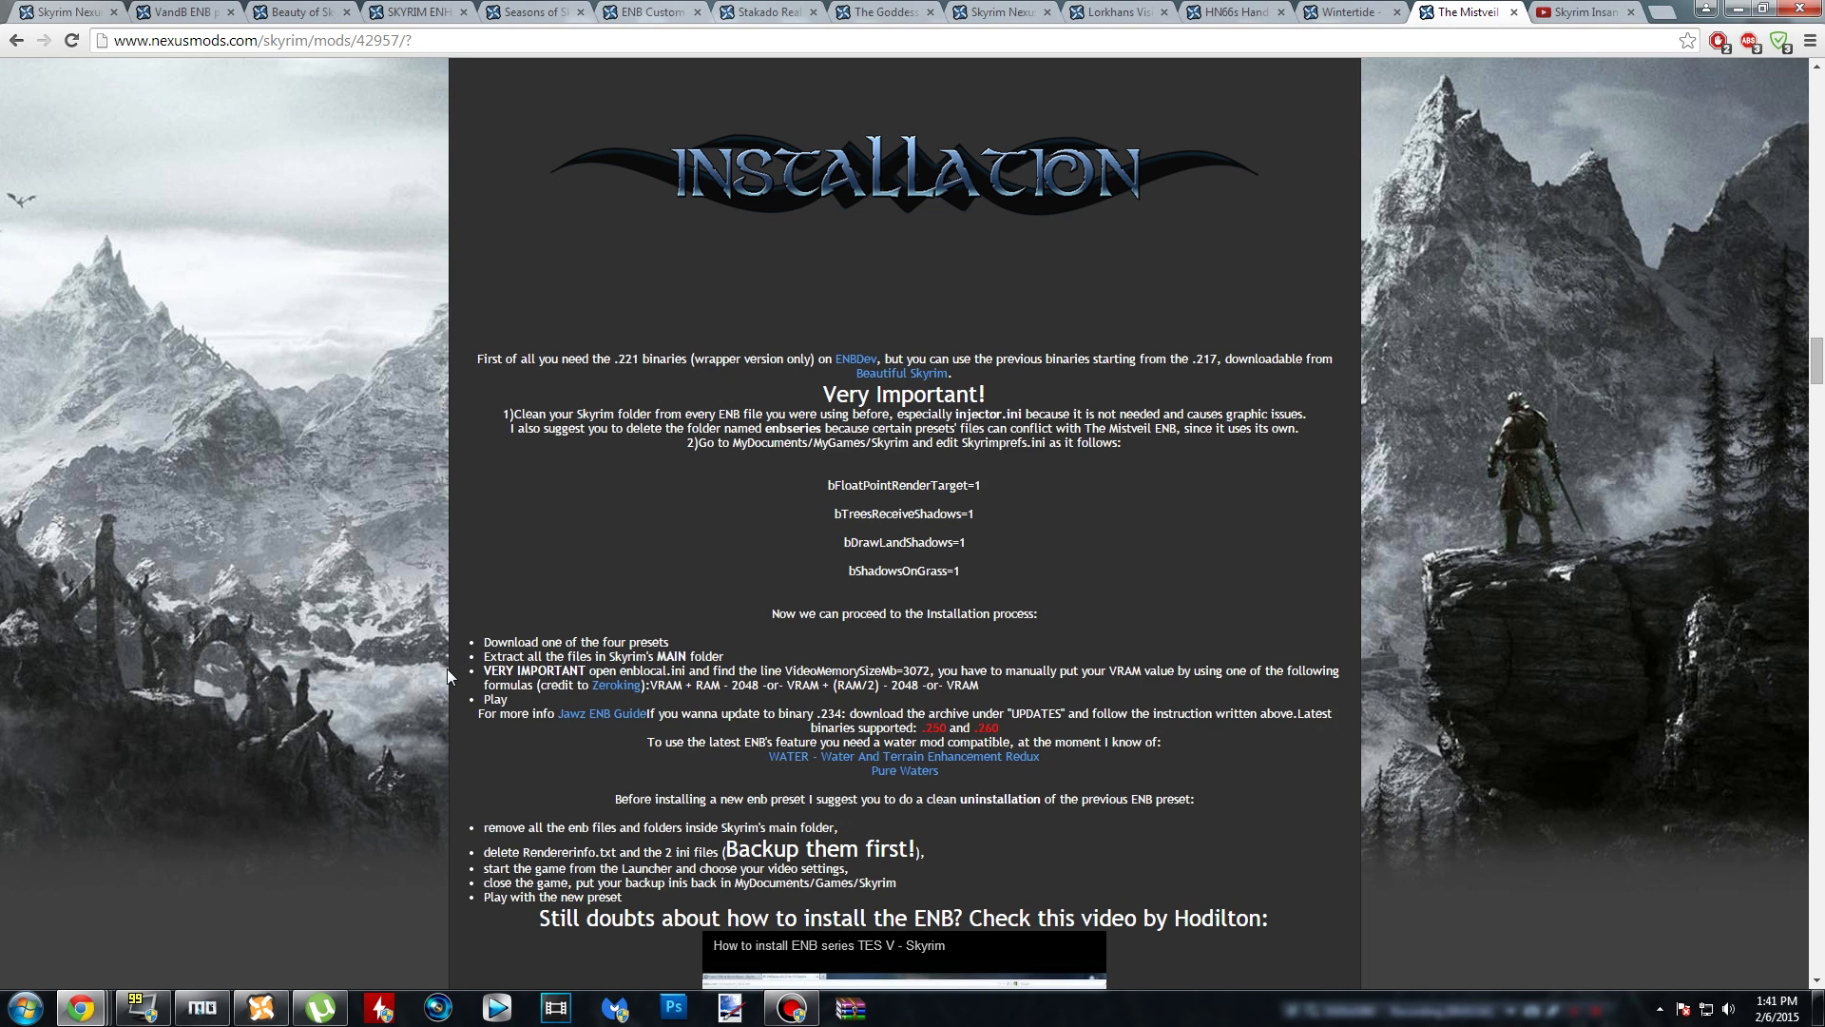
- Open the Mistveil ENB FILES tab and manually download Mirage of Summer 260
scroll("up", 3)
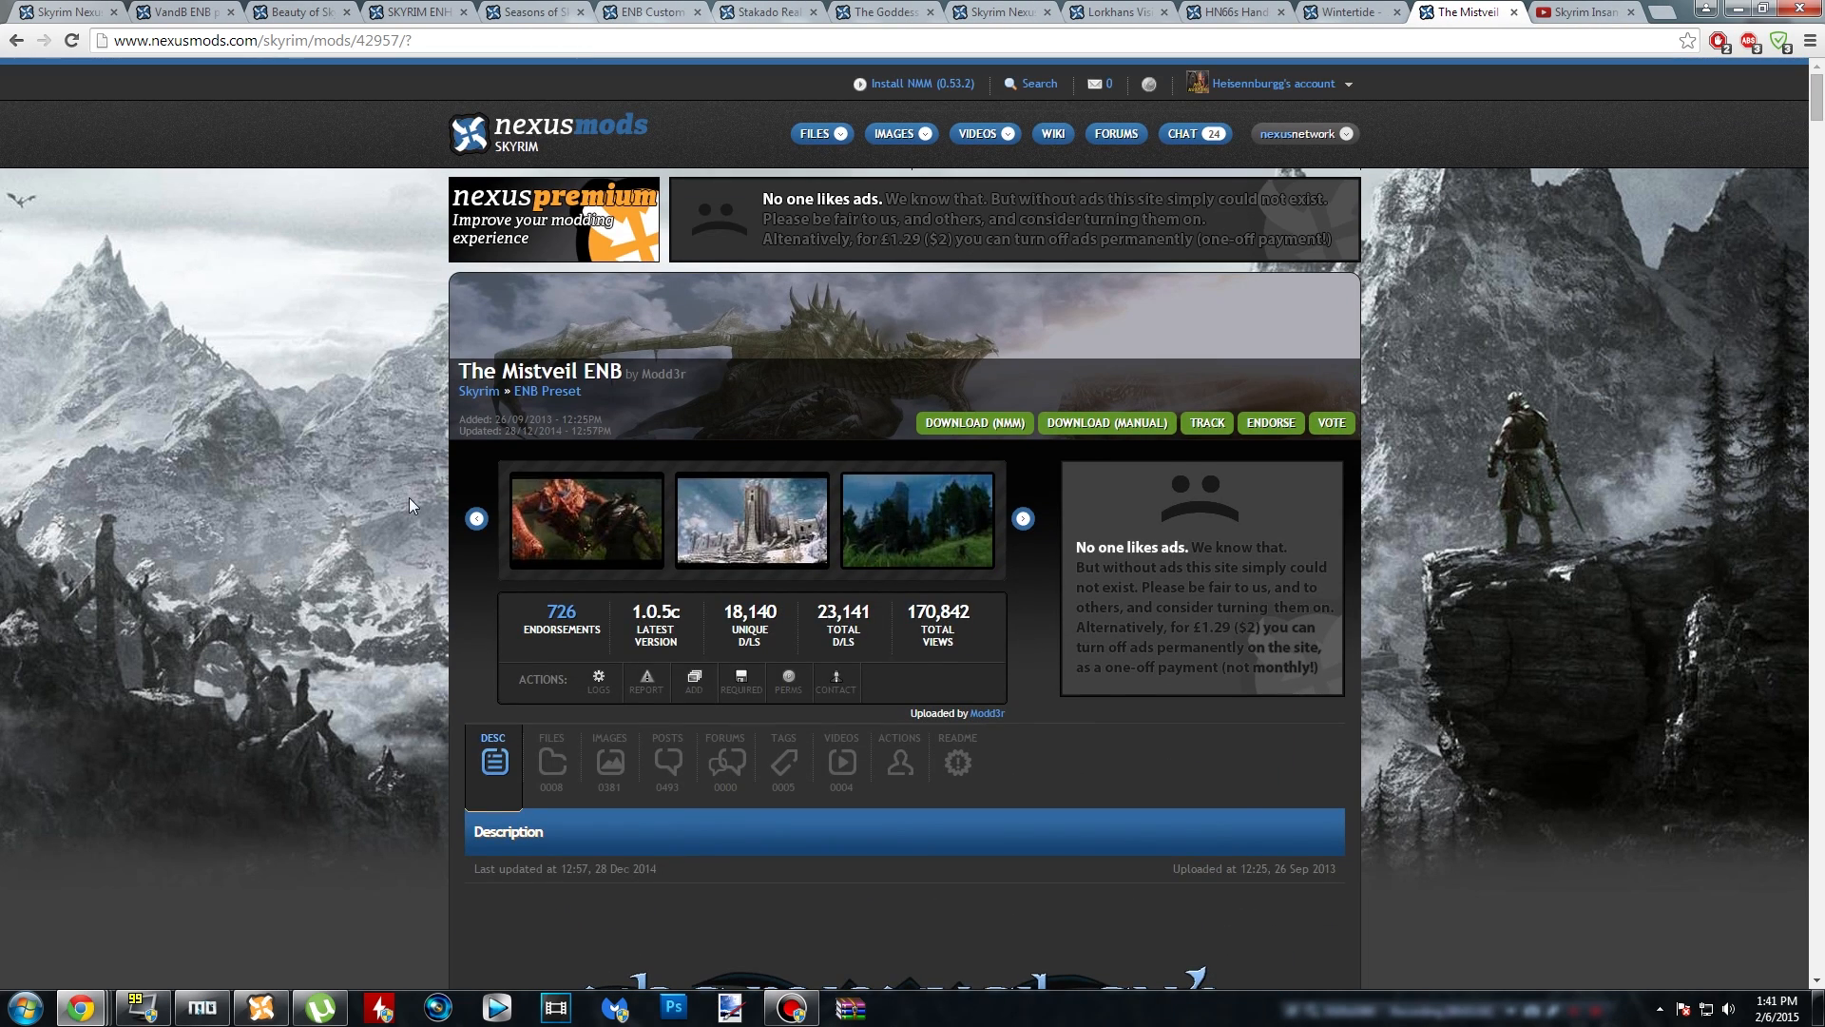
left_click(550, 762)
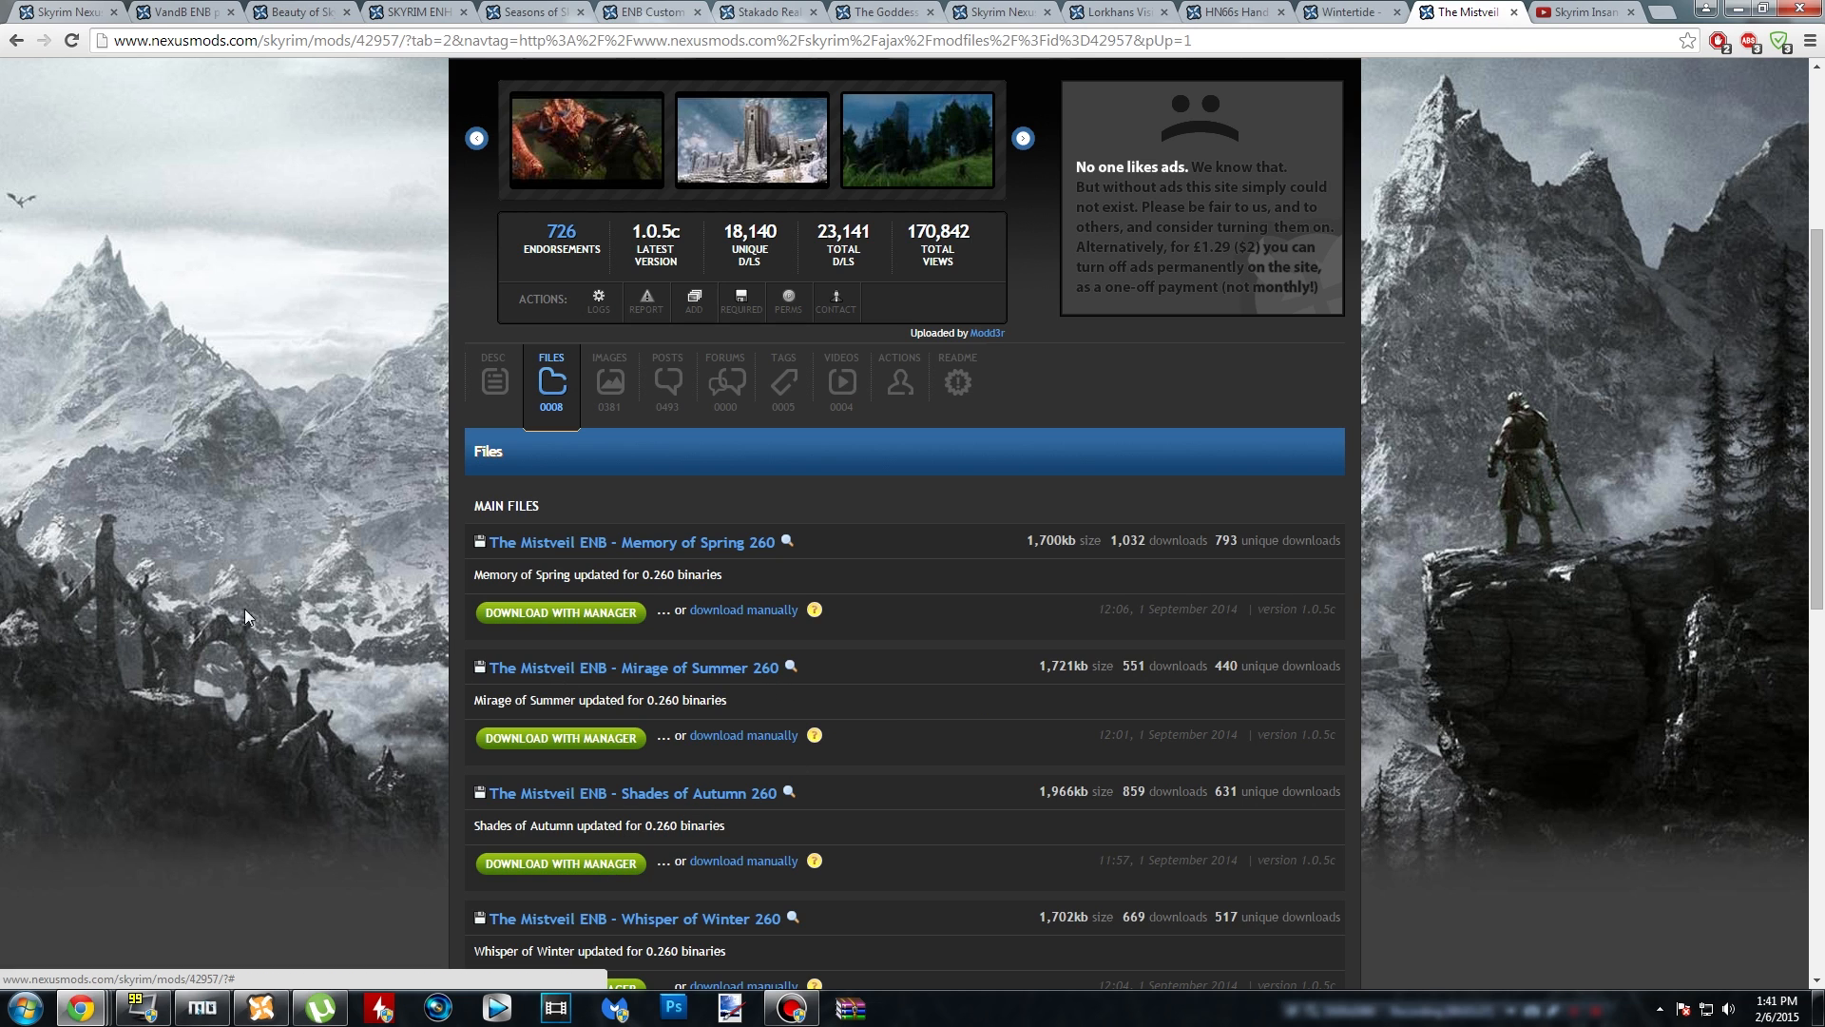
scroll("down", 3)
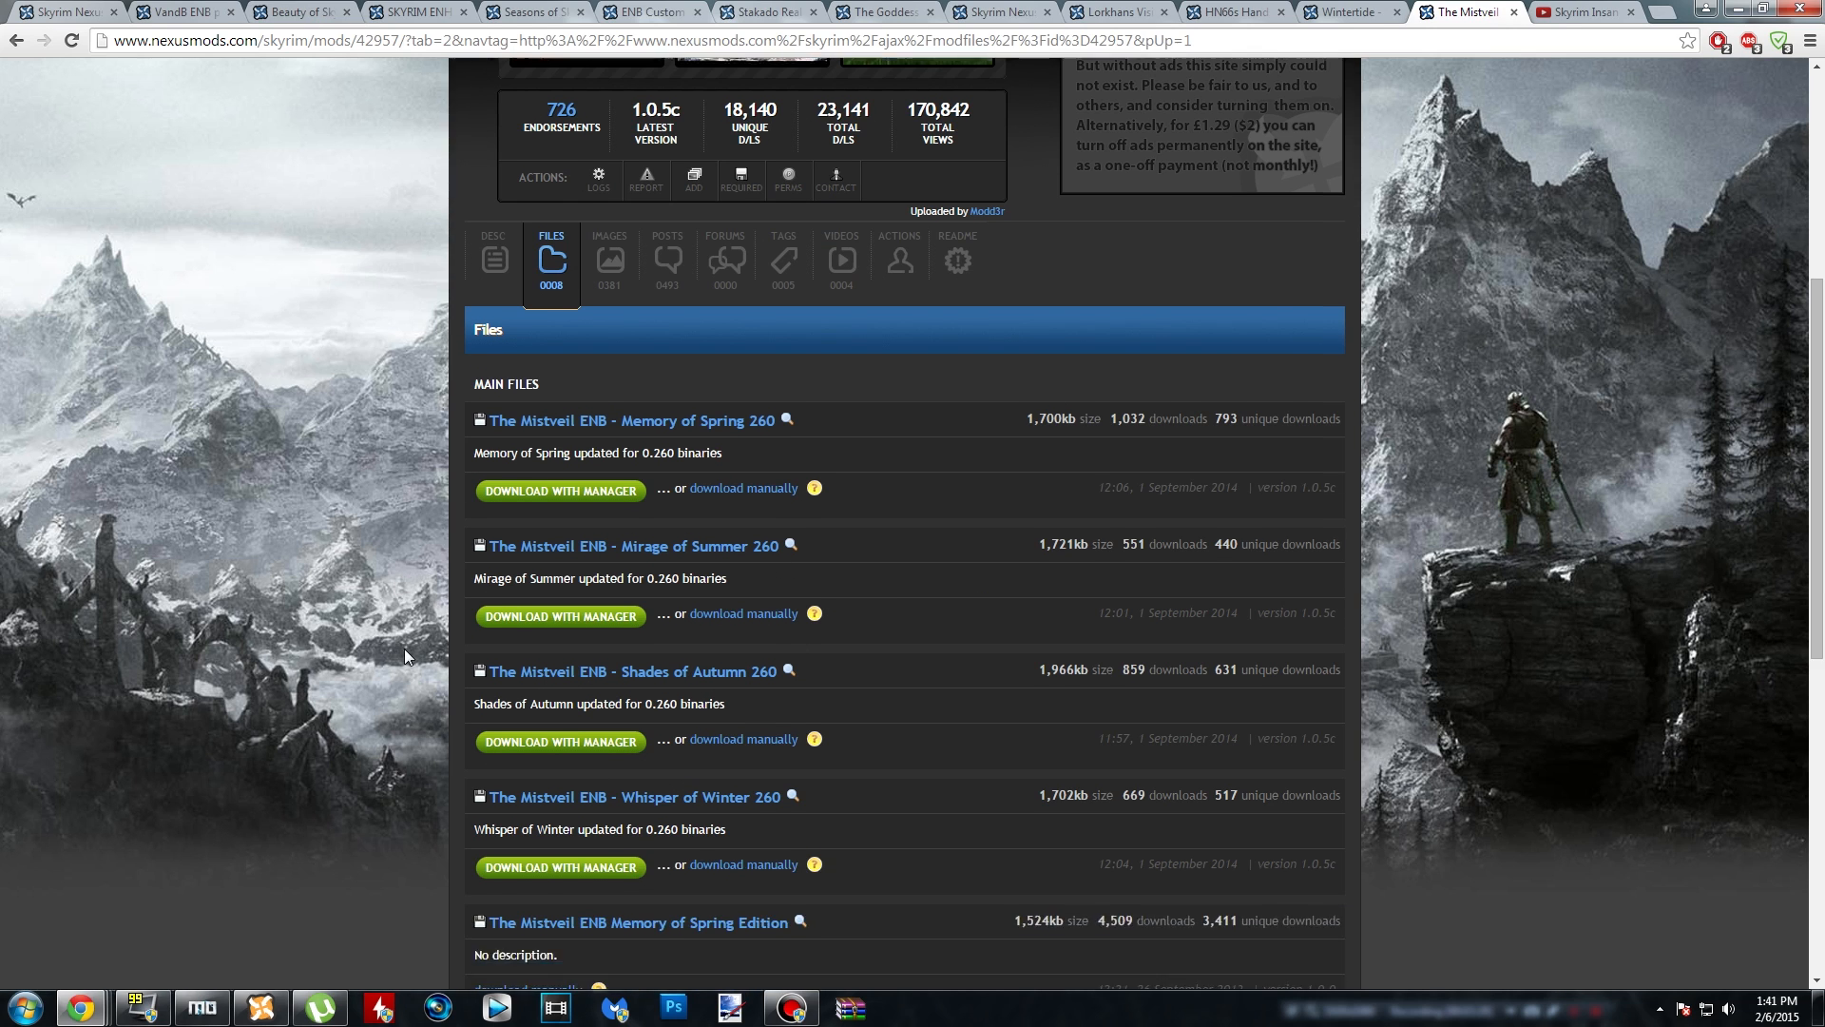
scroll("up", 3)
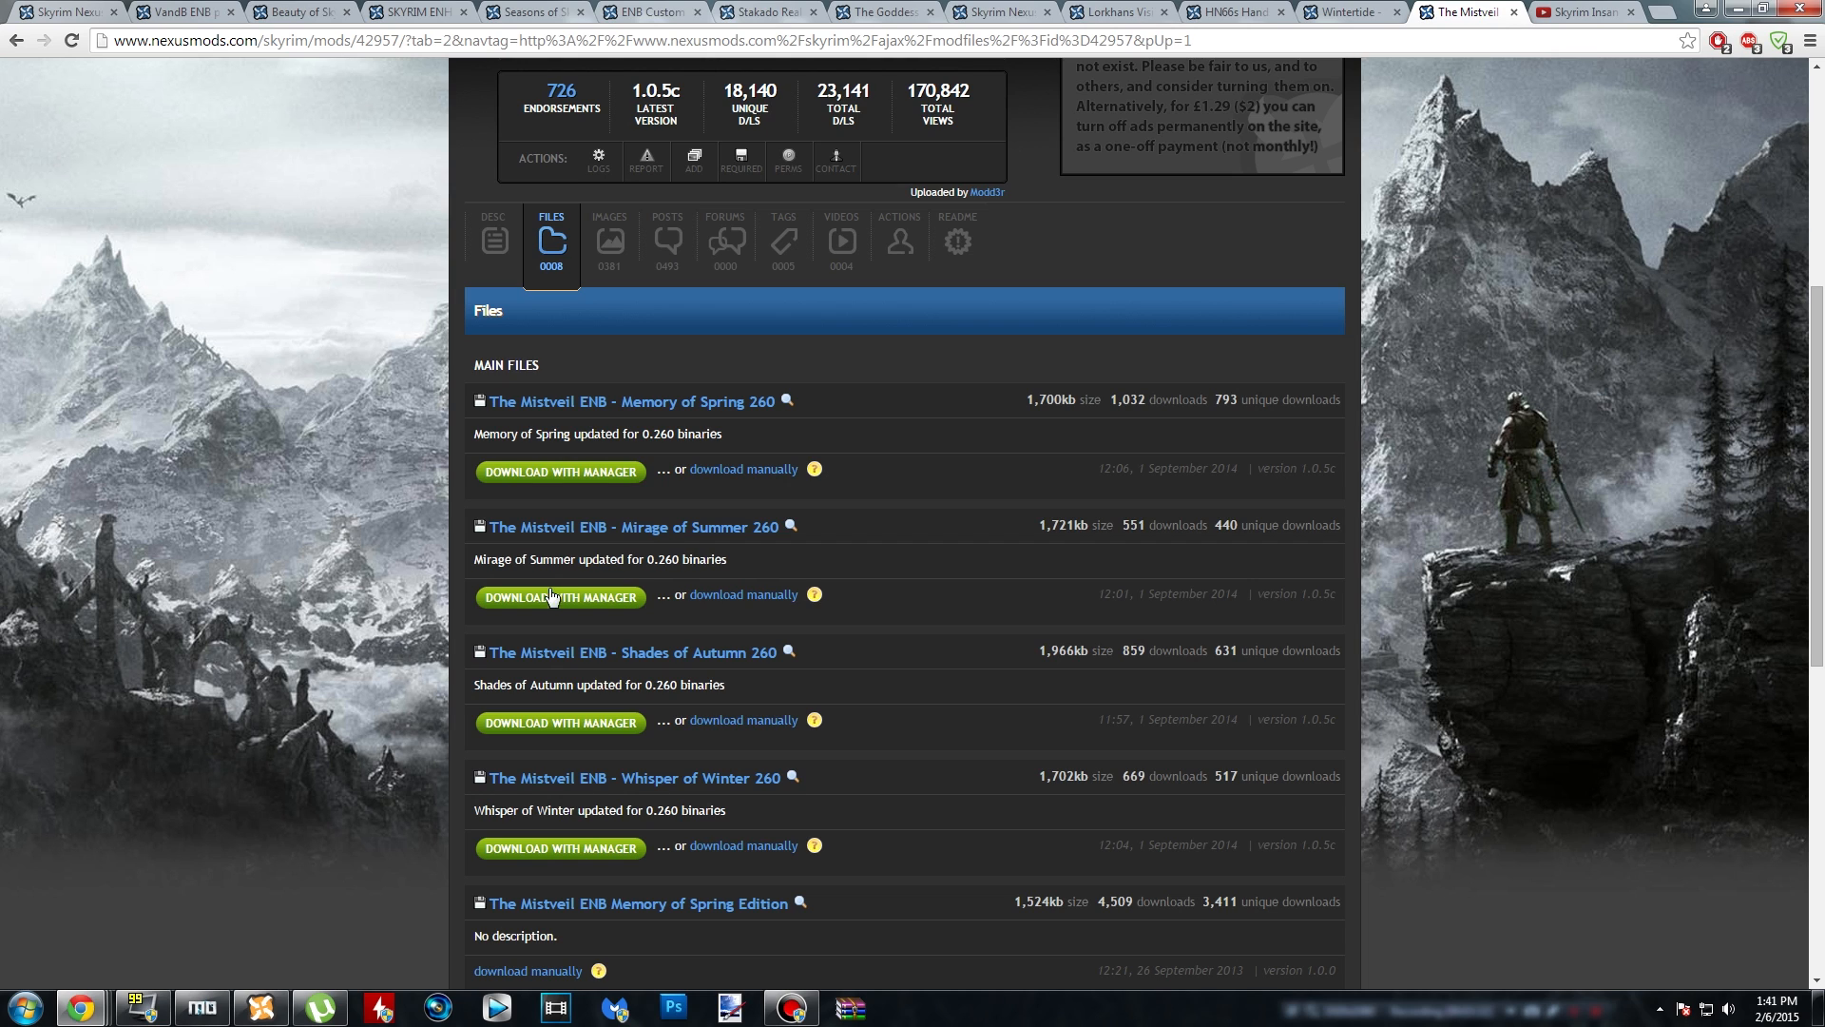
mouse_move(736, 417)
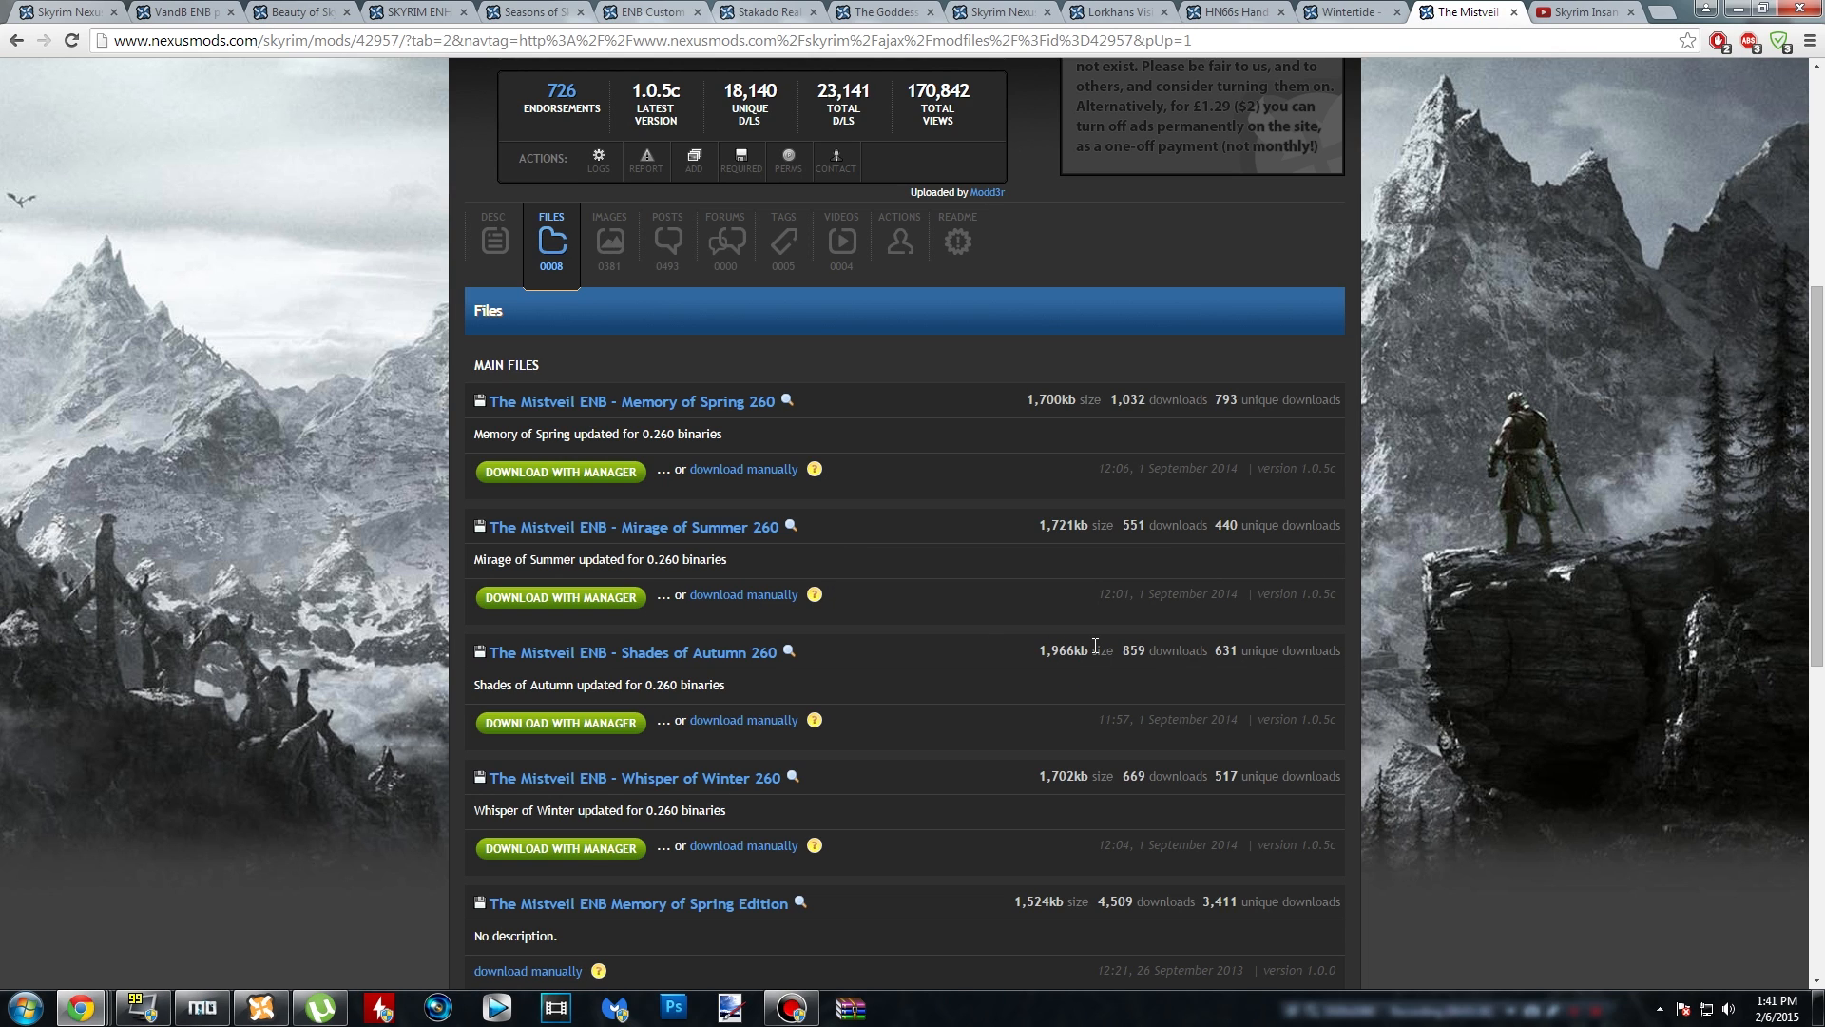
mouse_move(1079, 629)
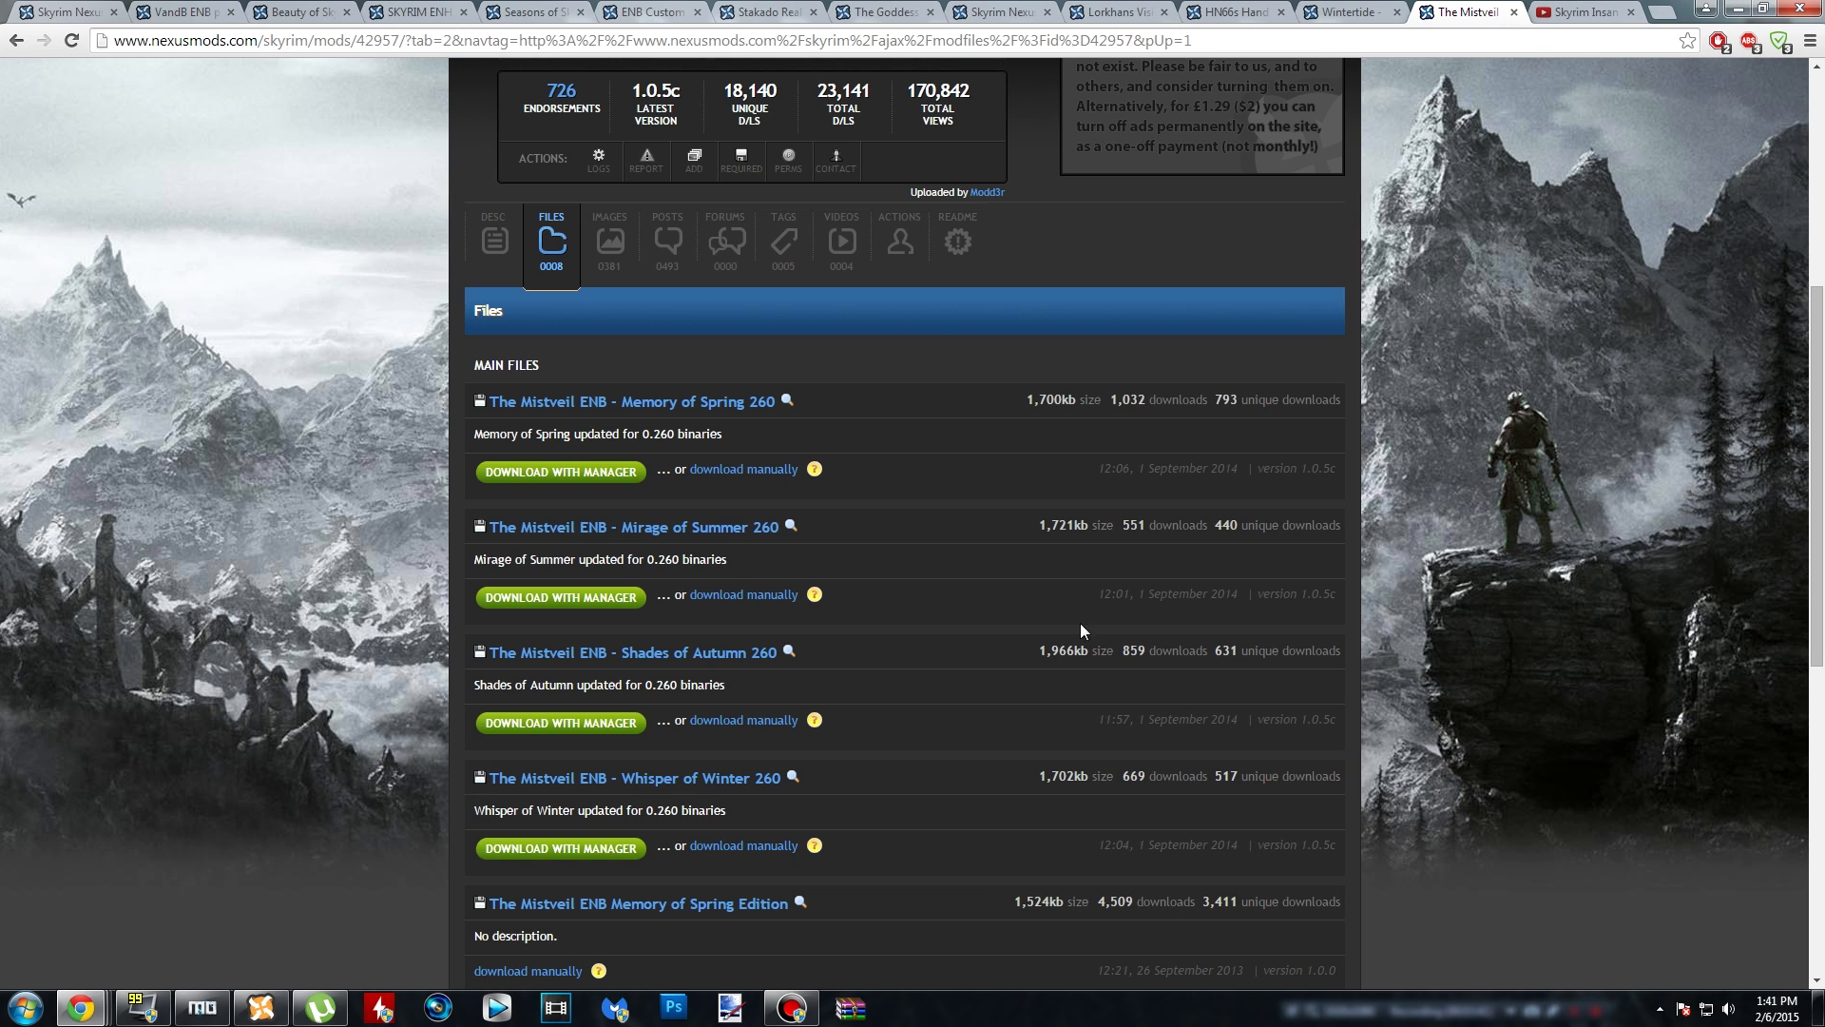
left_click(741, 595)
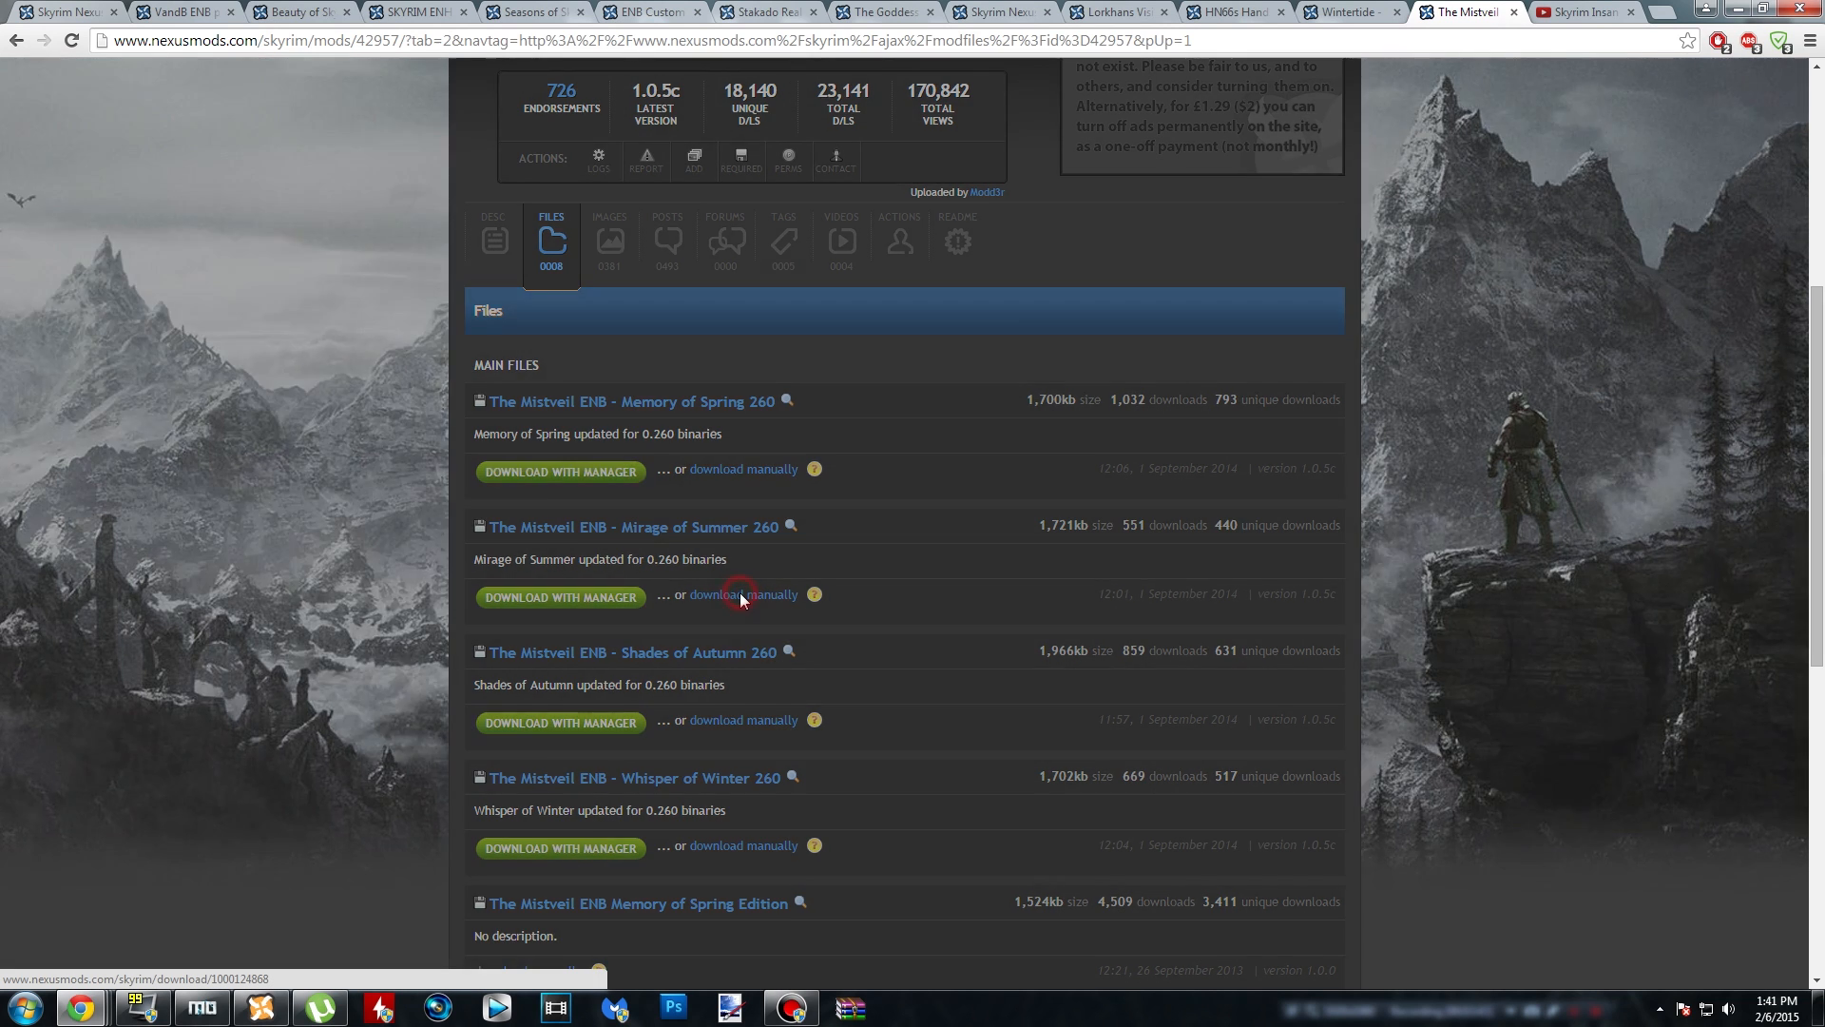
left_click(742, 593)
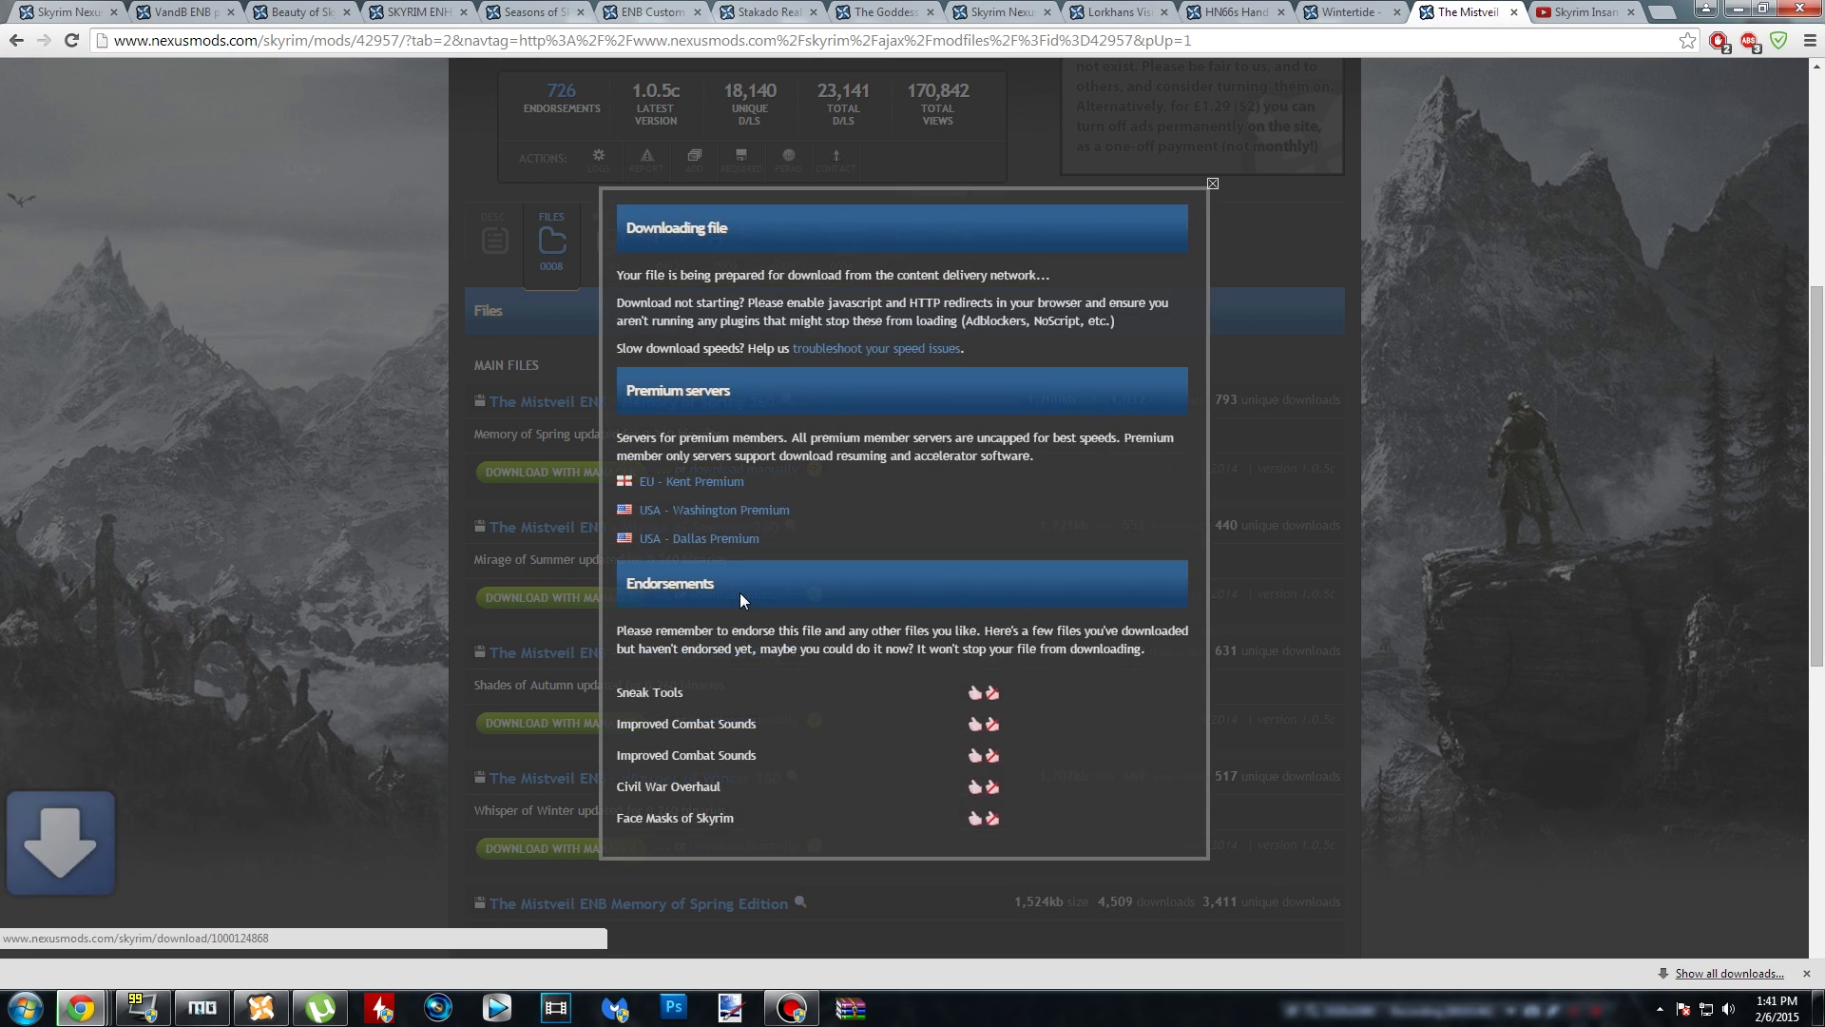
- Open the downloaded Mirage of Summer archive in WinRAR and close it after extraction
left_click(1210, 182)
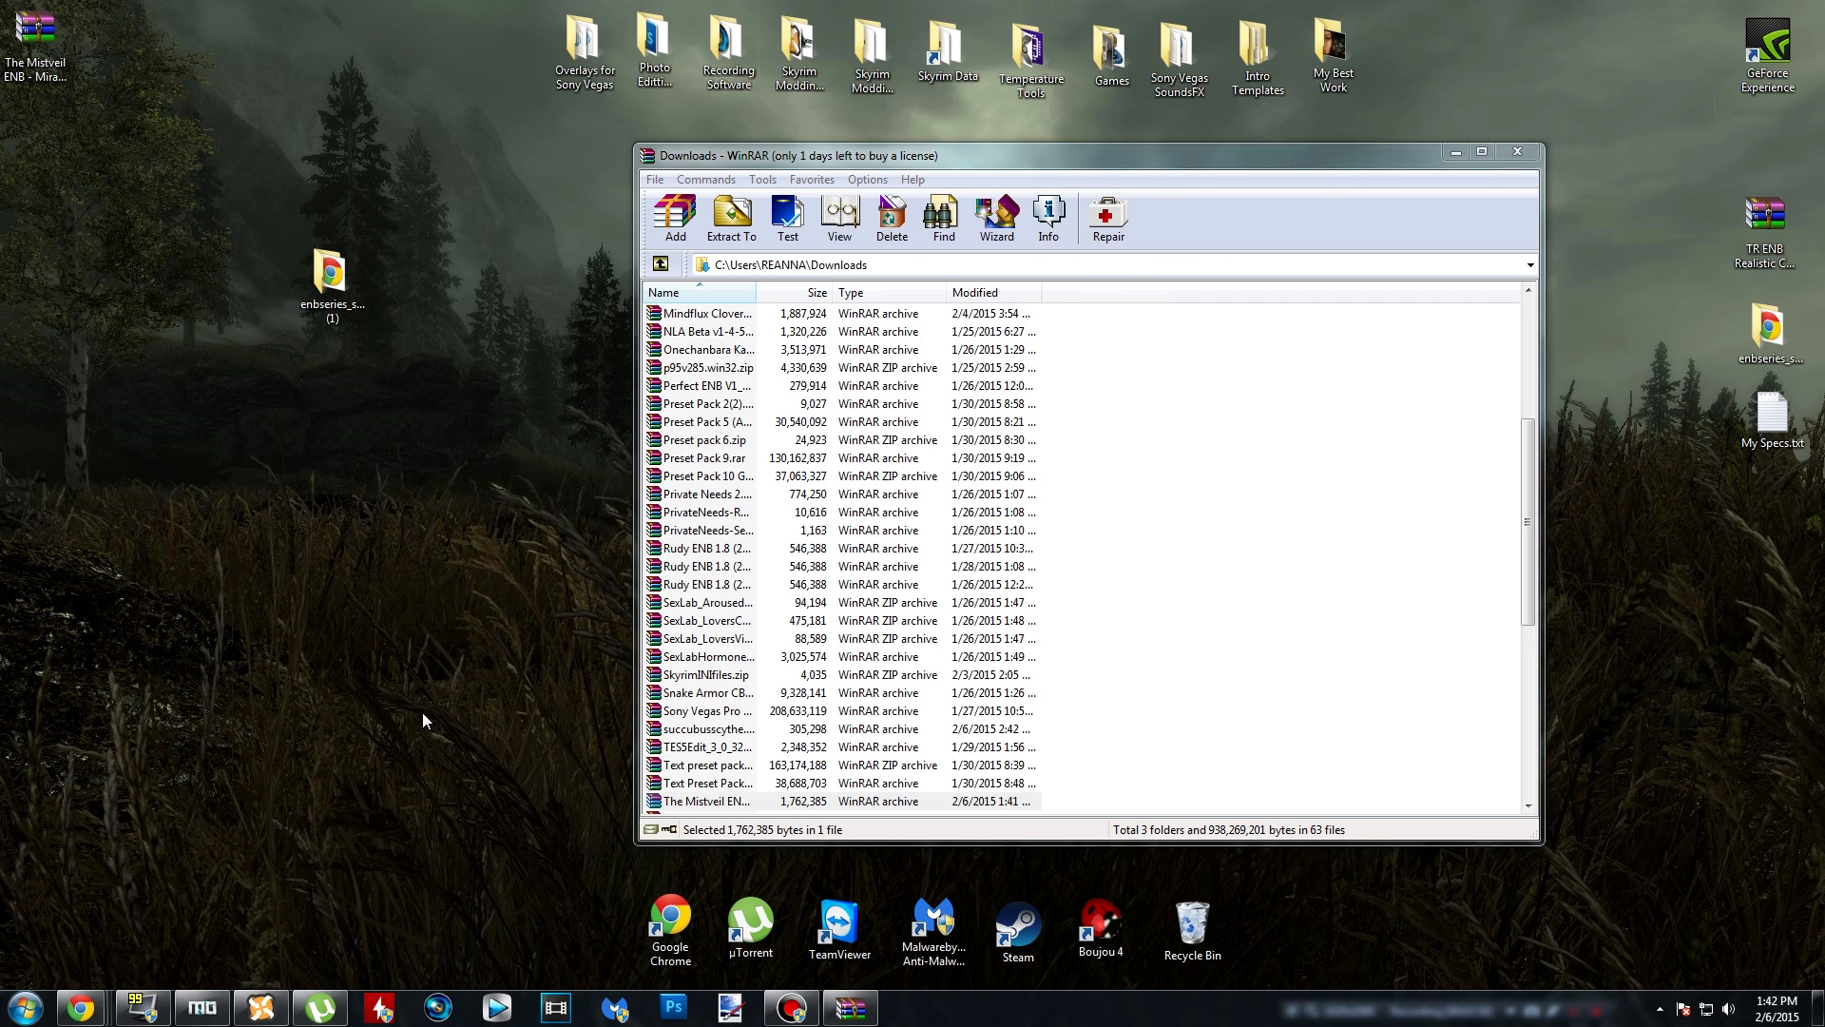
left_click(1517, 151)
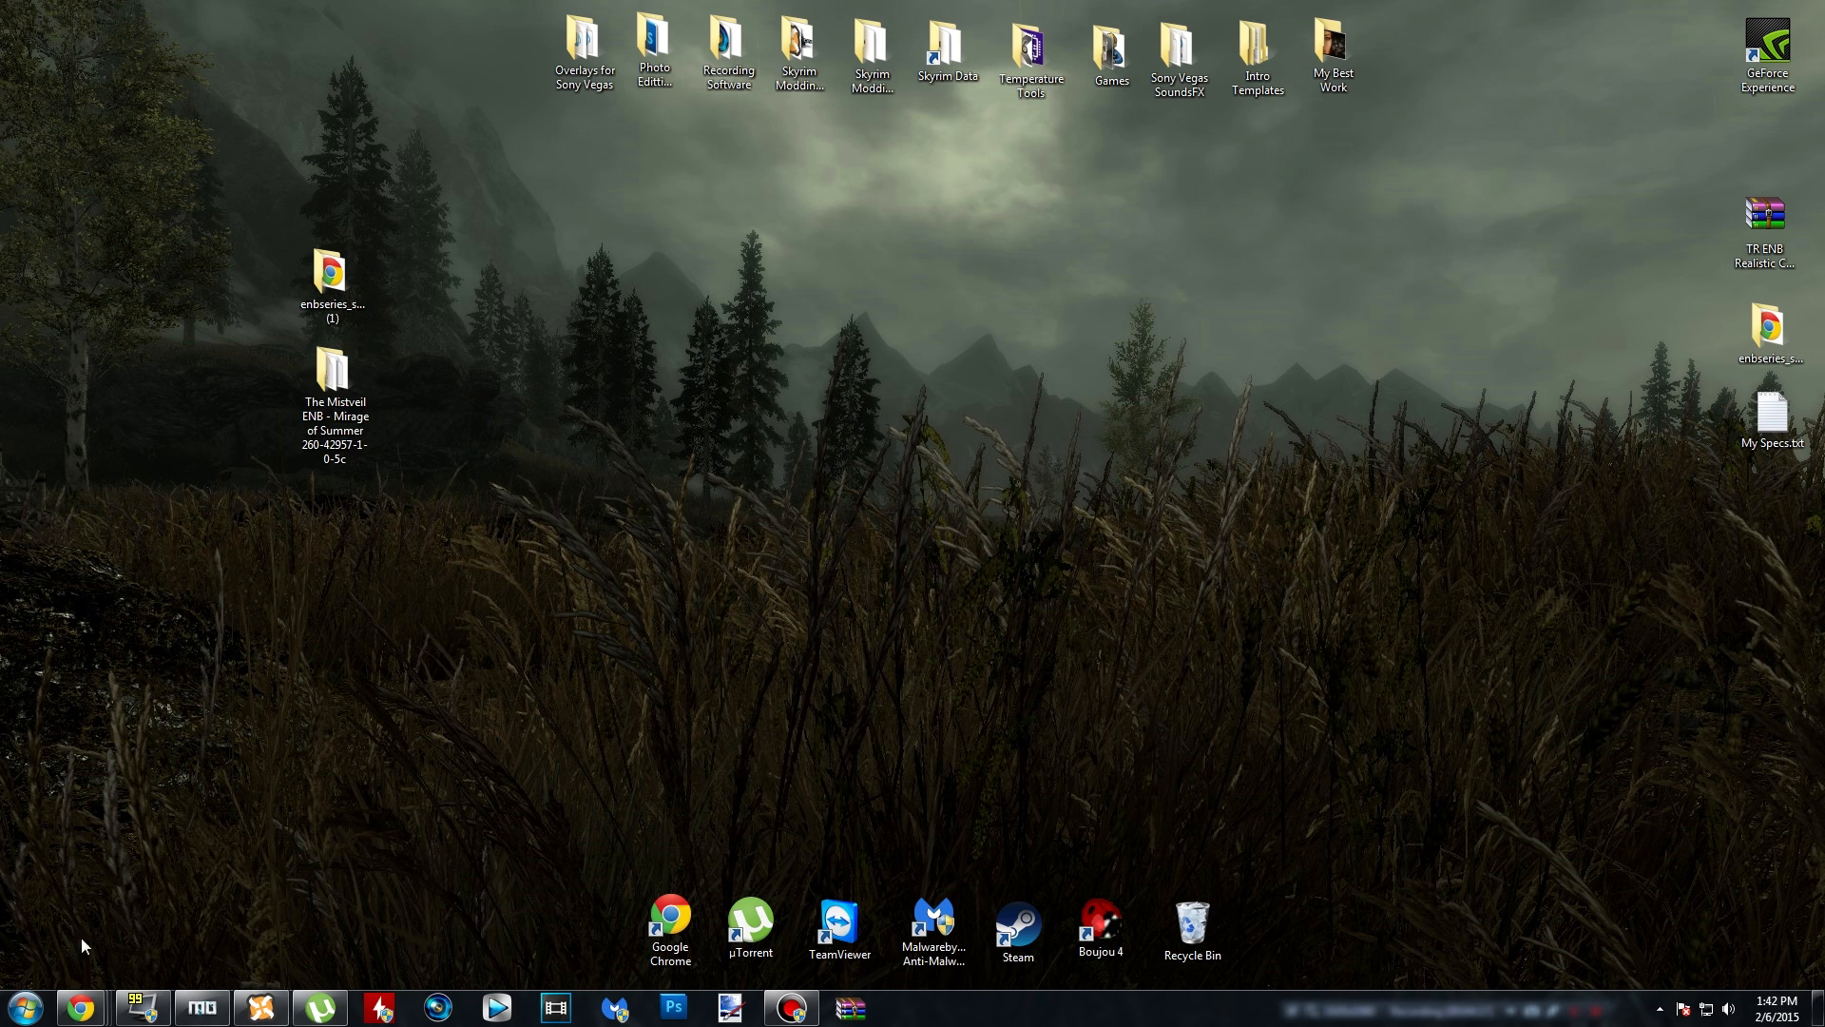
left_click(79, 1007)
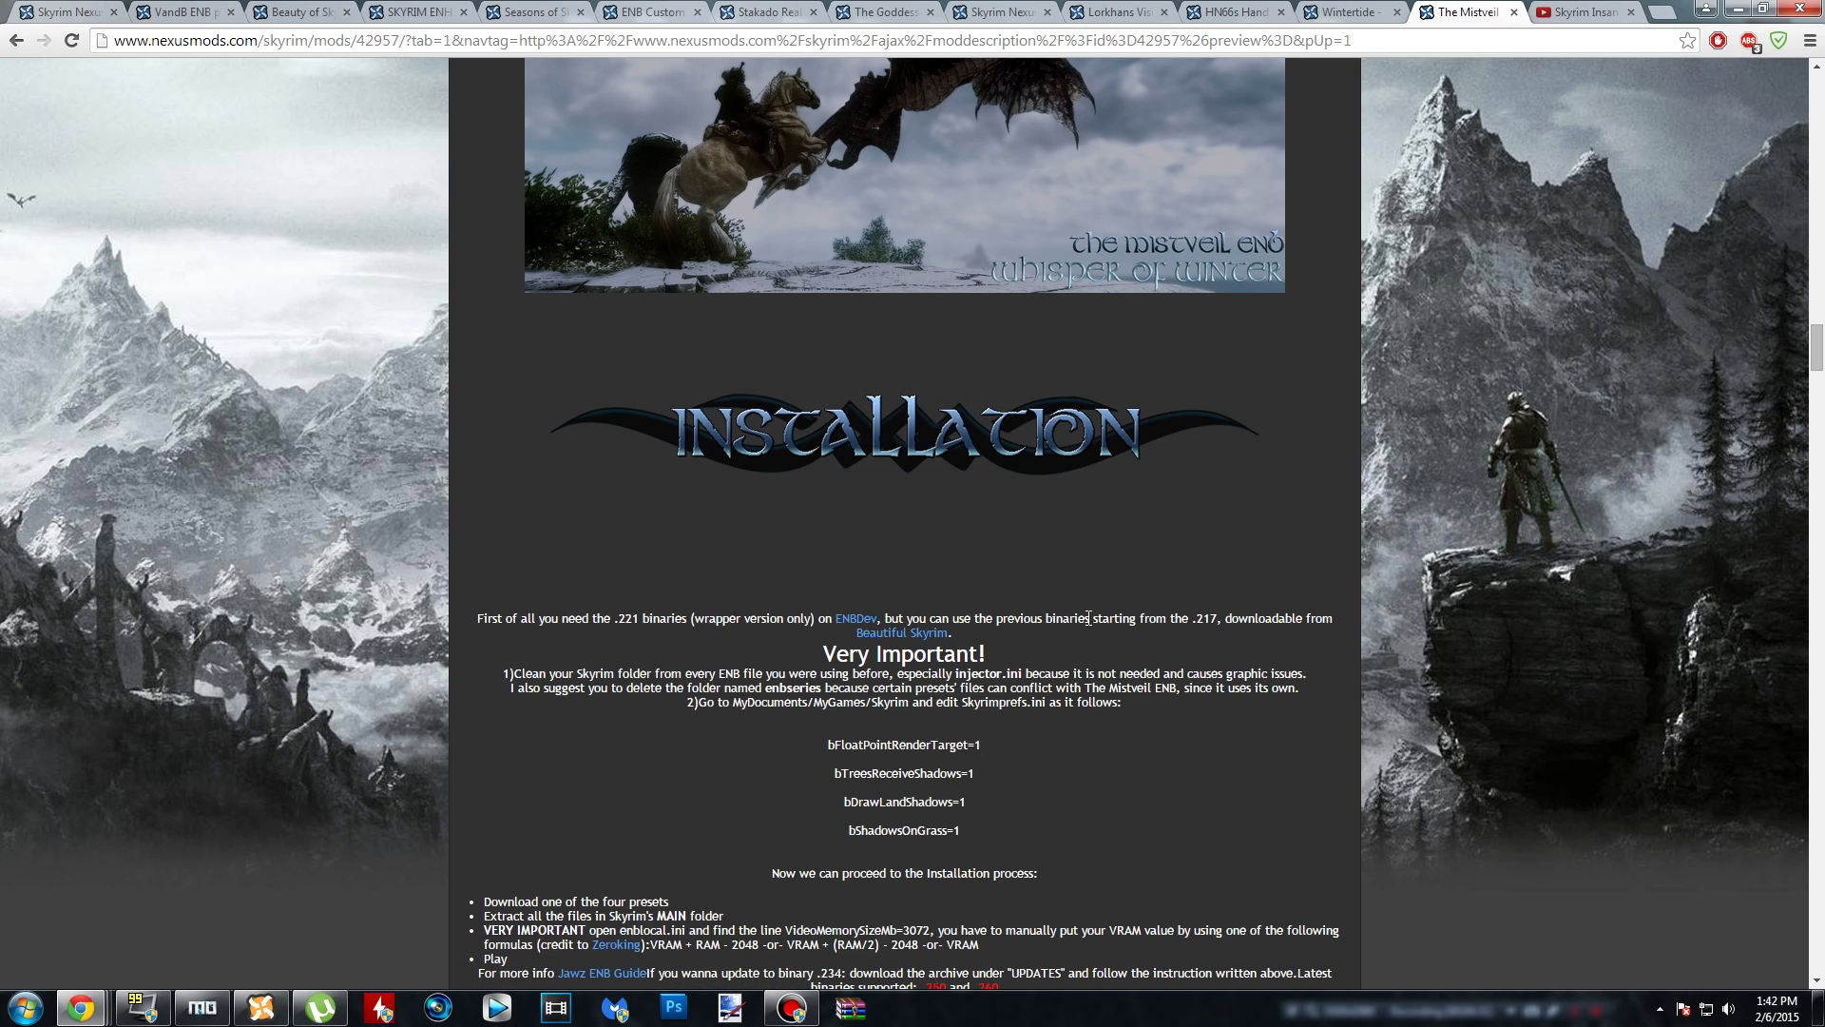
left_click(1269, 654)
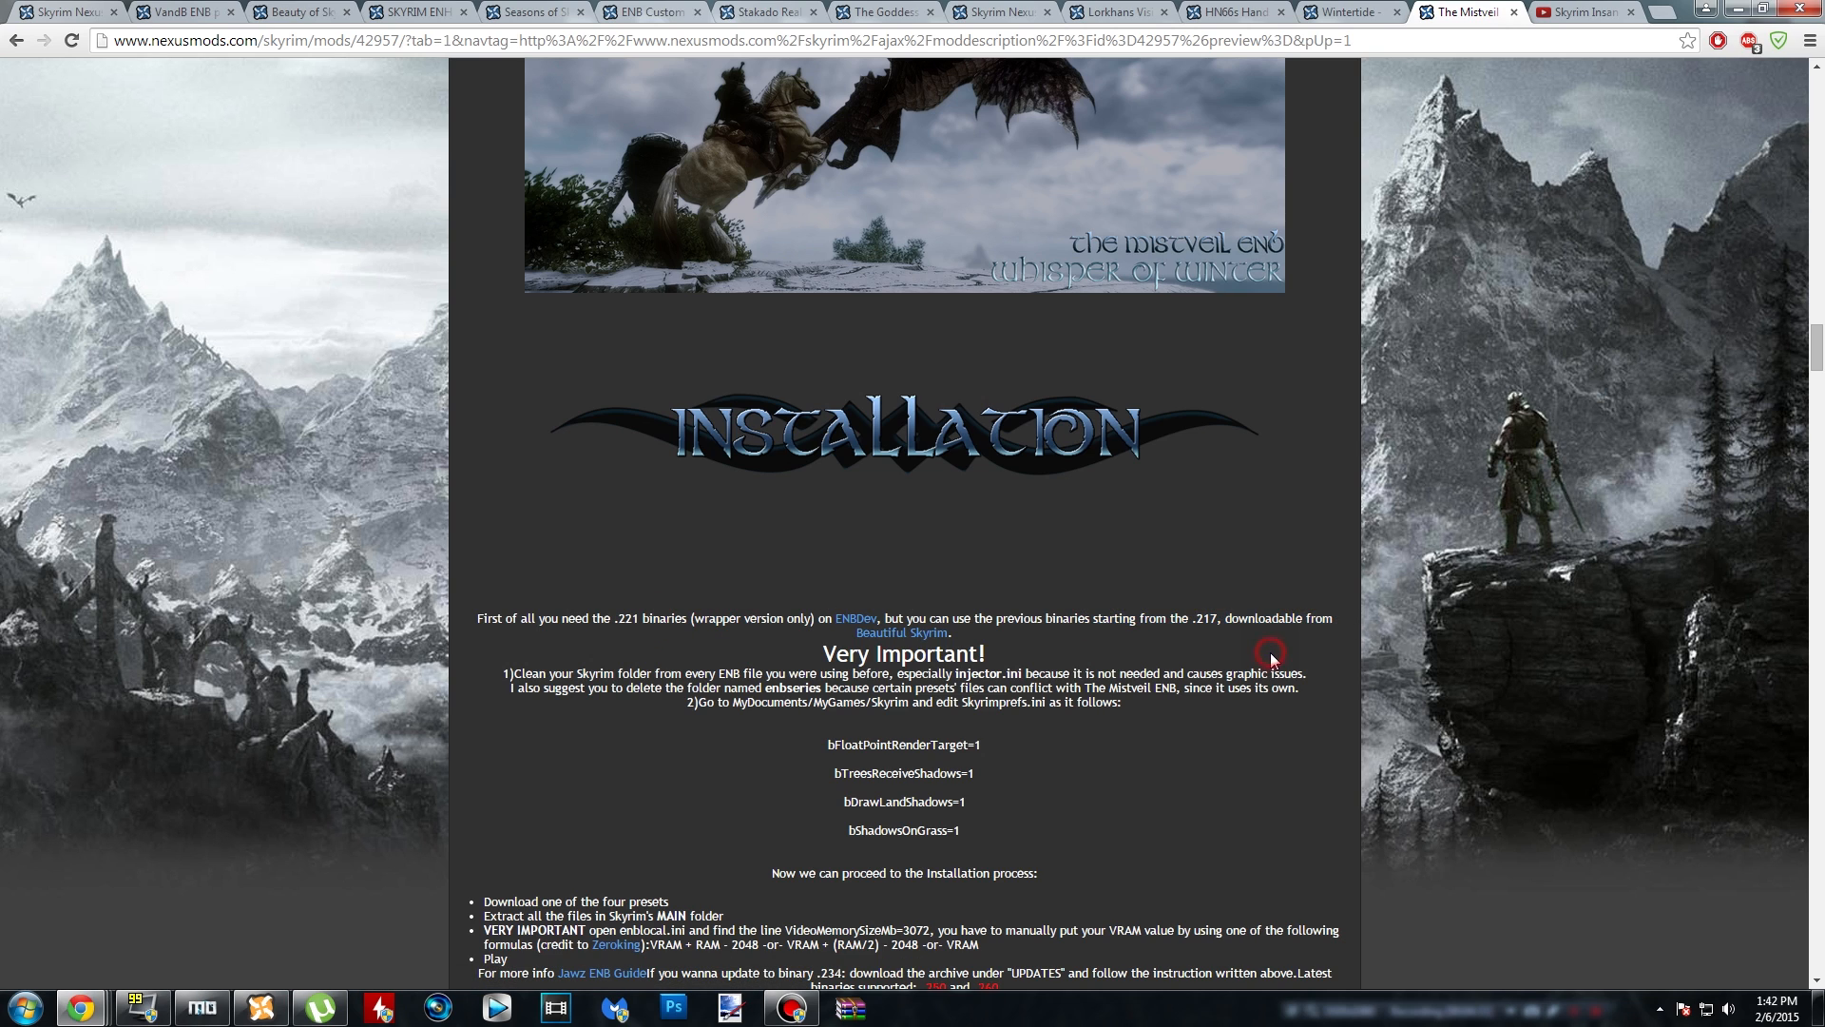
scroll("down", 3)
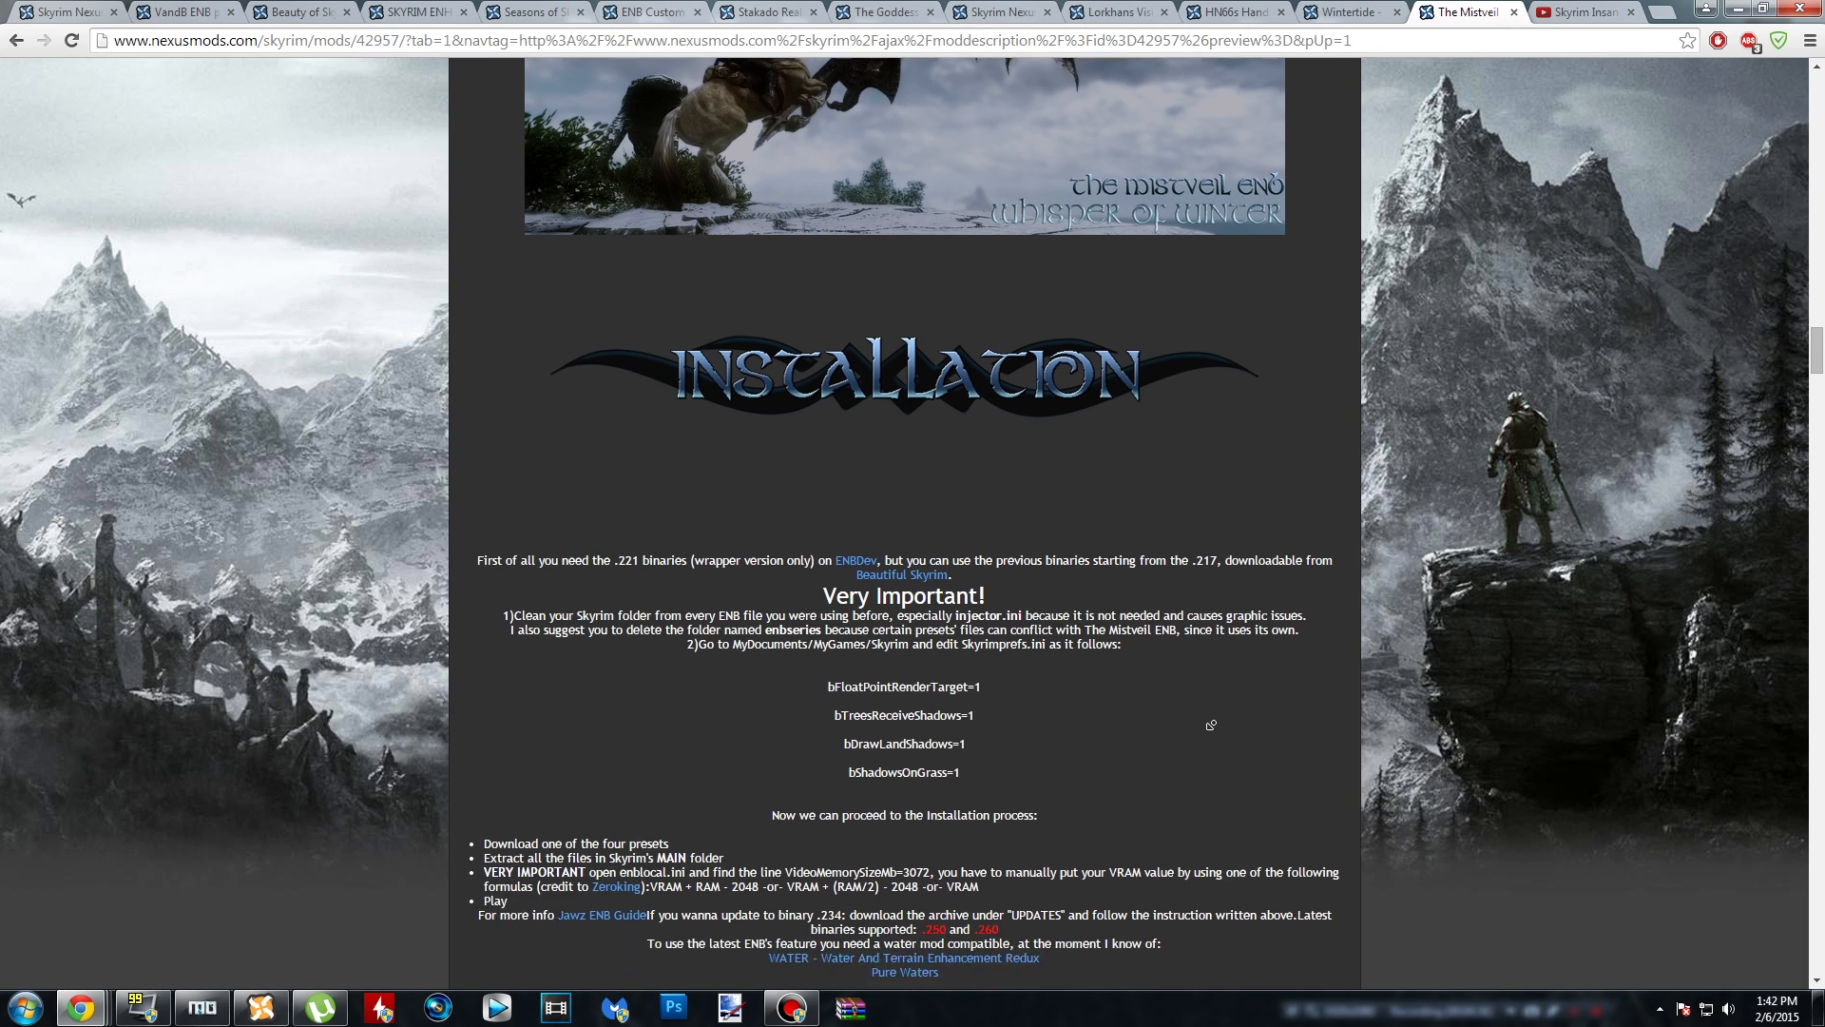
scroll("down", 3)
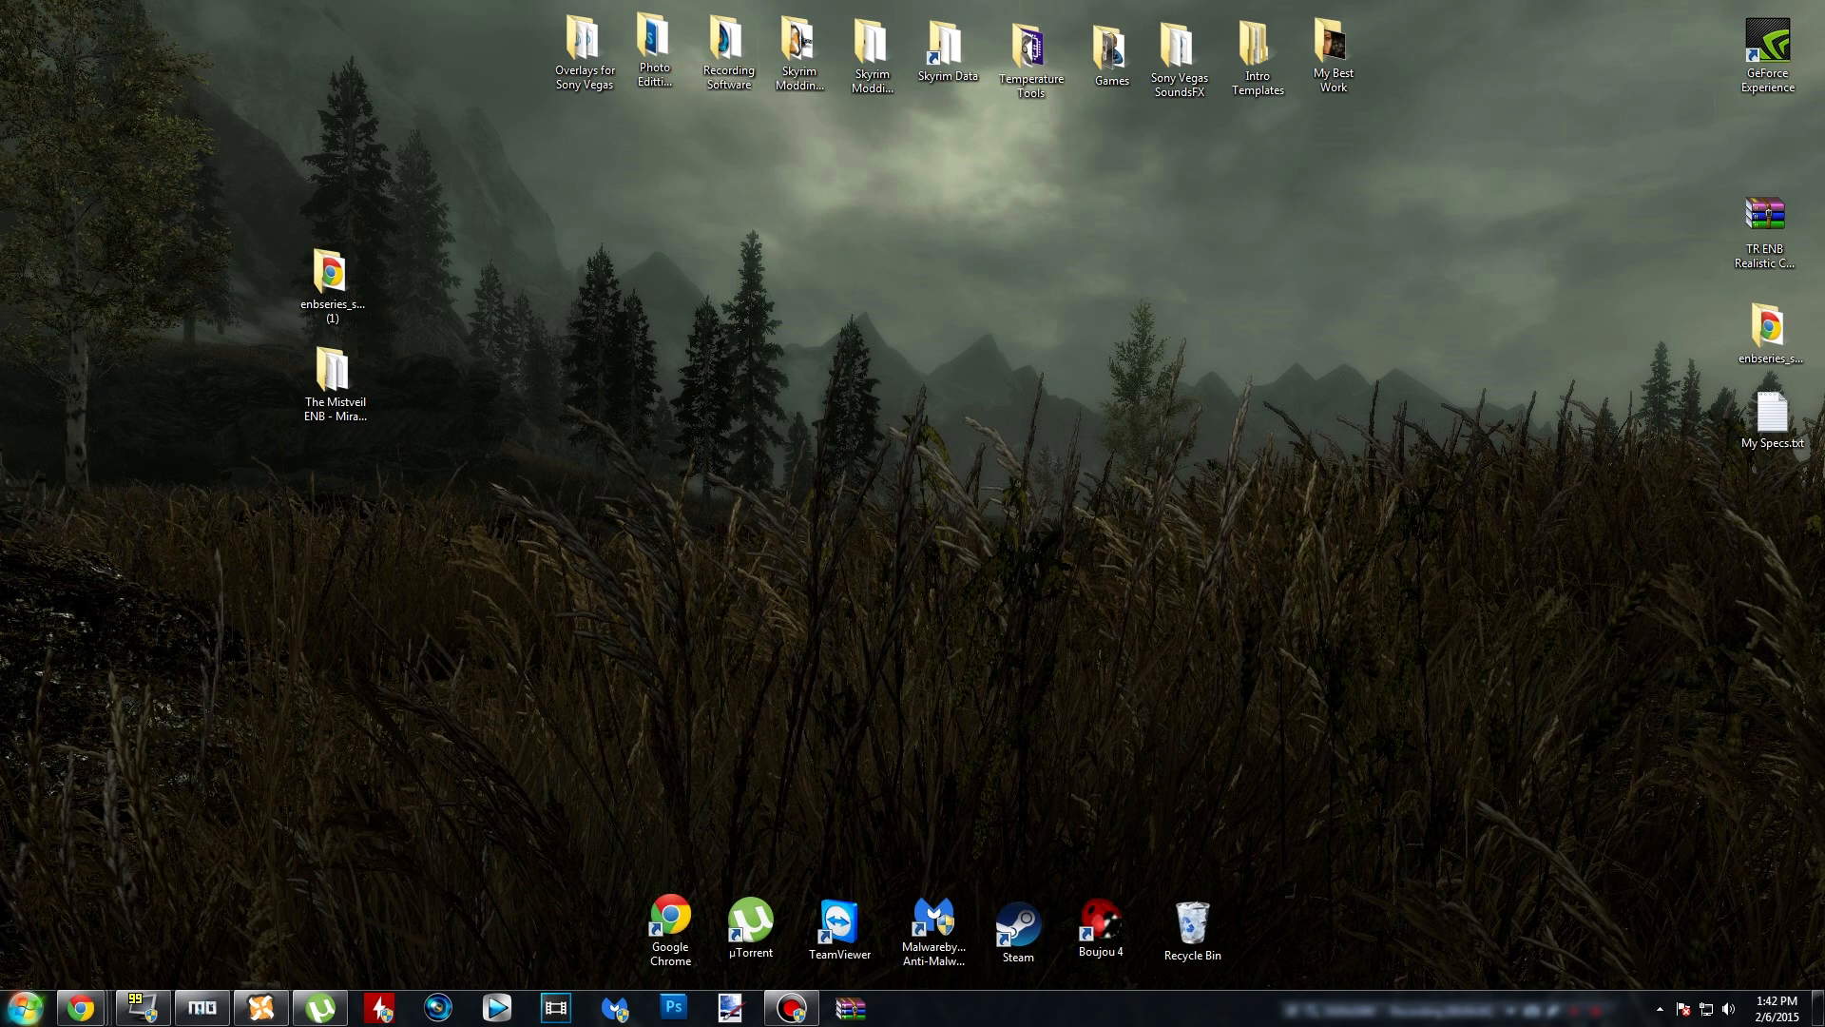
- Browse from This PC through C: and Program Files (x86) to the Skyrim folder's files
left_click(908, 1008)
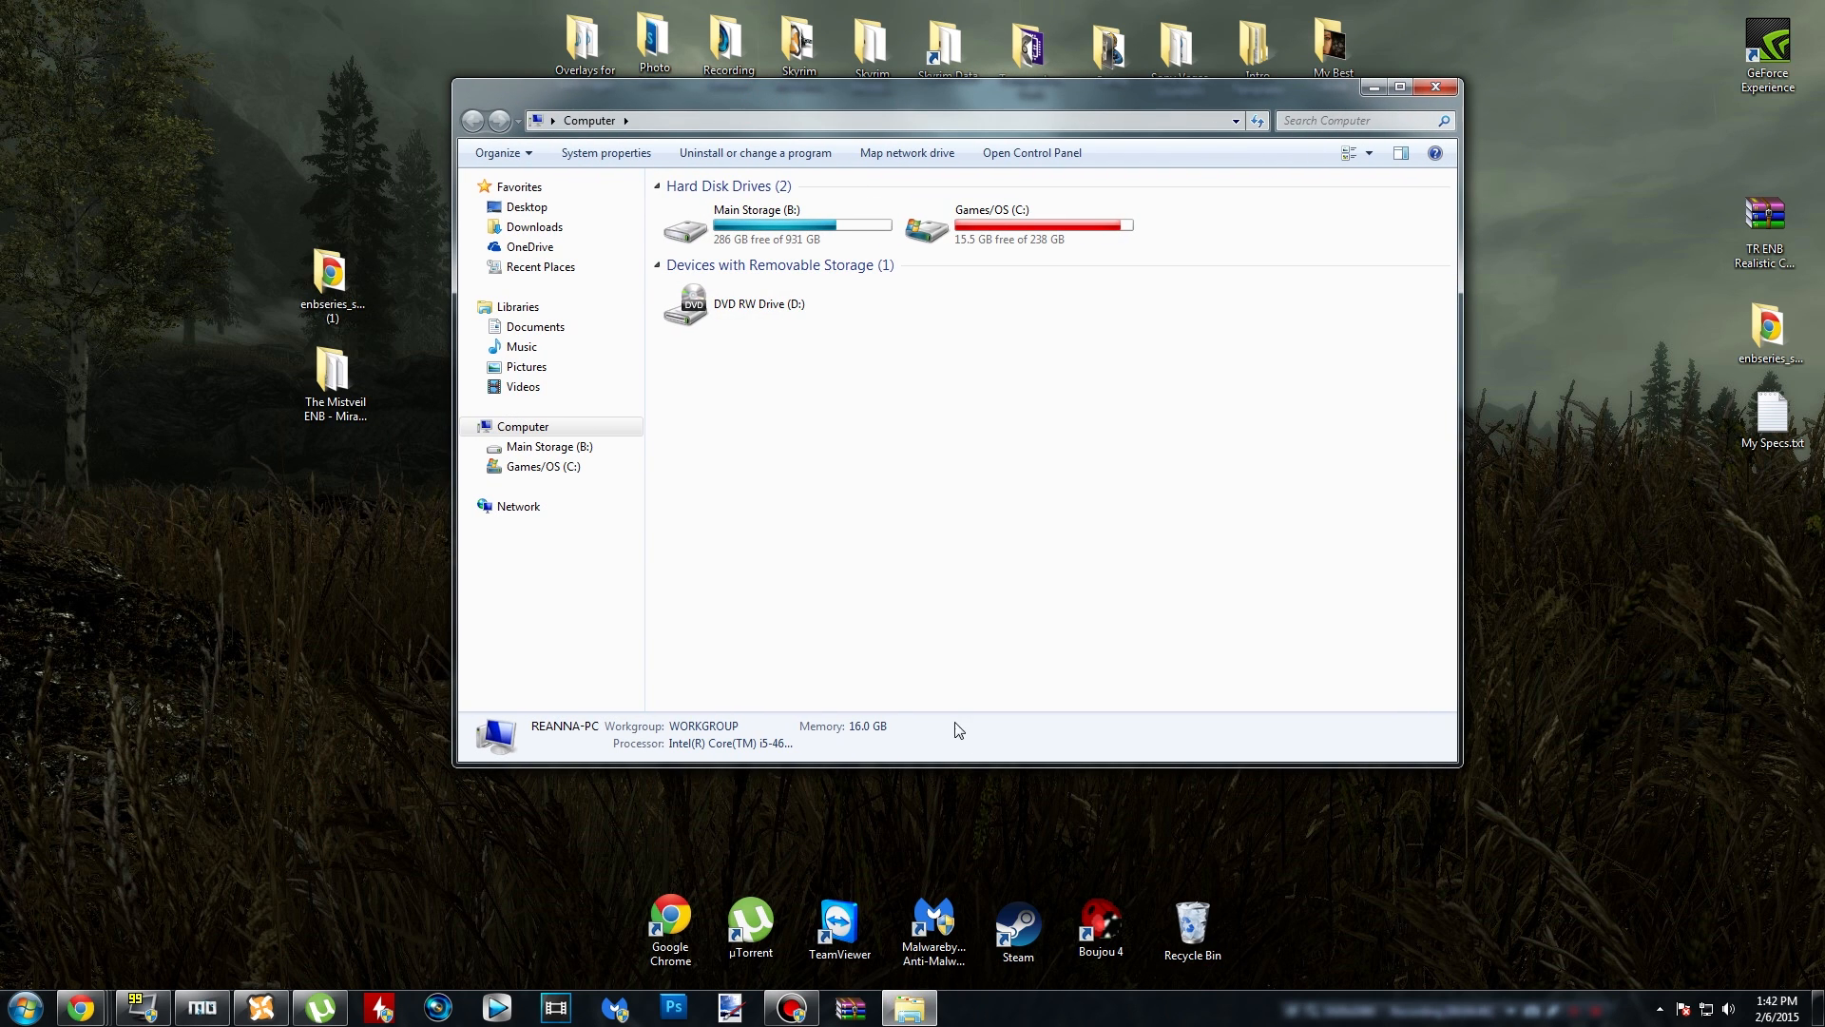
mouse_move(897, 652)
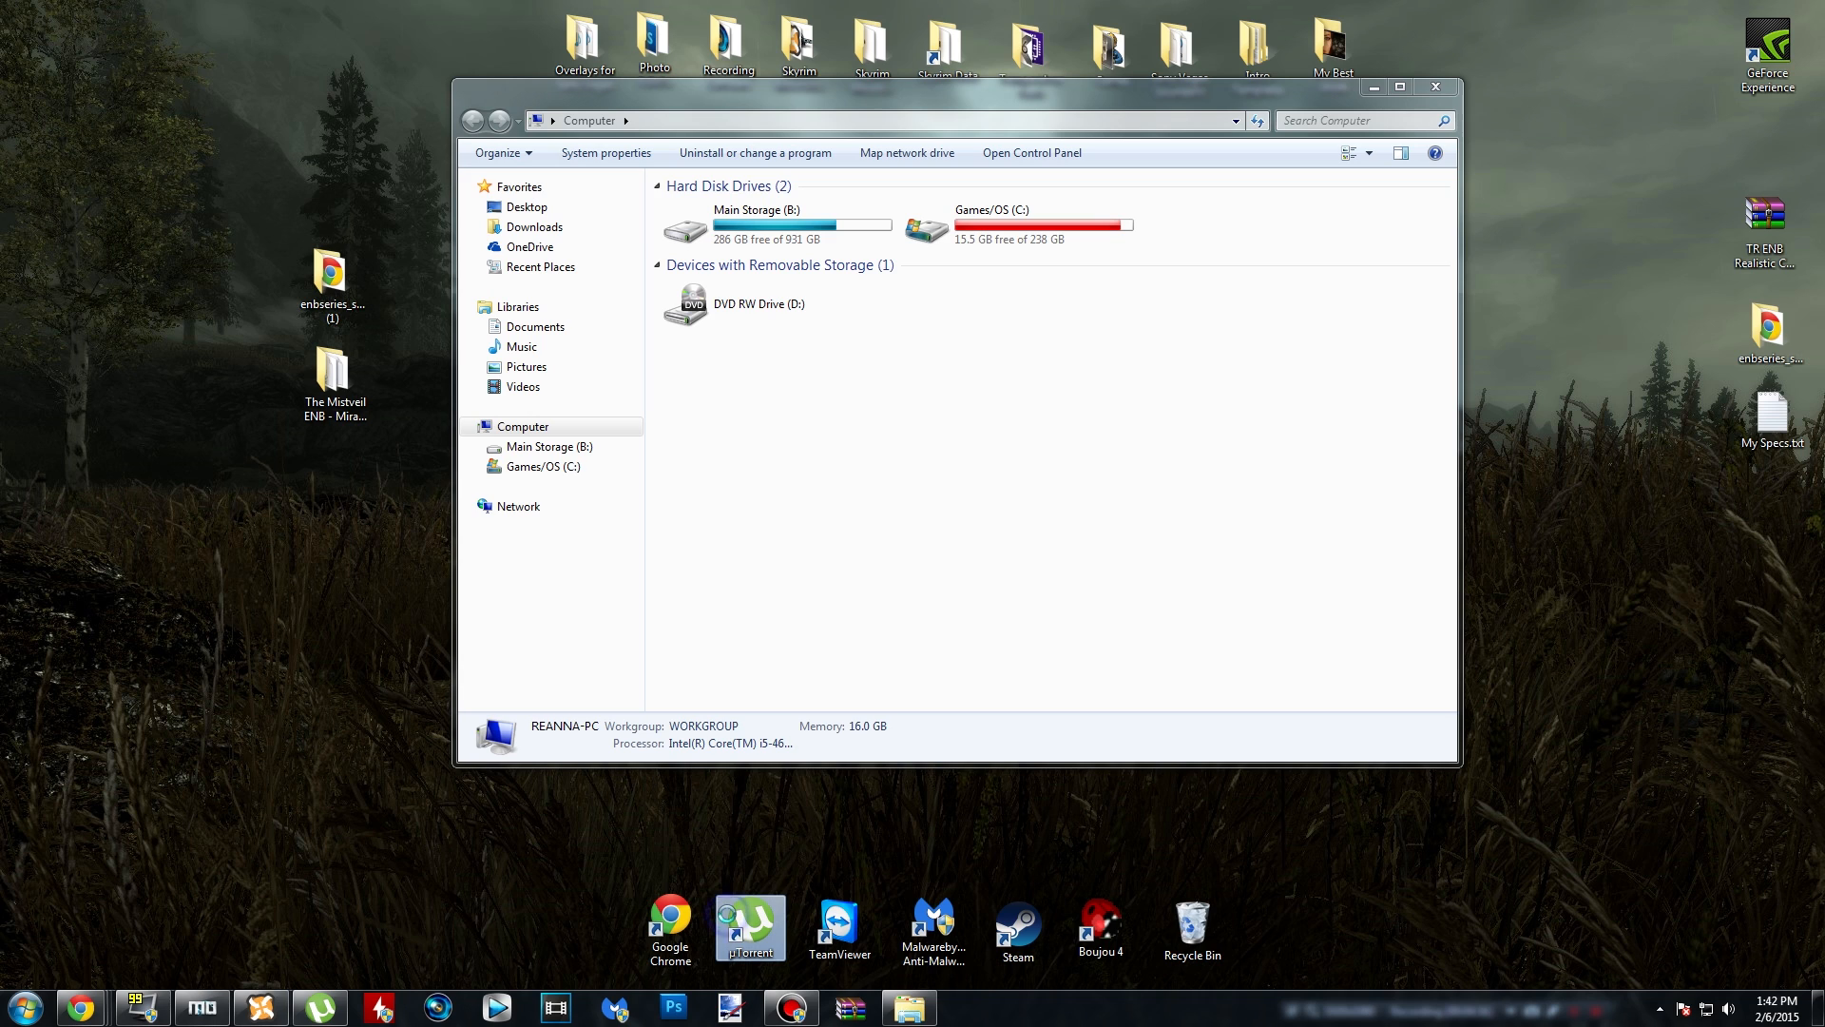
right_click(750, 927)
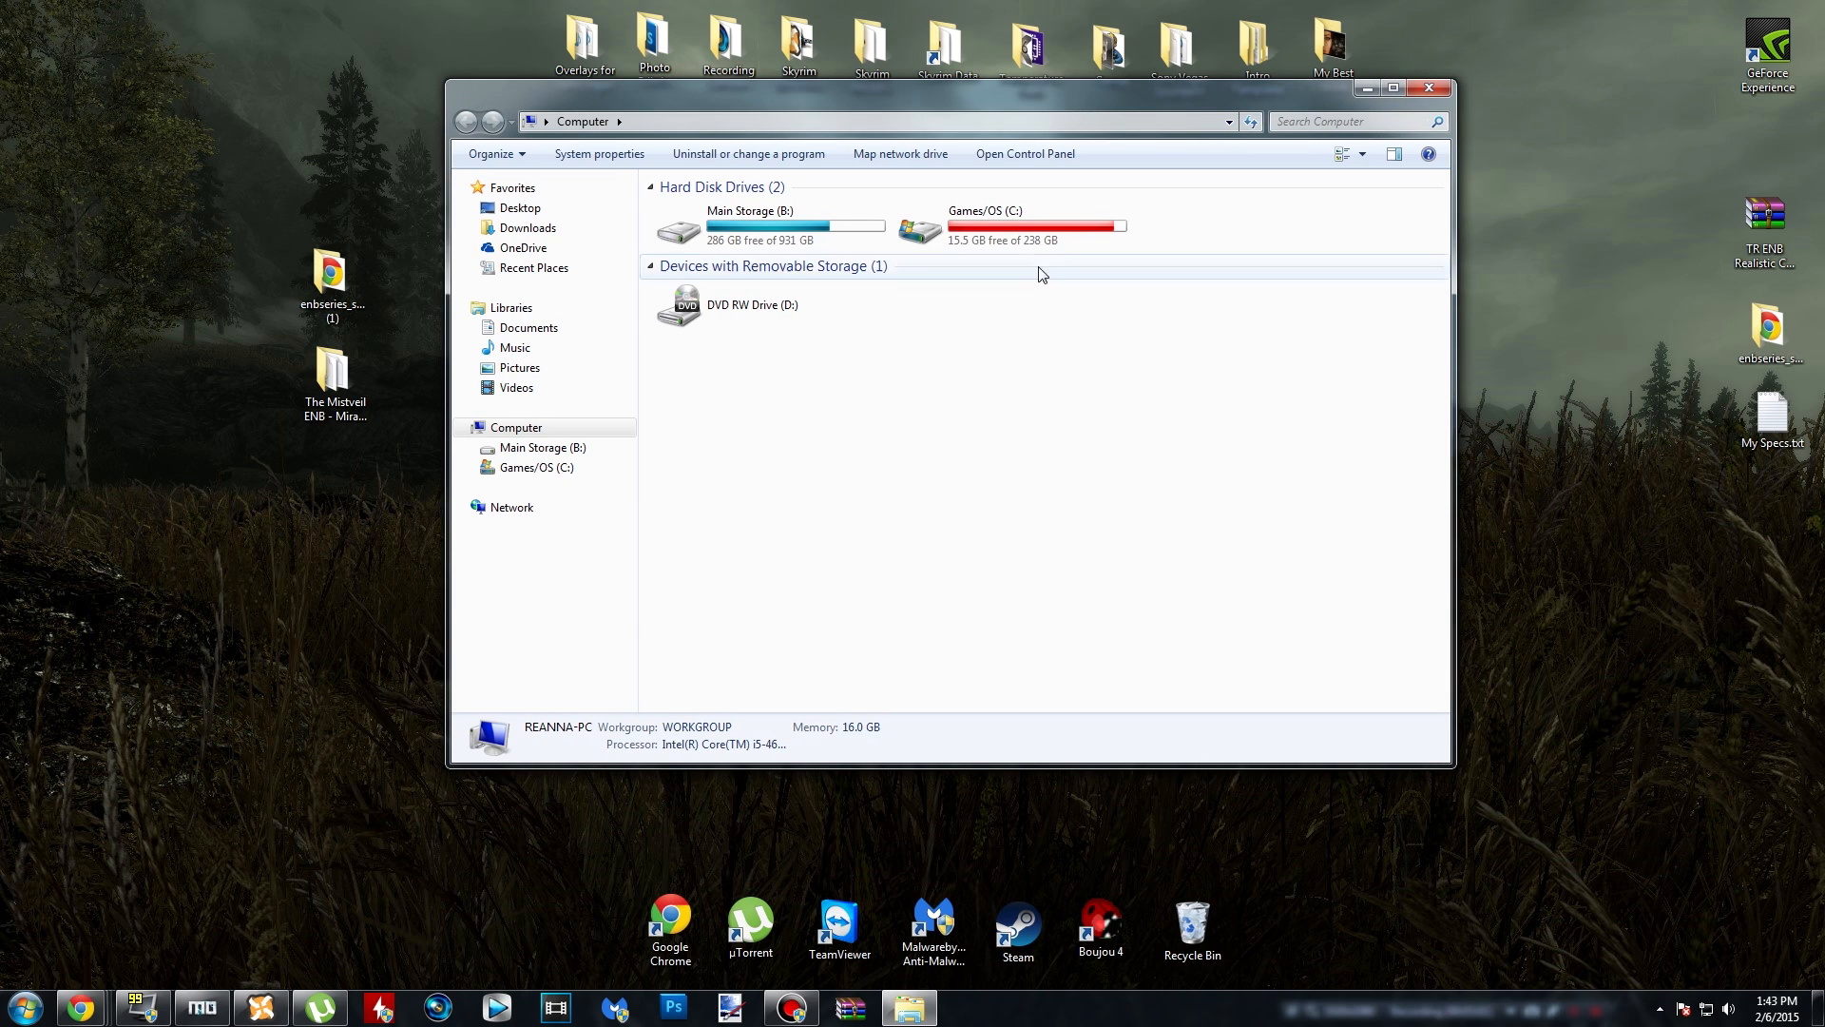
double_click(983, 229)
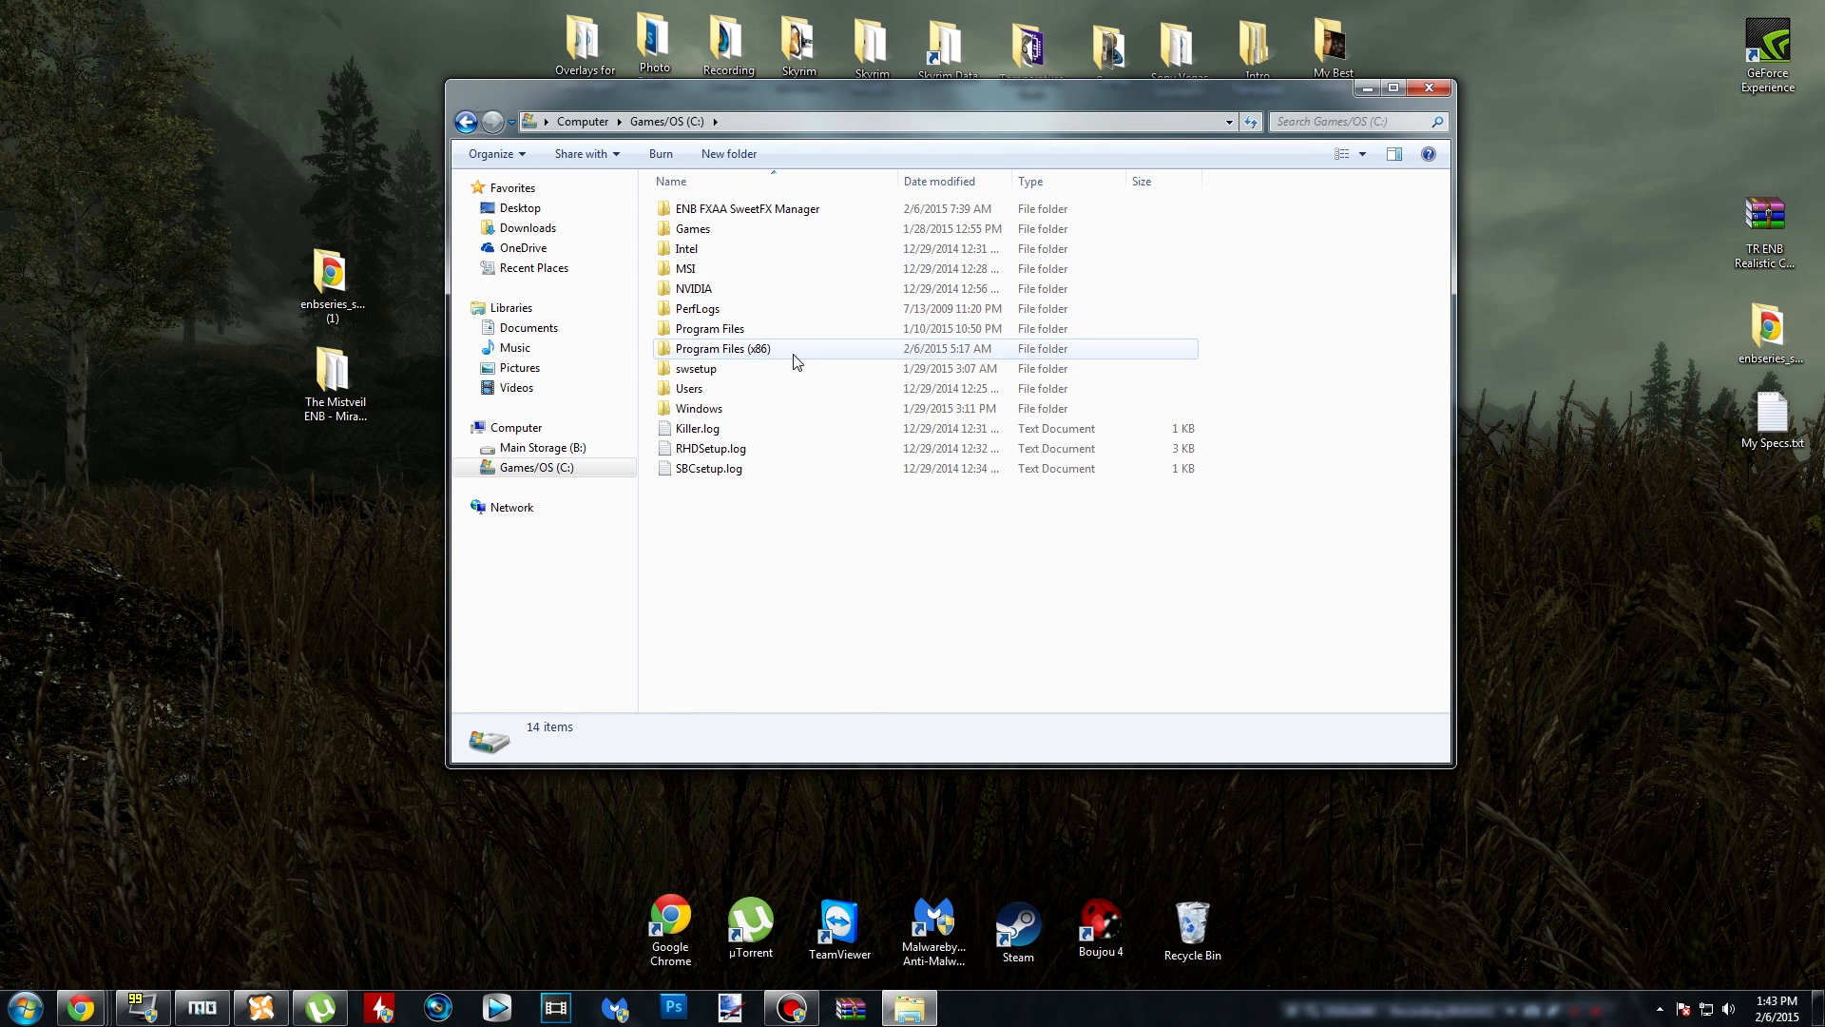
double_click(721, 348)
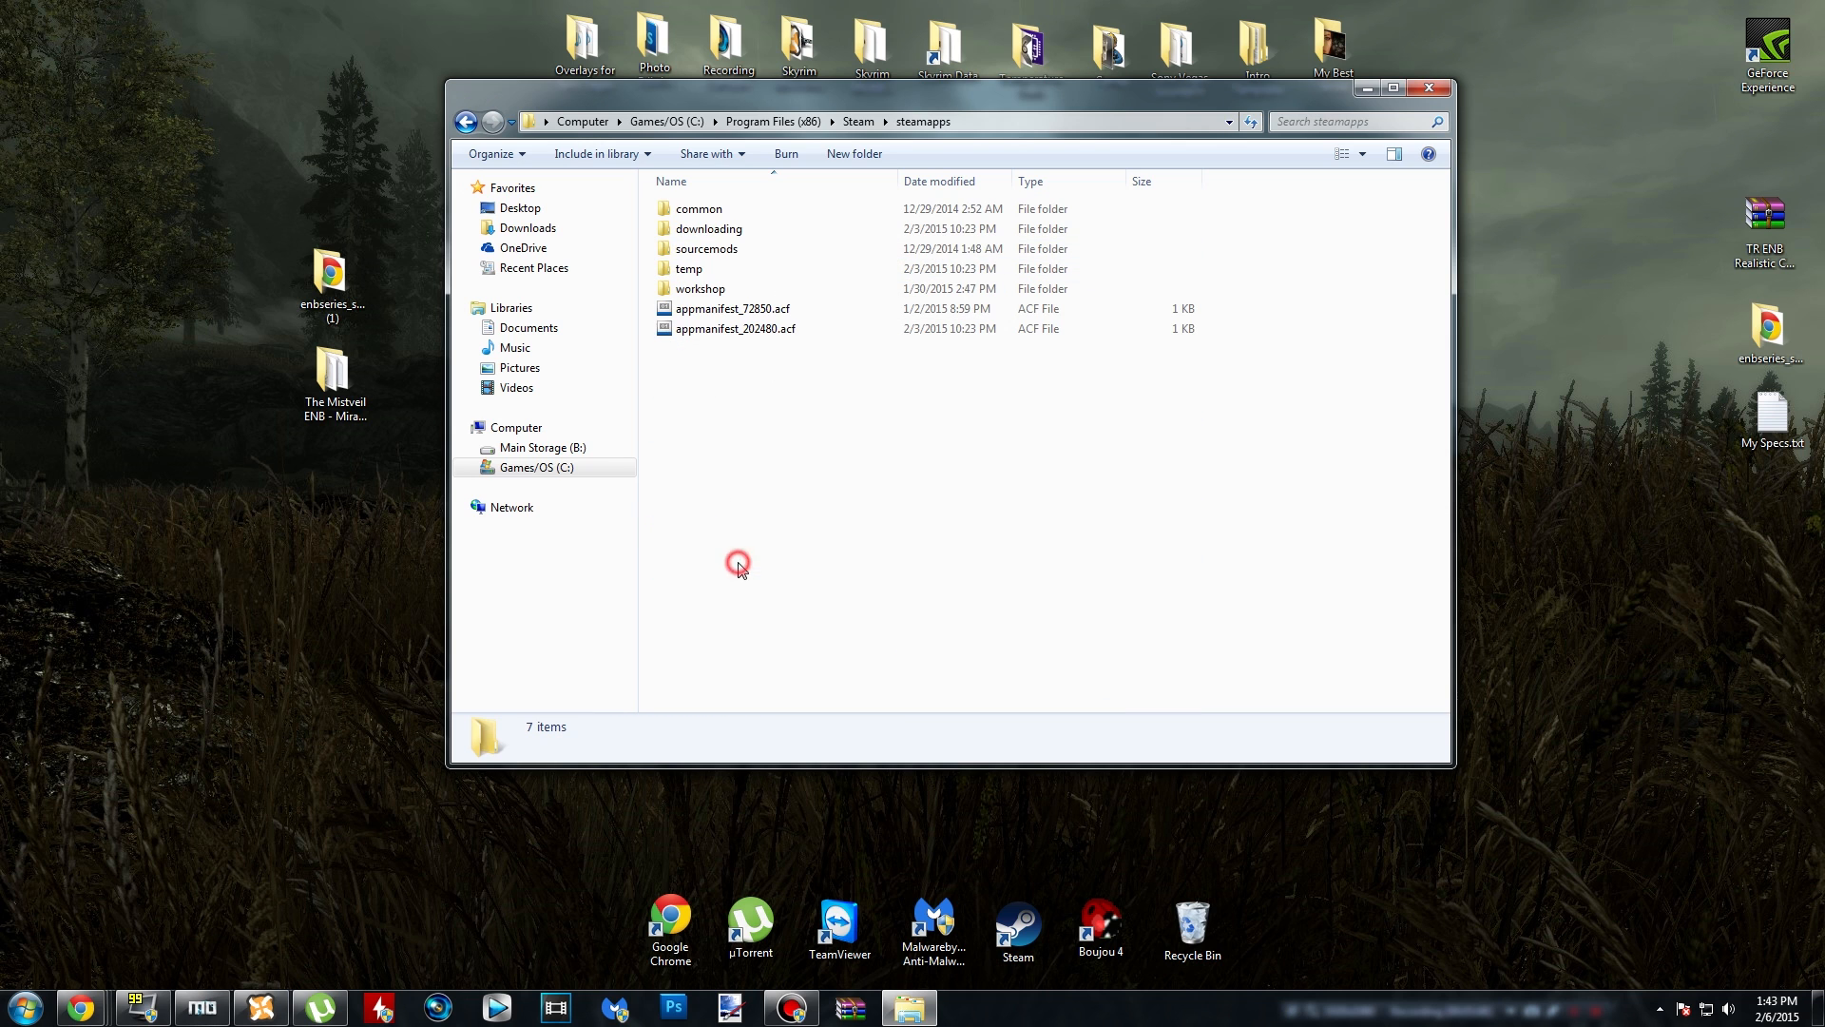
double_click(699, 208)
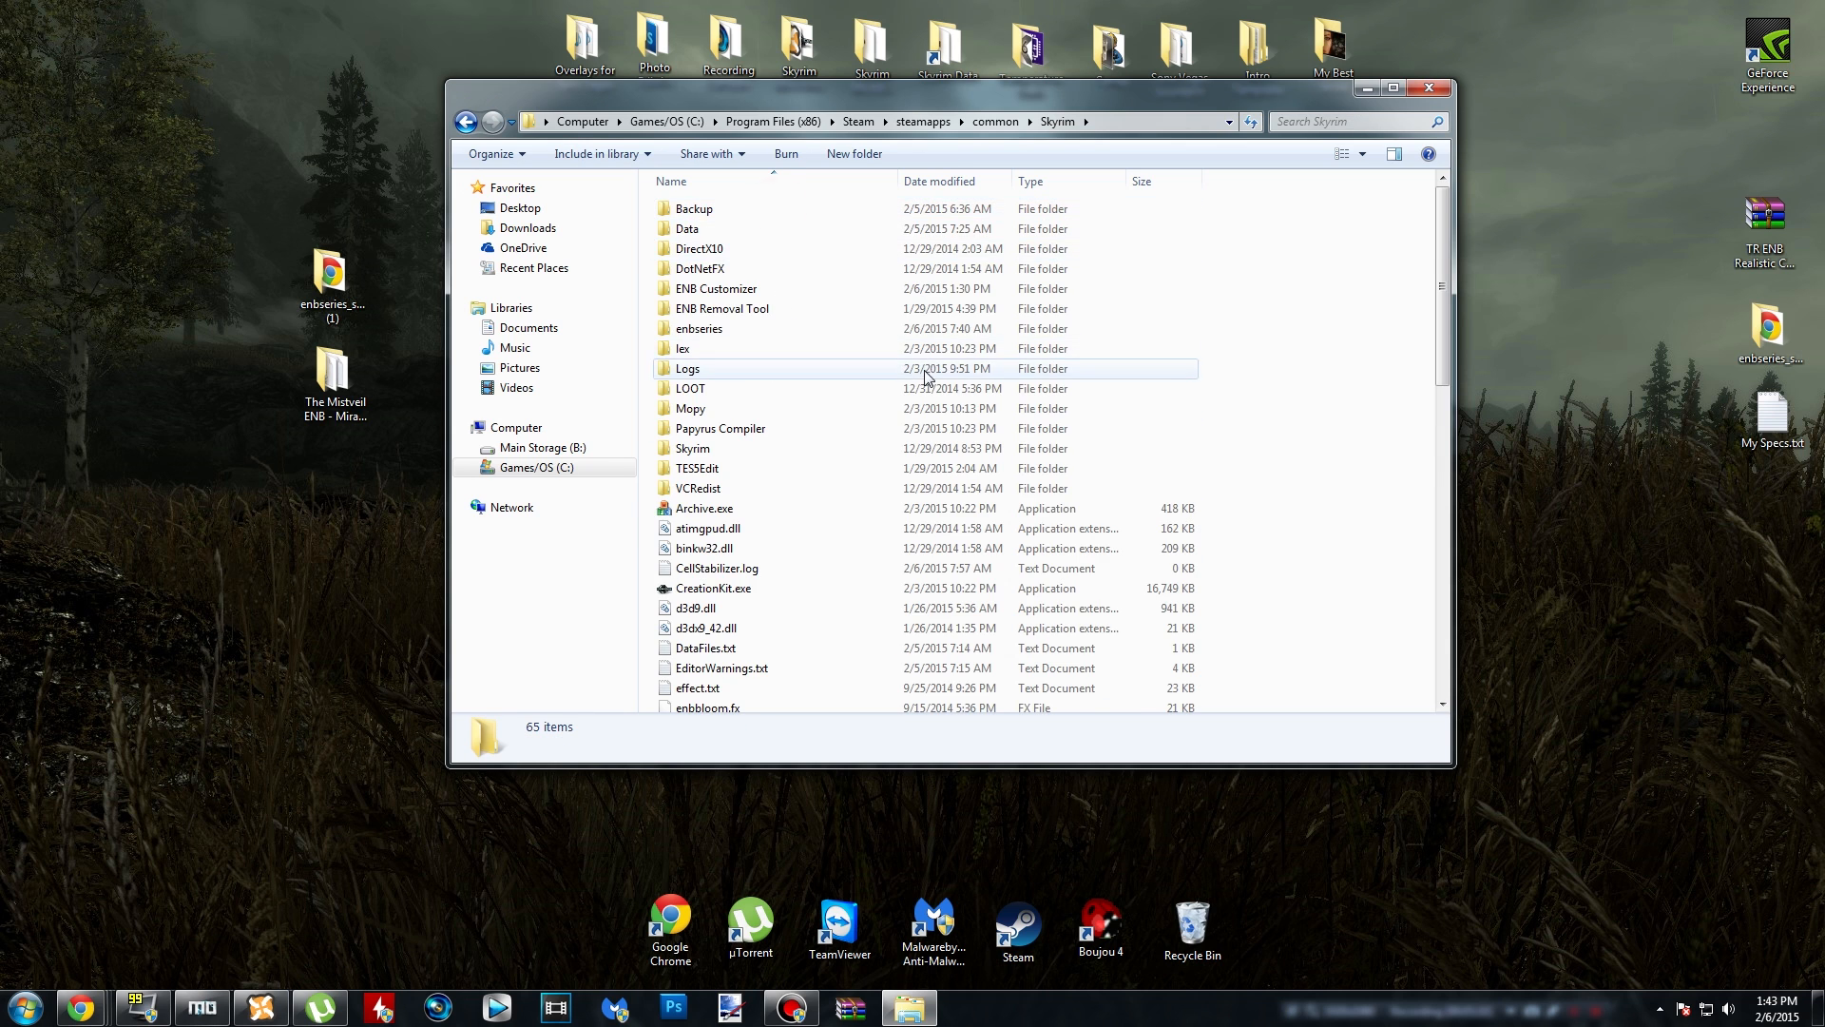
scroll("down", 3)
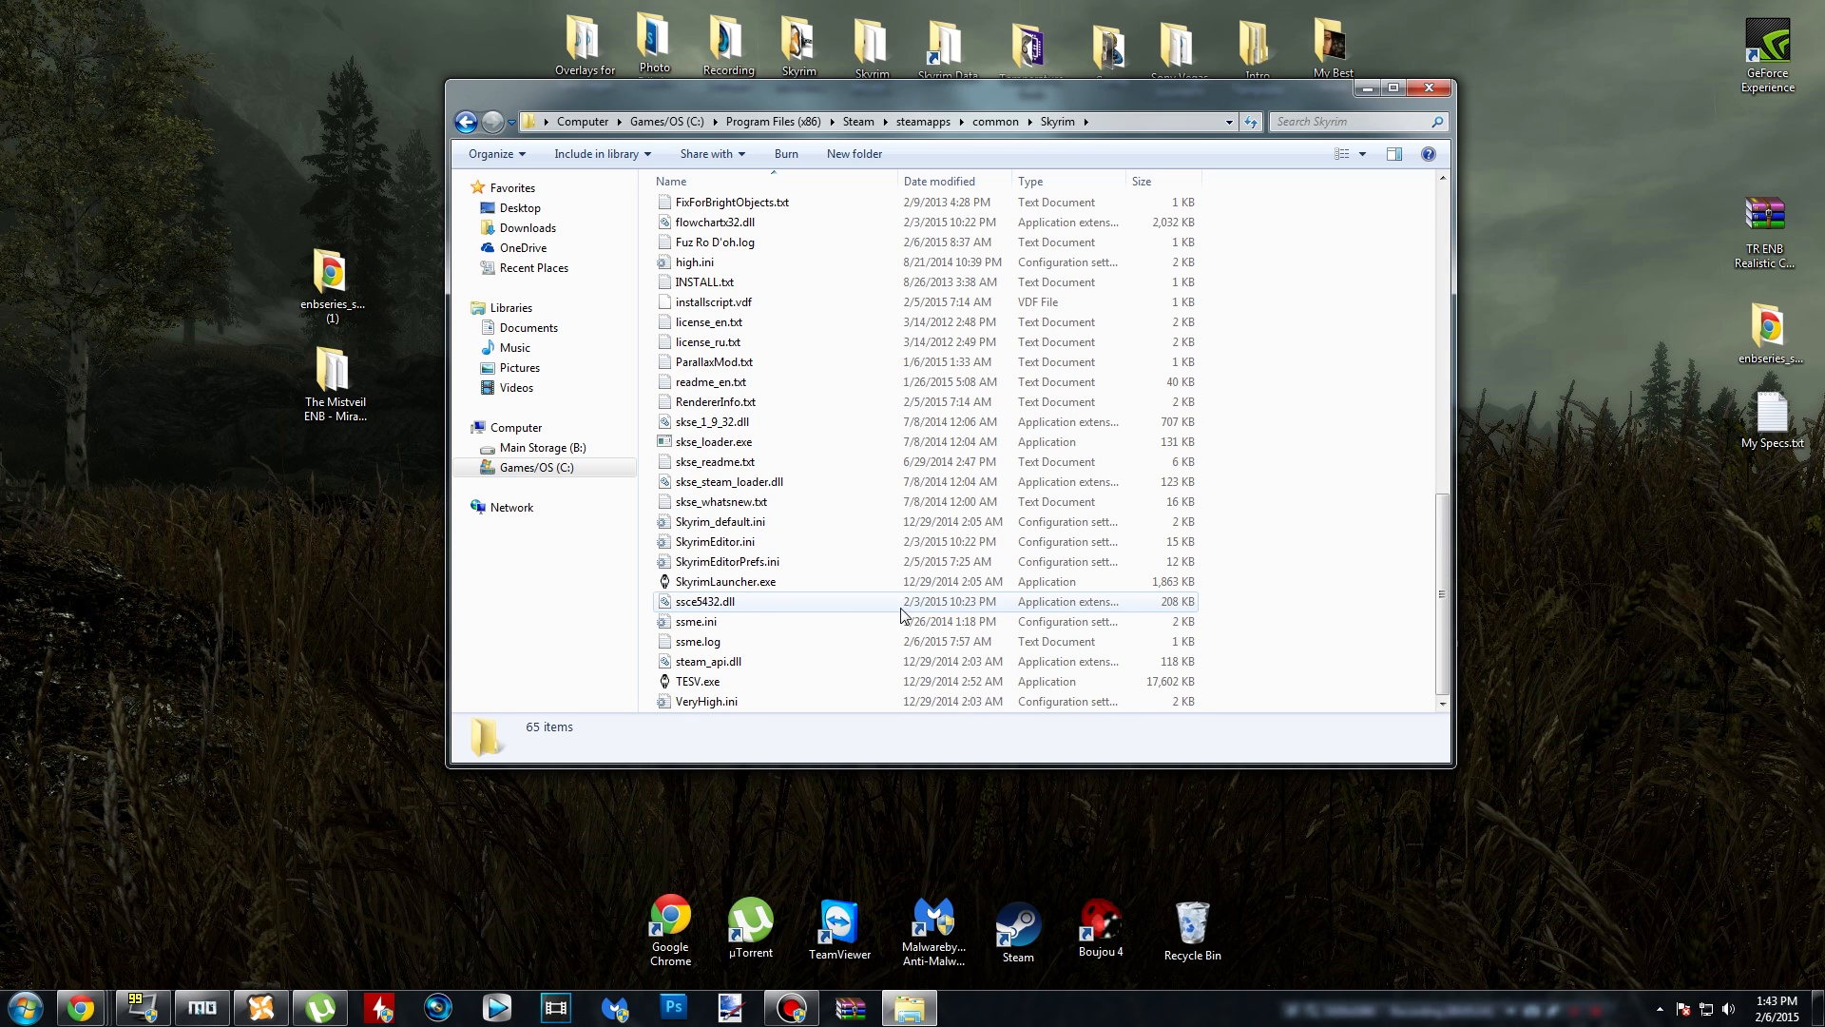
mouse_move(753, 682)
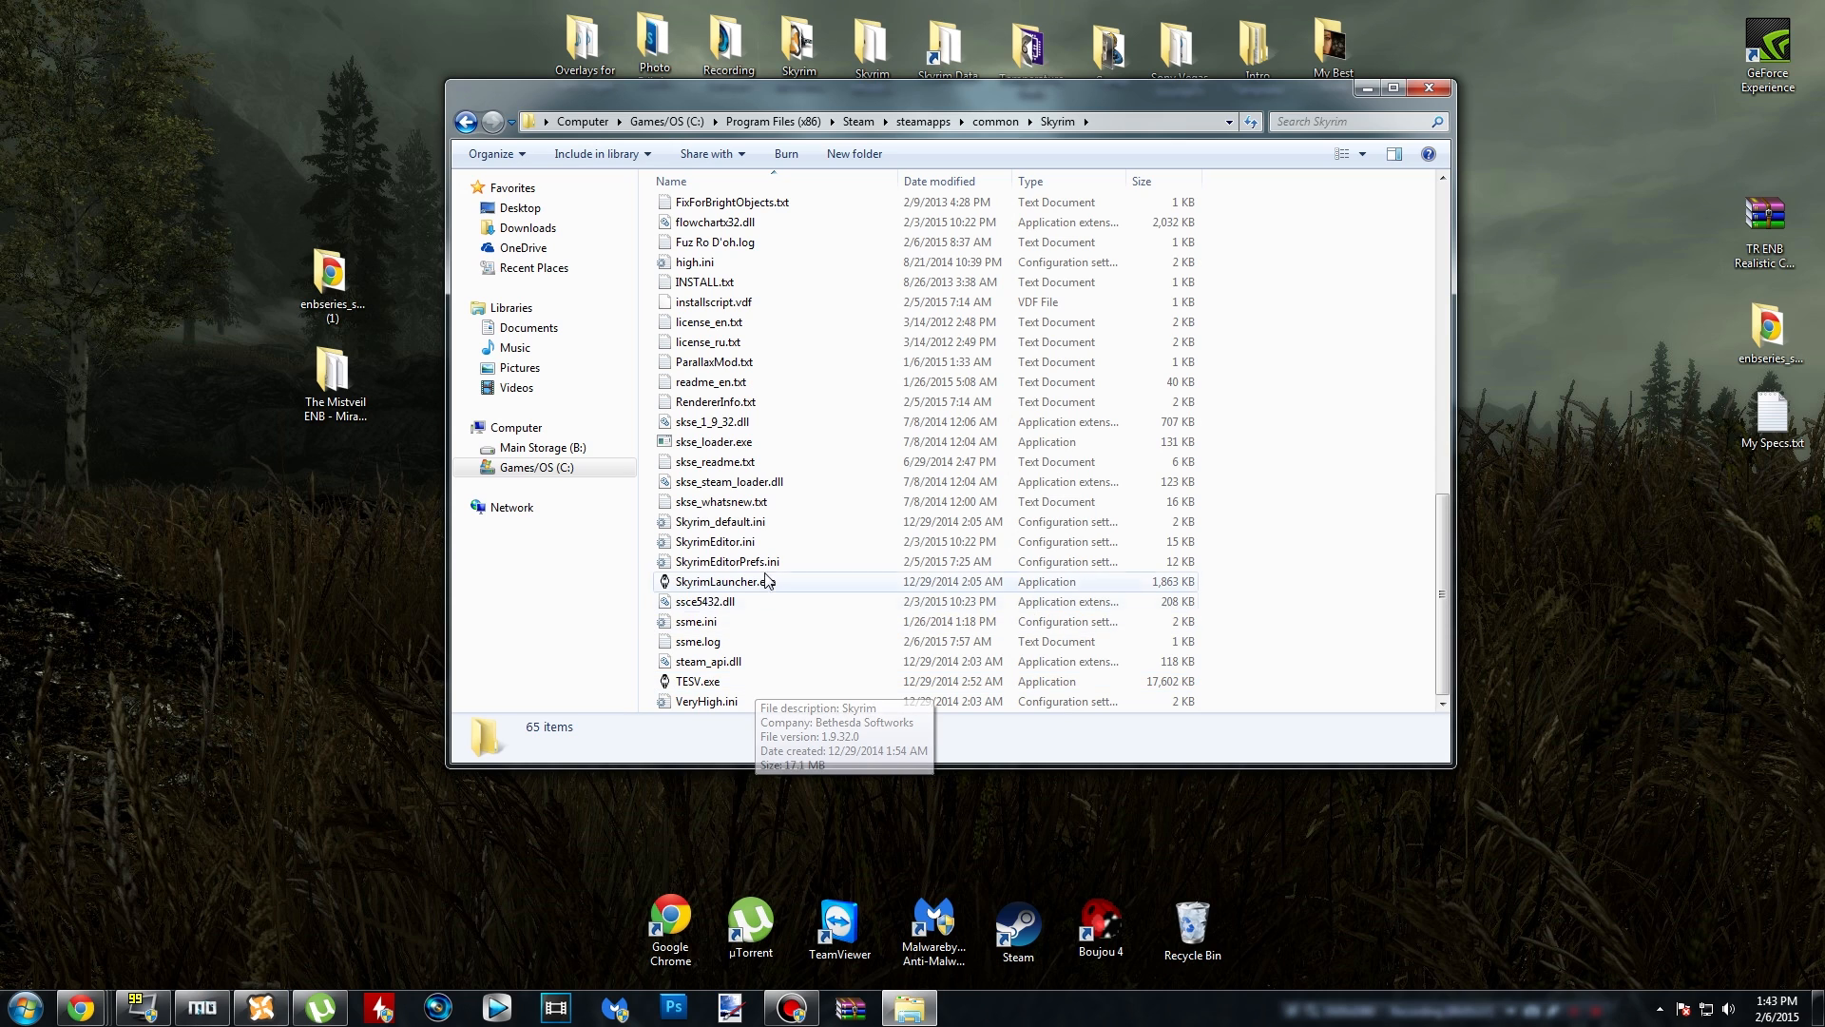
mouse_move(475, 870)
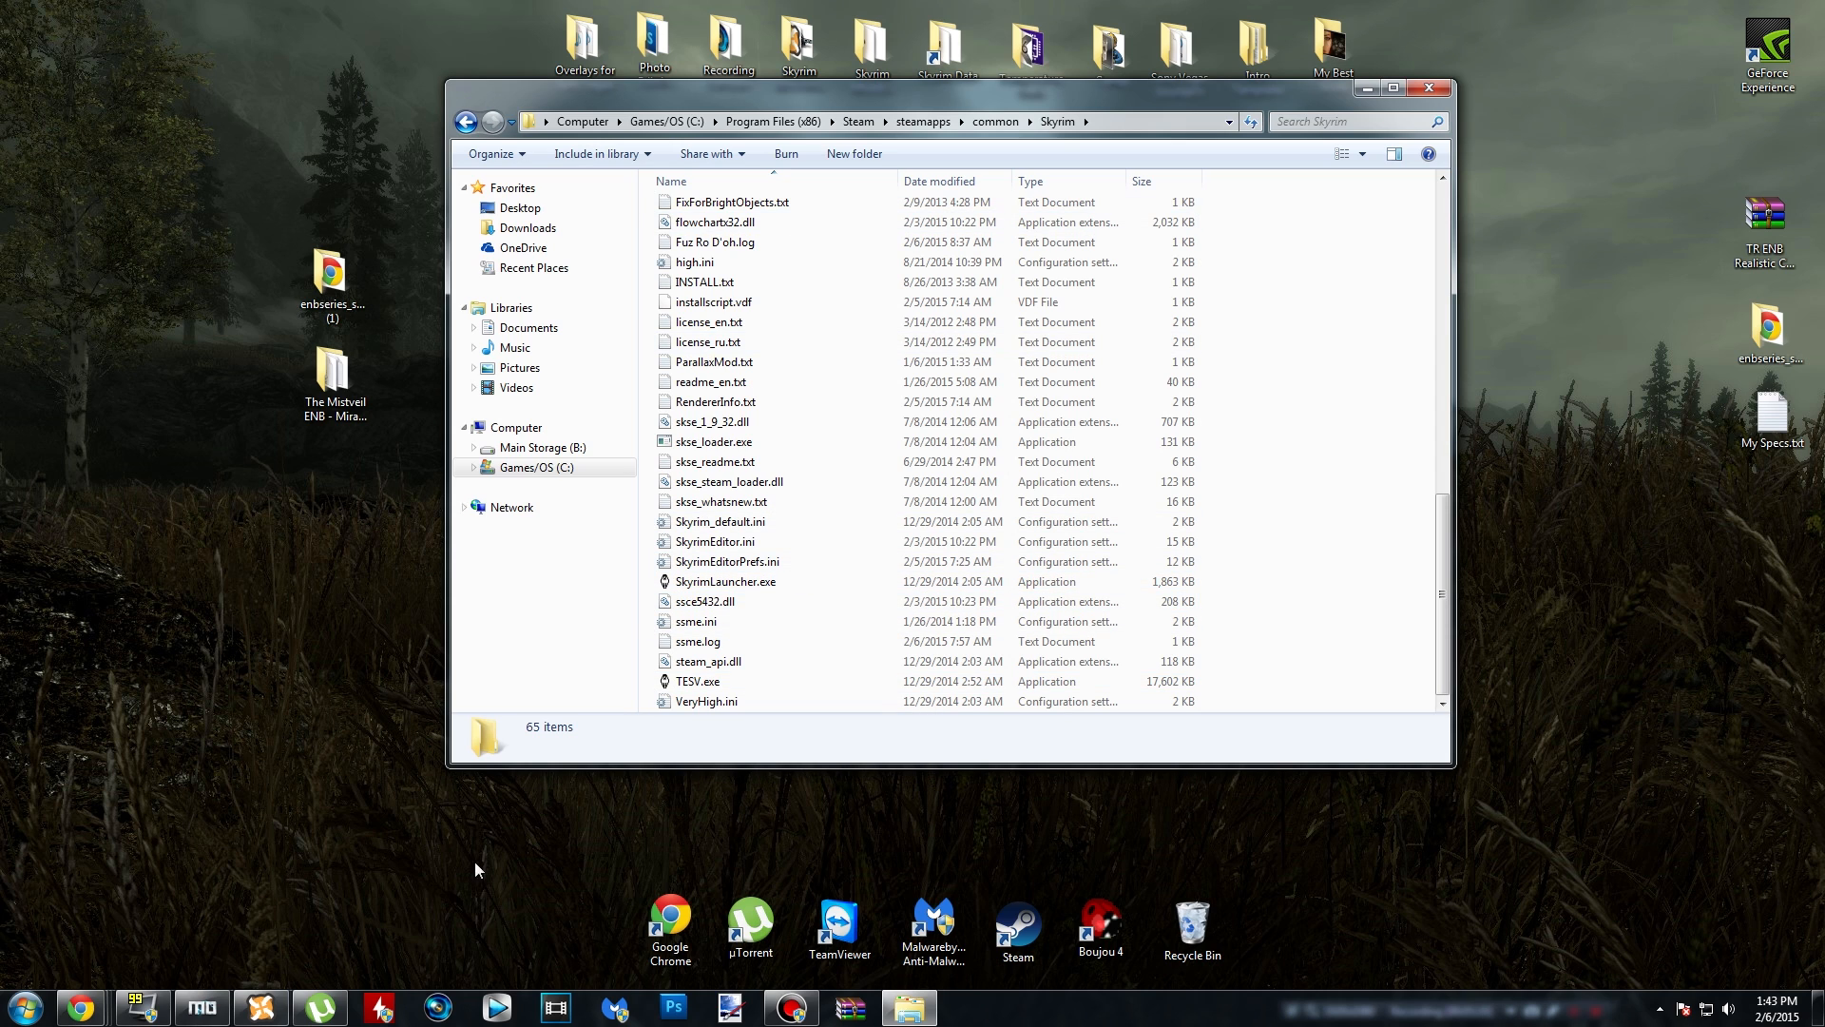
mouse_move(862, 502)
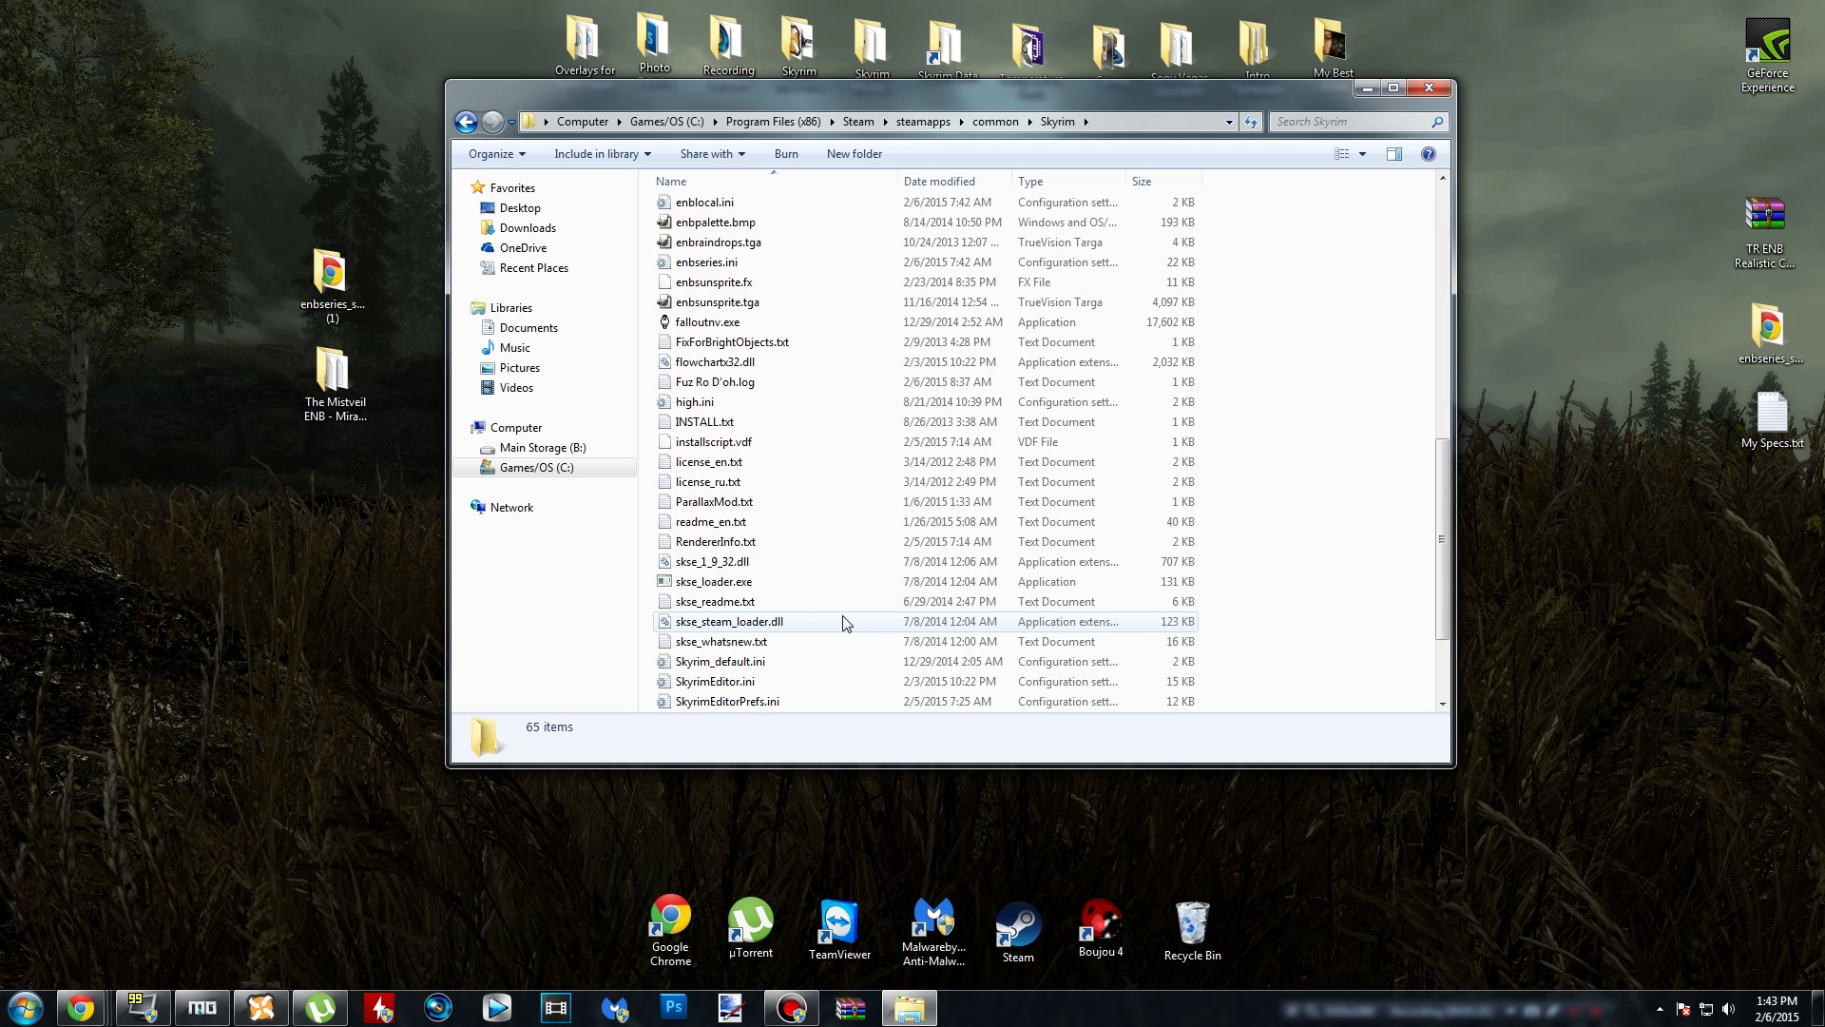
scroll("down", 3)
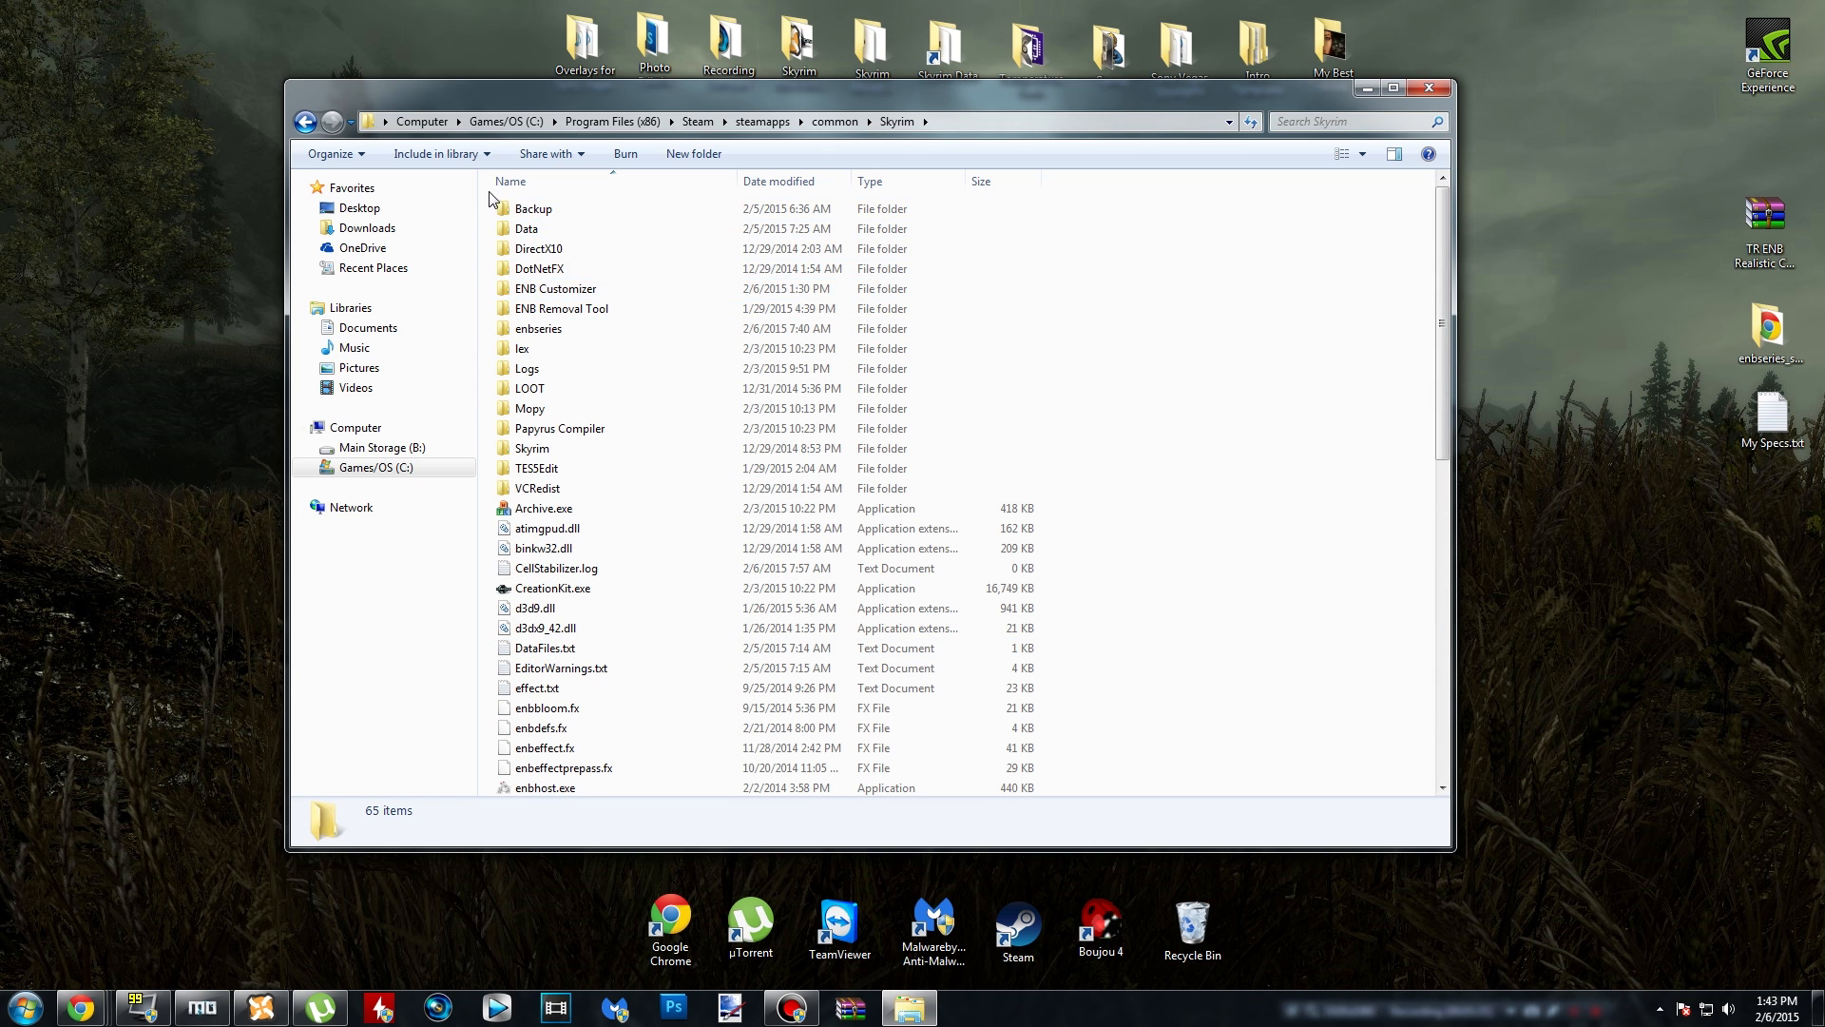
- Run Remove in FXAA ENB SweetFX Manager, confirm the wildcard pass, and close it
scroll("down", 3)
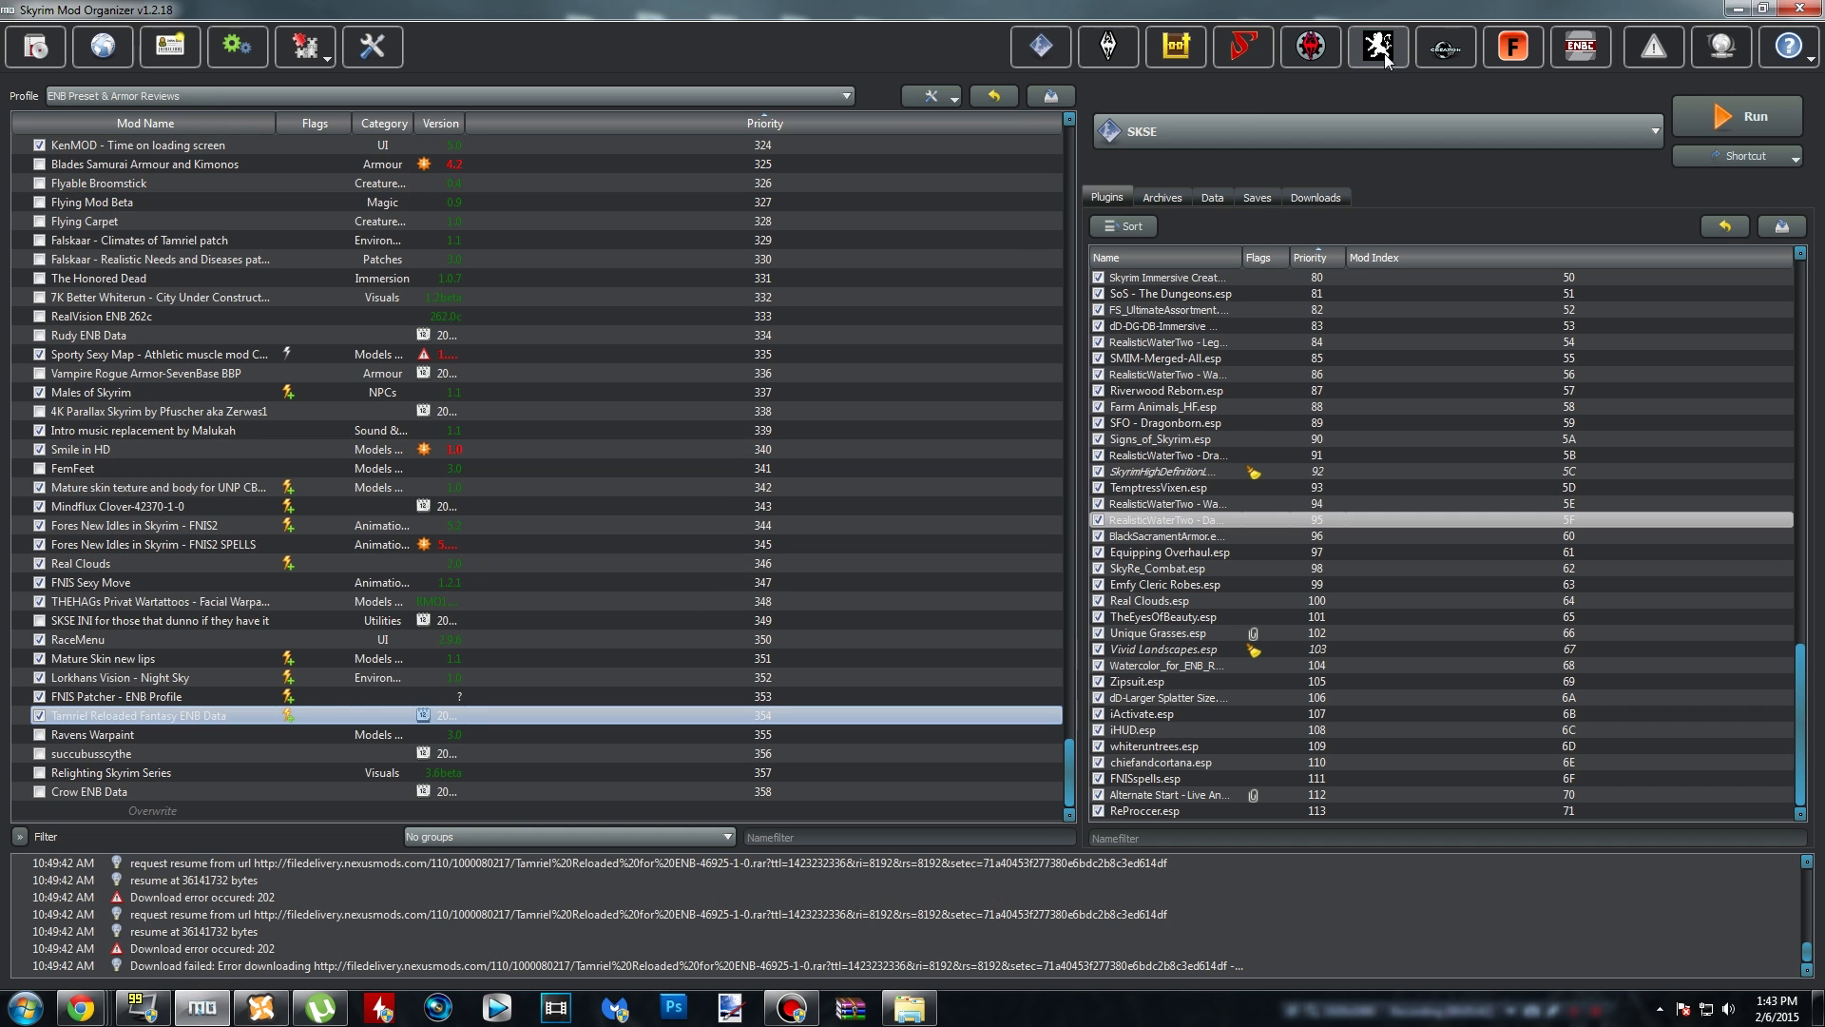
left_click(1377, 47)
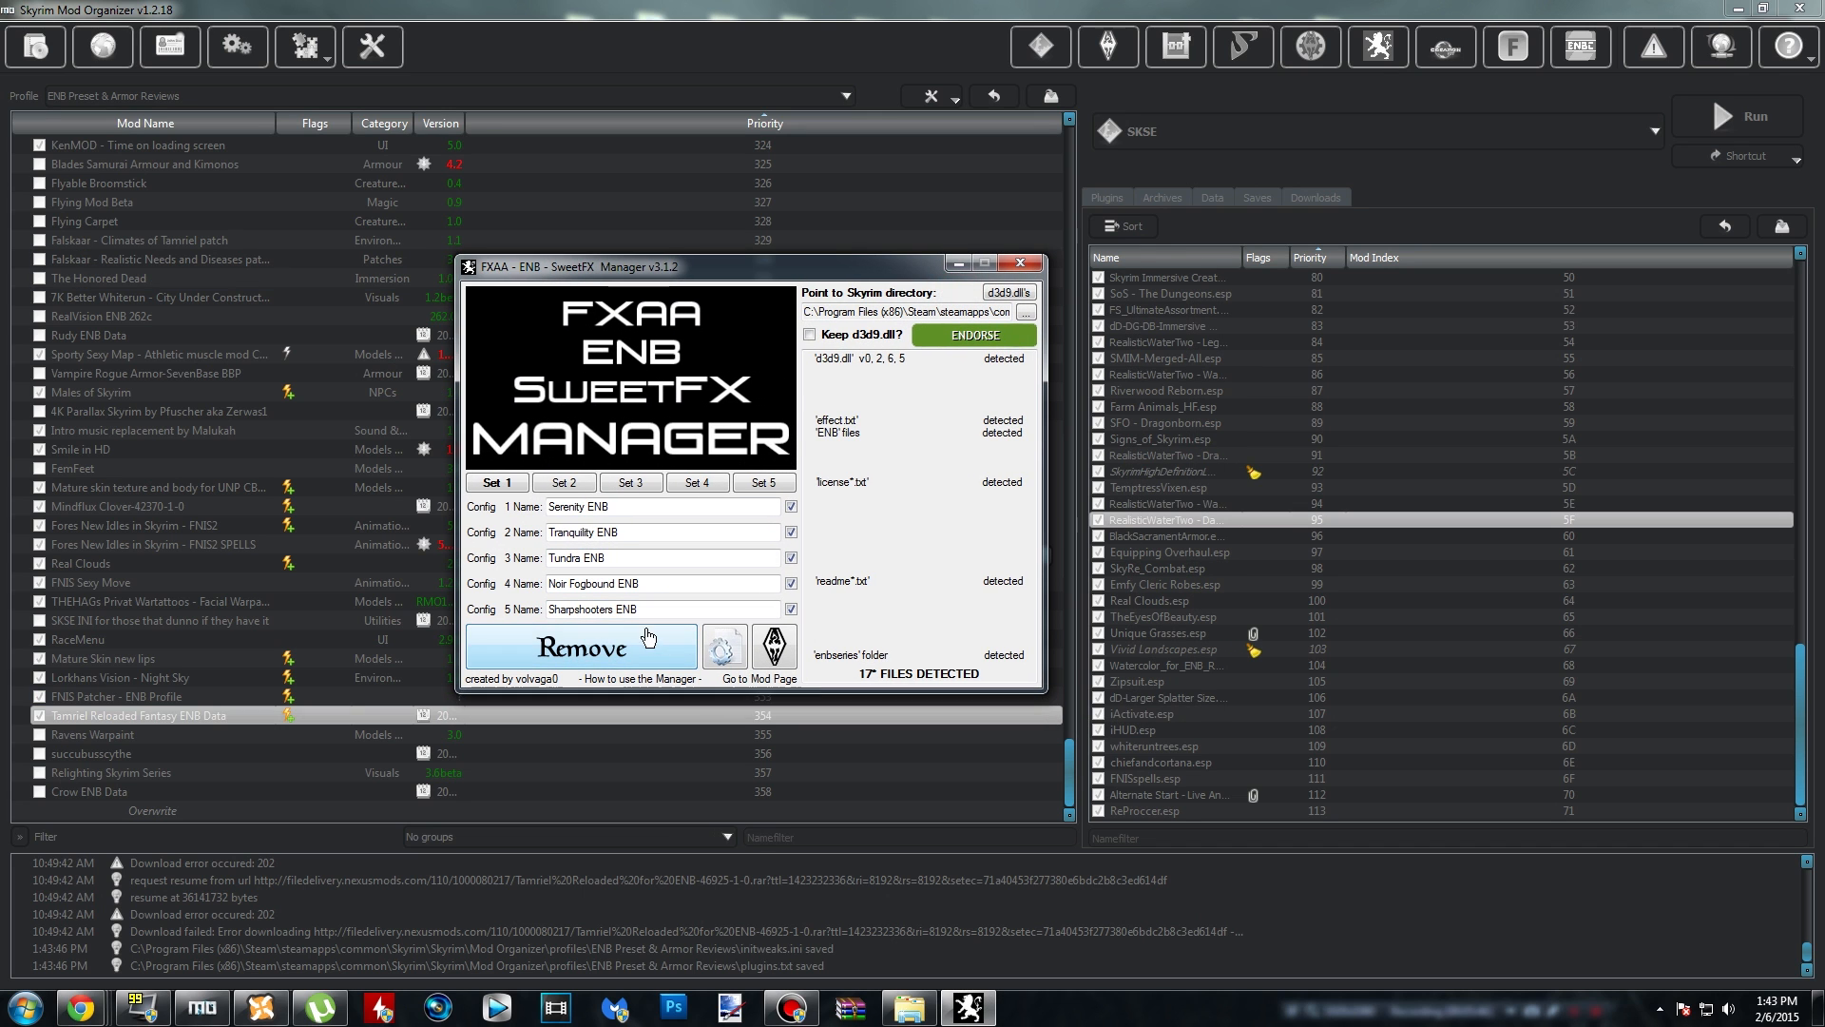
left_click(579, 646)
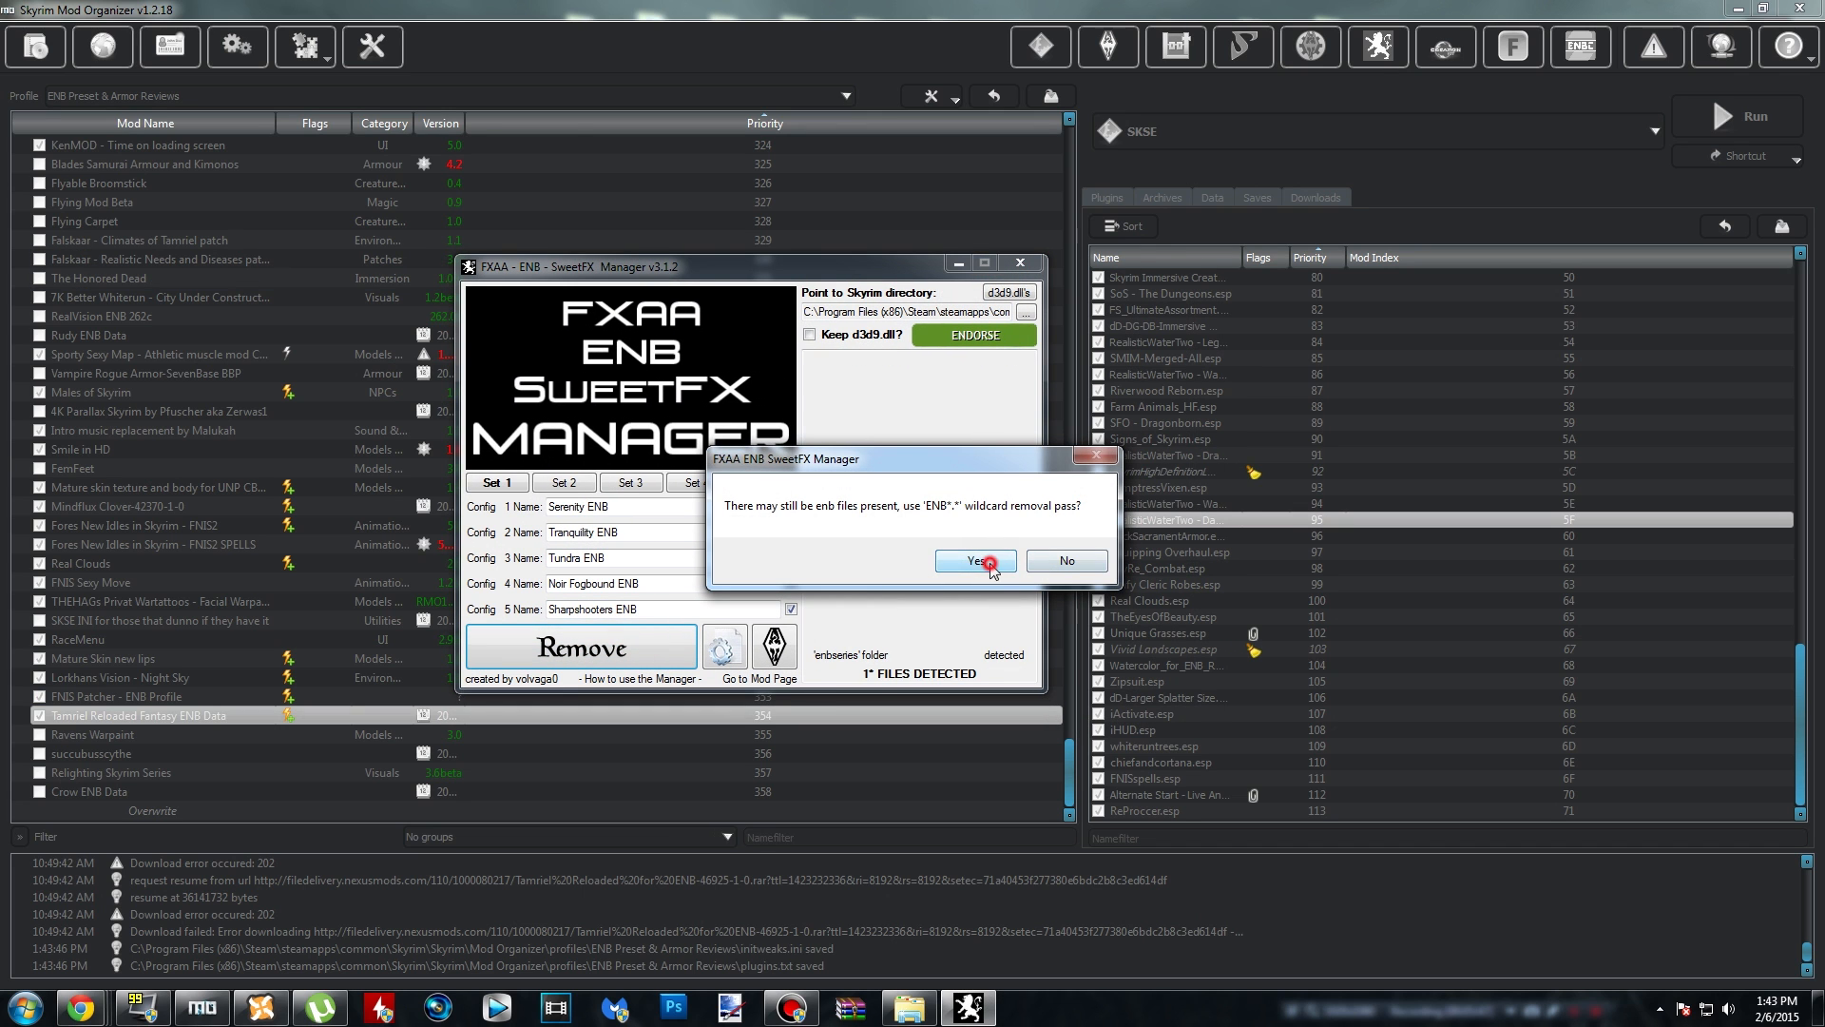
left_click(973, 561)
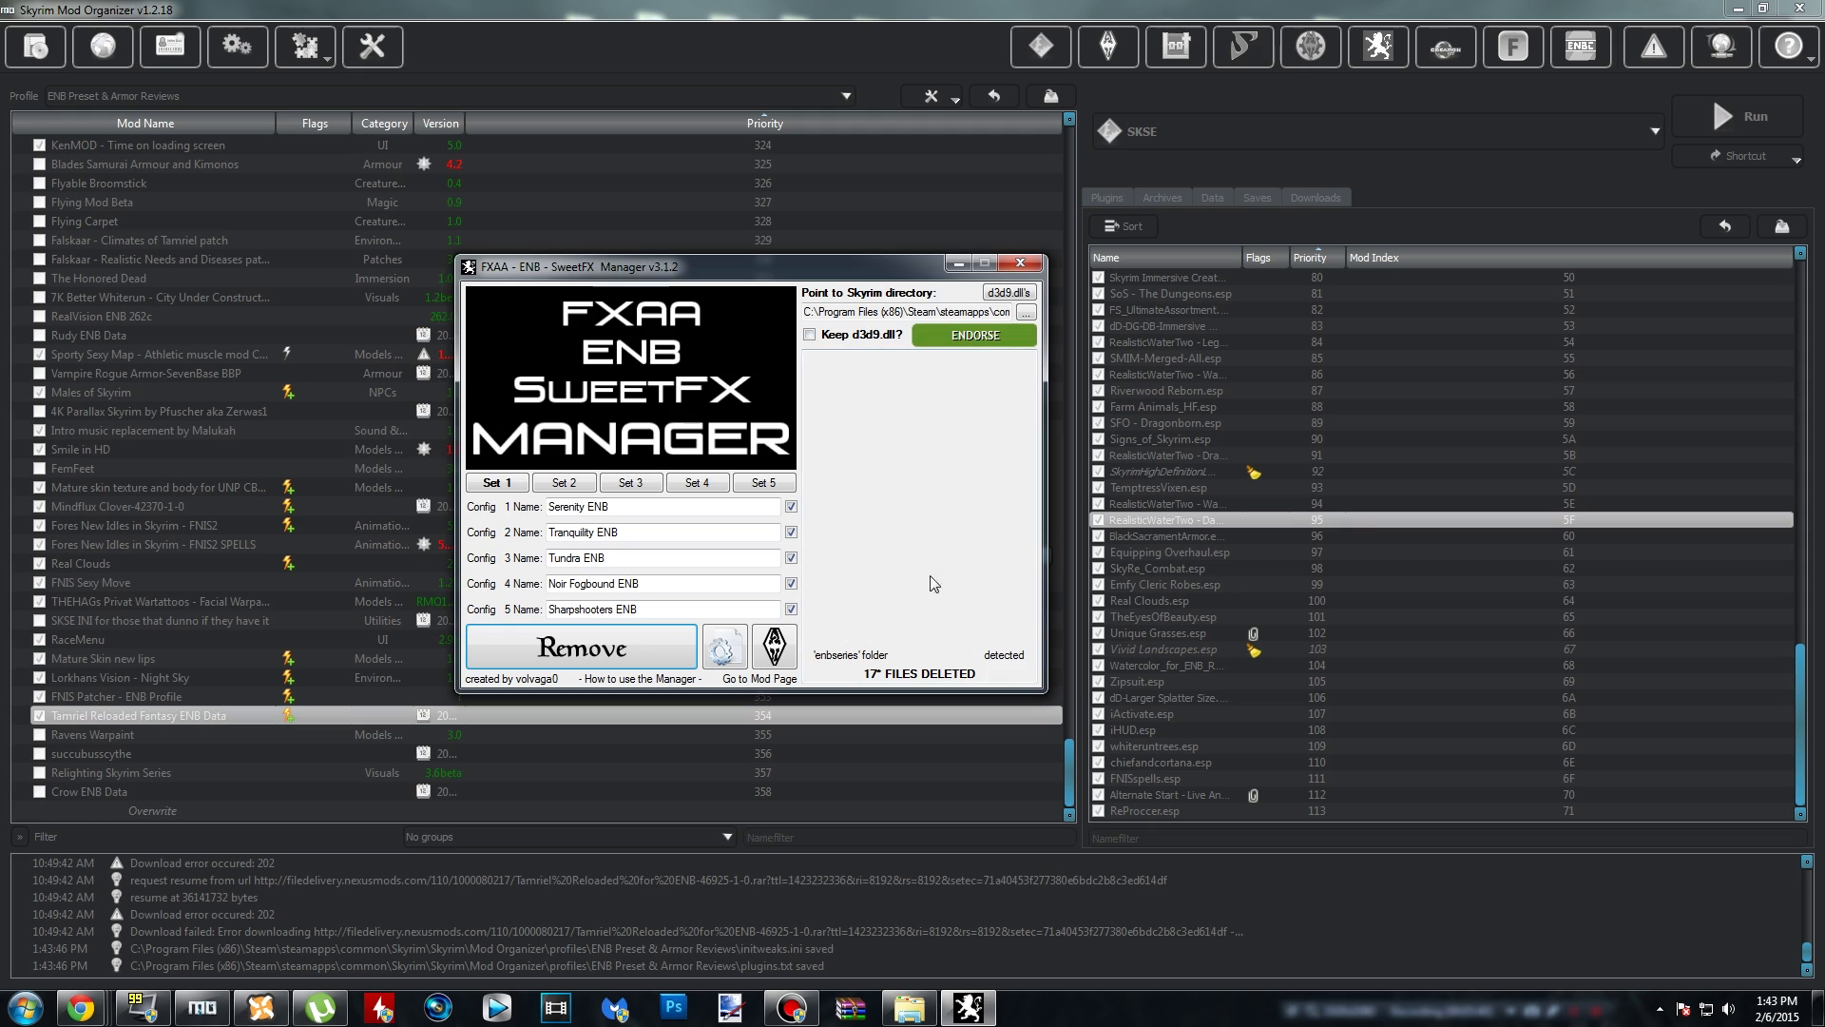
left_click(1017, 263)
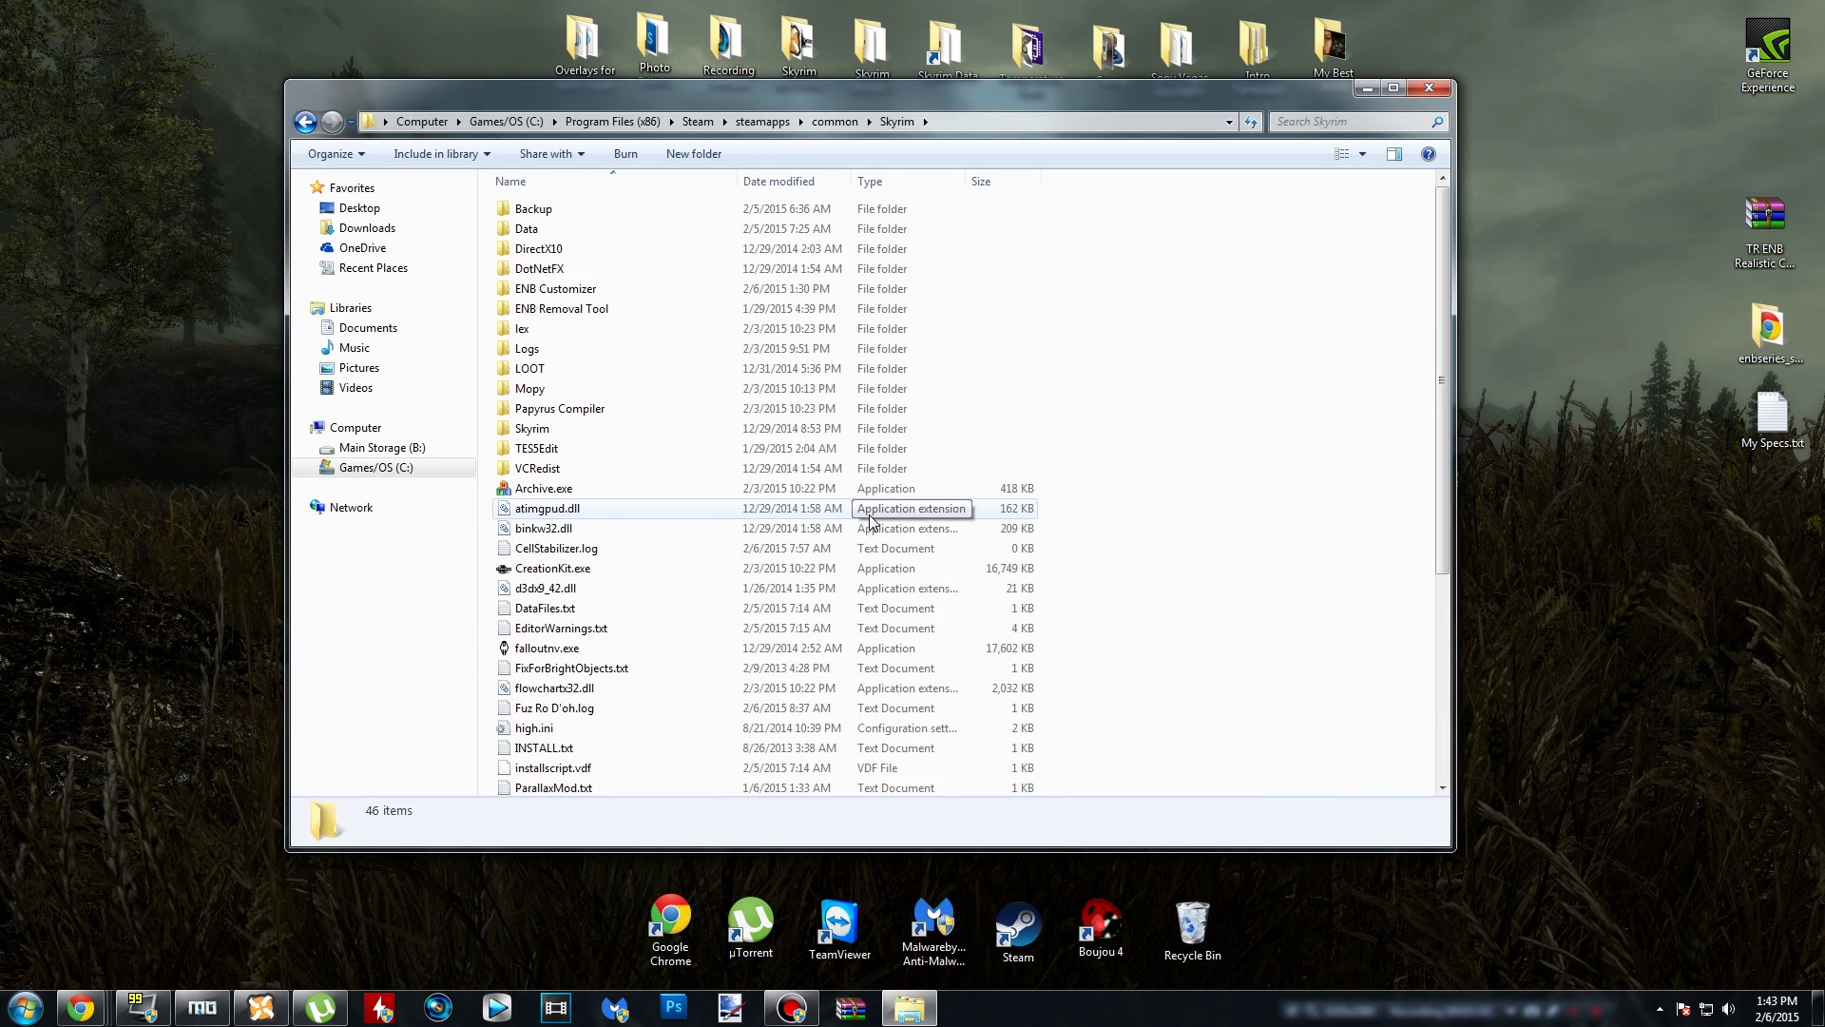
- Scroll the Skyrim folder to confirm 46 items remain and the ENB files are gone
scroll("down", 3)
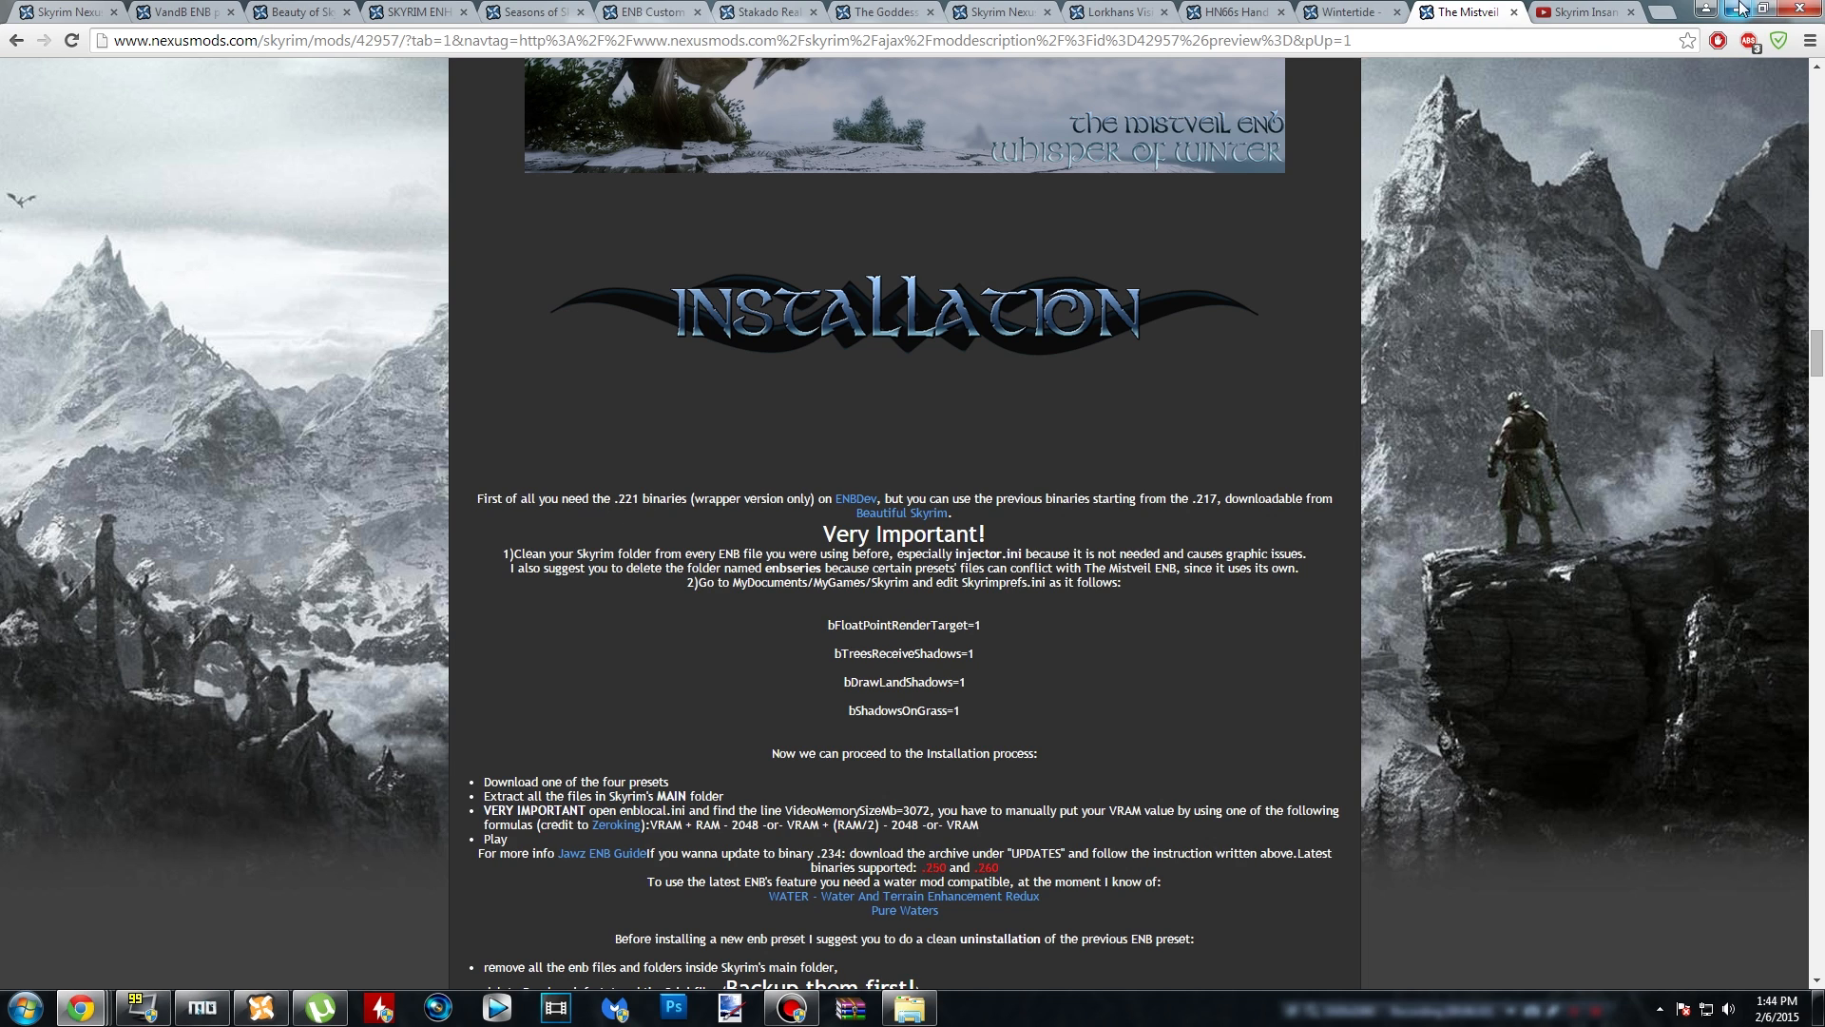
mouse_move(475, 499)
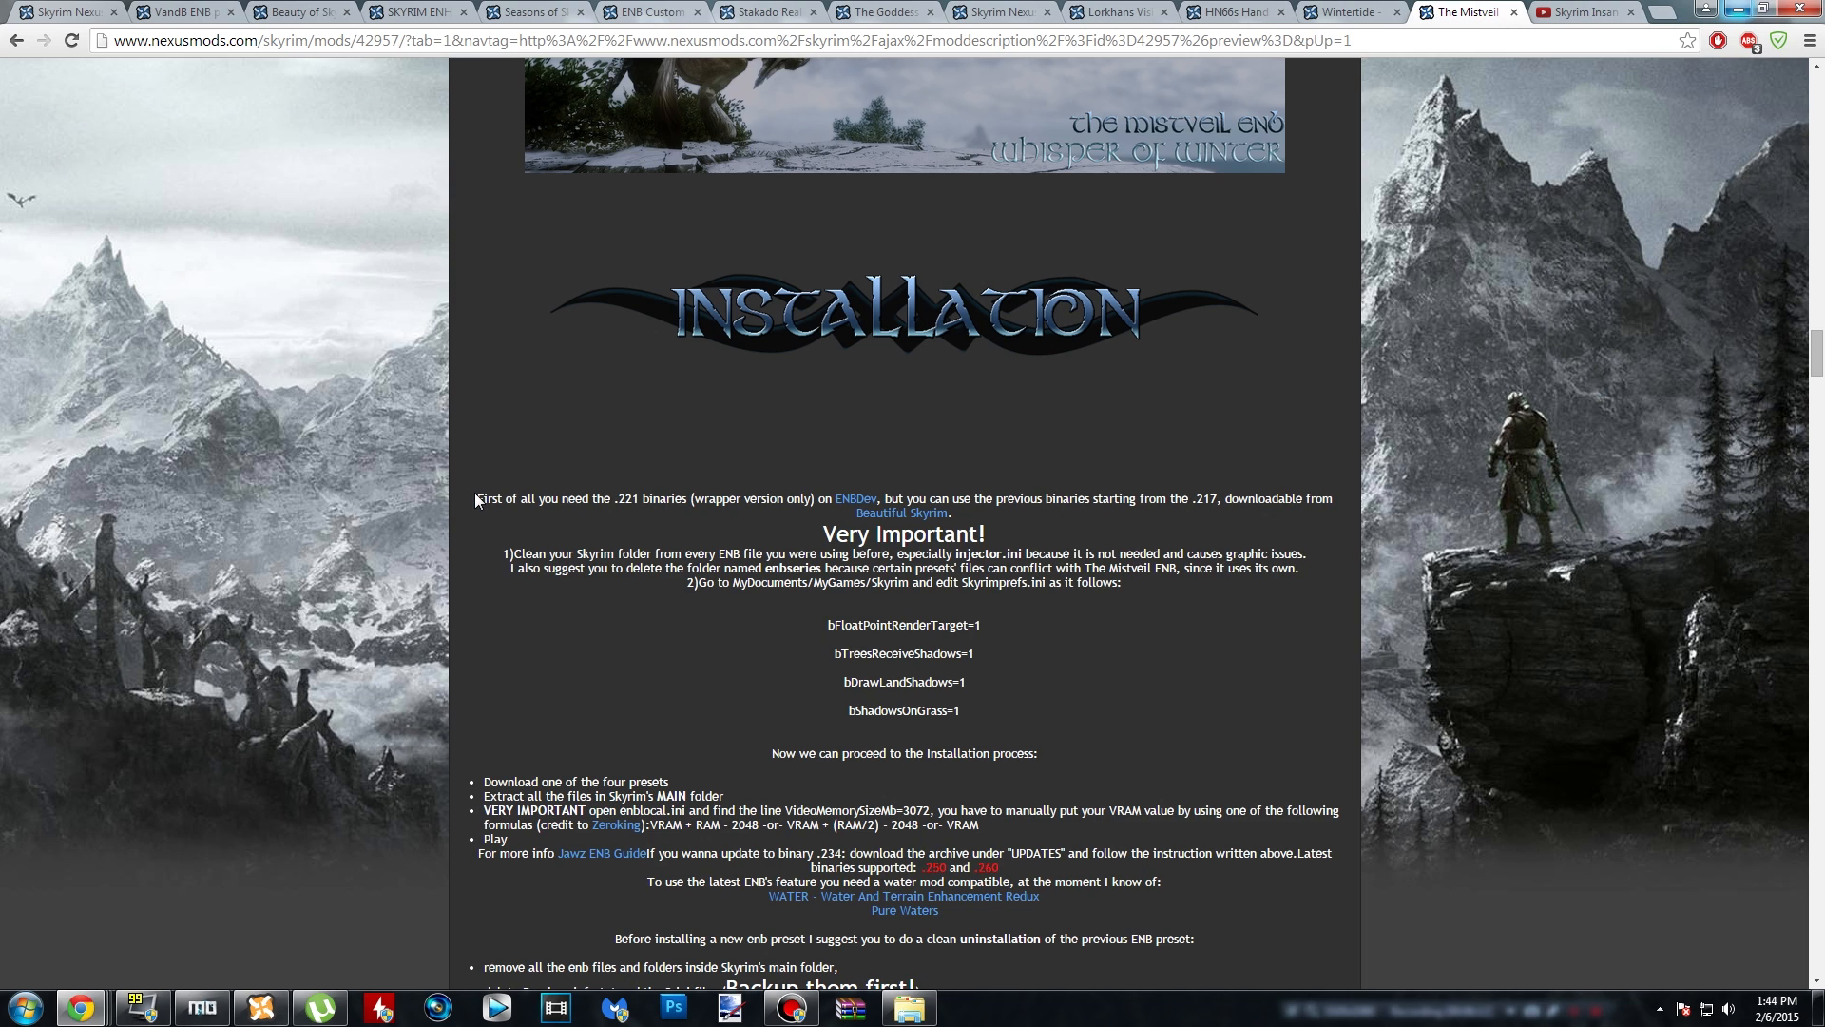
mouse_move(477, 498)
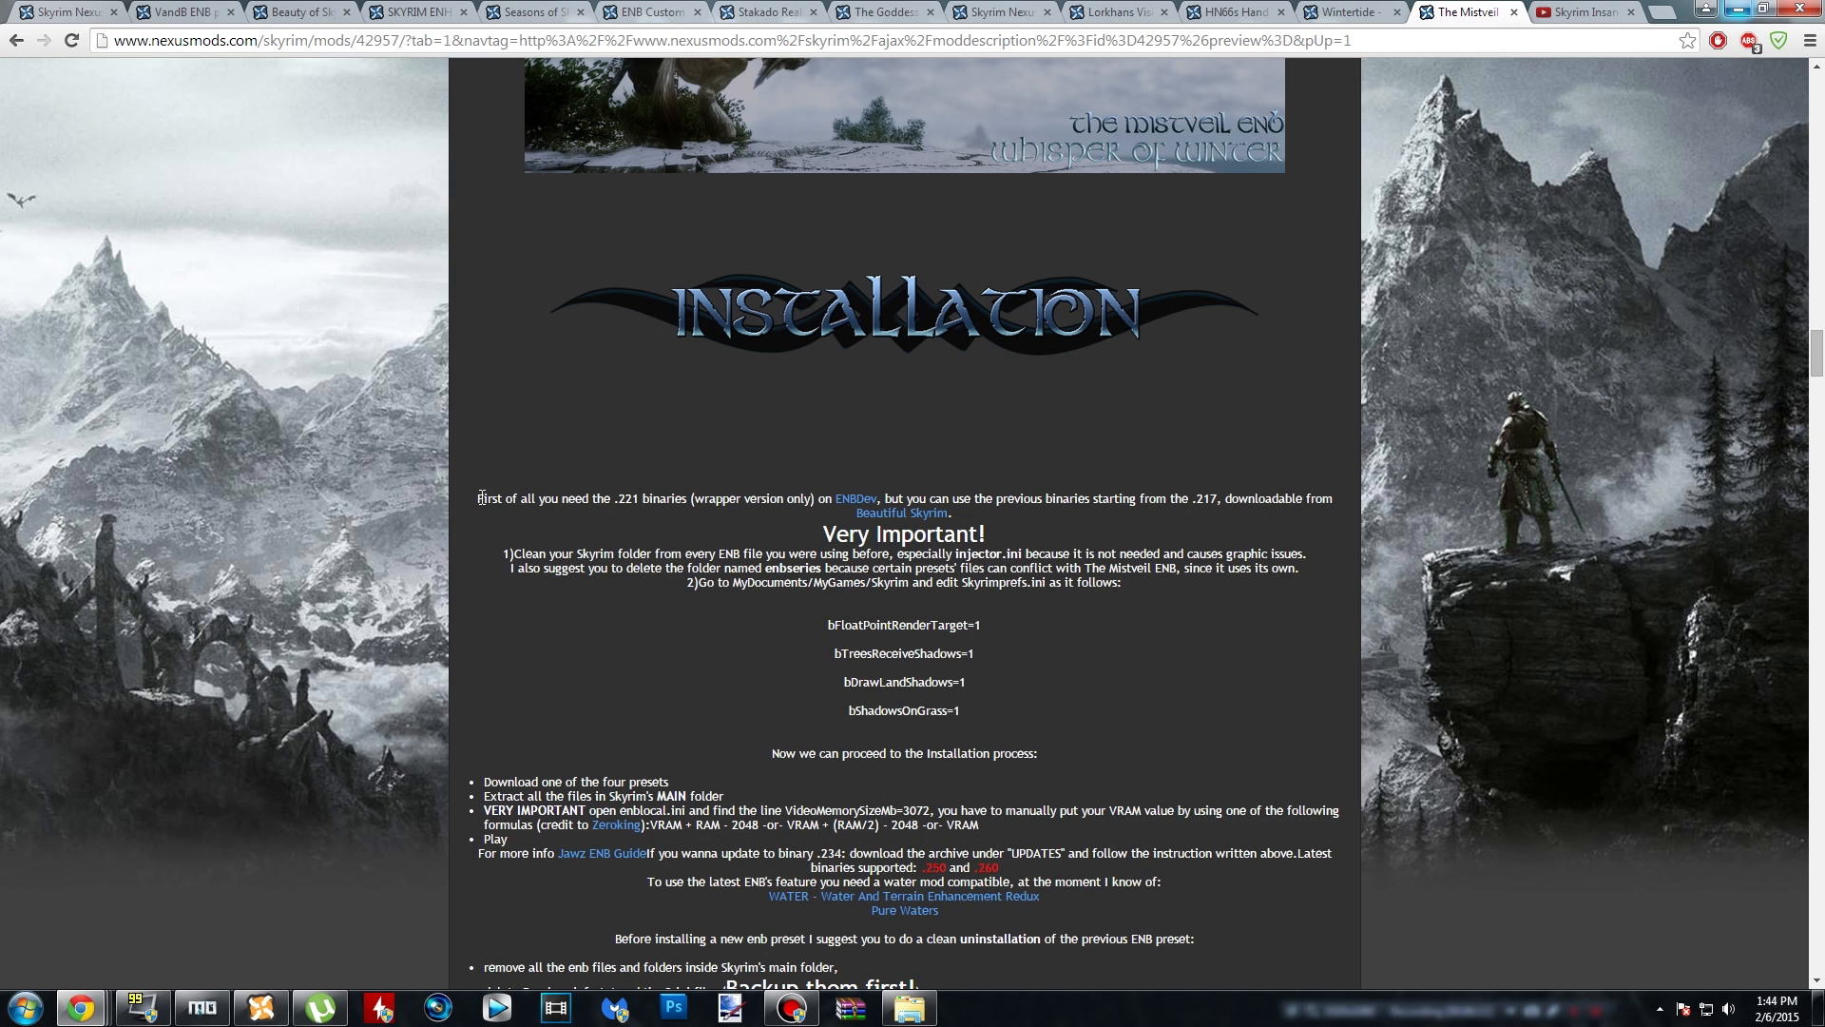
- Read through the Installation section on the Mistveil ENB Nexus Mods page
left_click_drag(477, 498, 1125, 571)
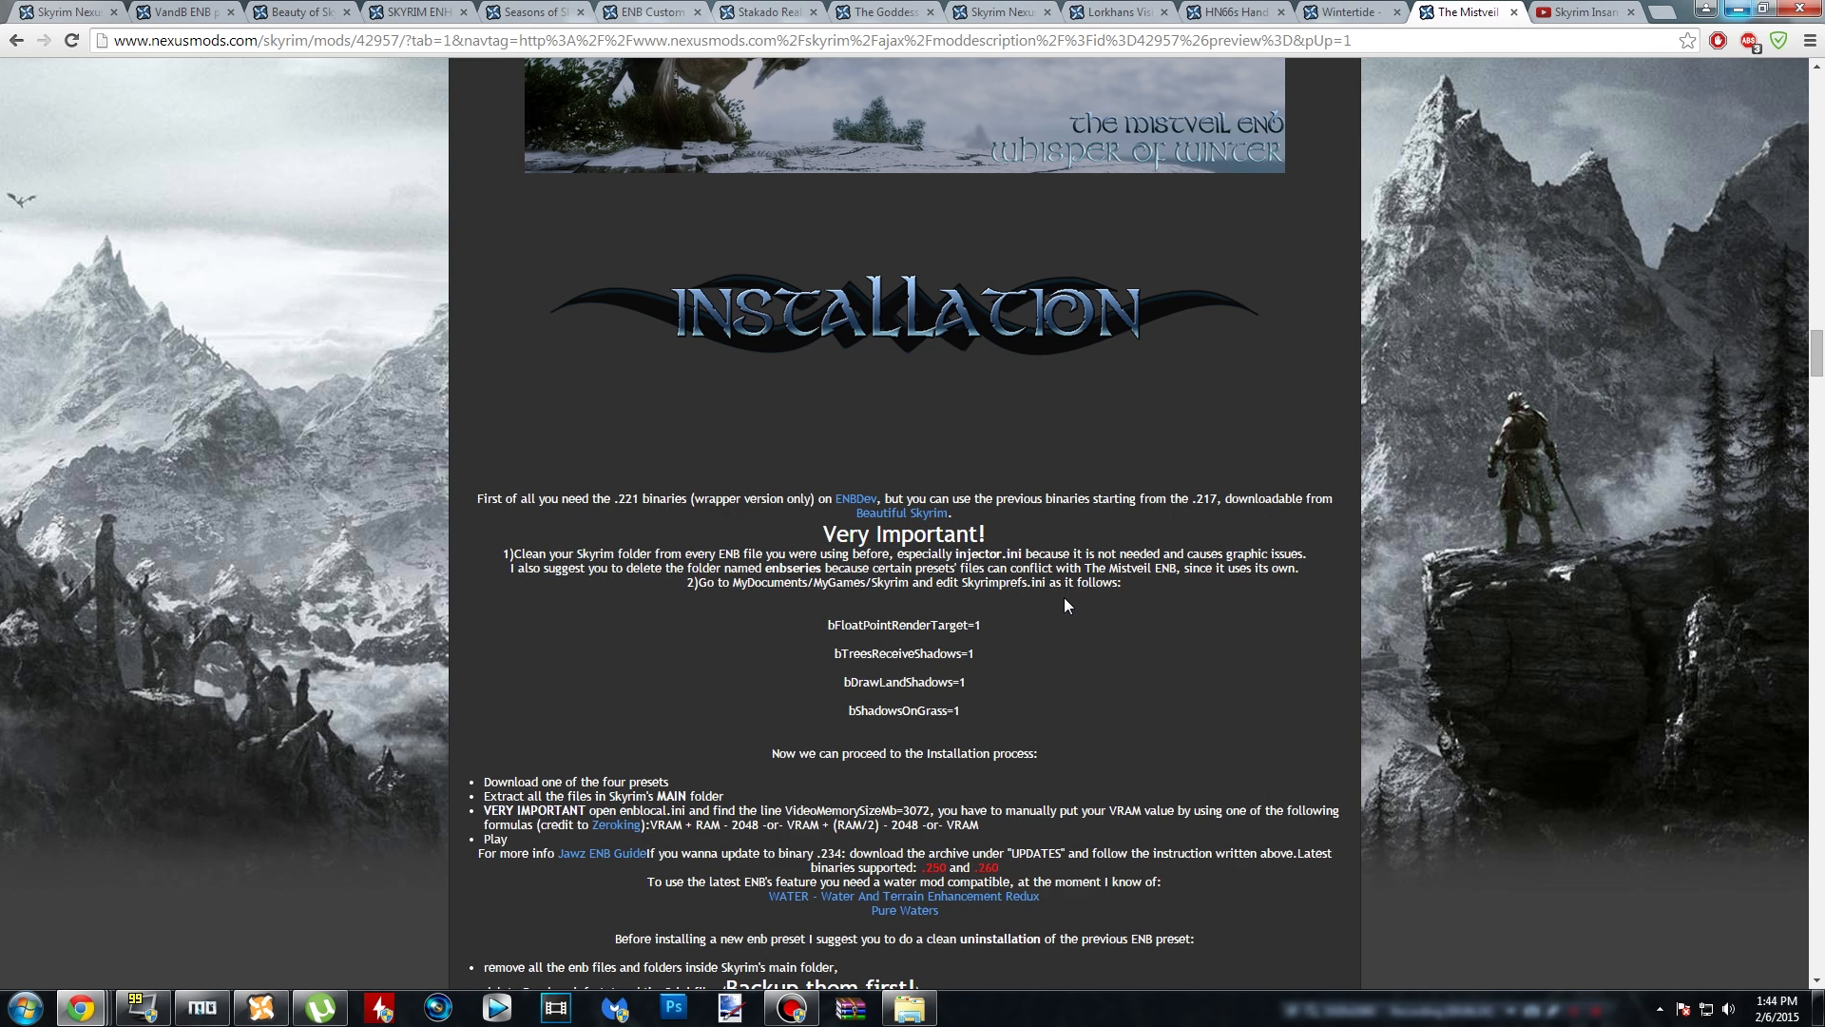
mouse_move(1043, 620)
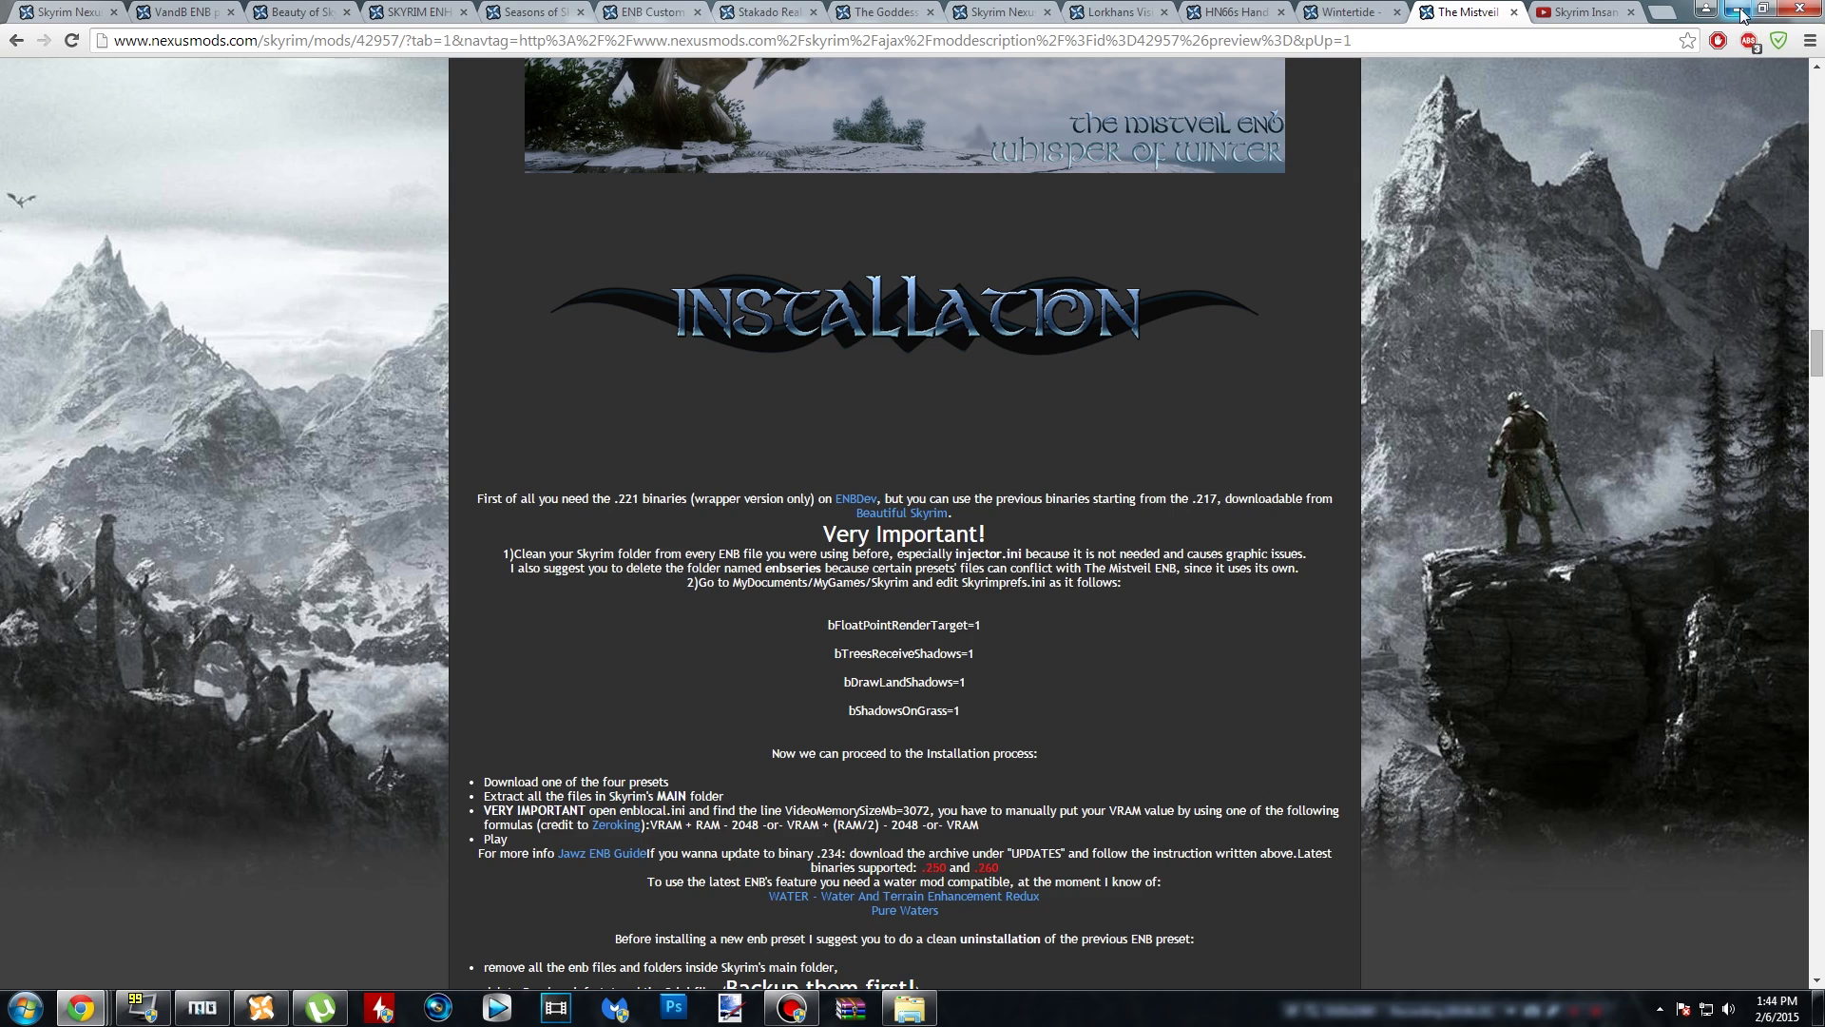
- Open the downloaded Mistveil ENB preset folder and move its window aside
left_click(907, 1007)
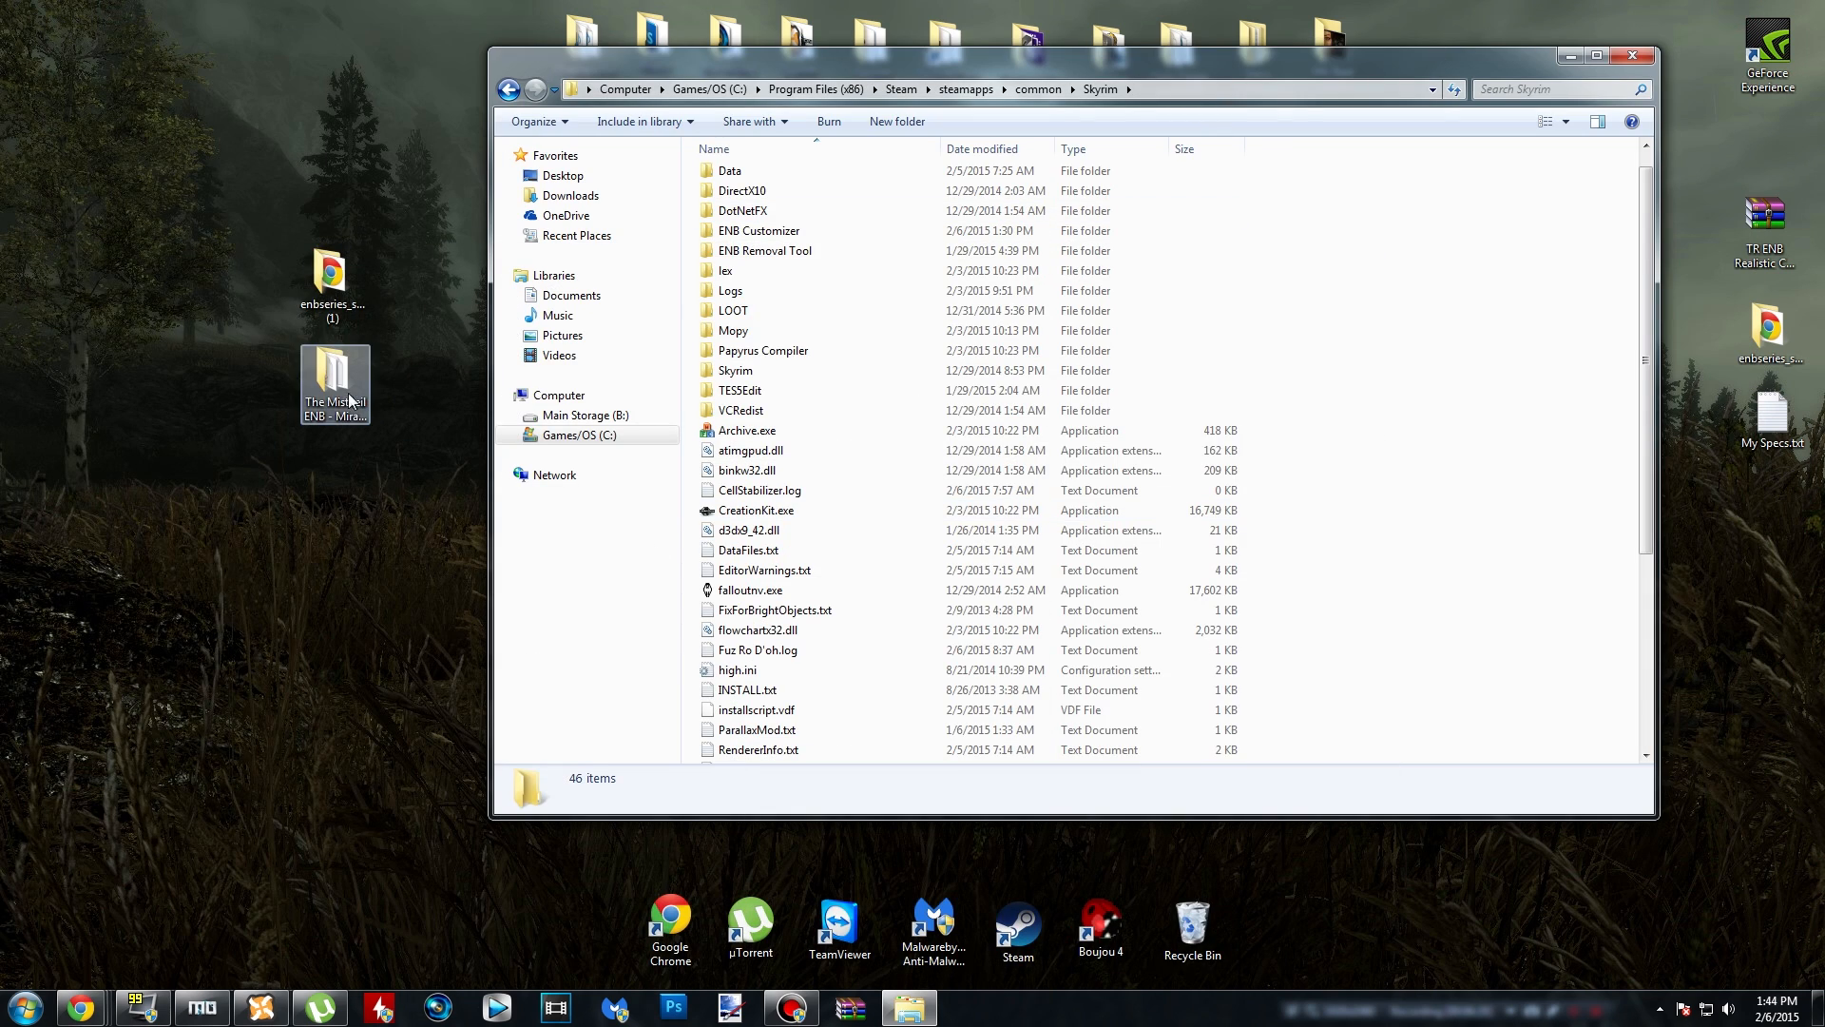
double_click(333, 377)
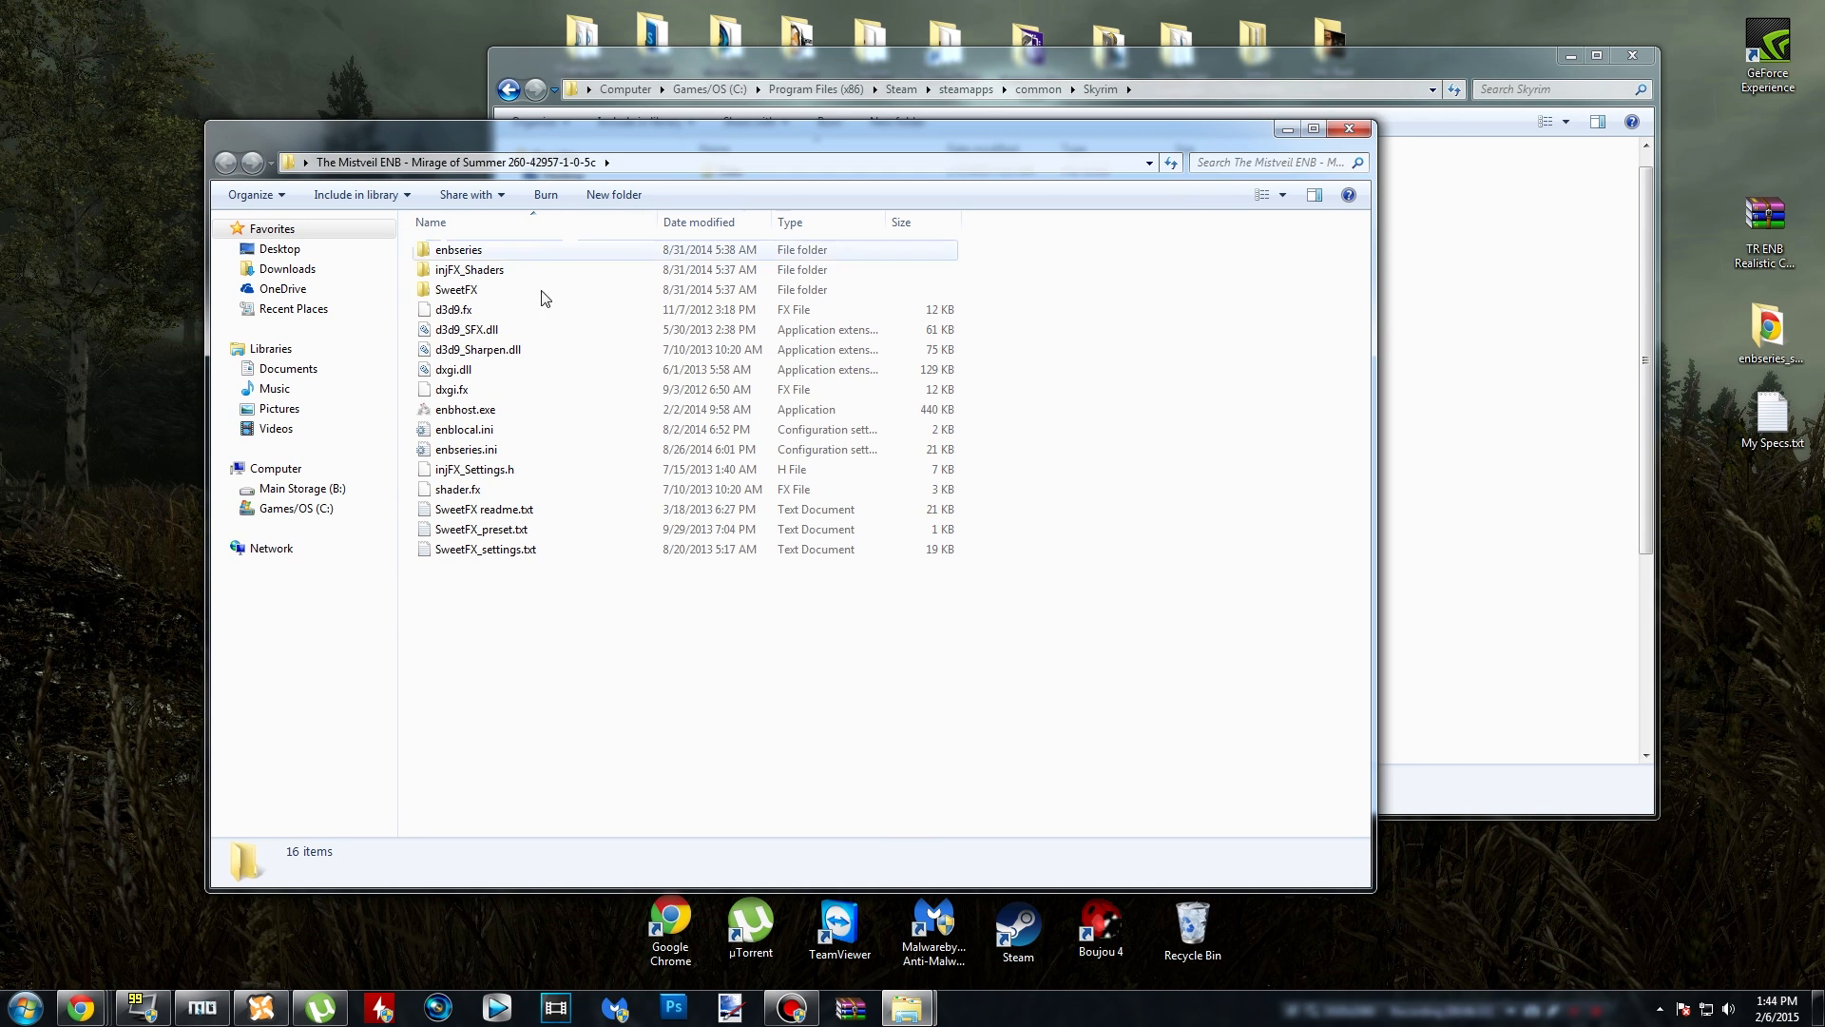
left_click(466, 408)
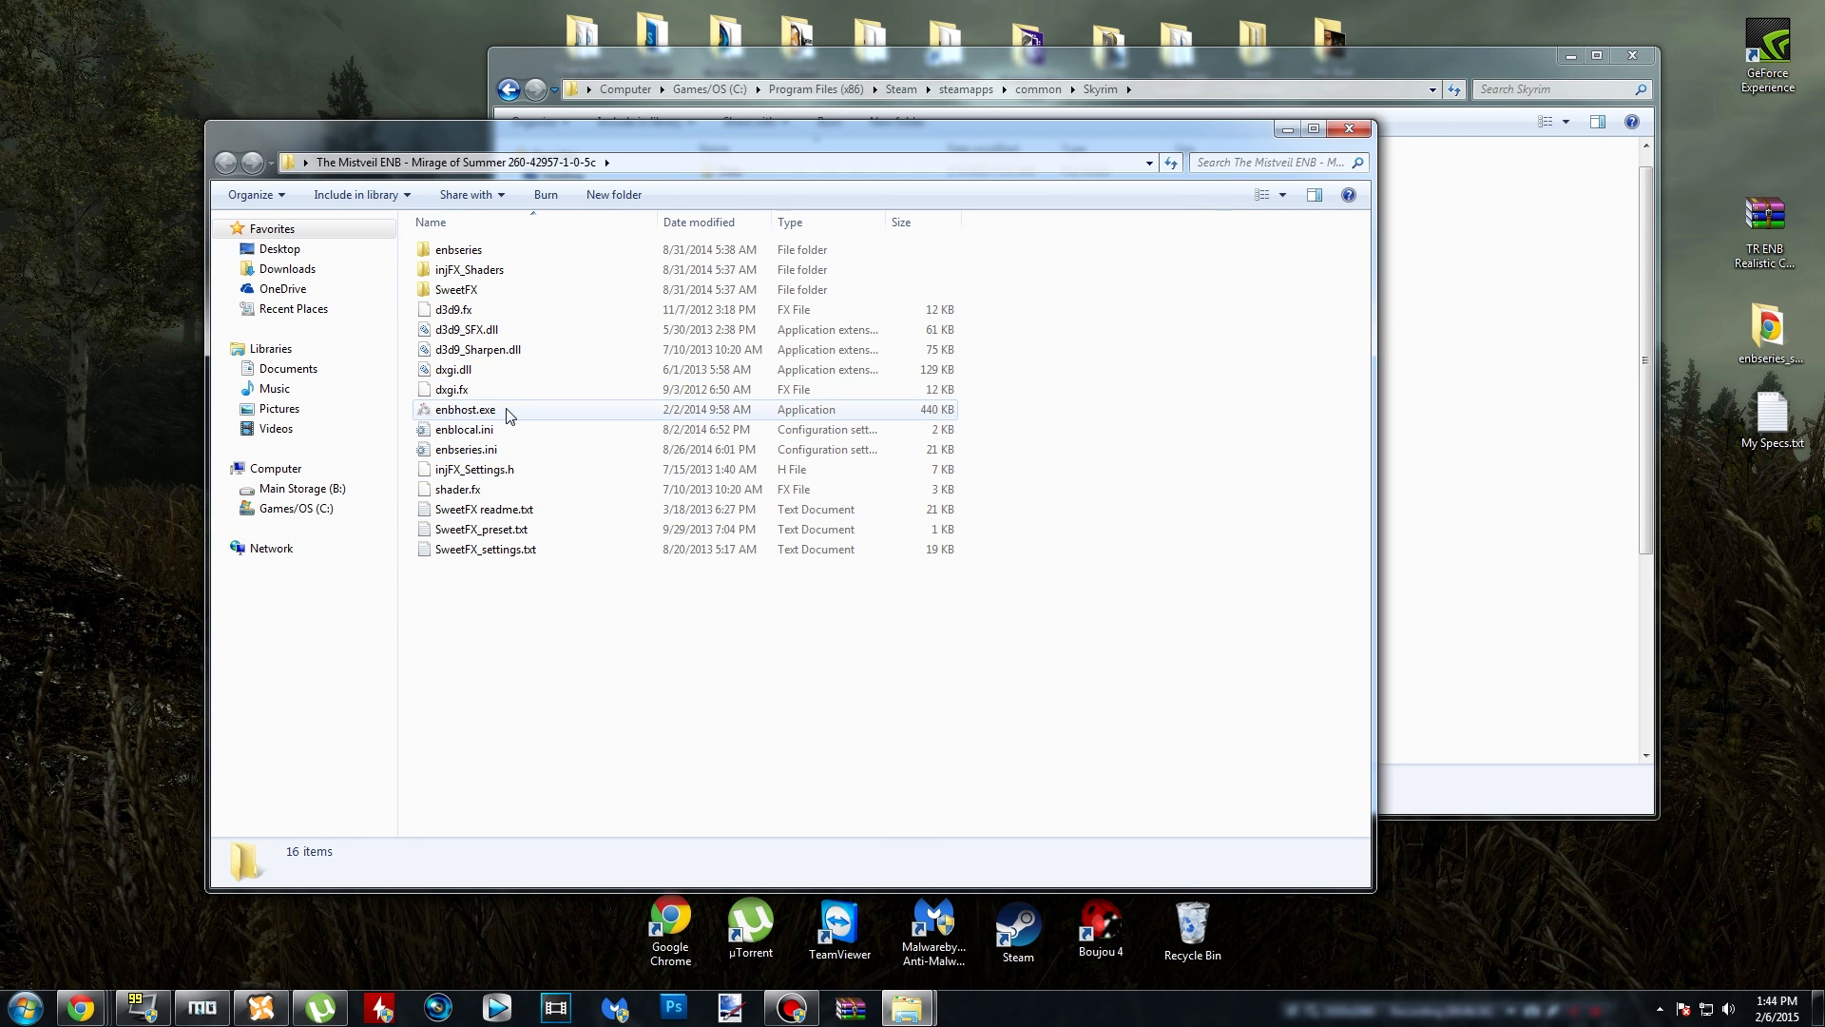
left_click(465, 409)
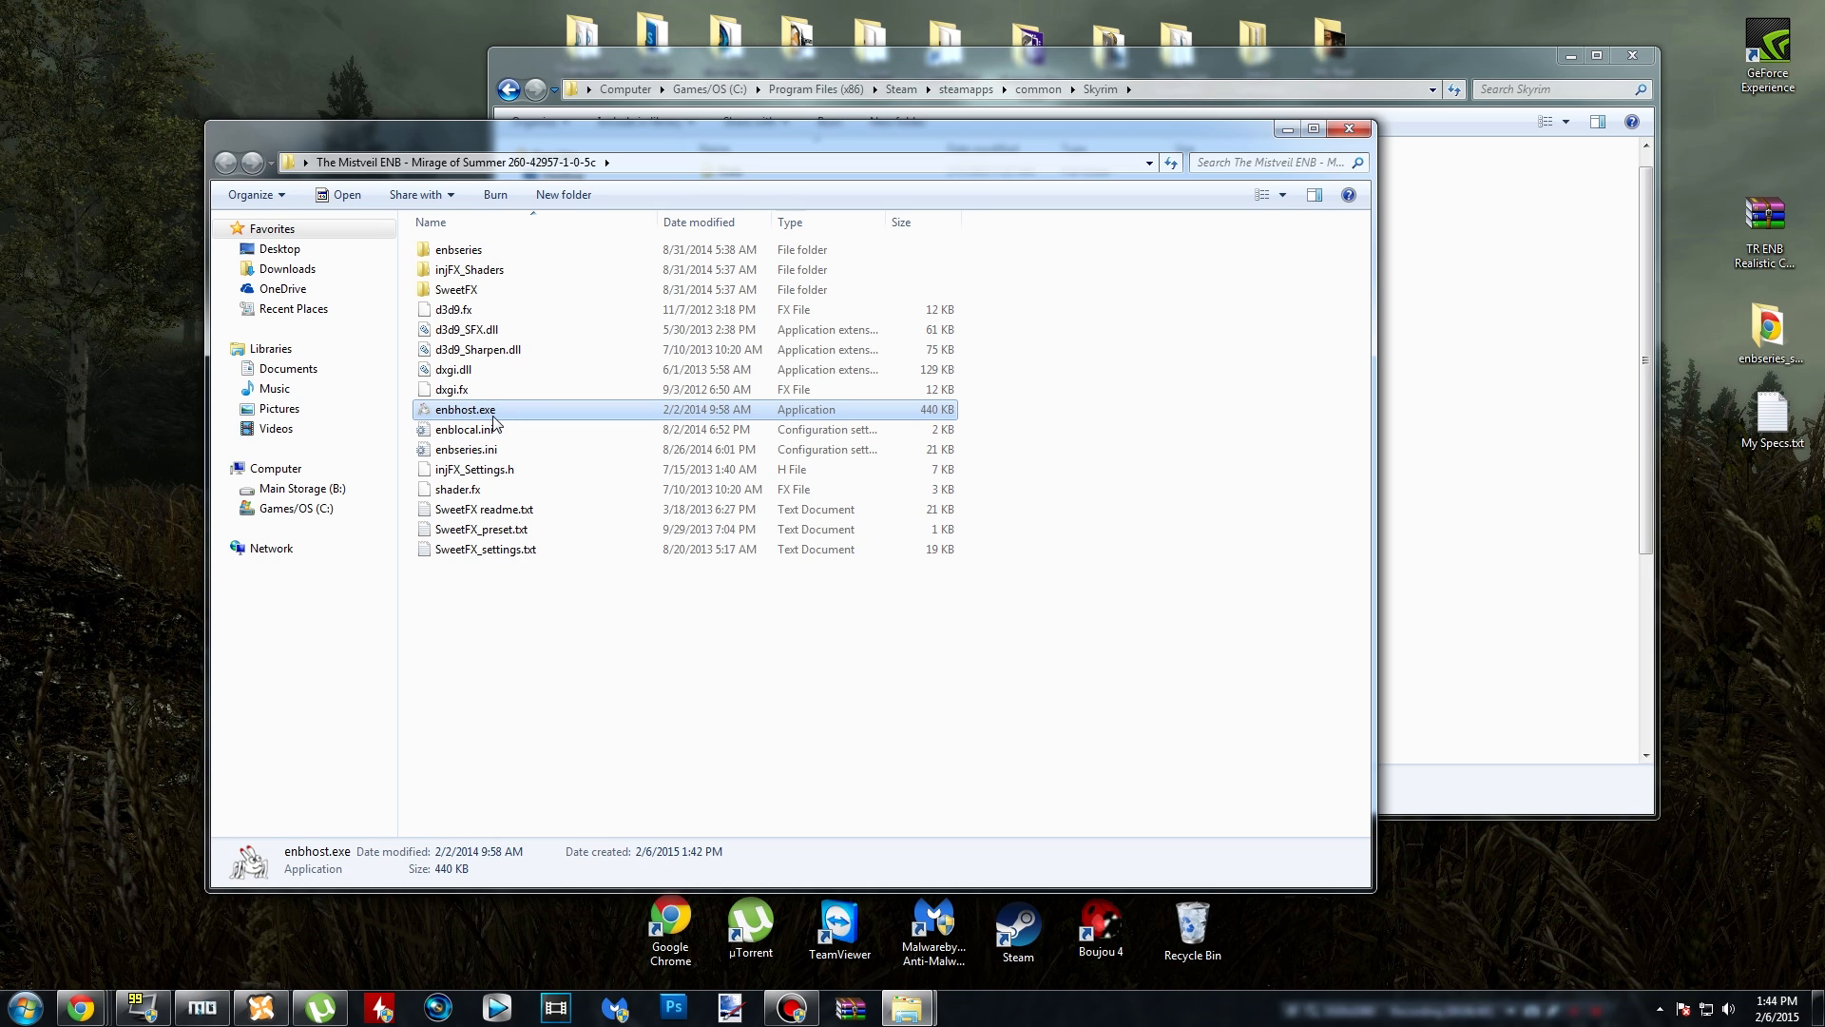
left_click(756, 700)
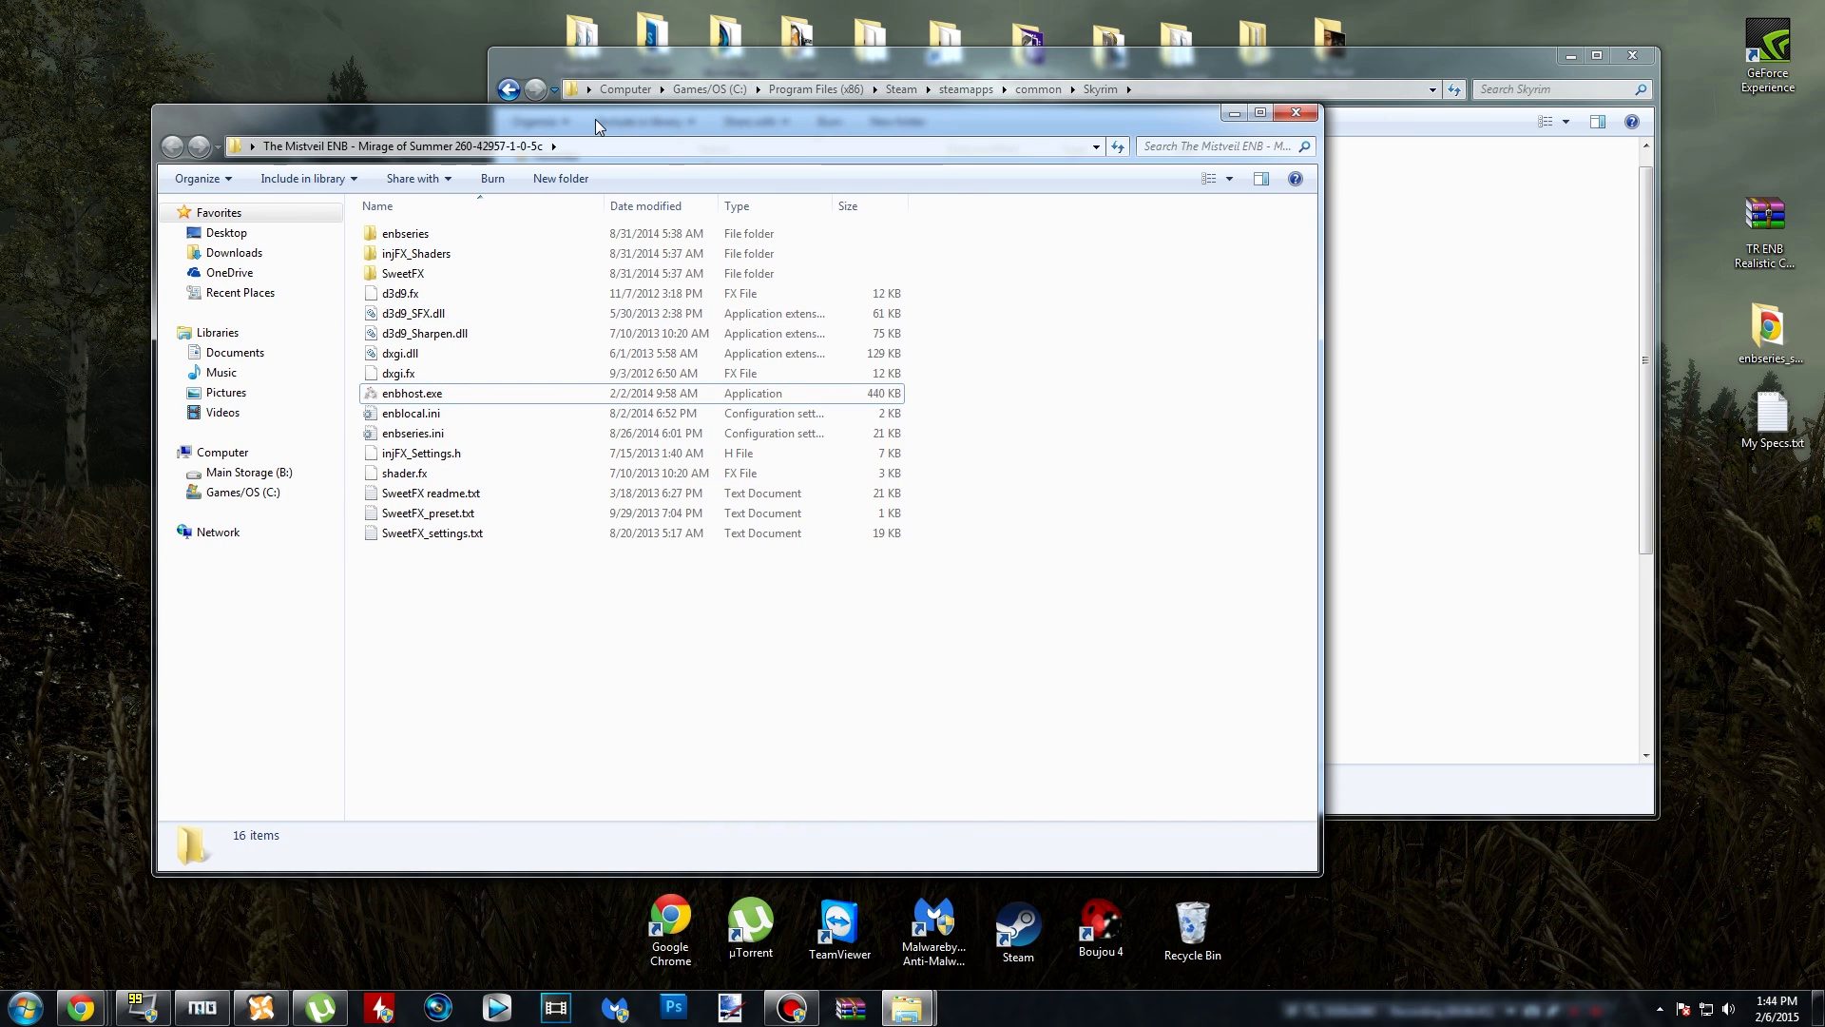
left_click_drag(593, 126, 572, 149)
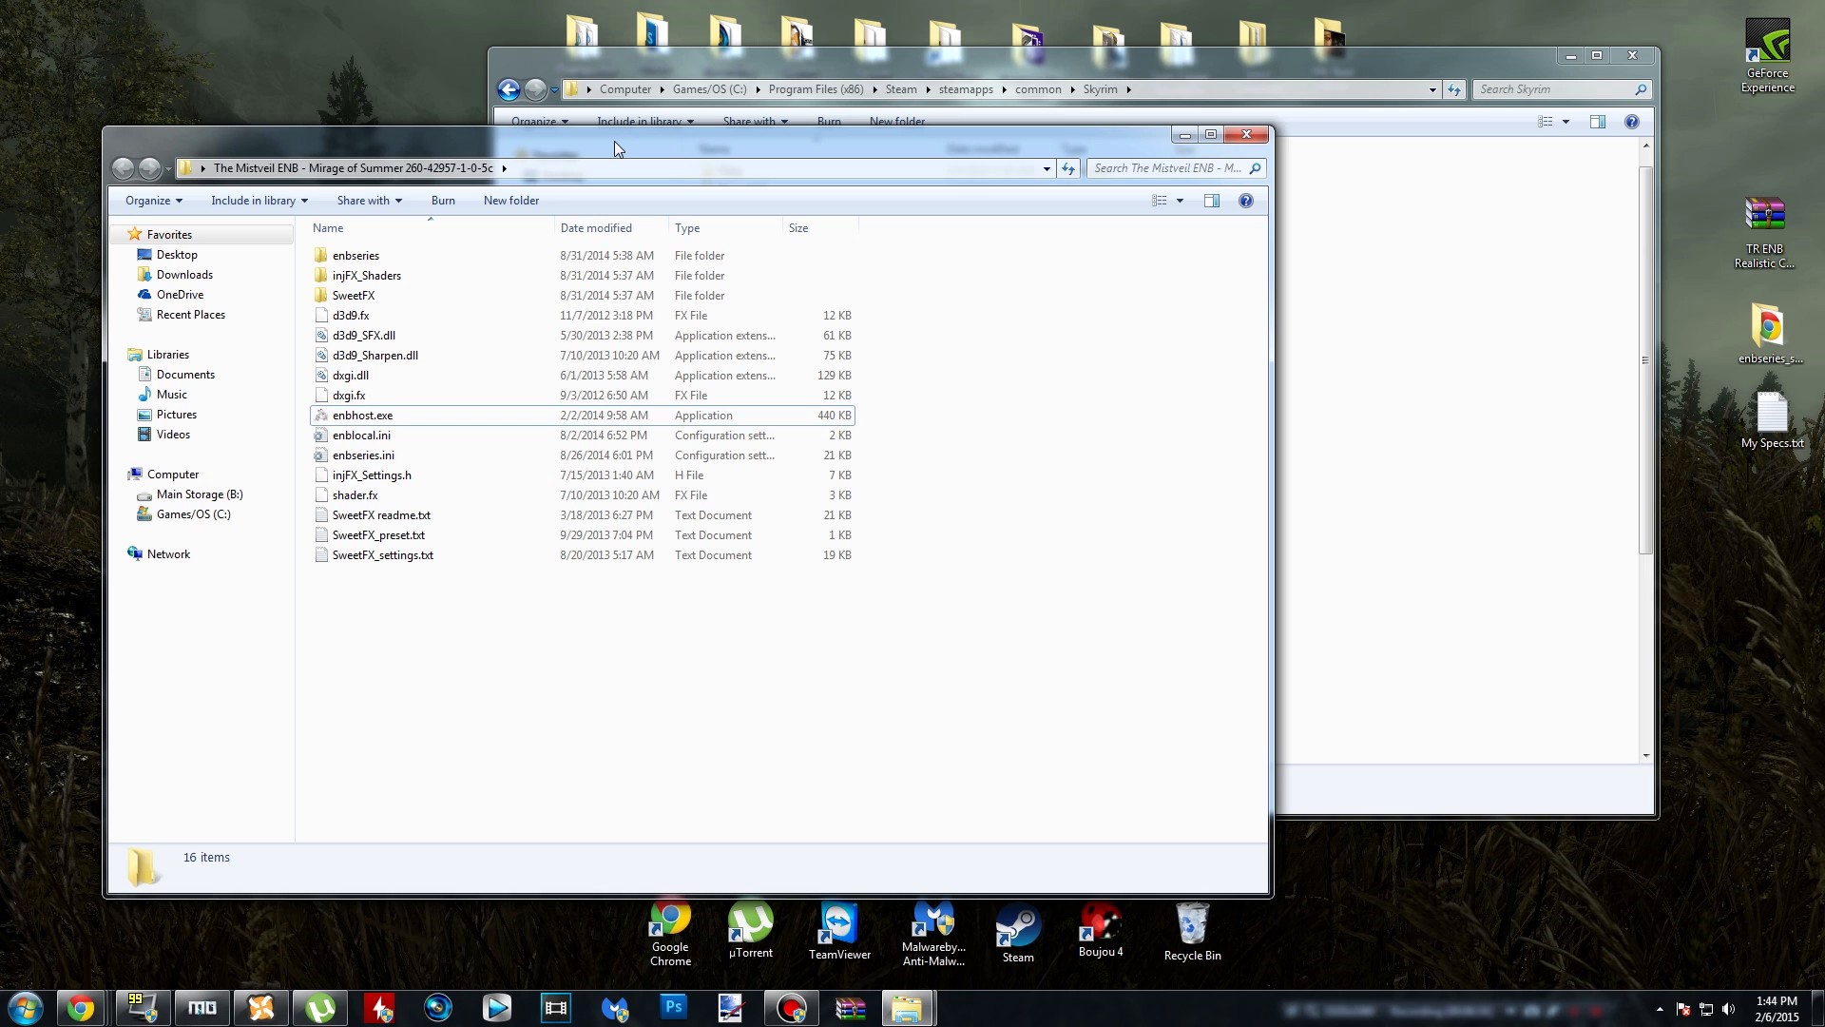
mouse_move(796, 706)
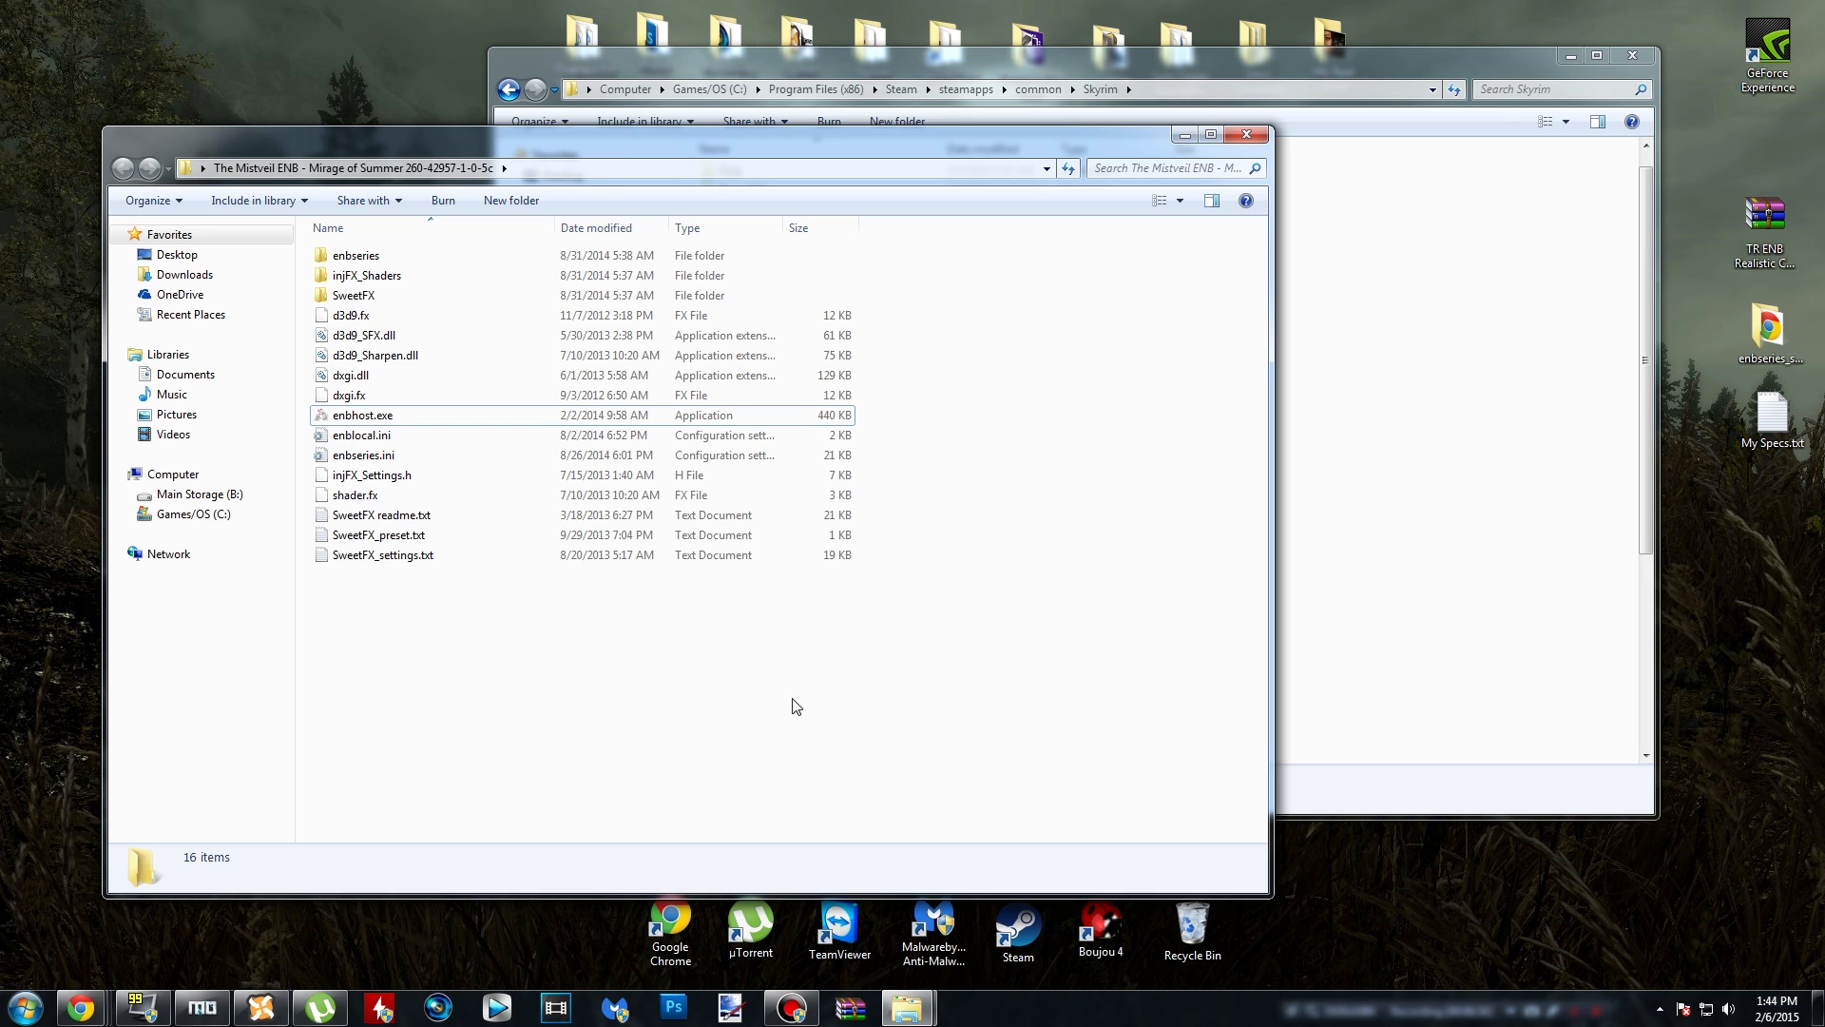
- Select all 16 preset files and paste them into the Skyrim game folder
key("ctrl+a")
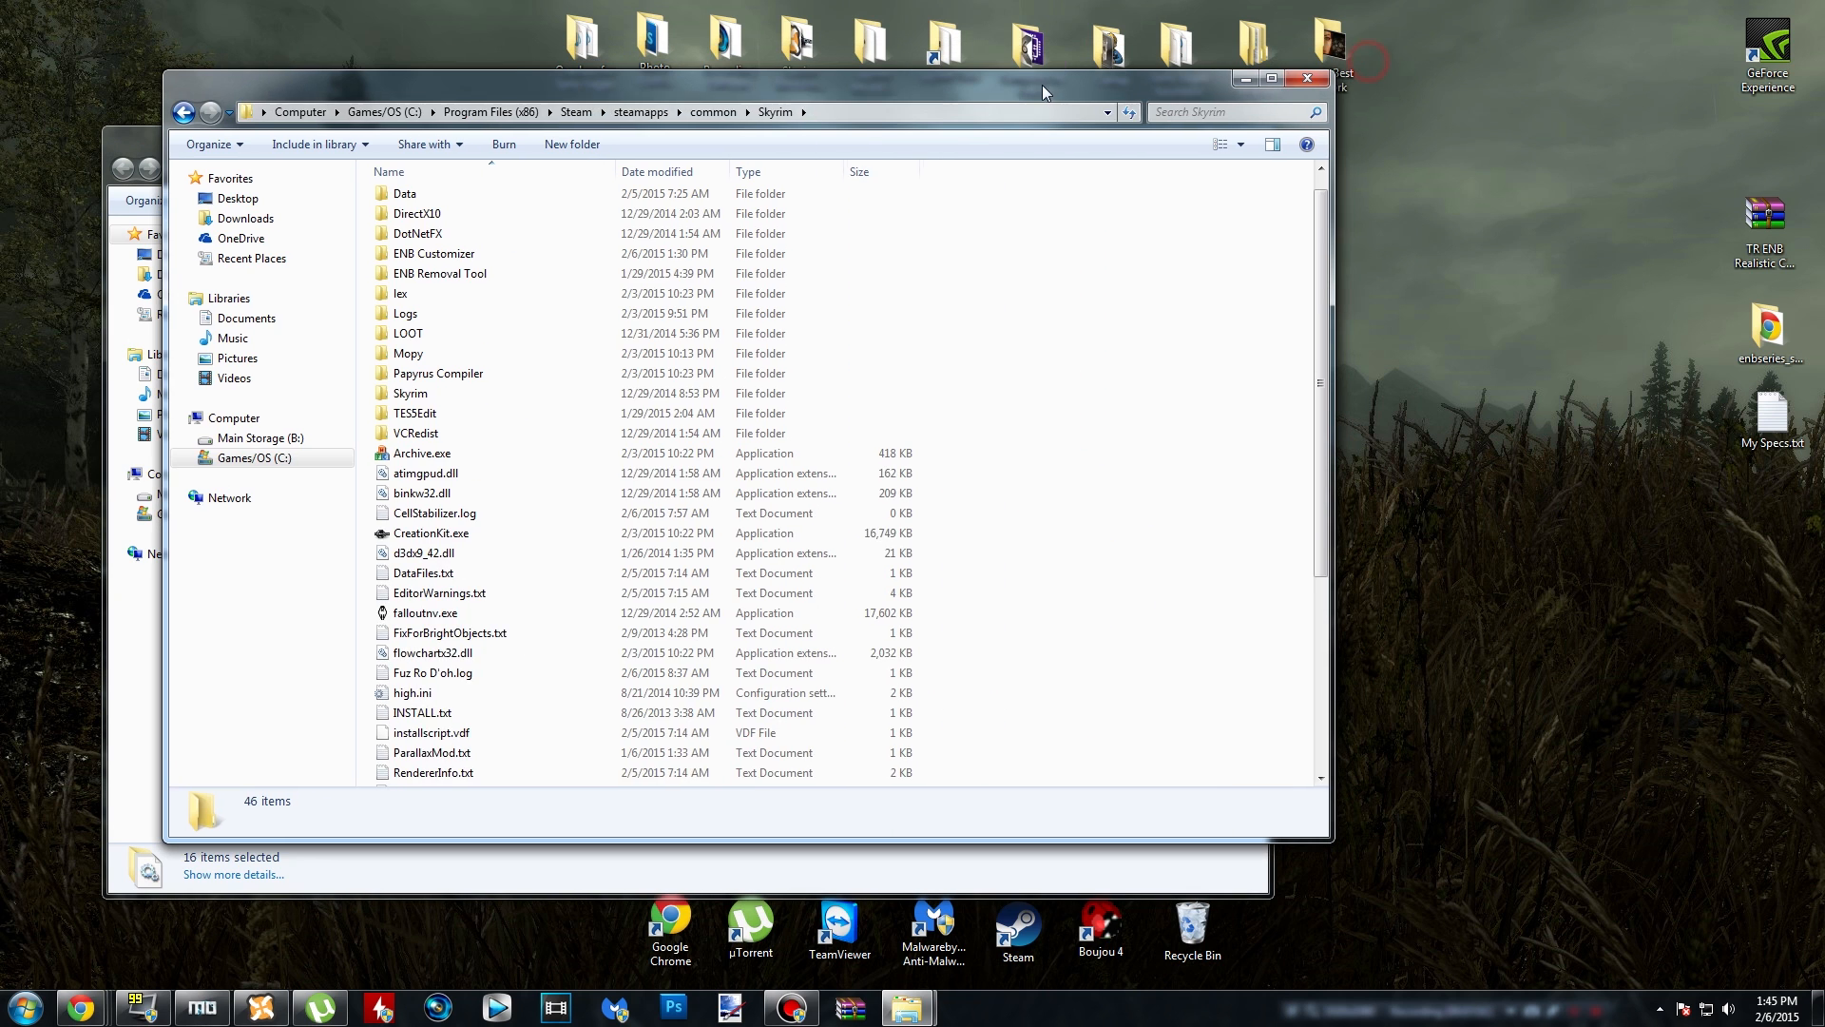
scroll("down", 3)
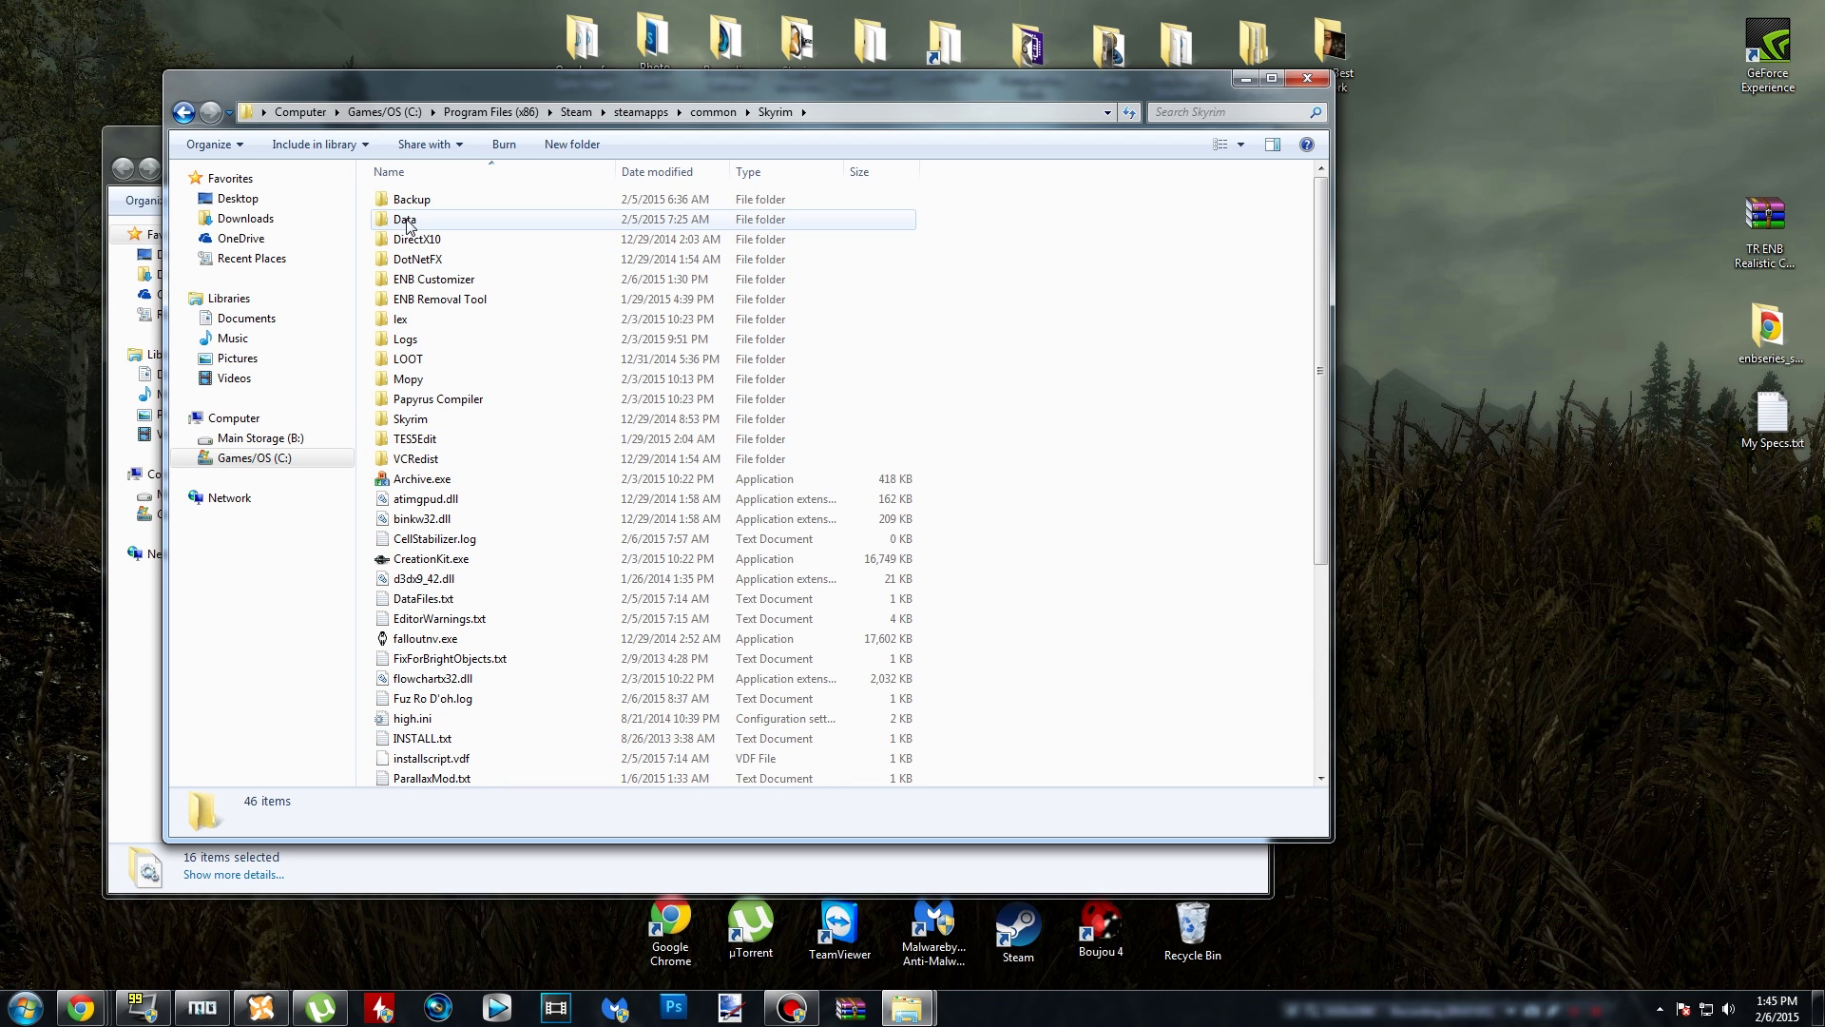
mouse_move(1013, 641)
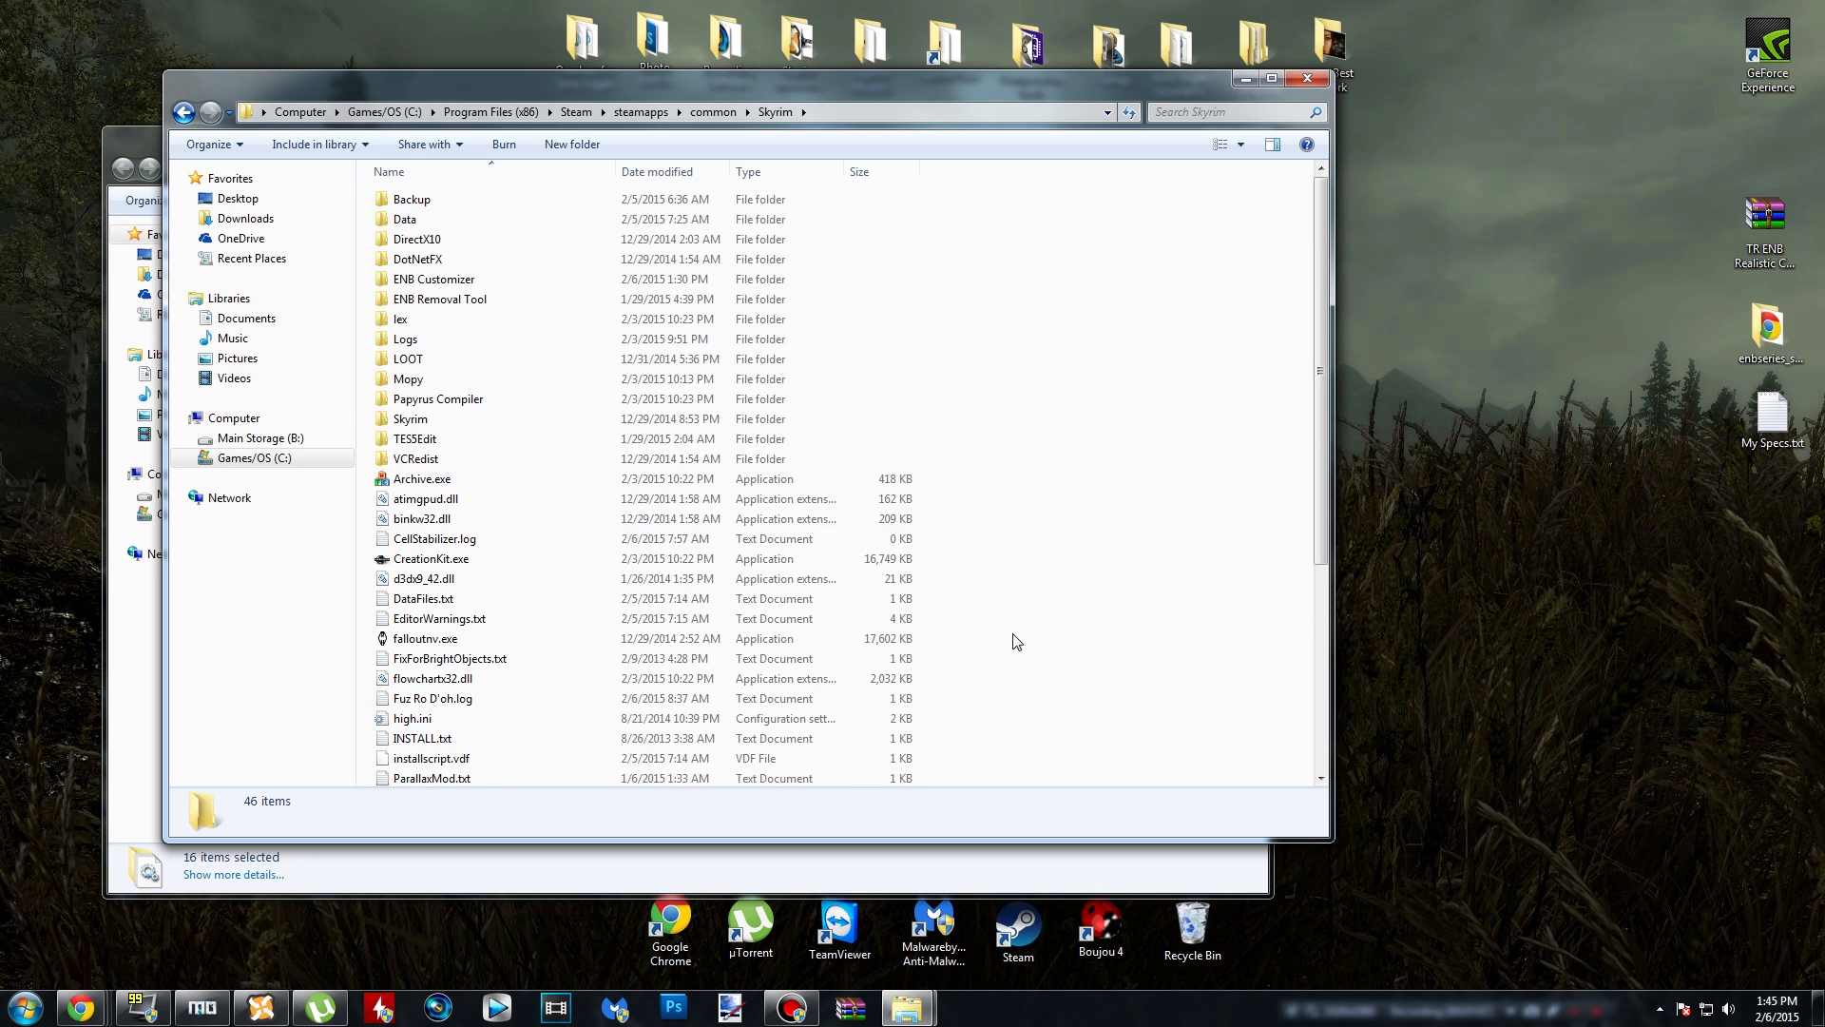
scroll("down", 3)
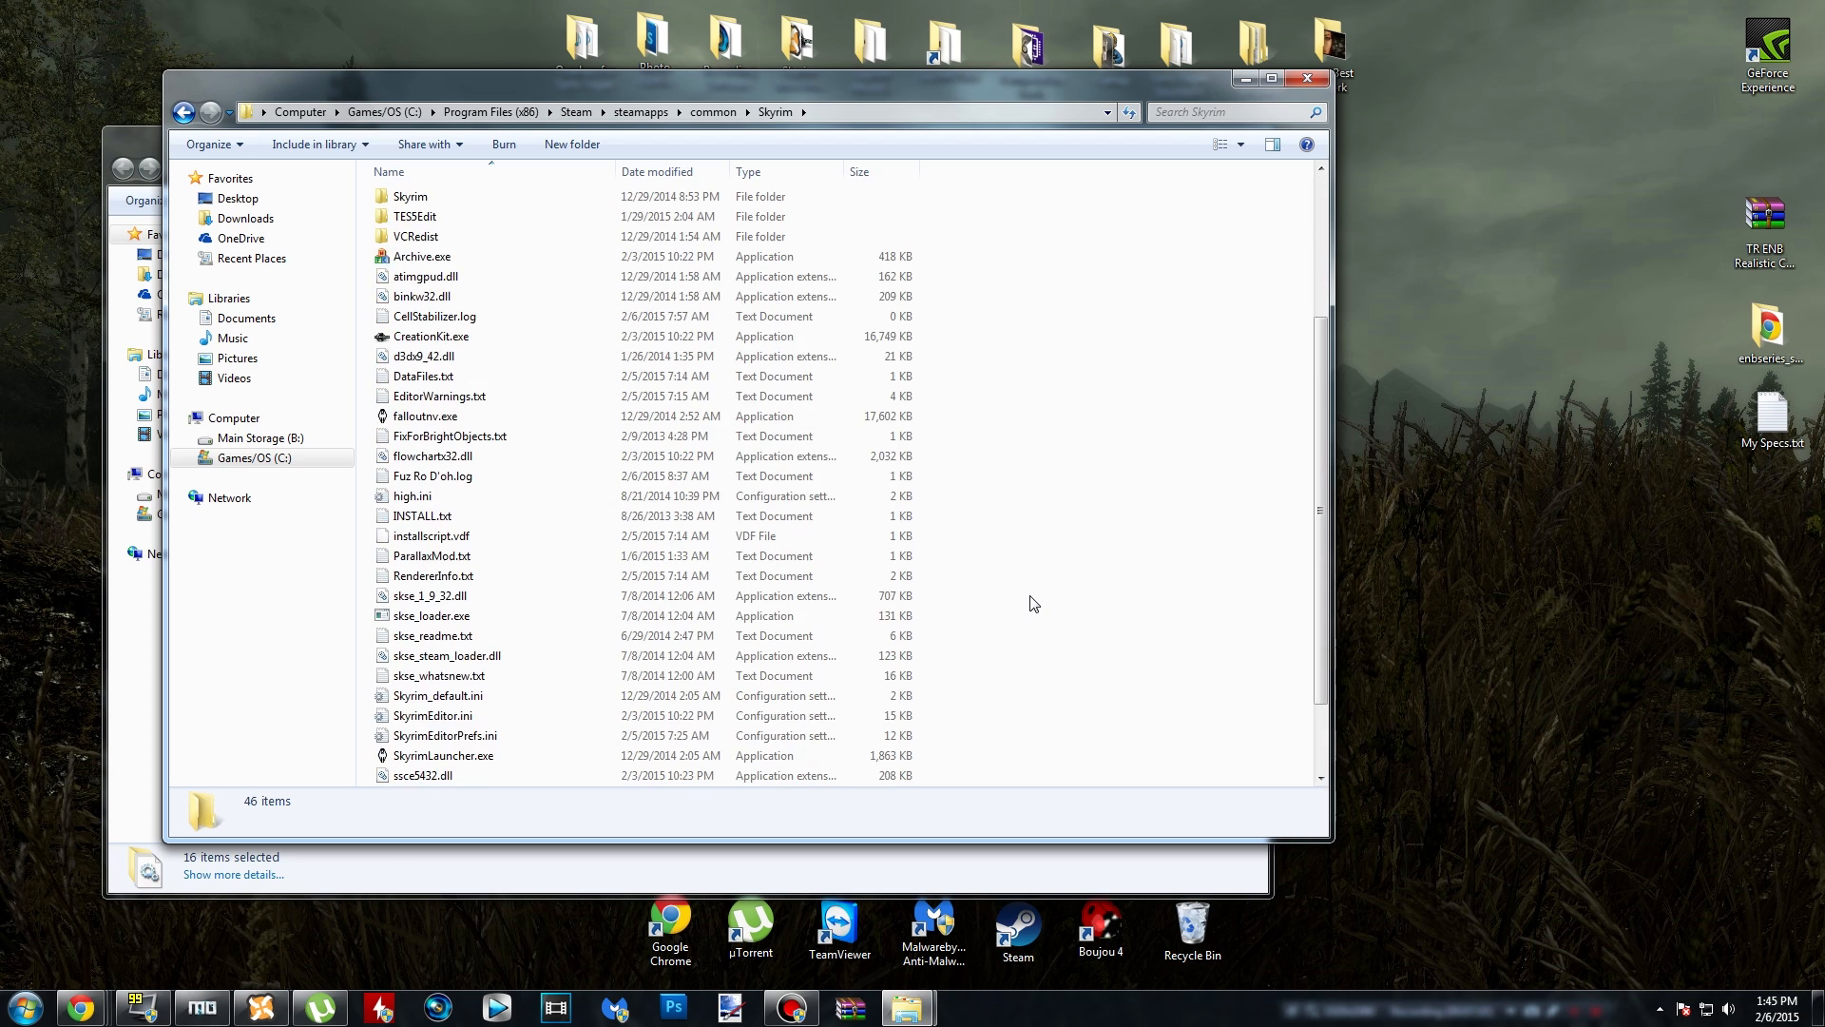
right_click(1008, 523)
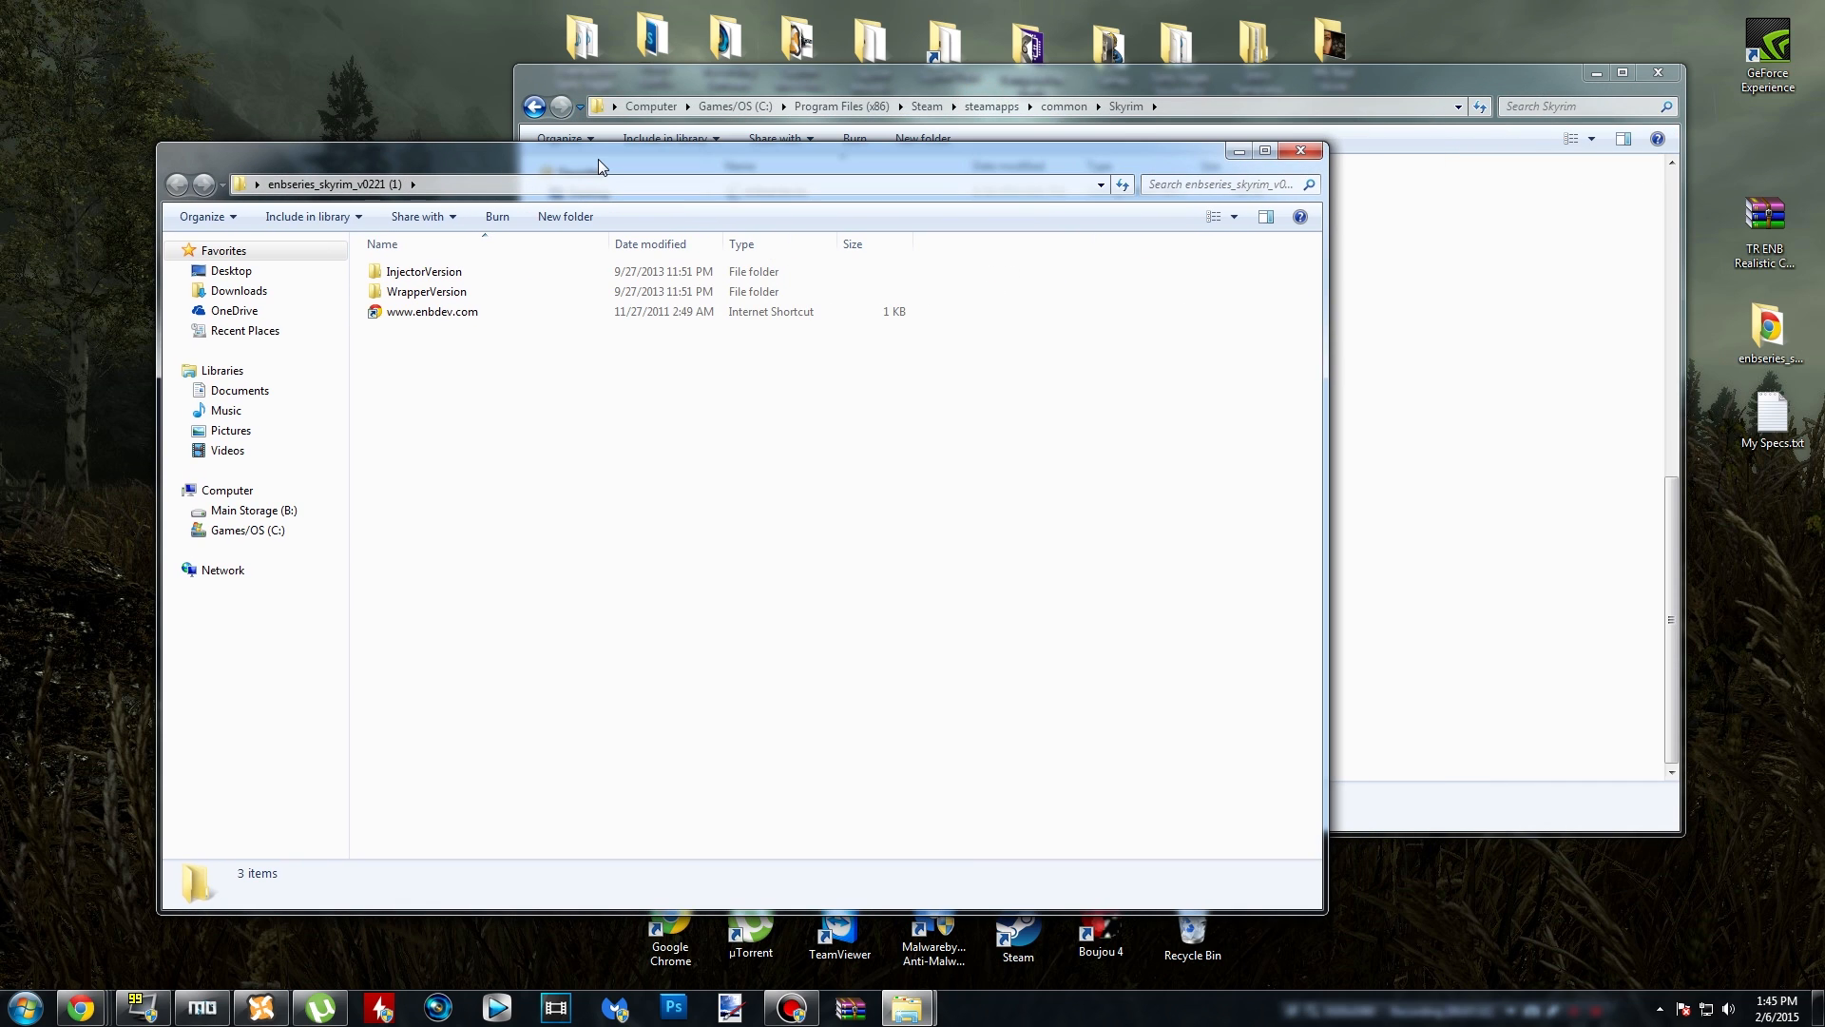
- Compare the InjectorVersion and WrapperVersion folders, ending inside WrapperVersion
left_click(425, 291)
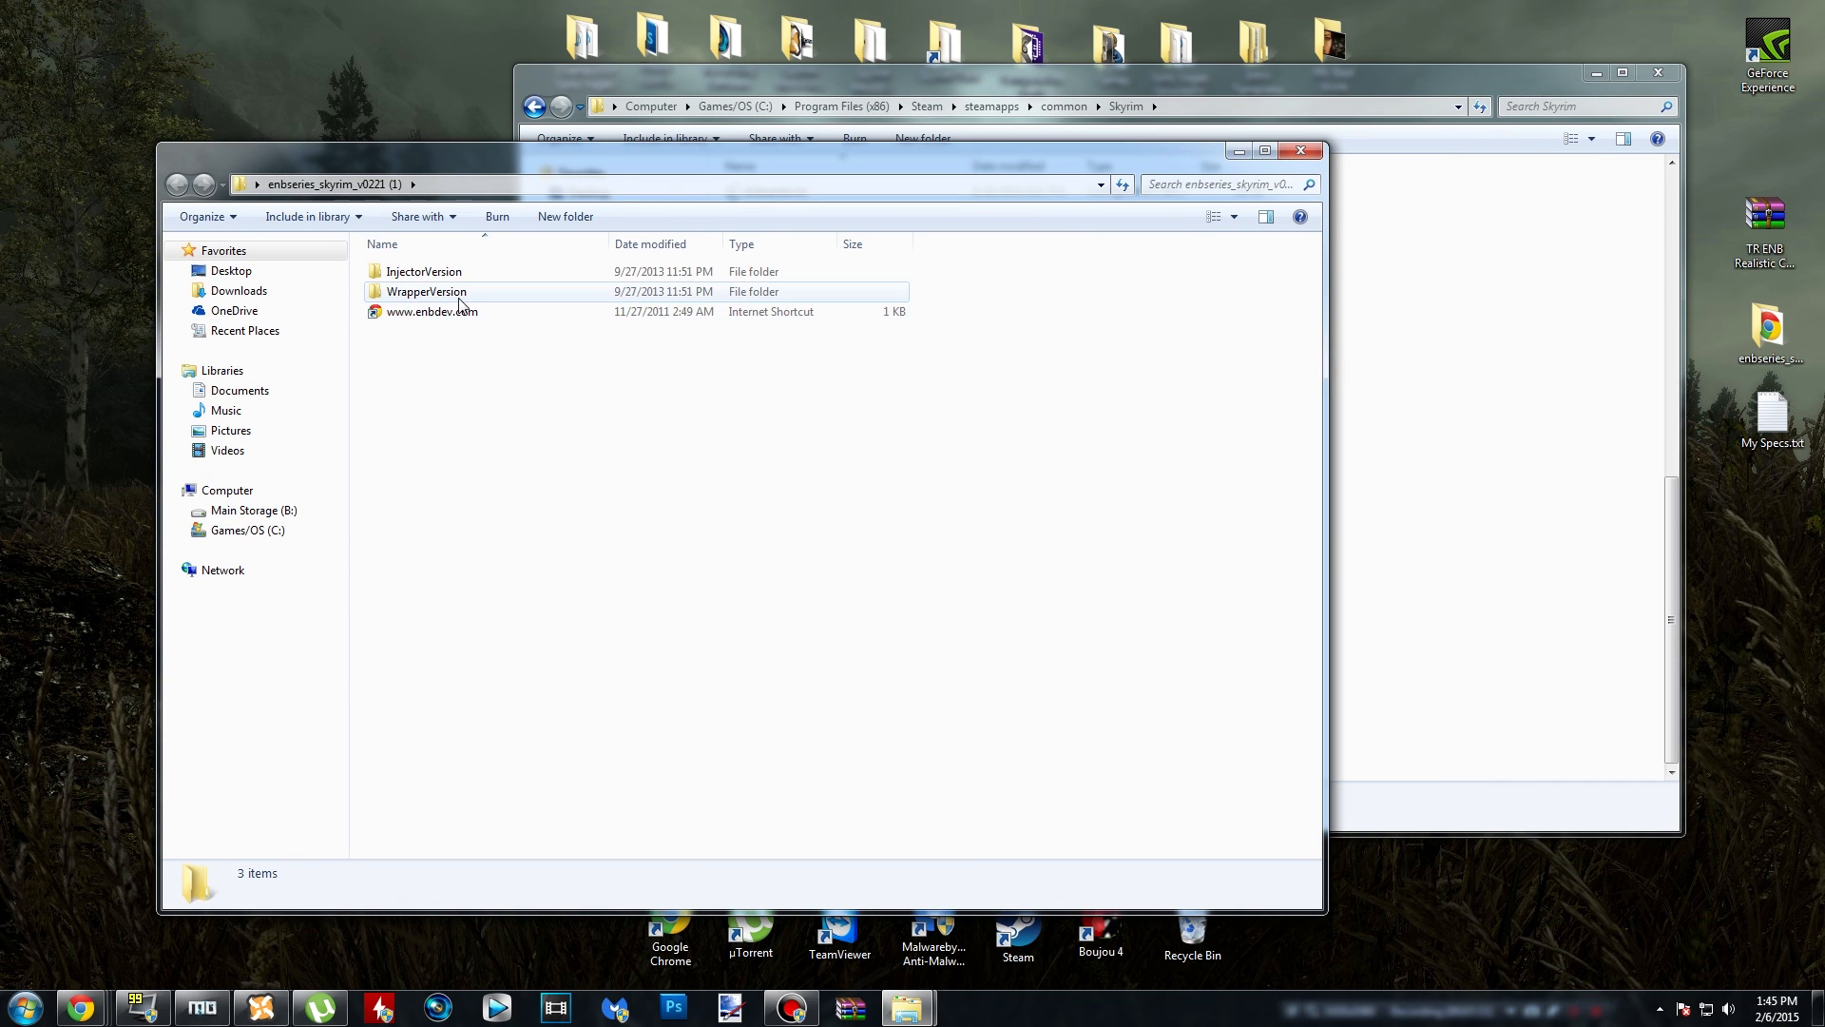
mouse_move(425, 290)
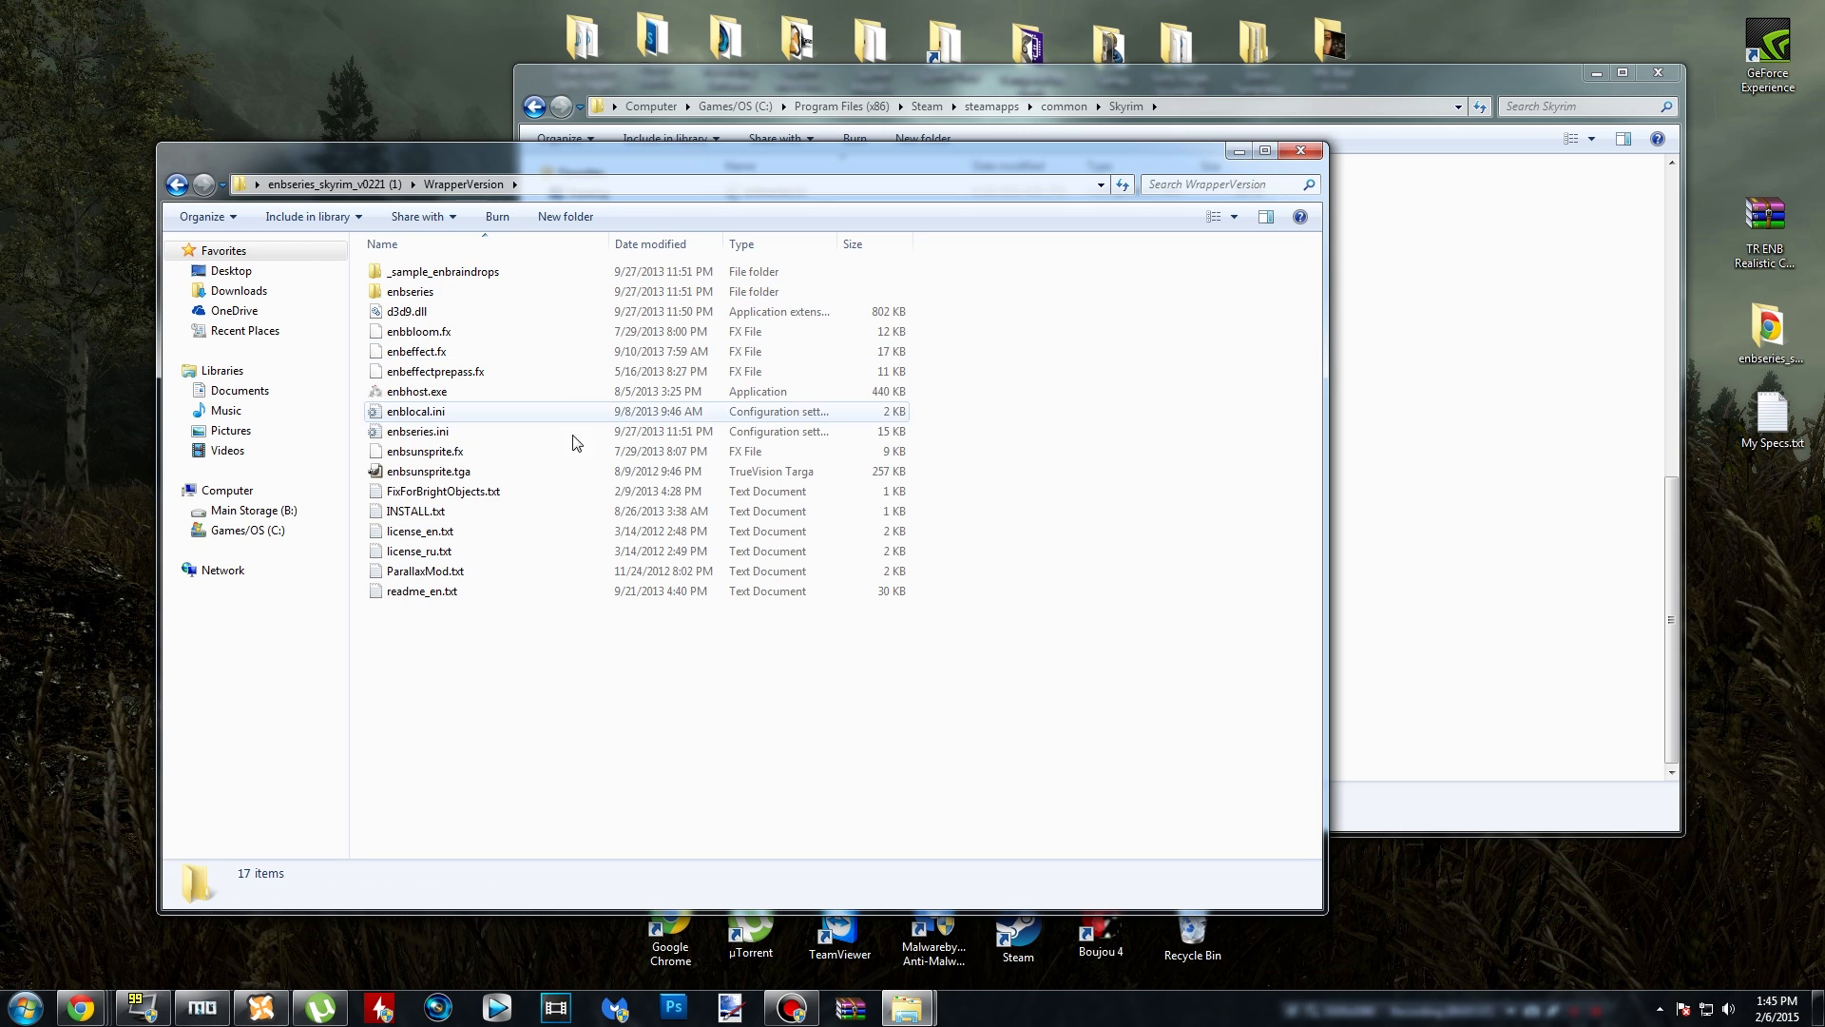
left_click(178, 183)
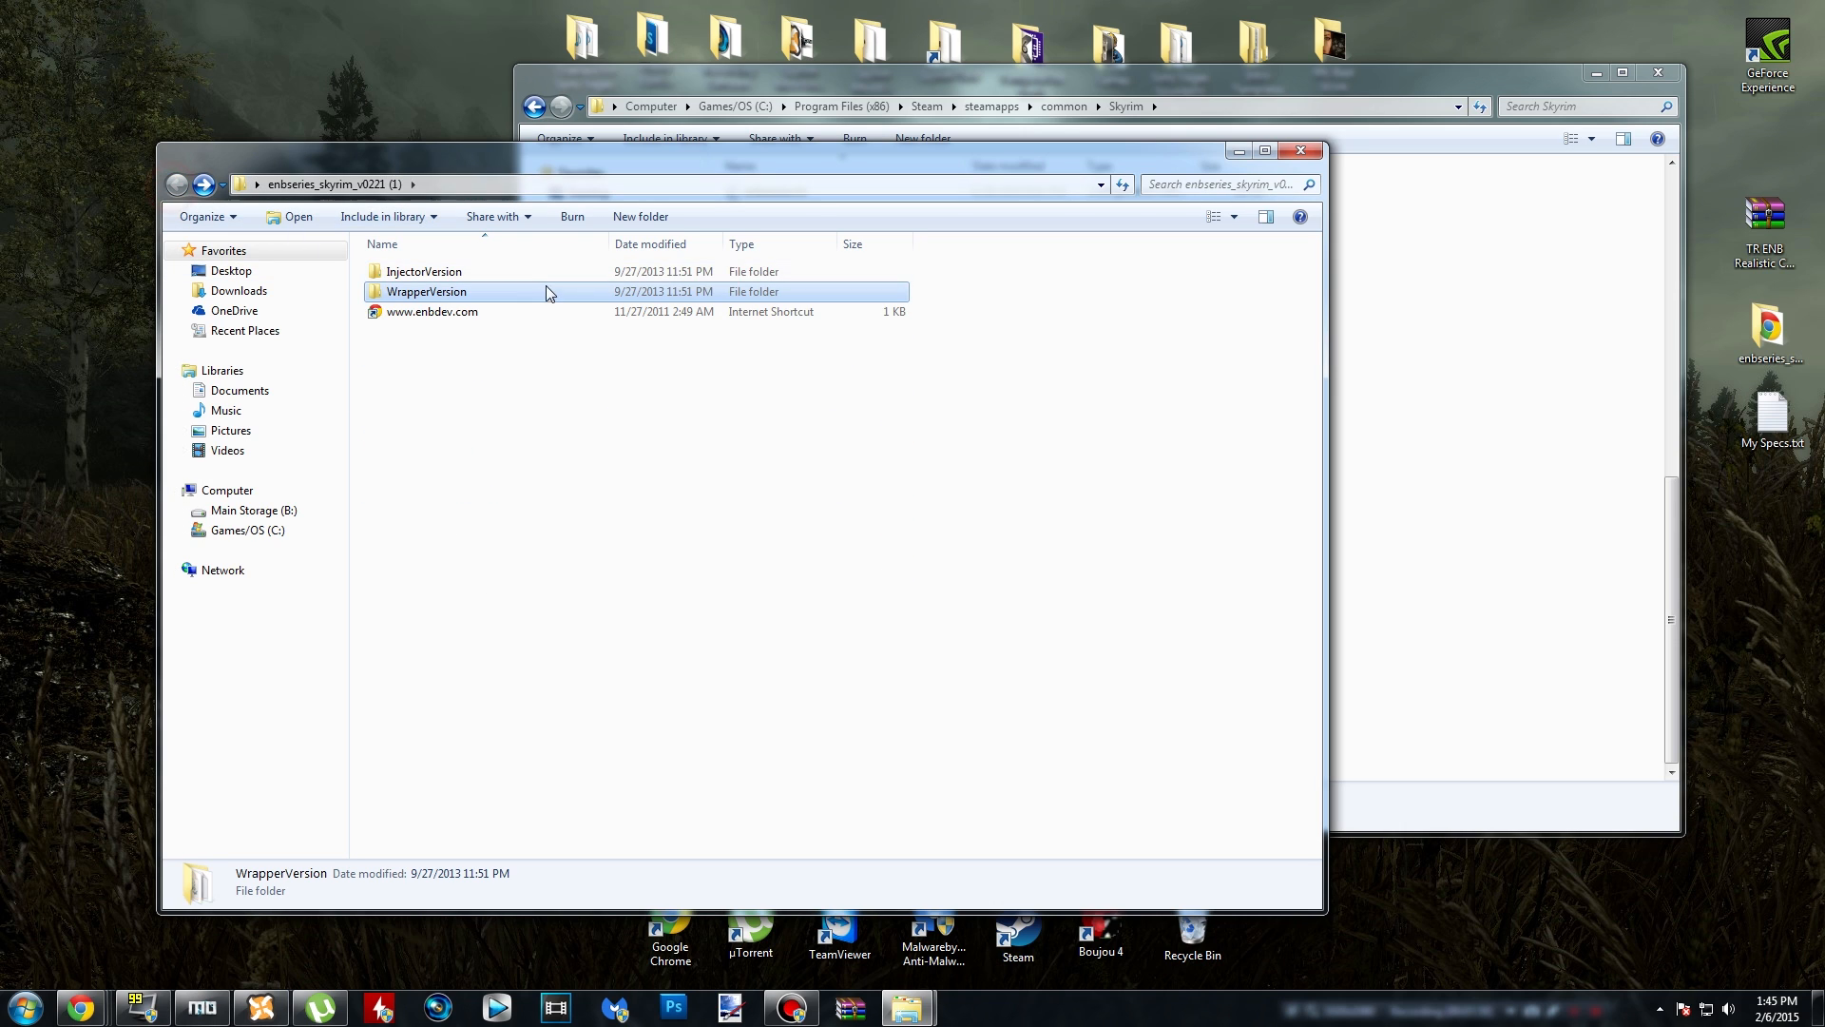
left_click(424, 271)
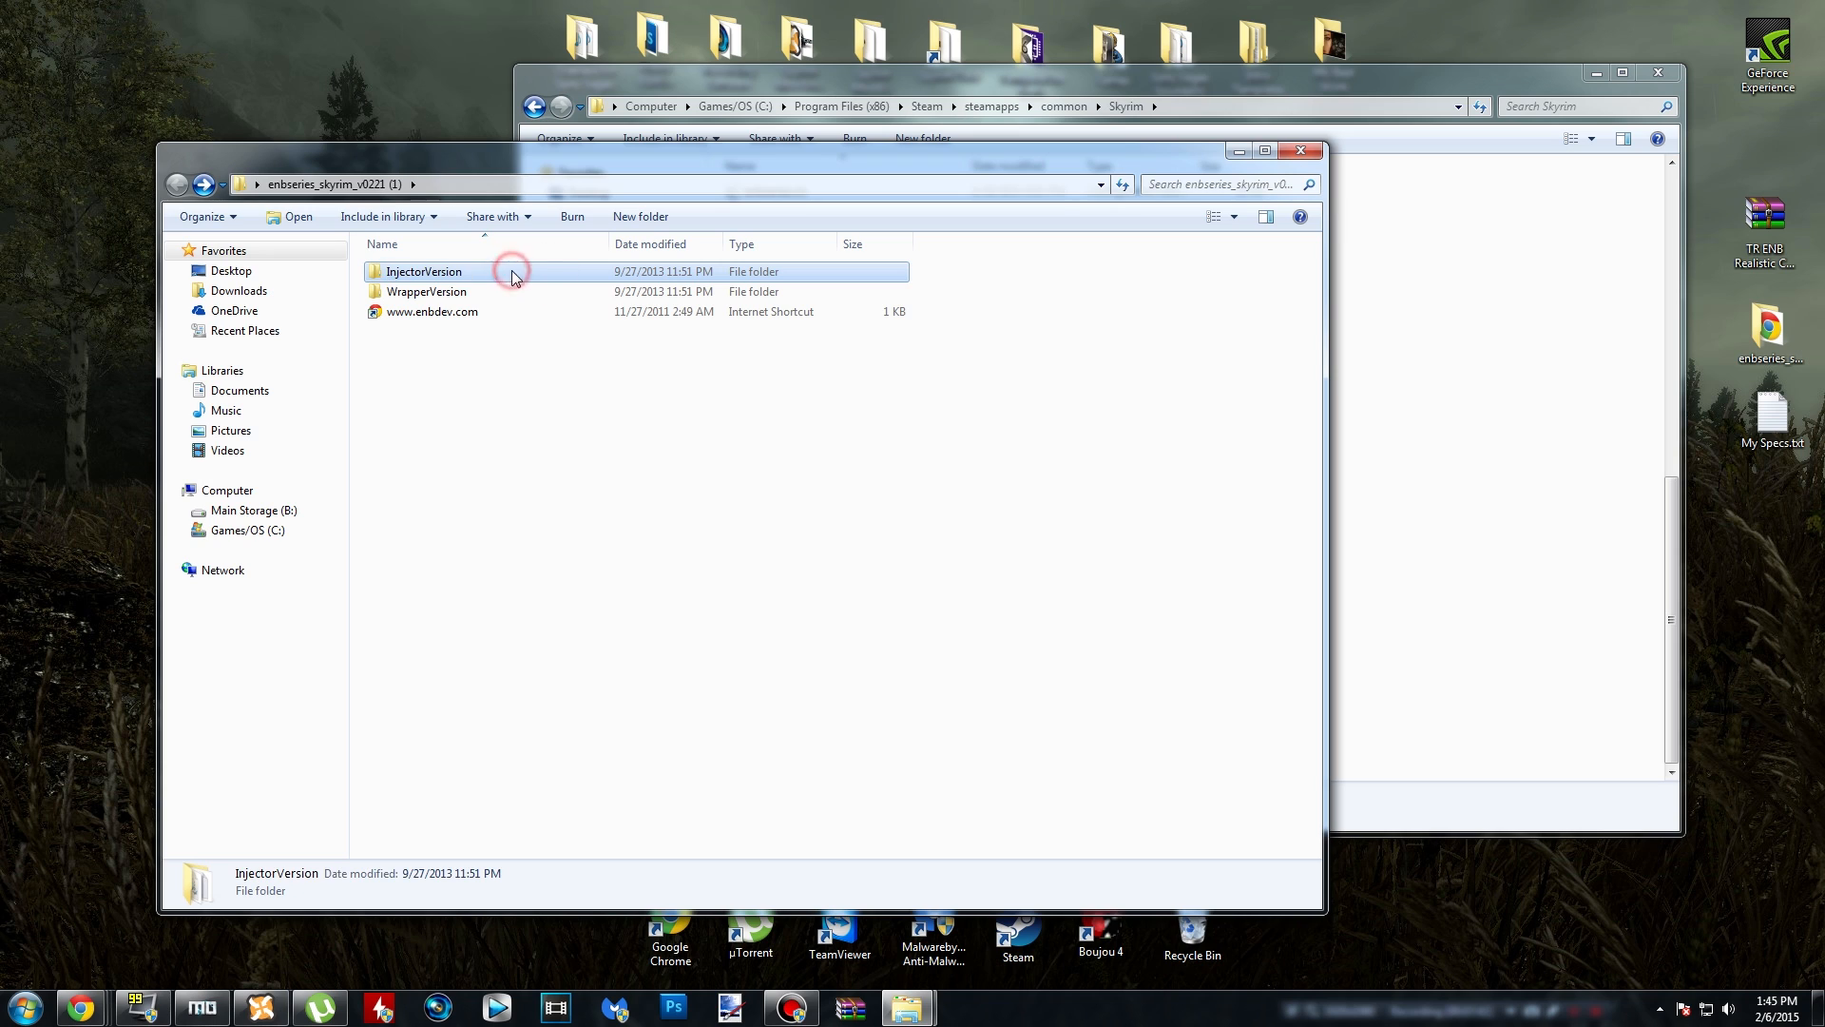
double_click(425, 271)
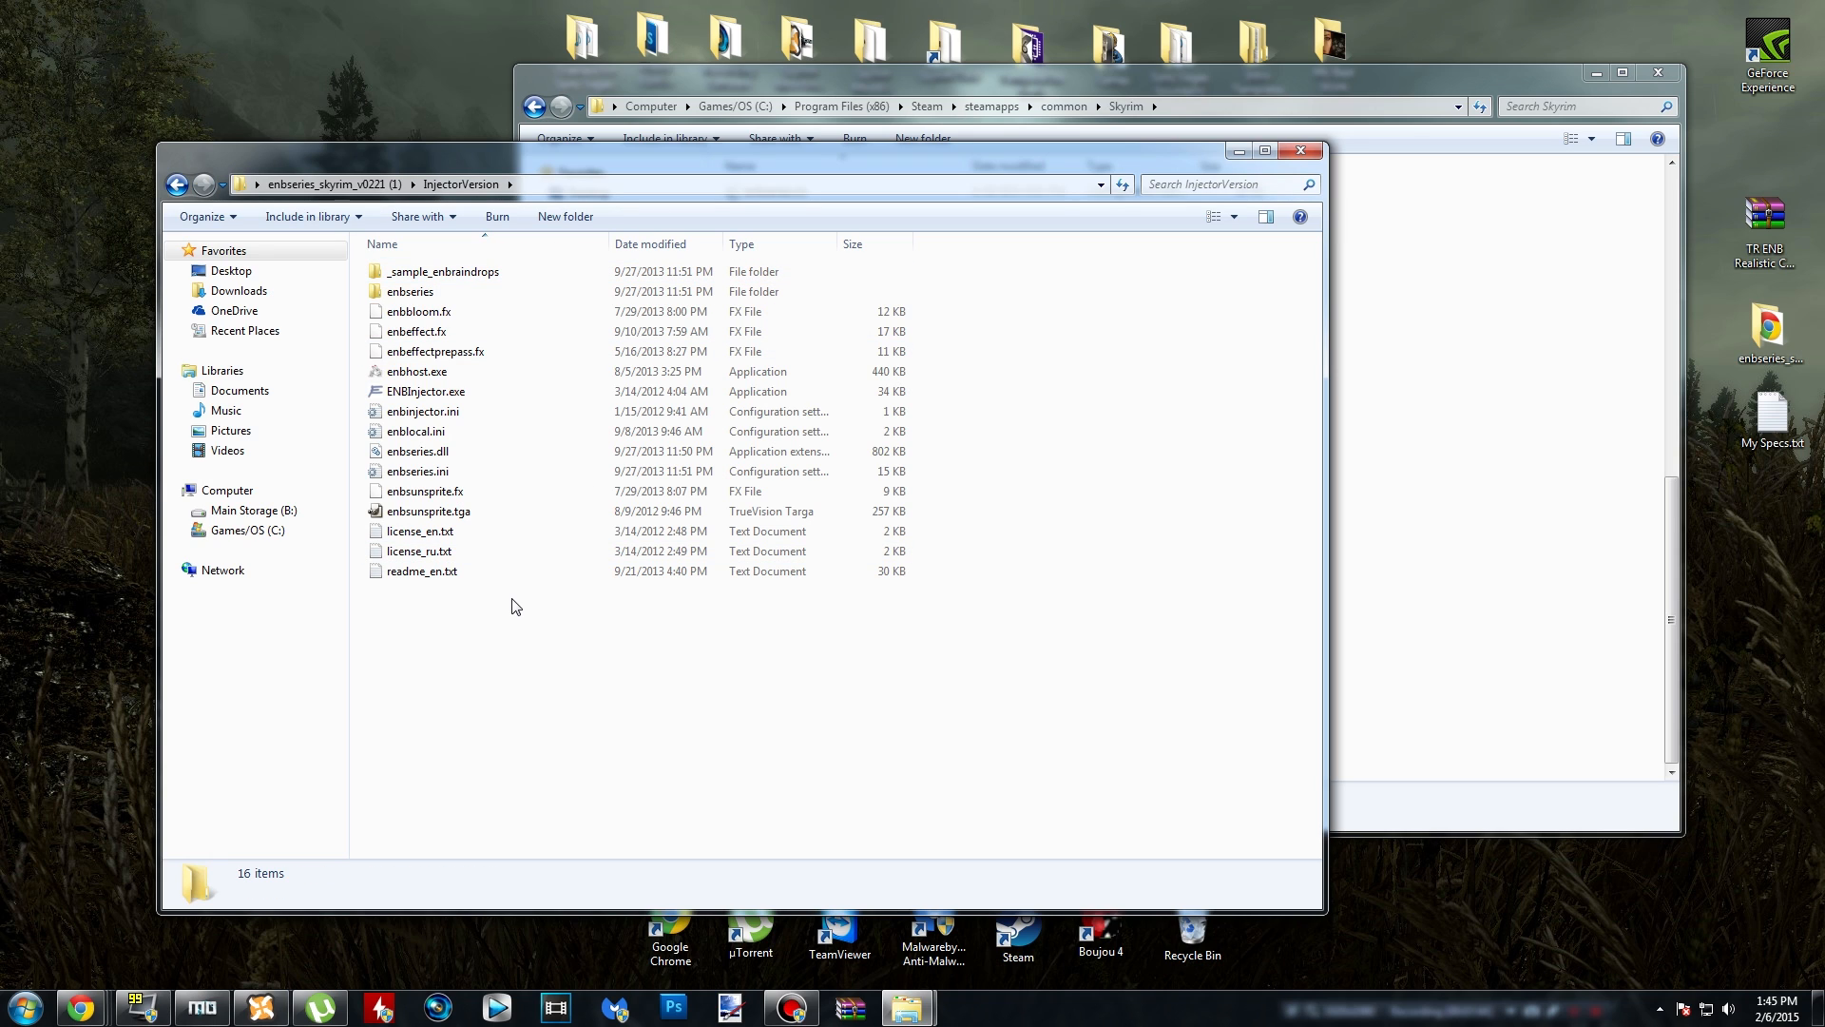
mouse_move(177, 183)
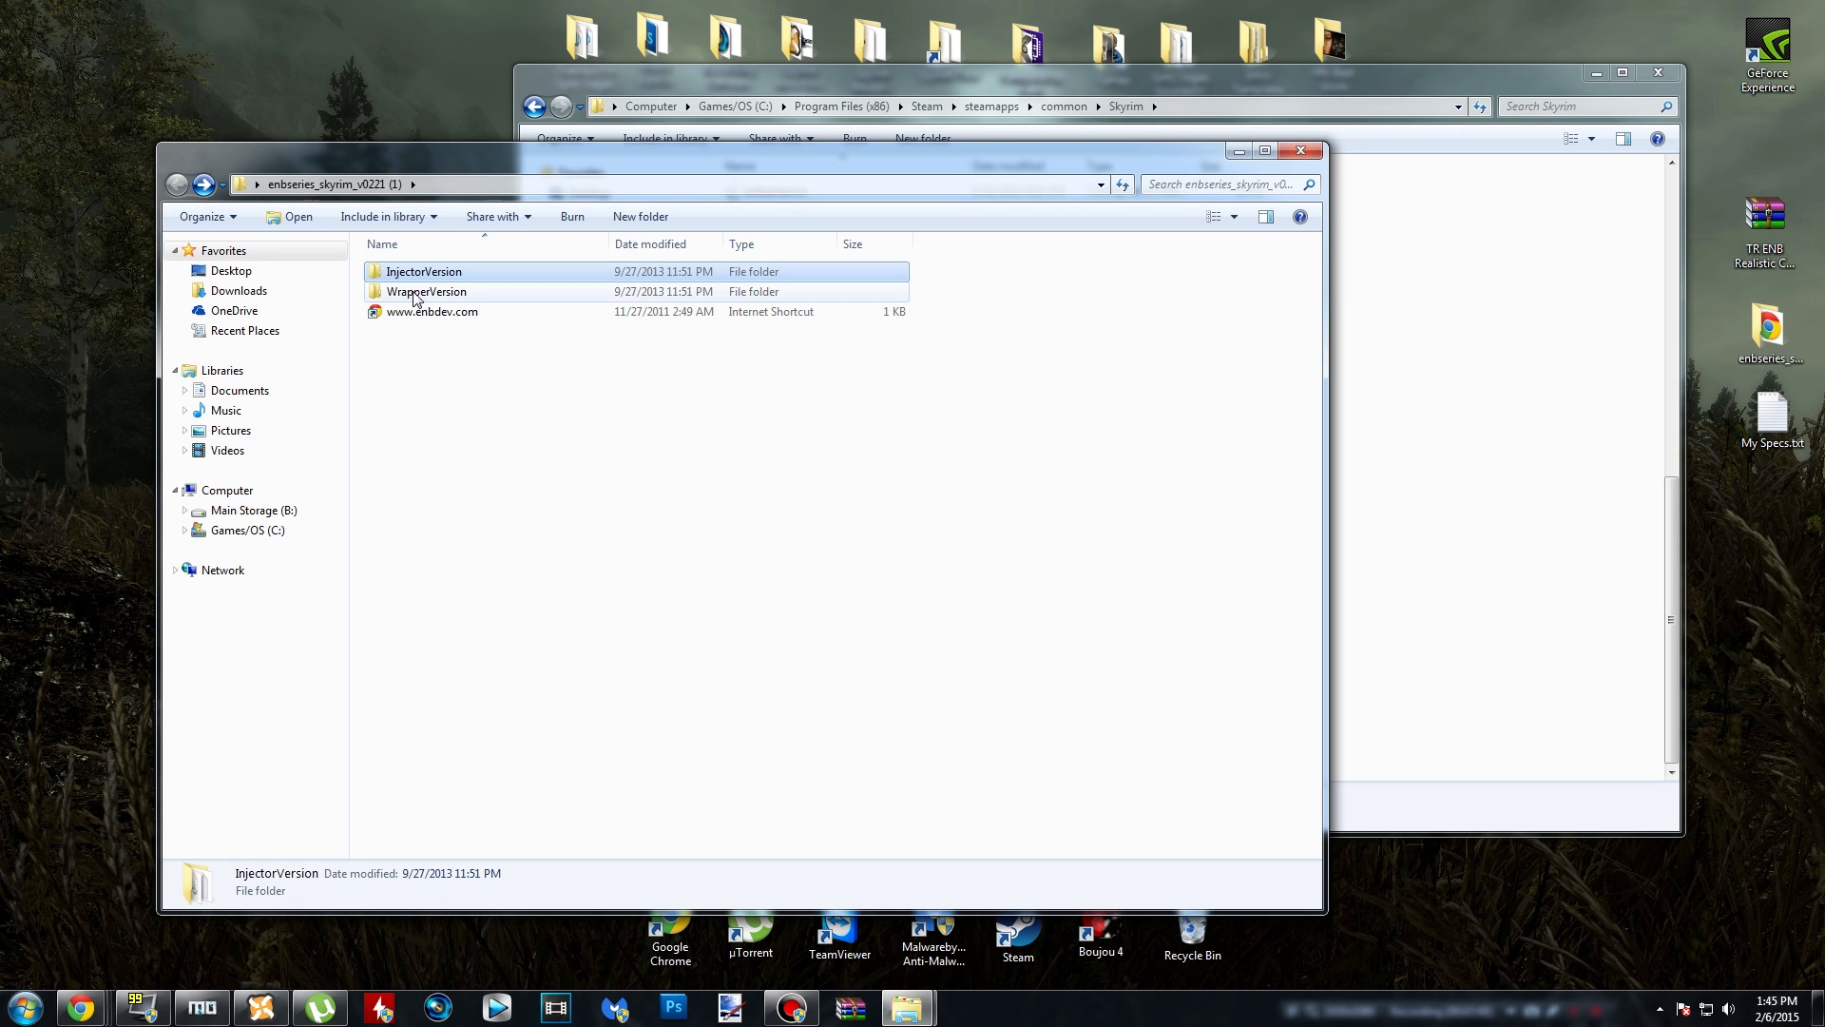
double_click(425, 291)
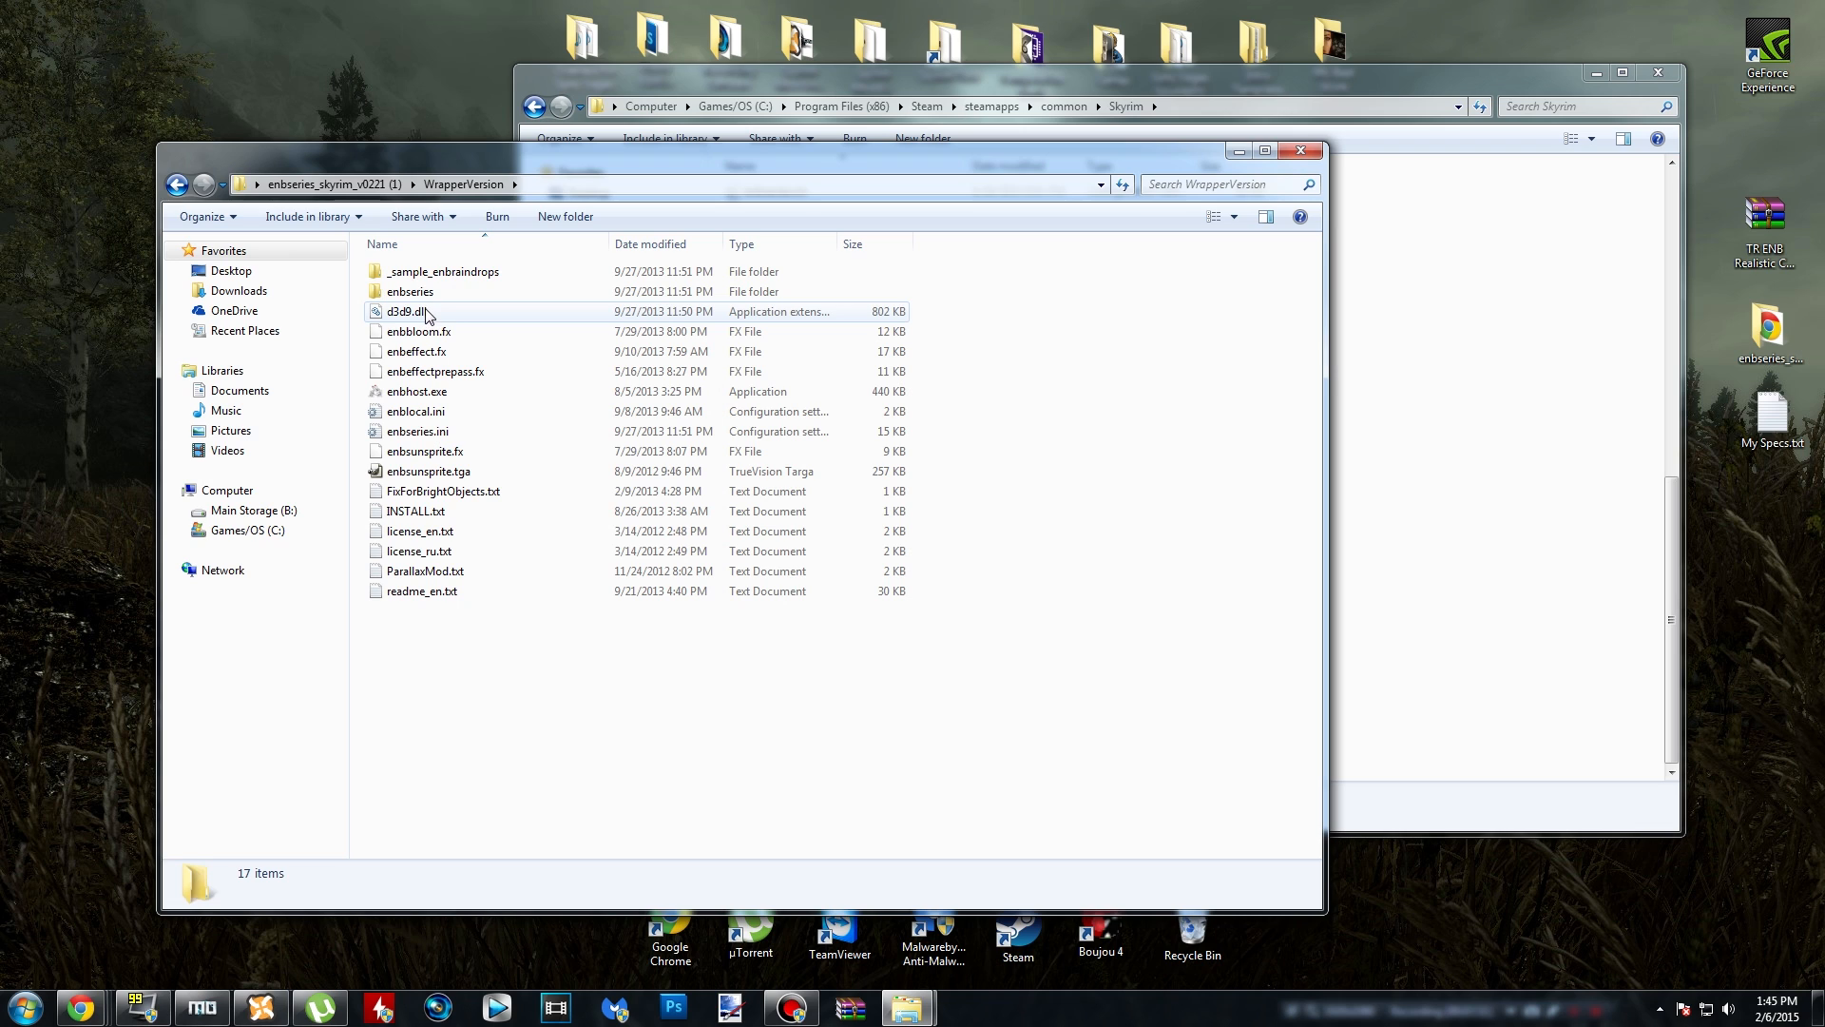
- Copy the wrapper's d3d9.dll into the Skyrim folder and close the ENB binaries window
right_click(405, 311)
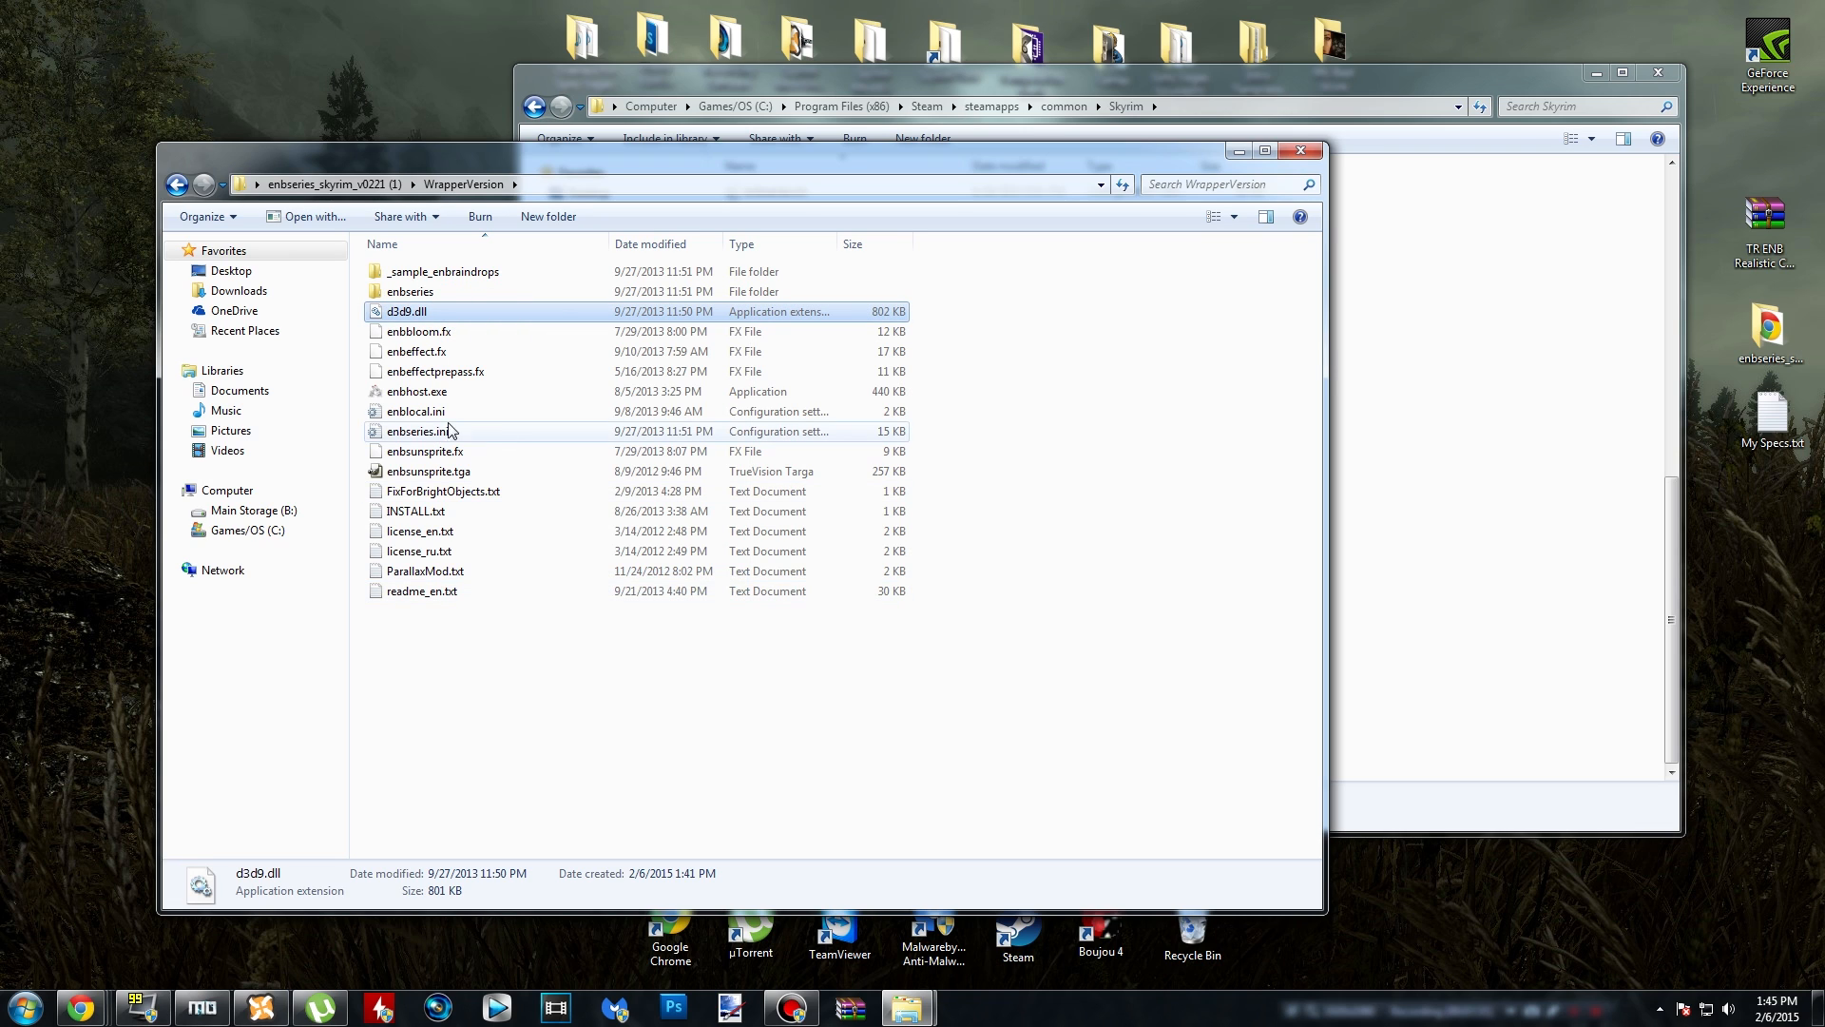
left_click(417, 391)
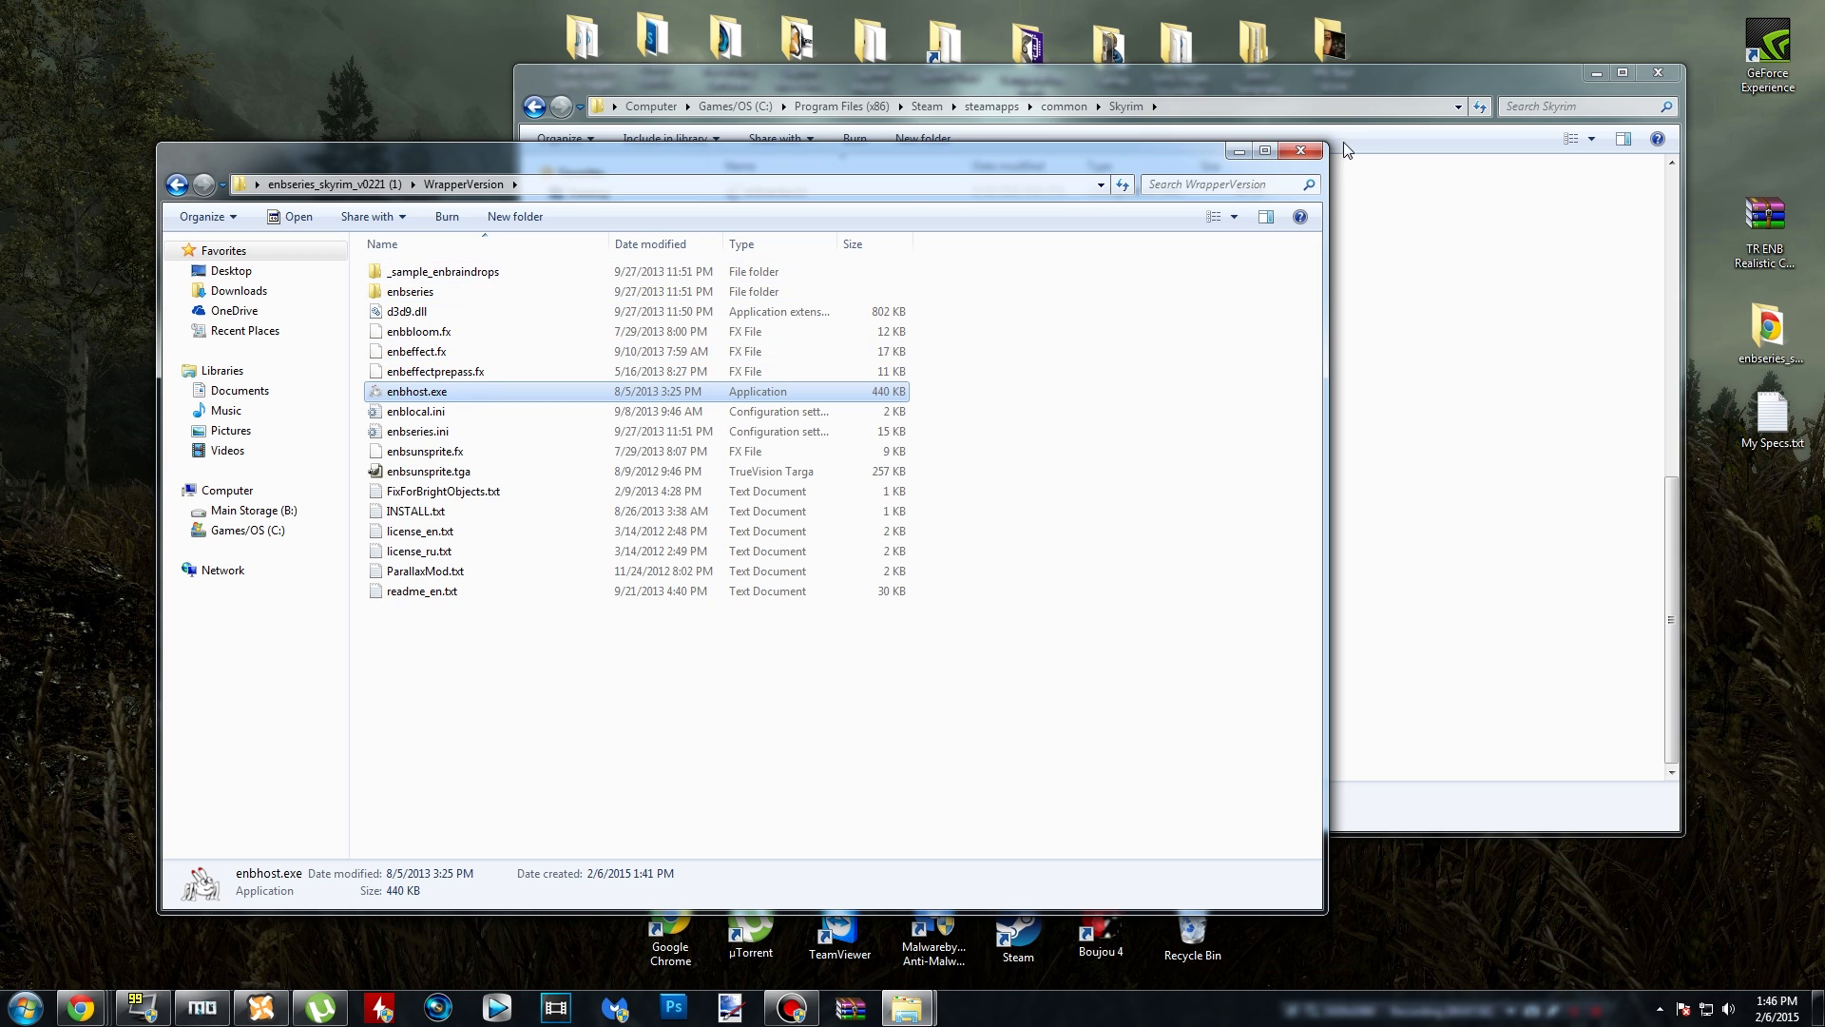
right_click(1409, 415)
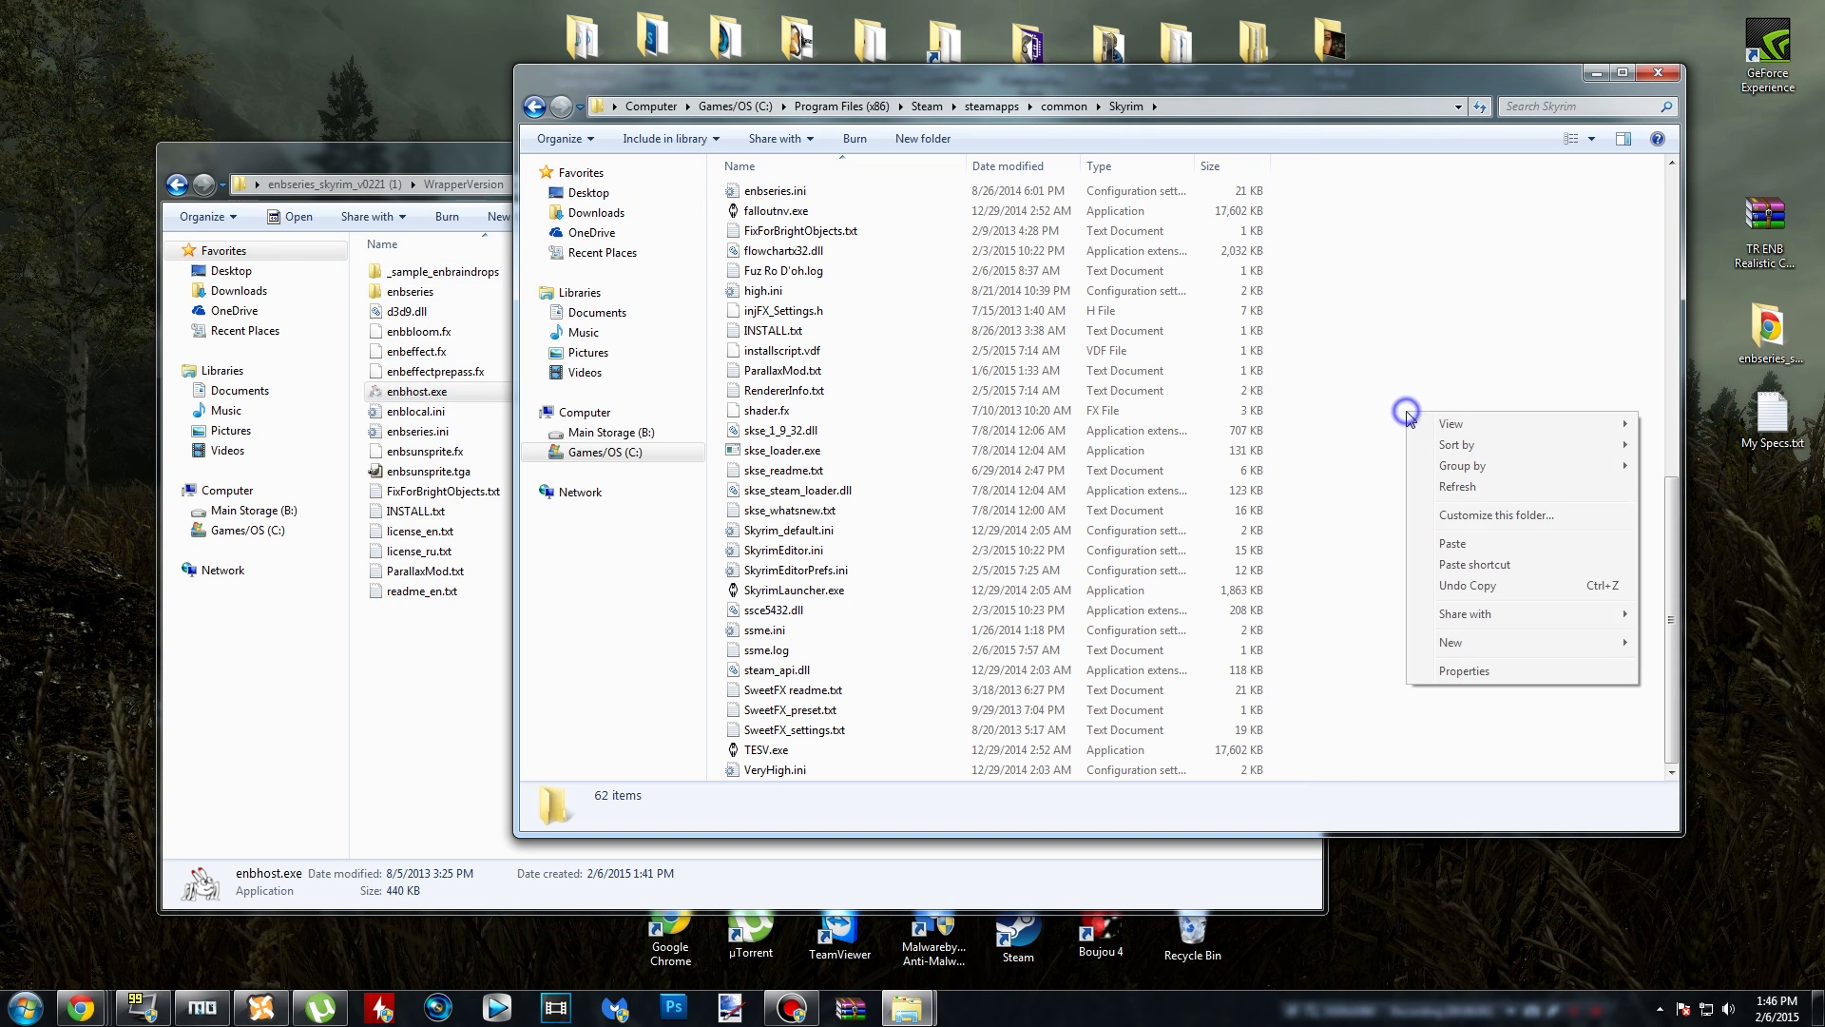
left_click(1457, 486)
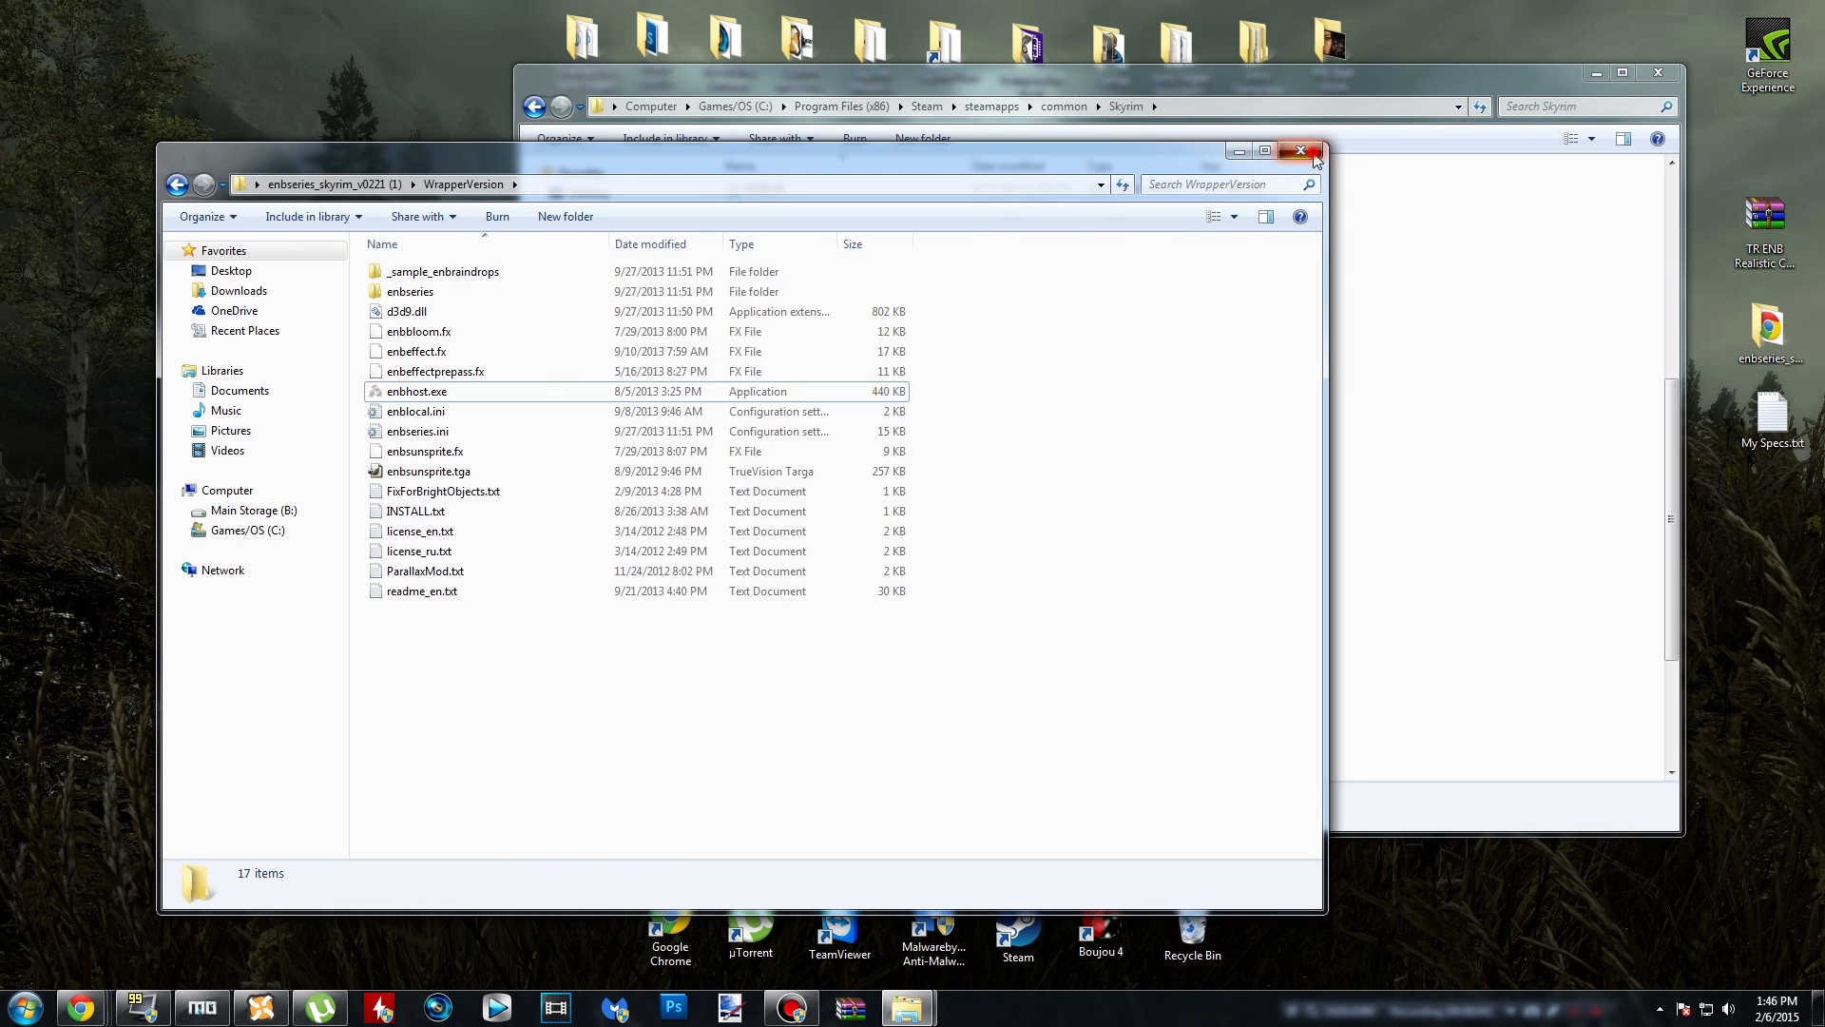
left_click(1300, 151)
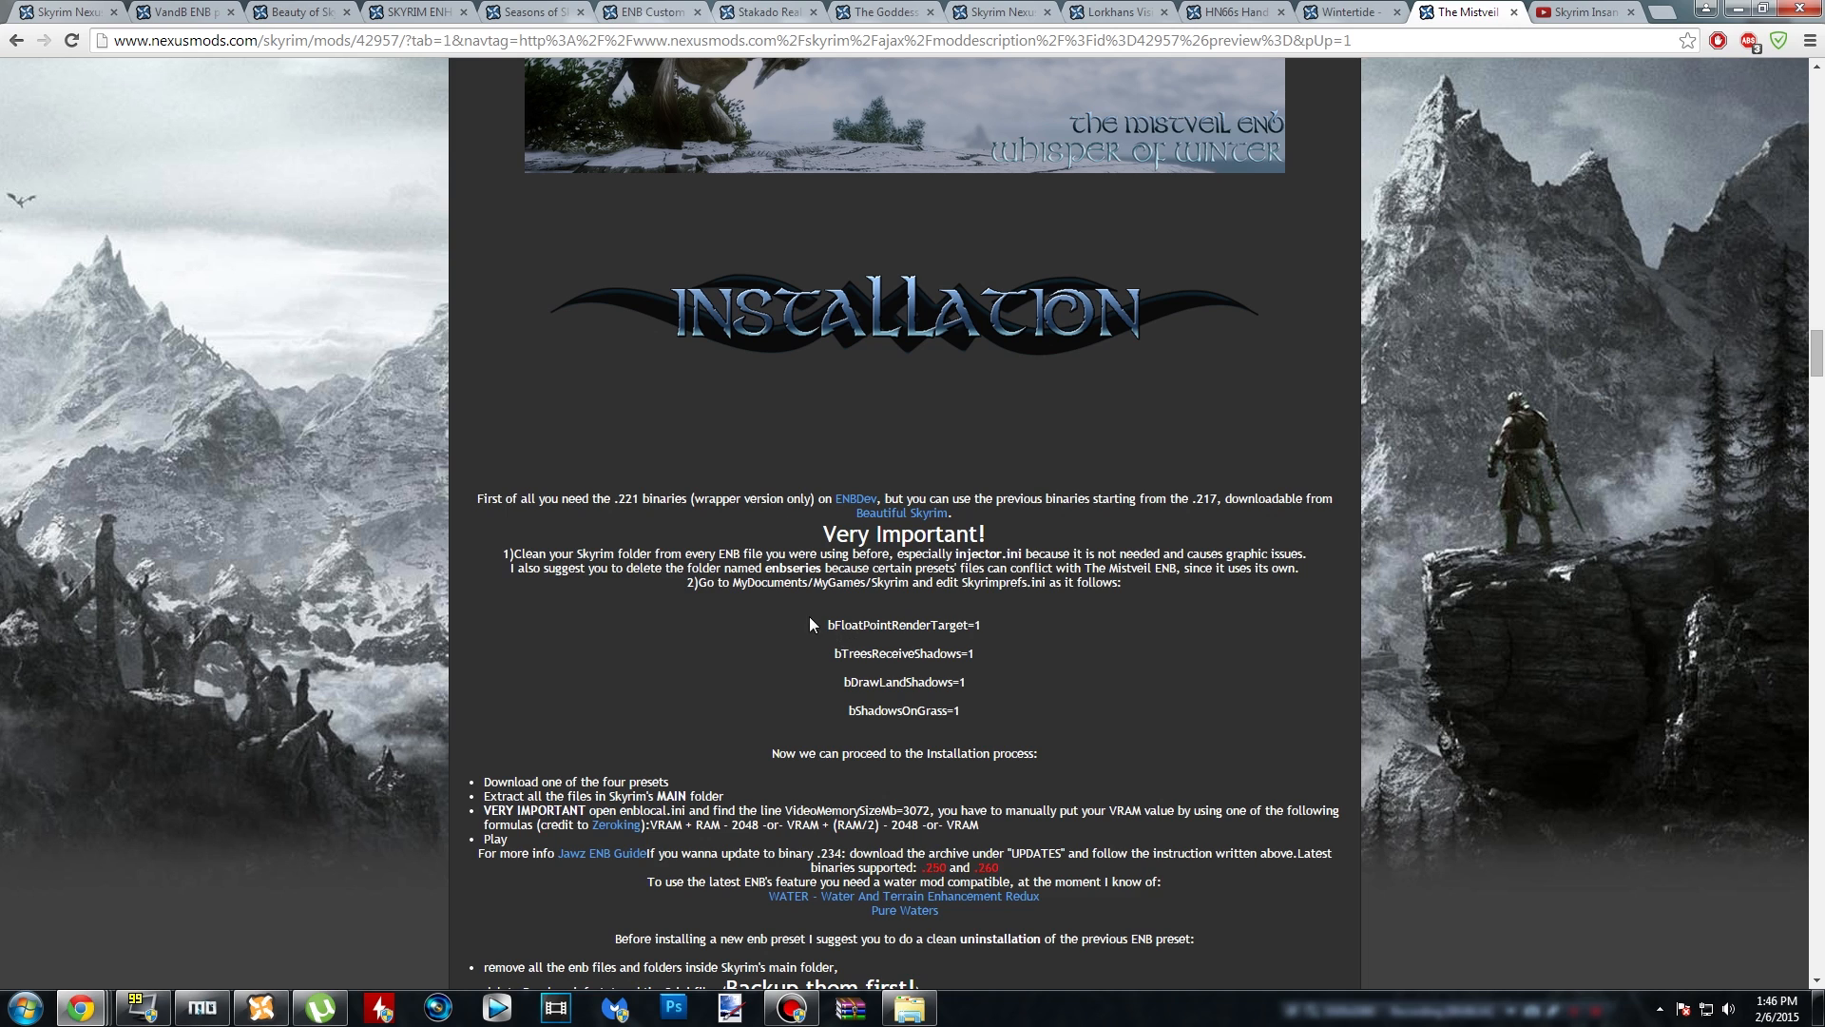
- Scroll the Mistveil ENB page in Chrome to its Installation section
left_click_drag(811, 623, 1121, 766)
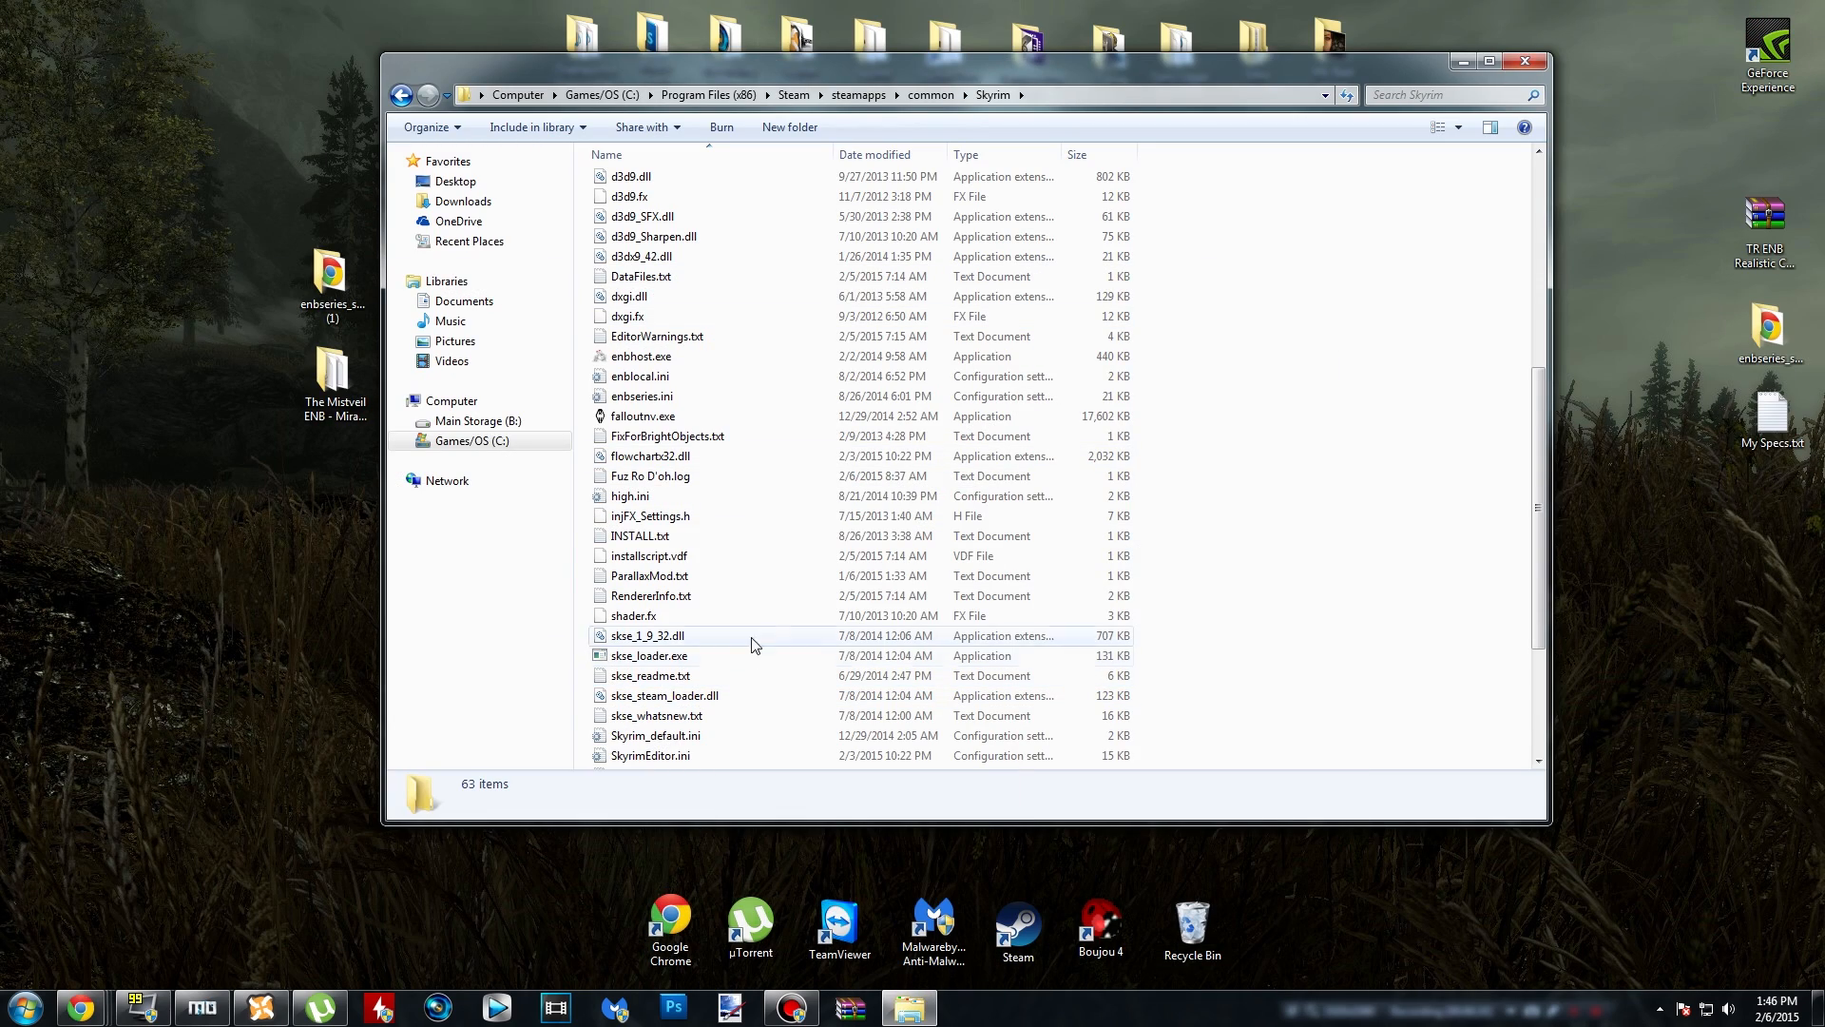
- Browse the My Games Skyrim and Mod Organizer folders, then open Mod Organizer's INI editor
left_click(21, 1006)
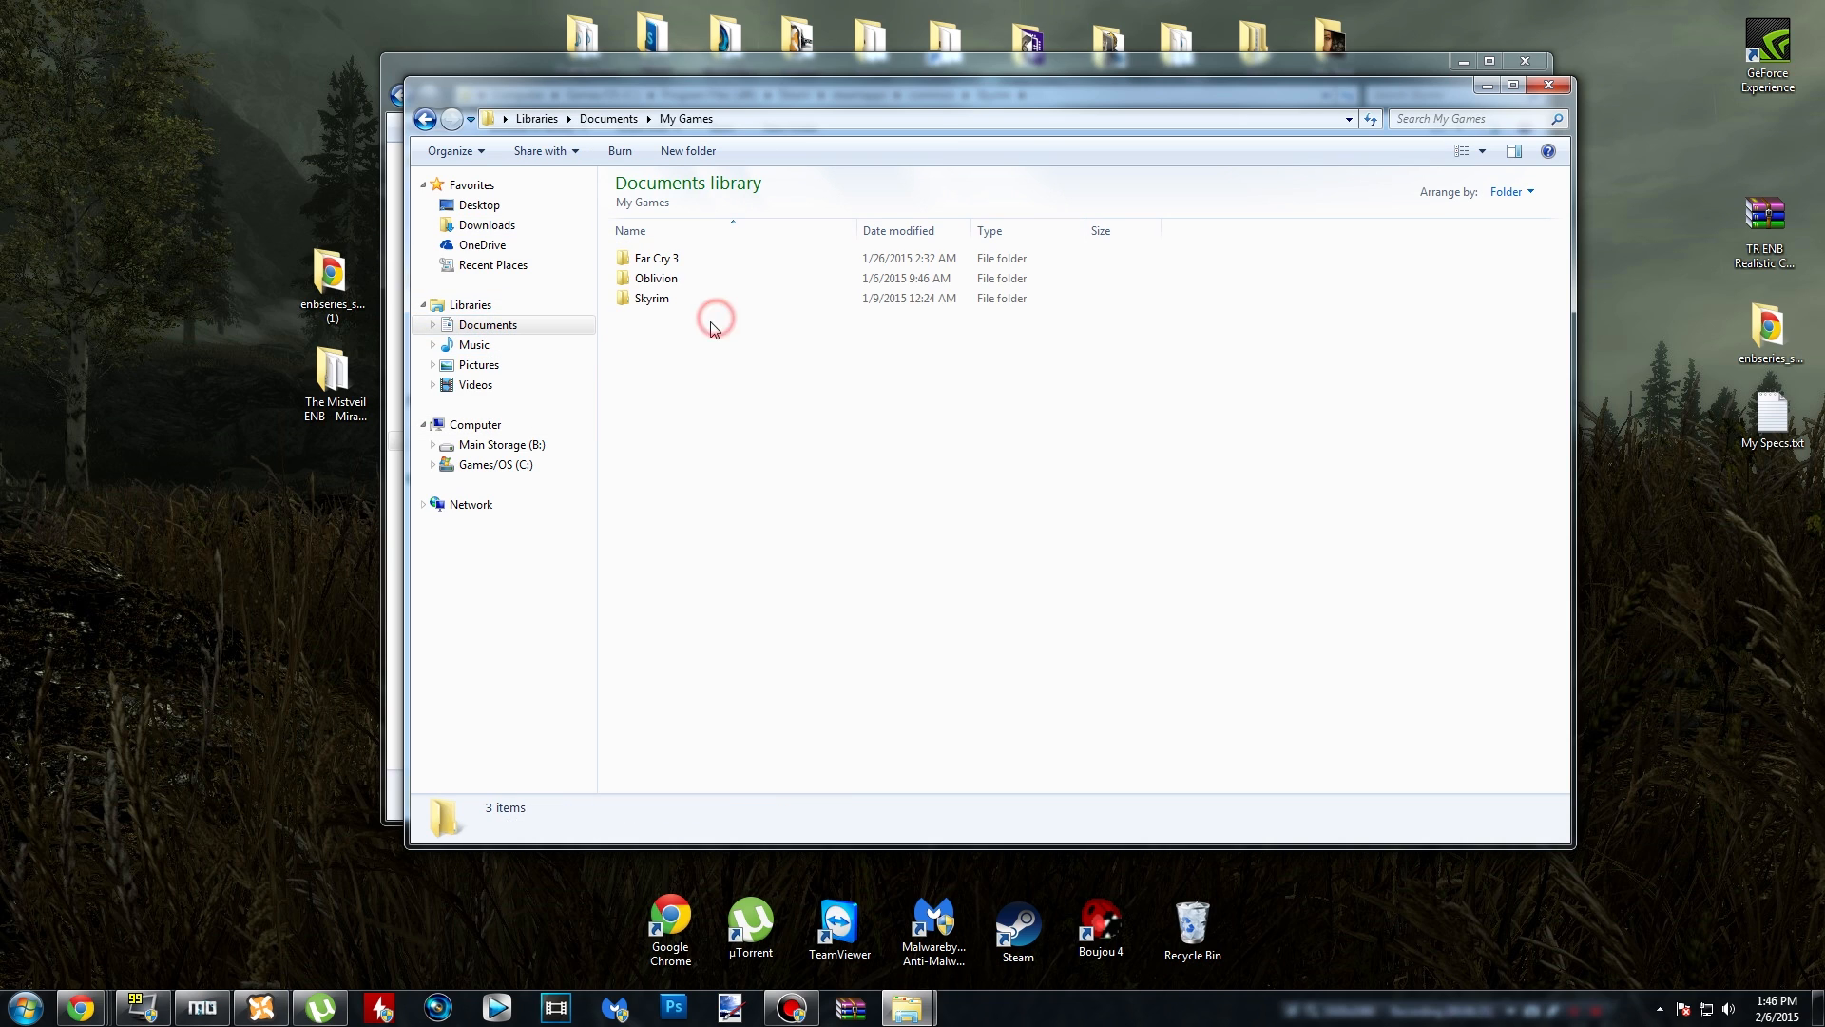
double_click(653, 298)
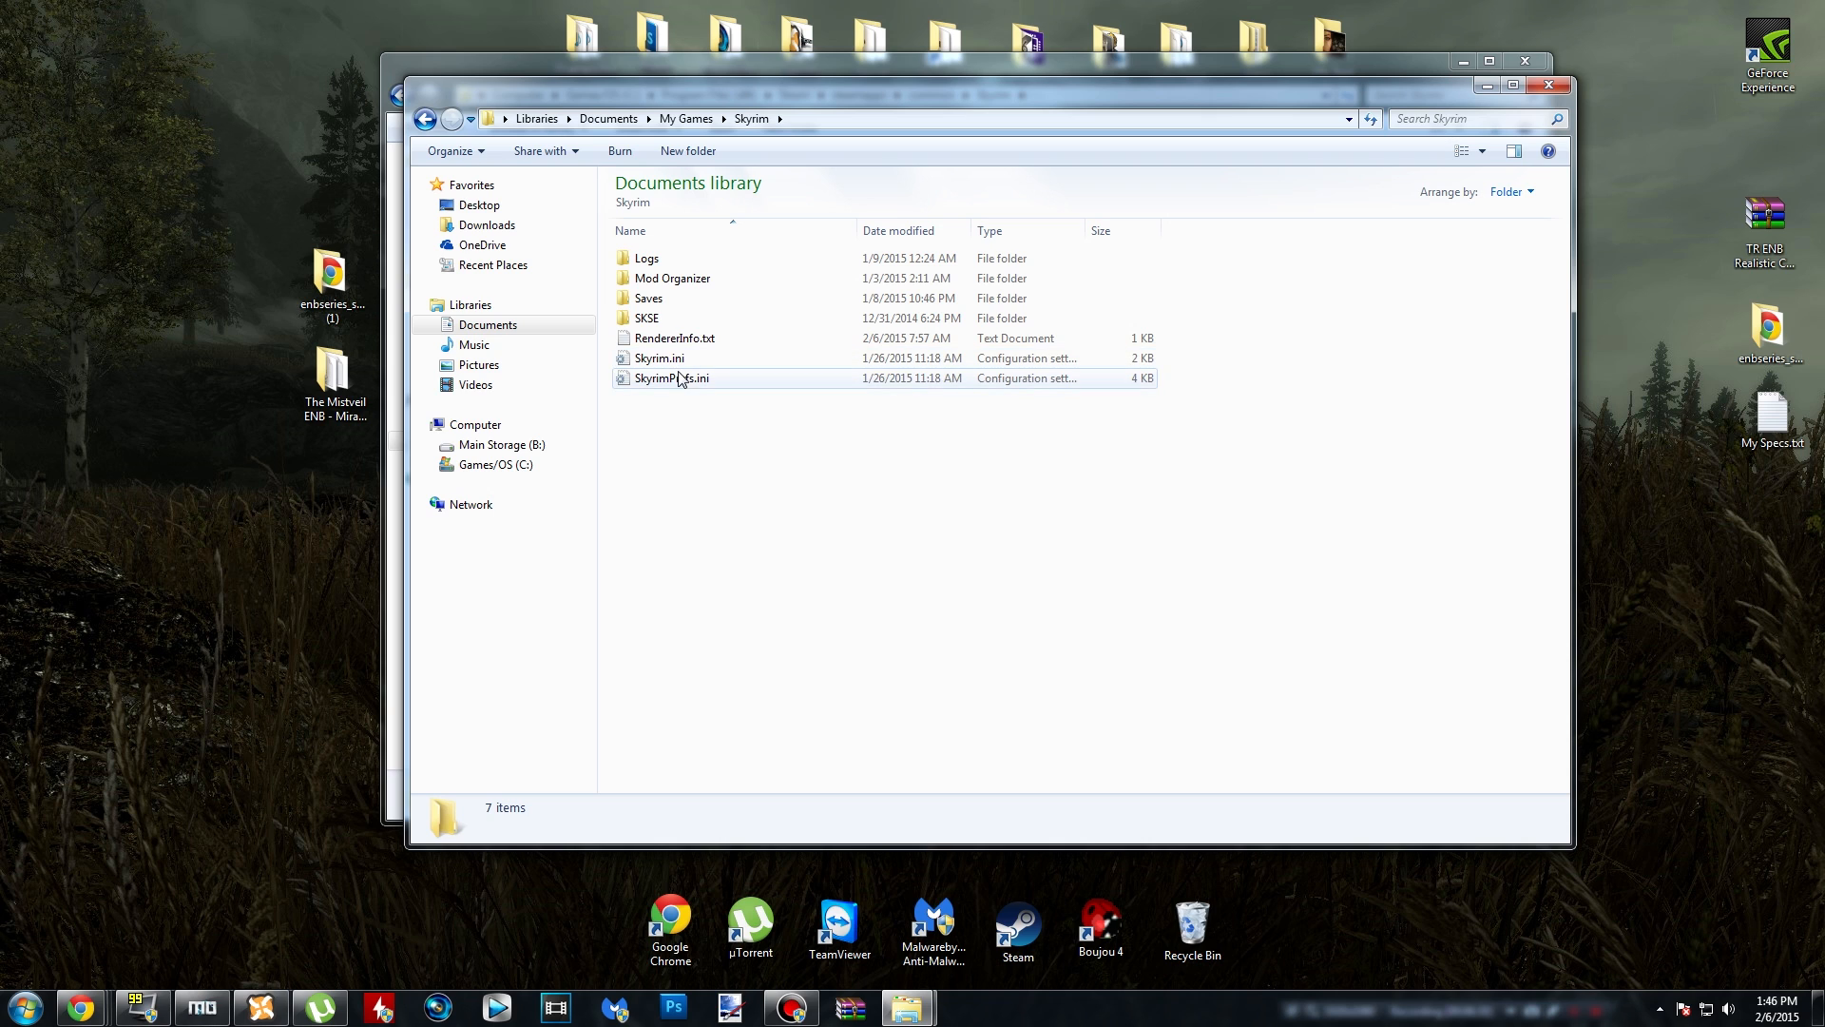
double_click(673, 278)
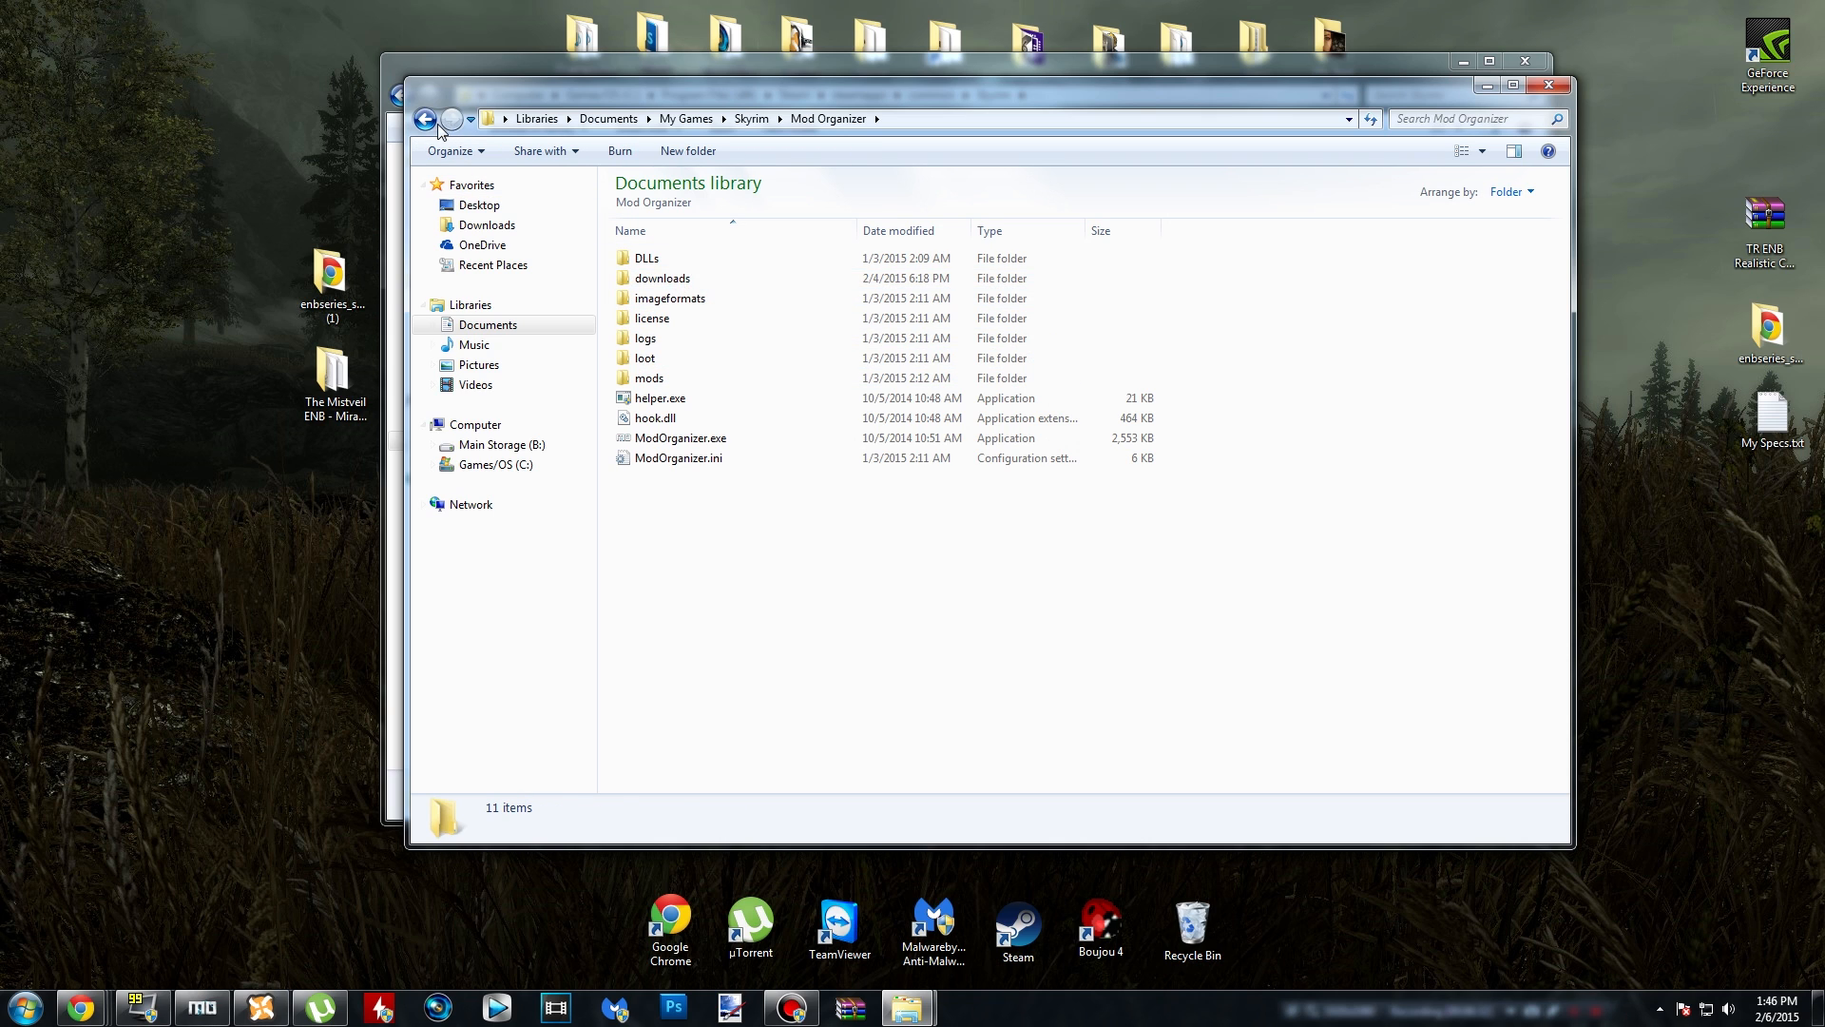
left_click(424, 118)
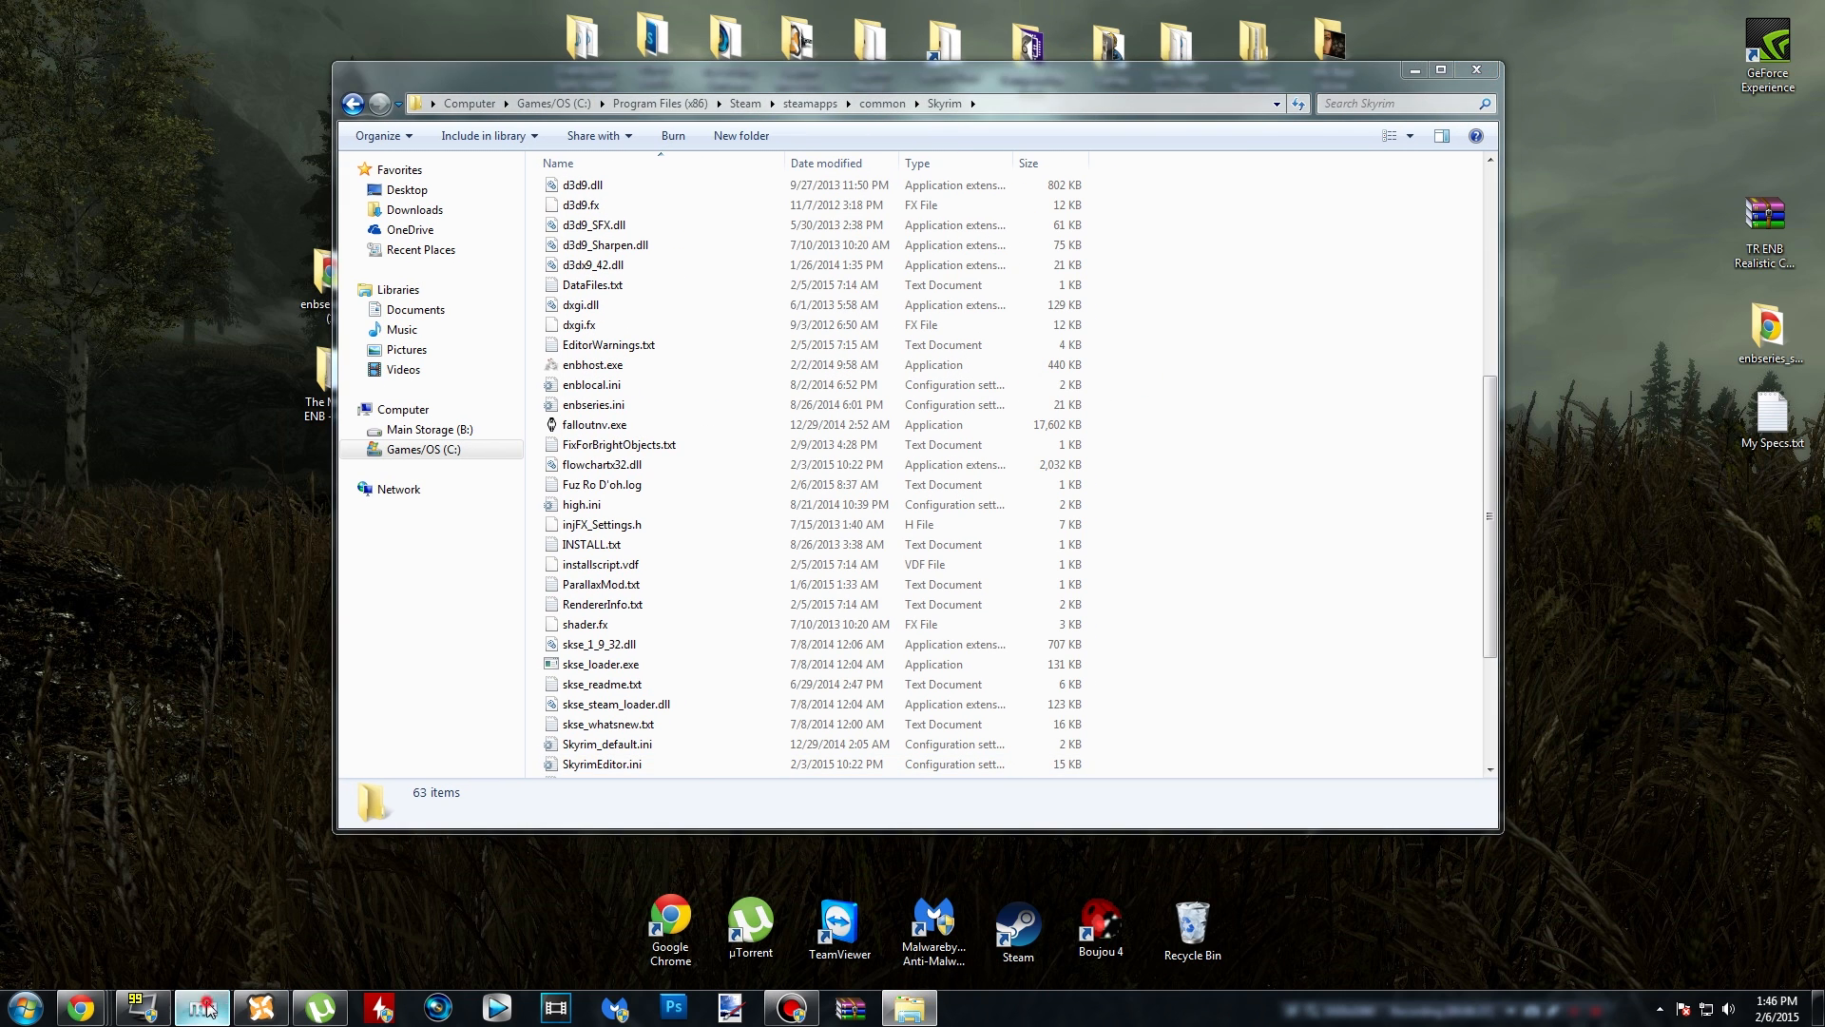
left_click(201, 1007)
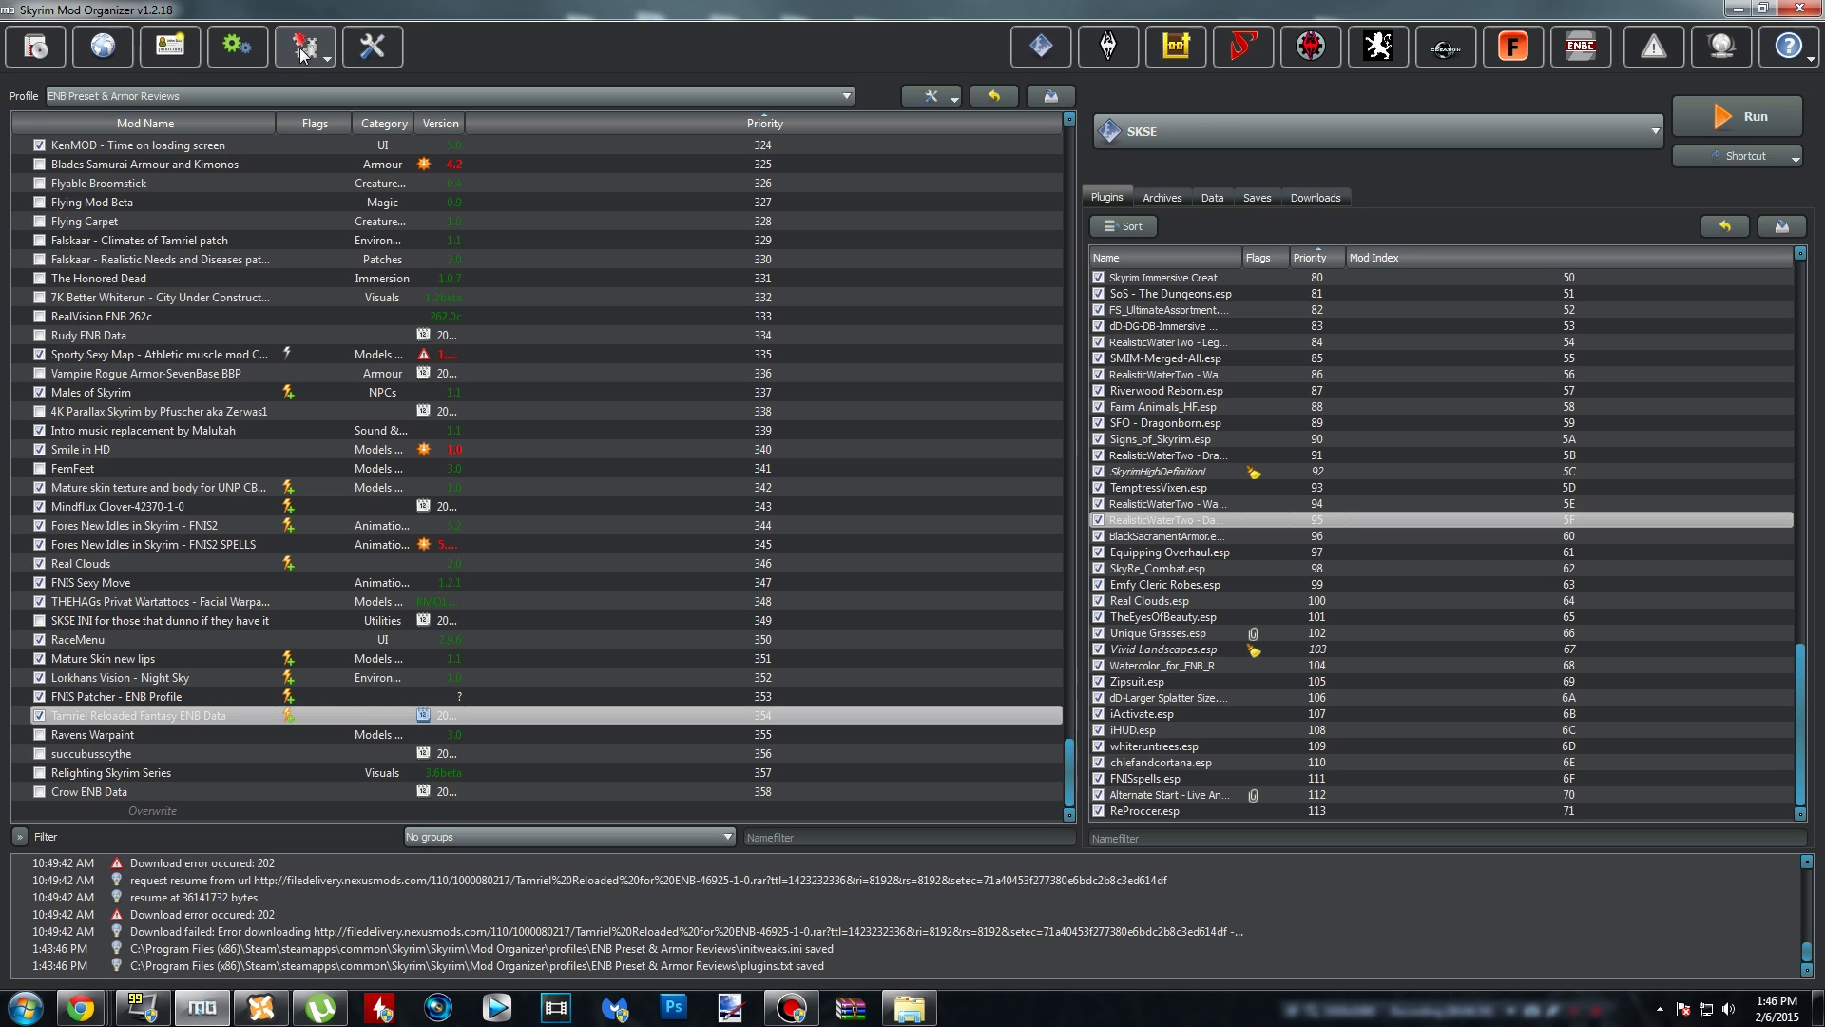
mouse_move(333, 62)
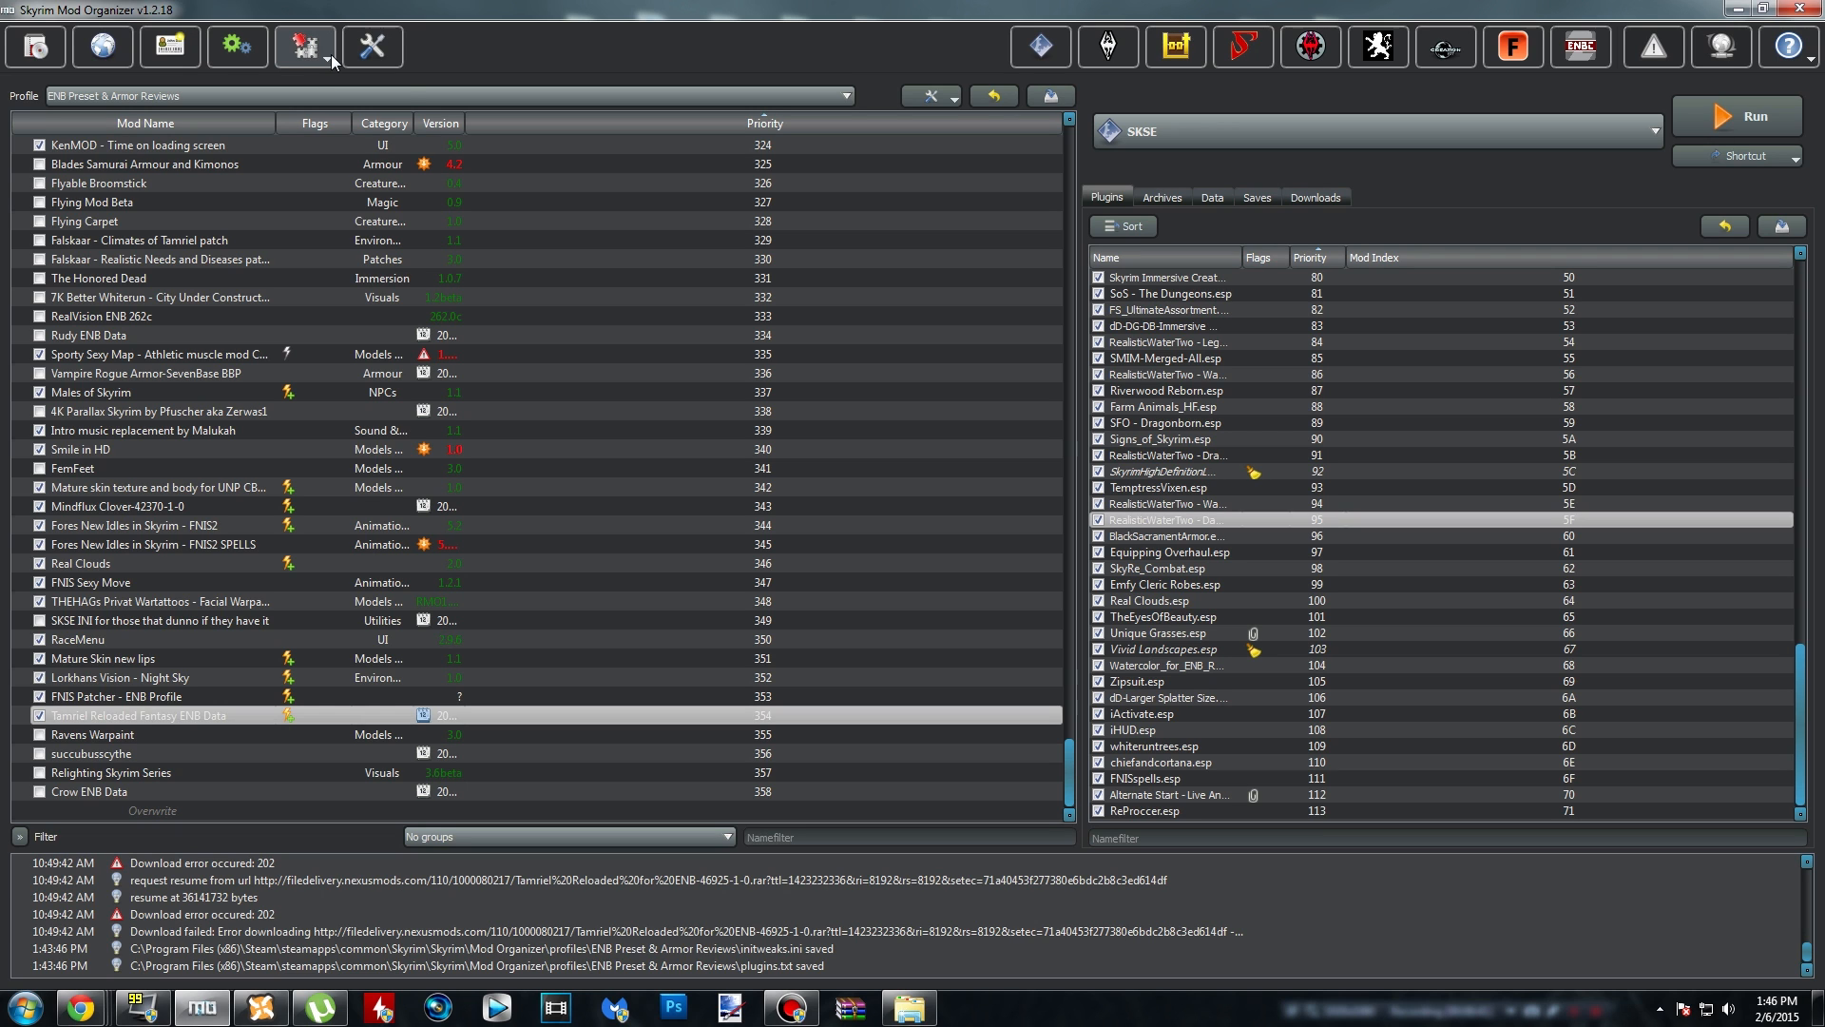
left_click(305, 47)
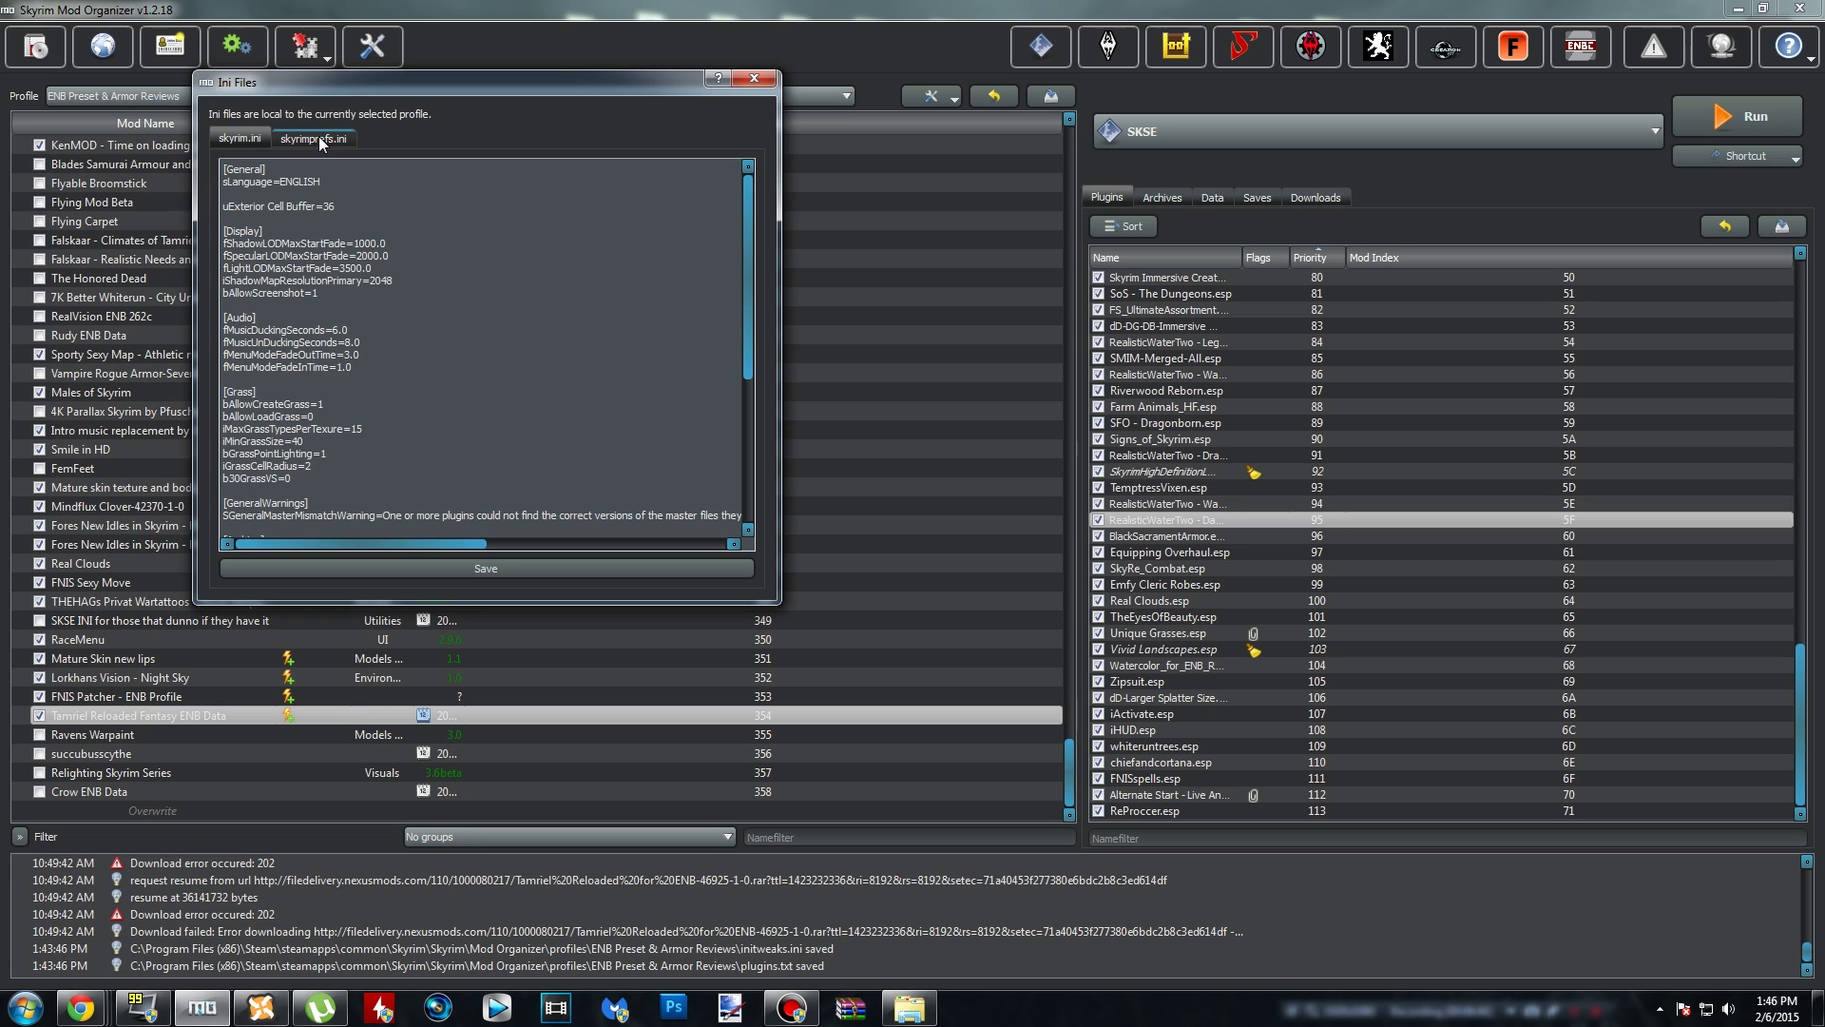
- Show the skyrimprefs.ini tab in Mod Organizer's INI editor
left_click(312, 137)
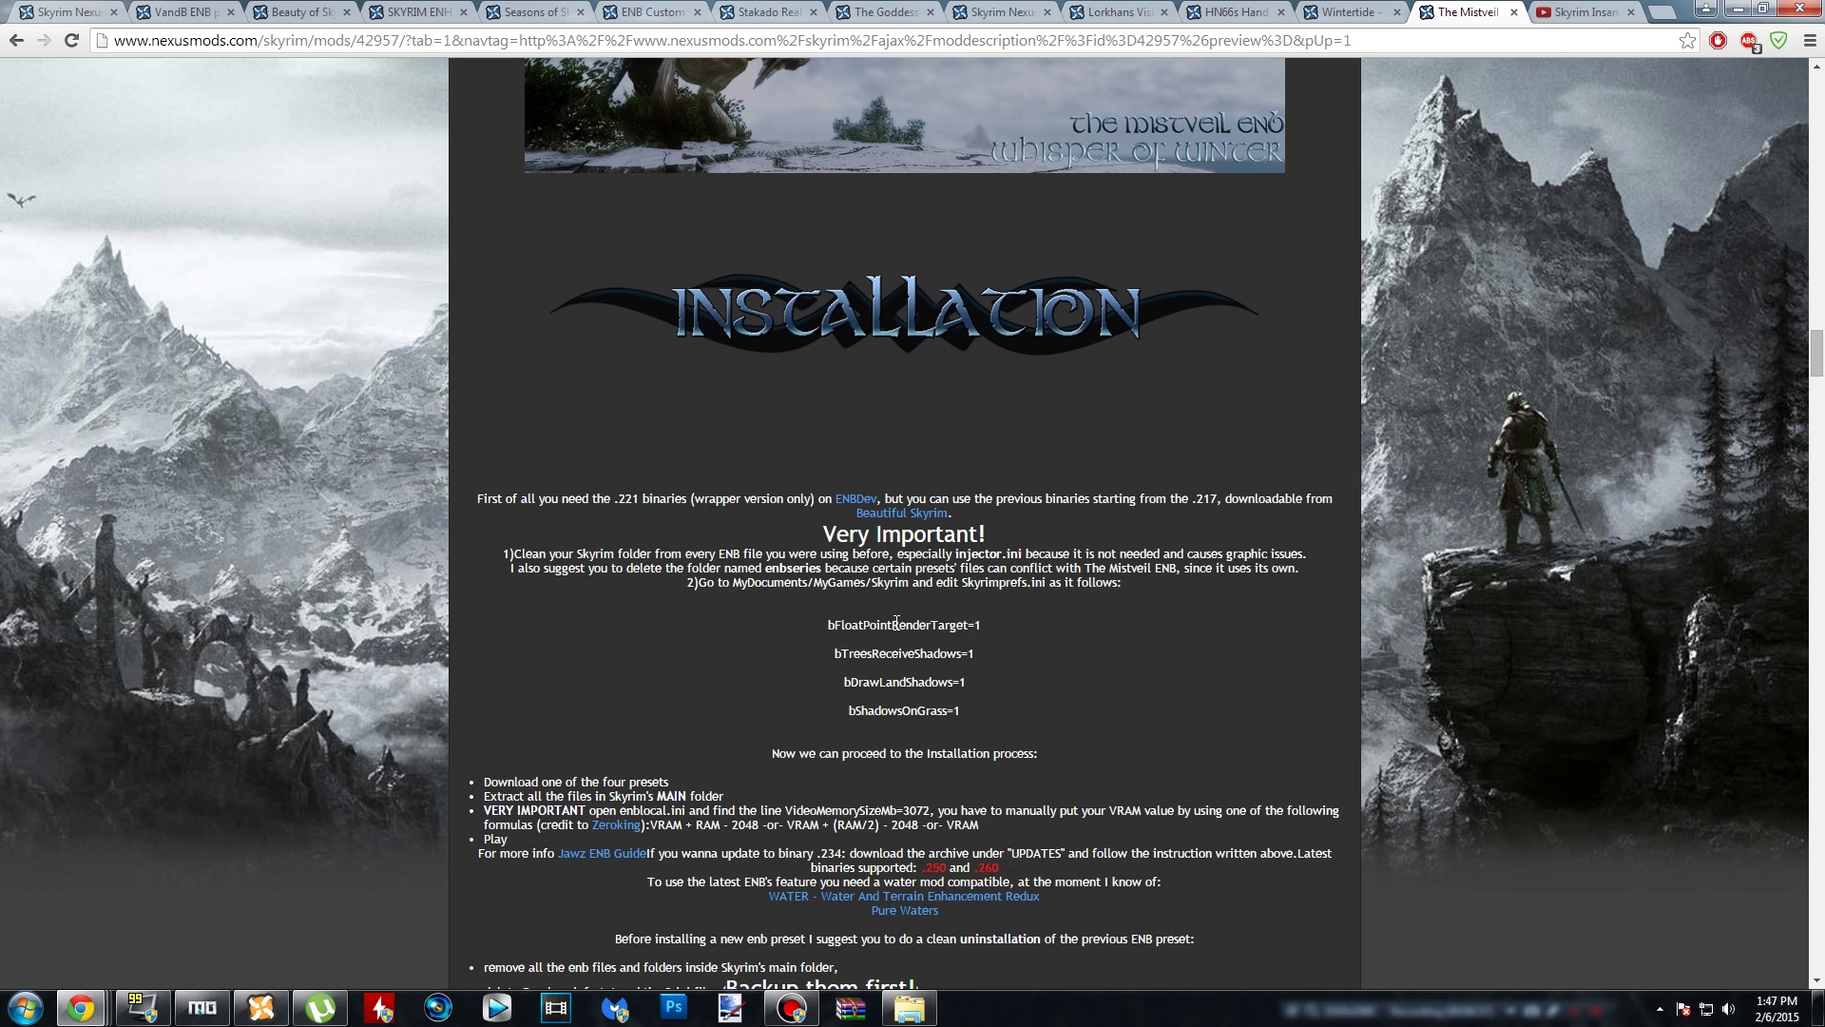
double_click(902, 624)
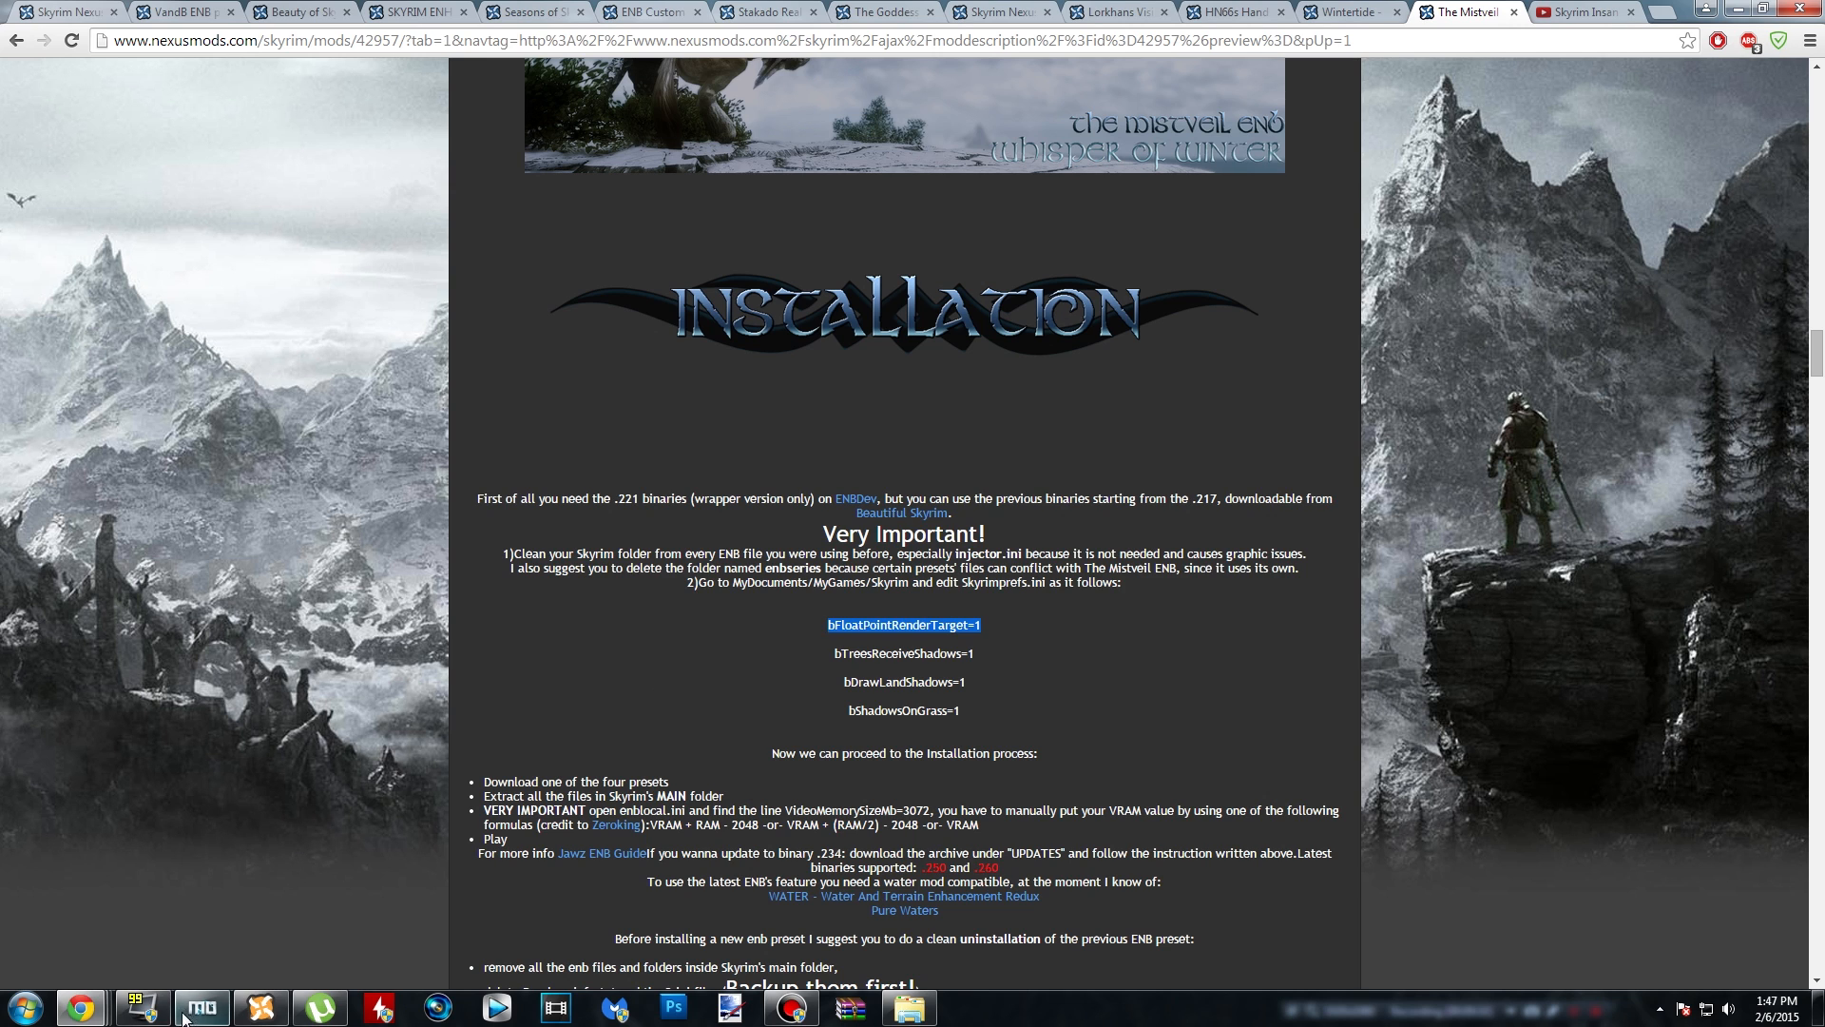
left_click(201, 1007)
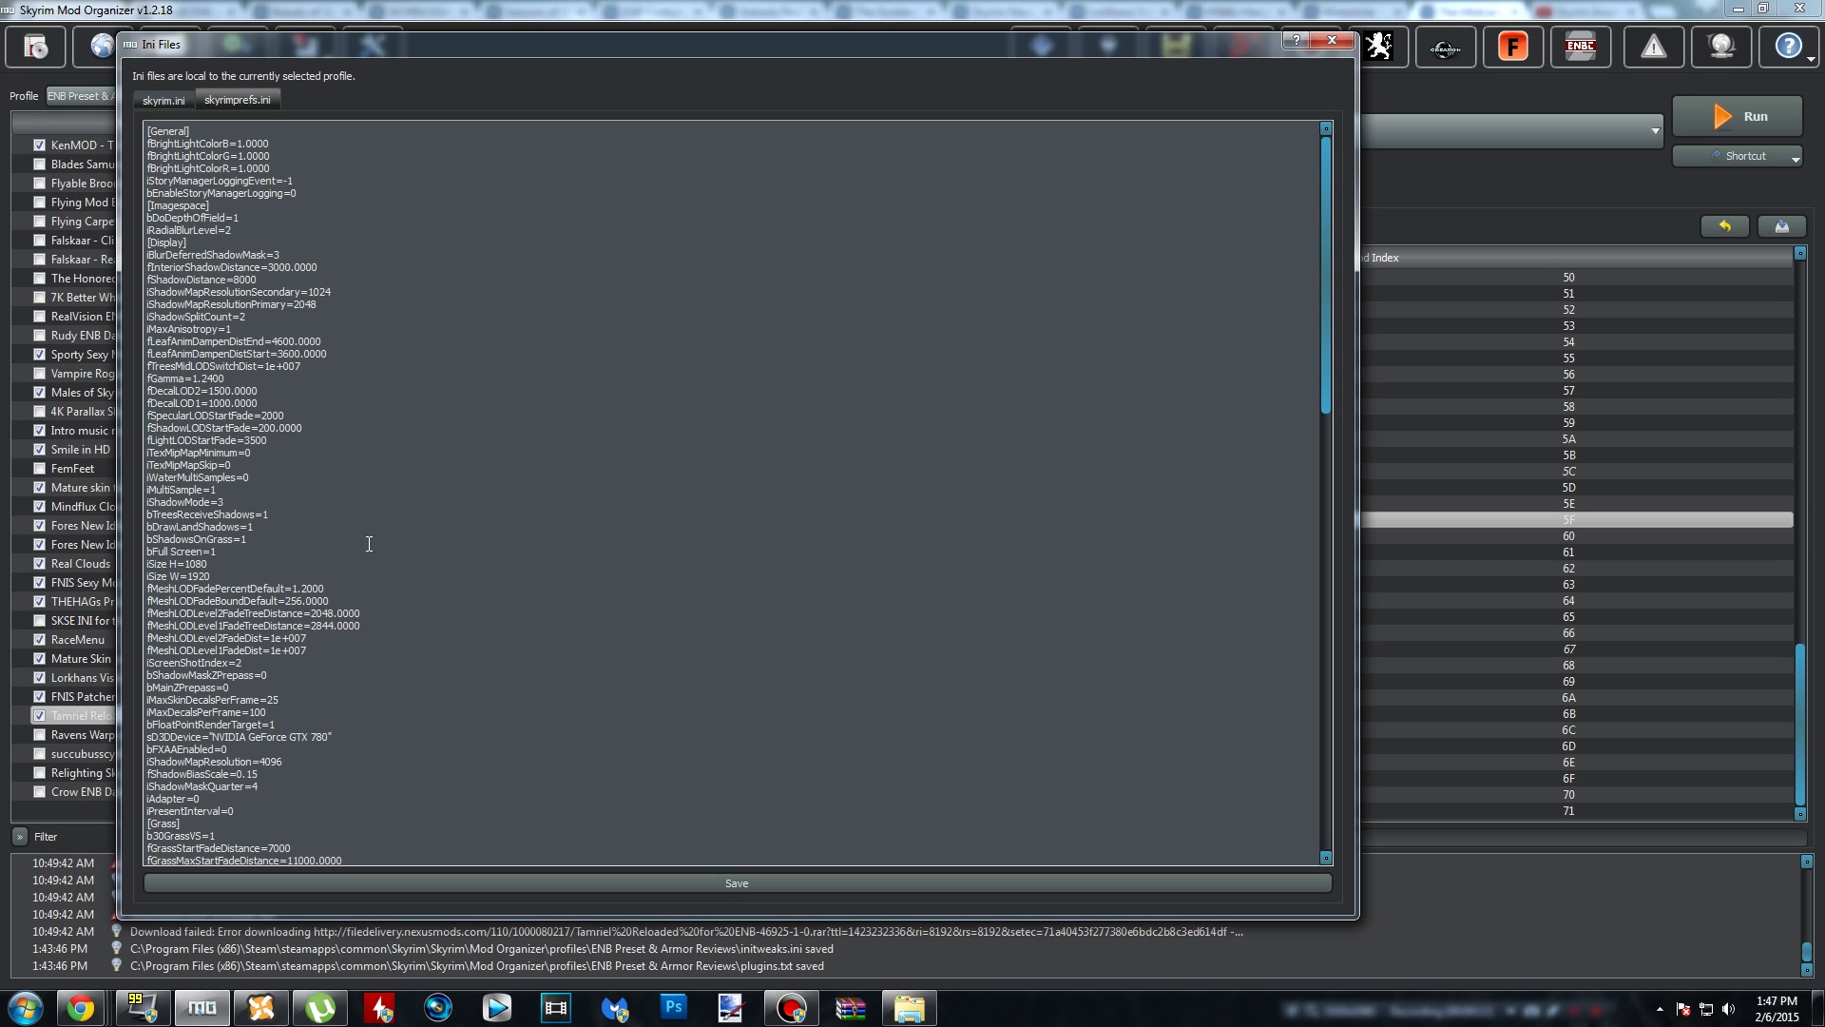
double_click(247, 724)
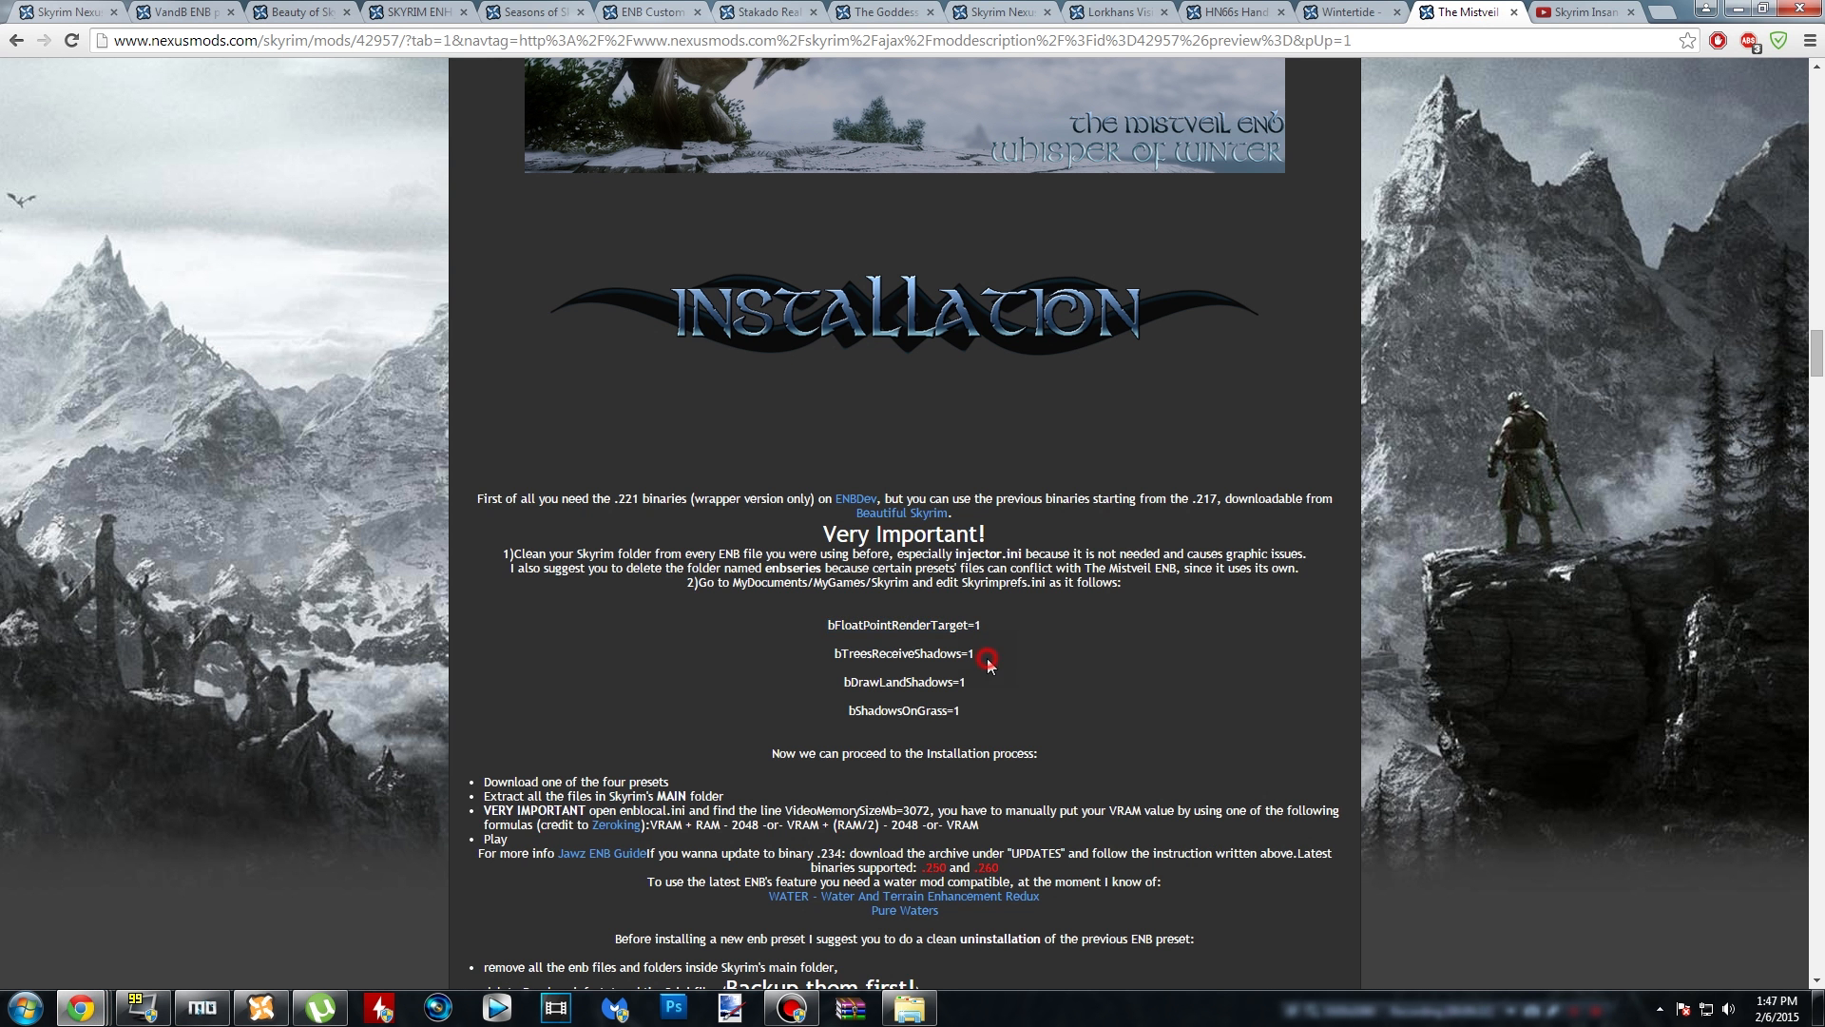
double_click(903, 653)
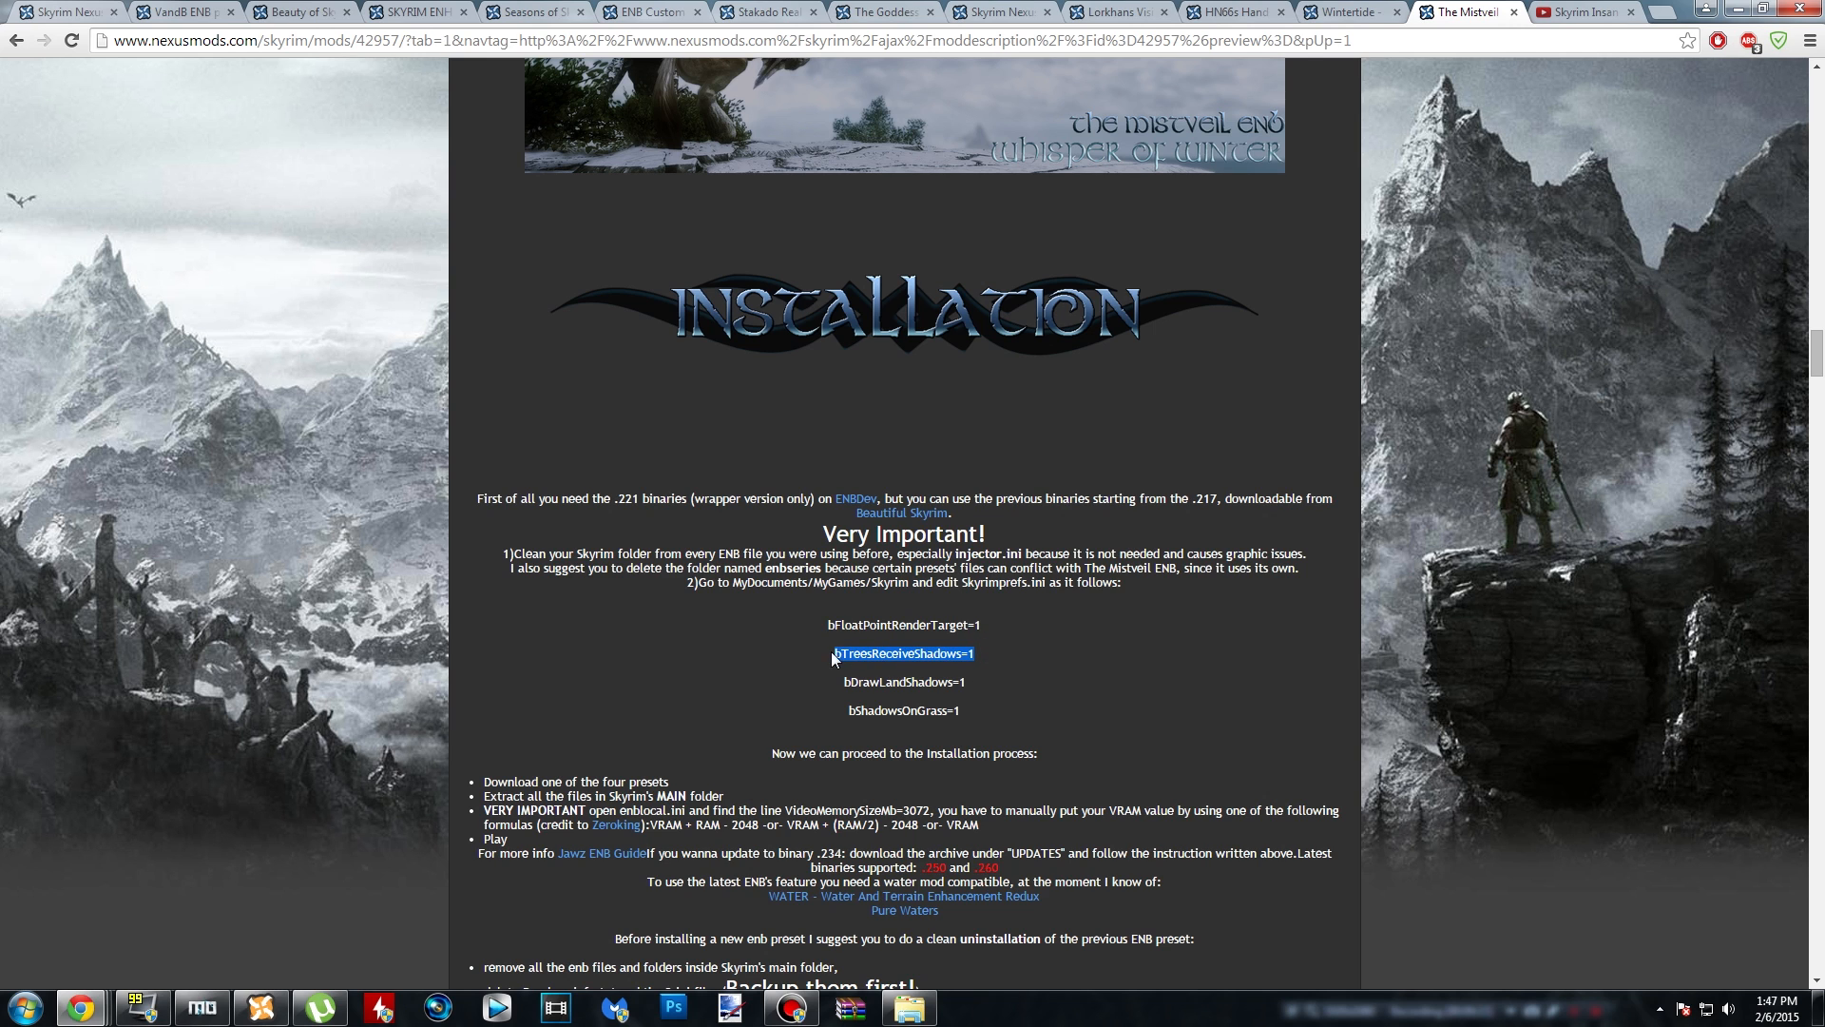
left_click(198, 1007)
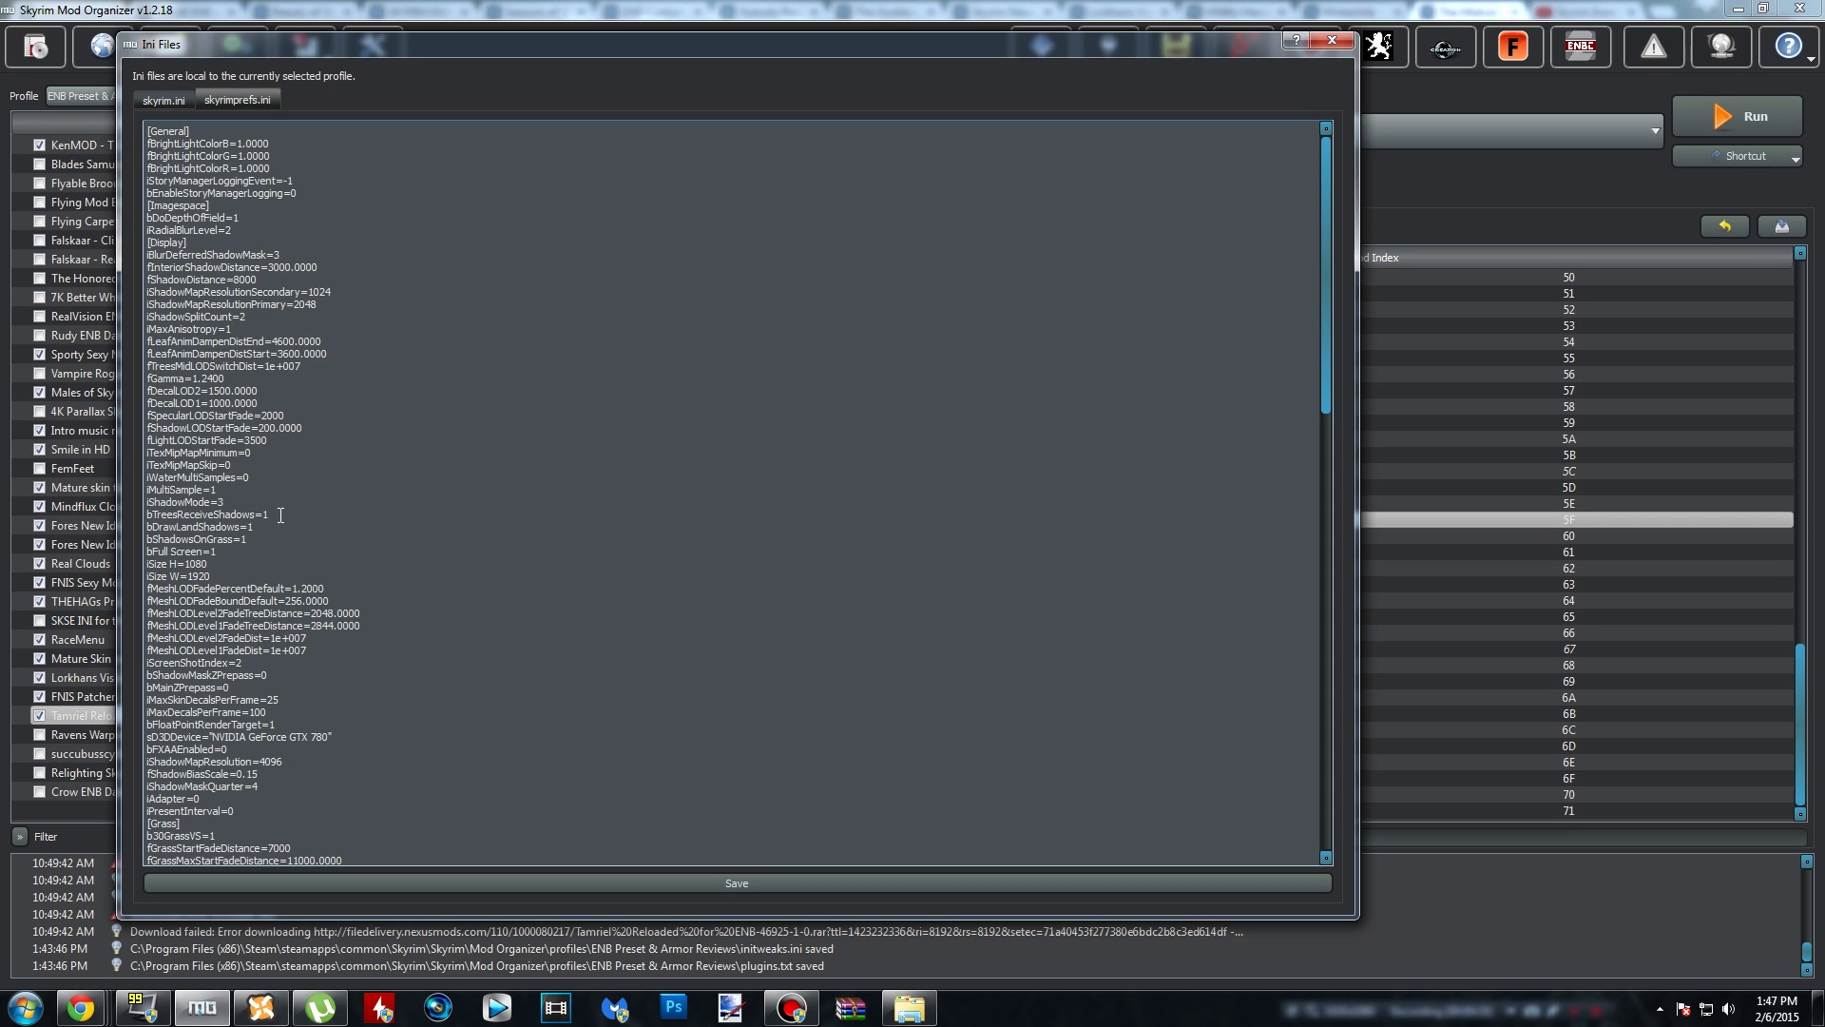
double_click(206, 513)
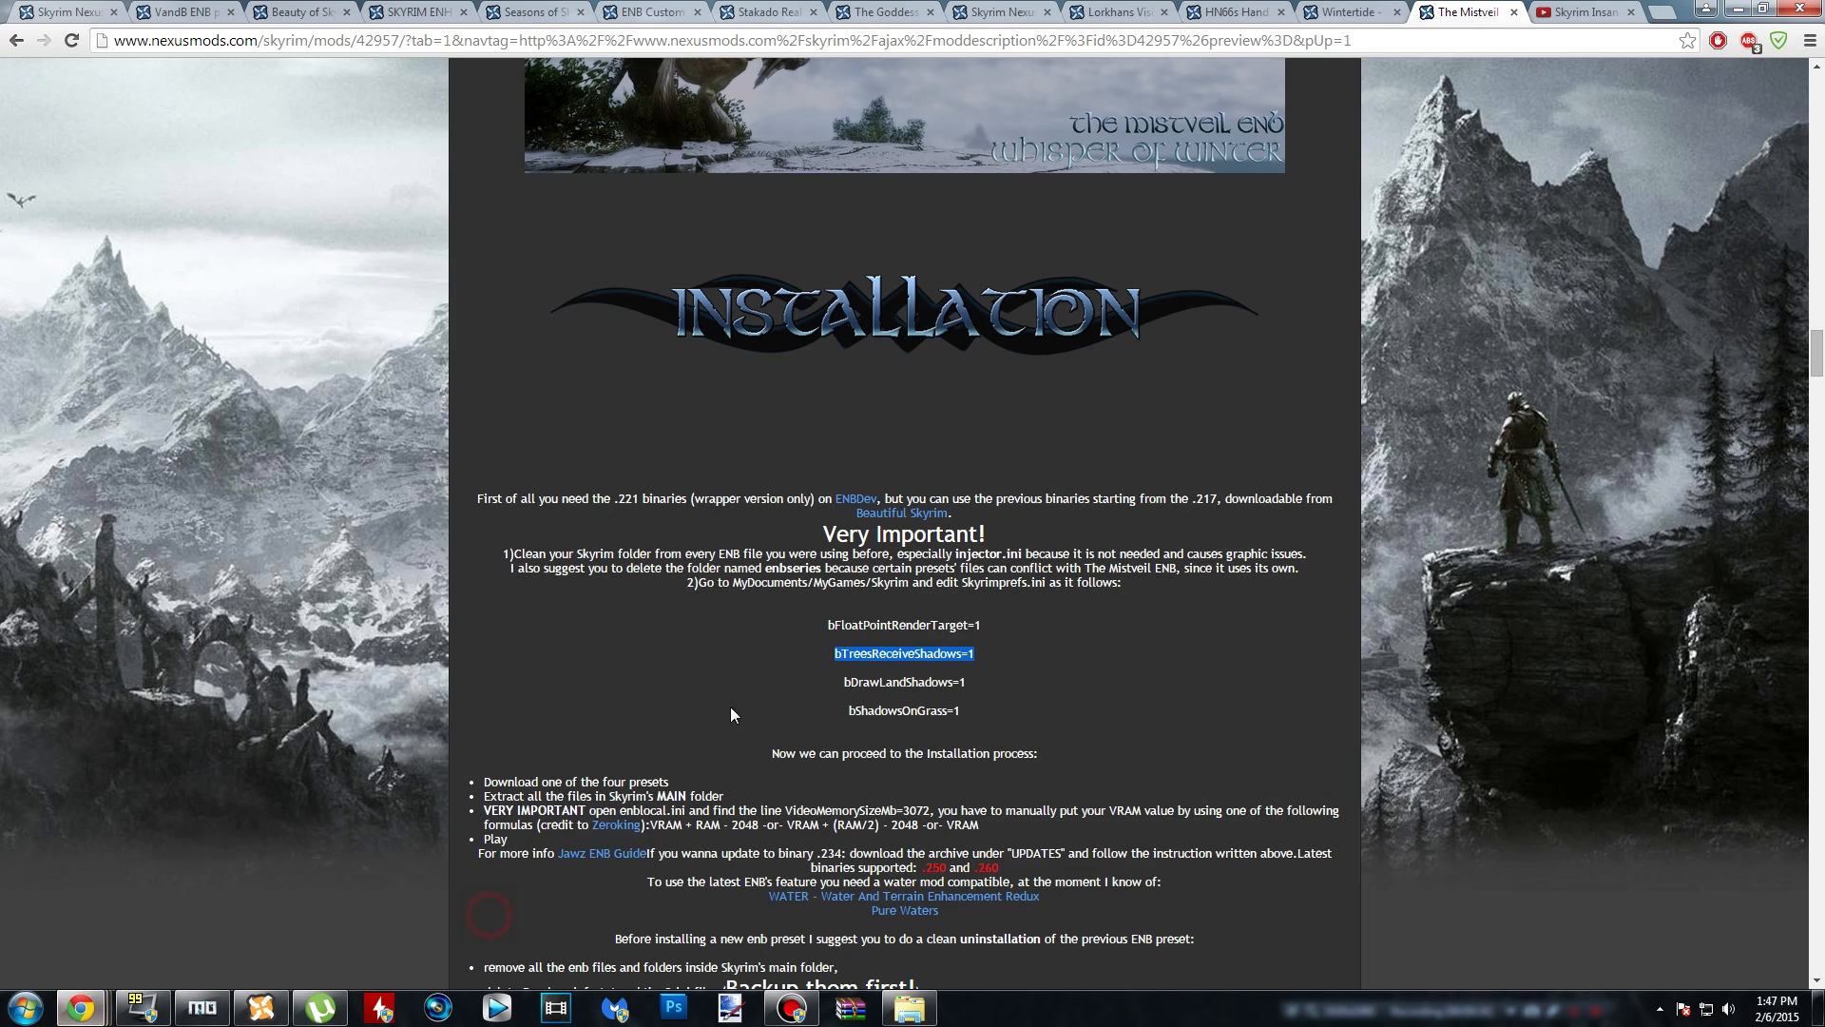
double_click(903, 682)
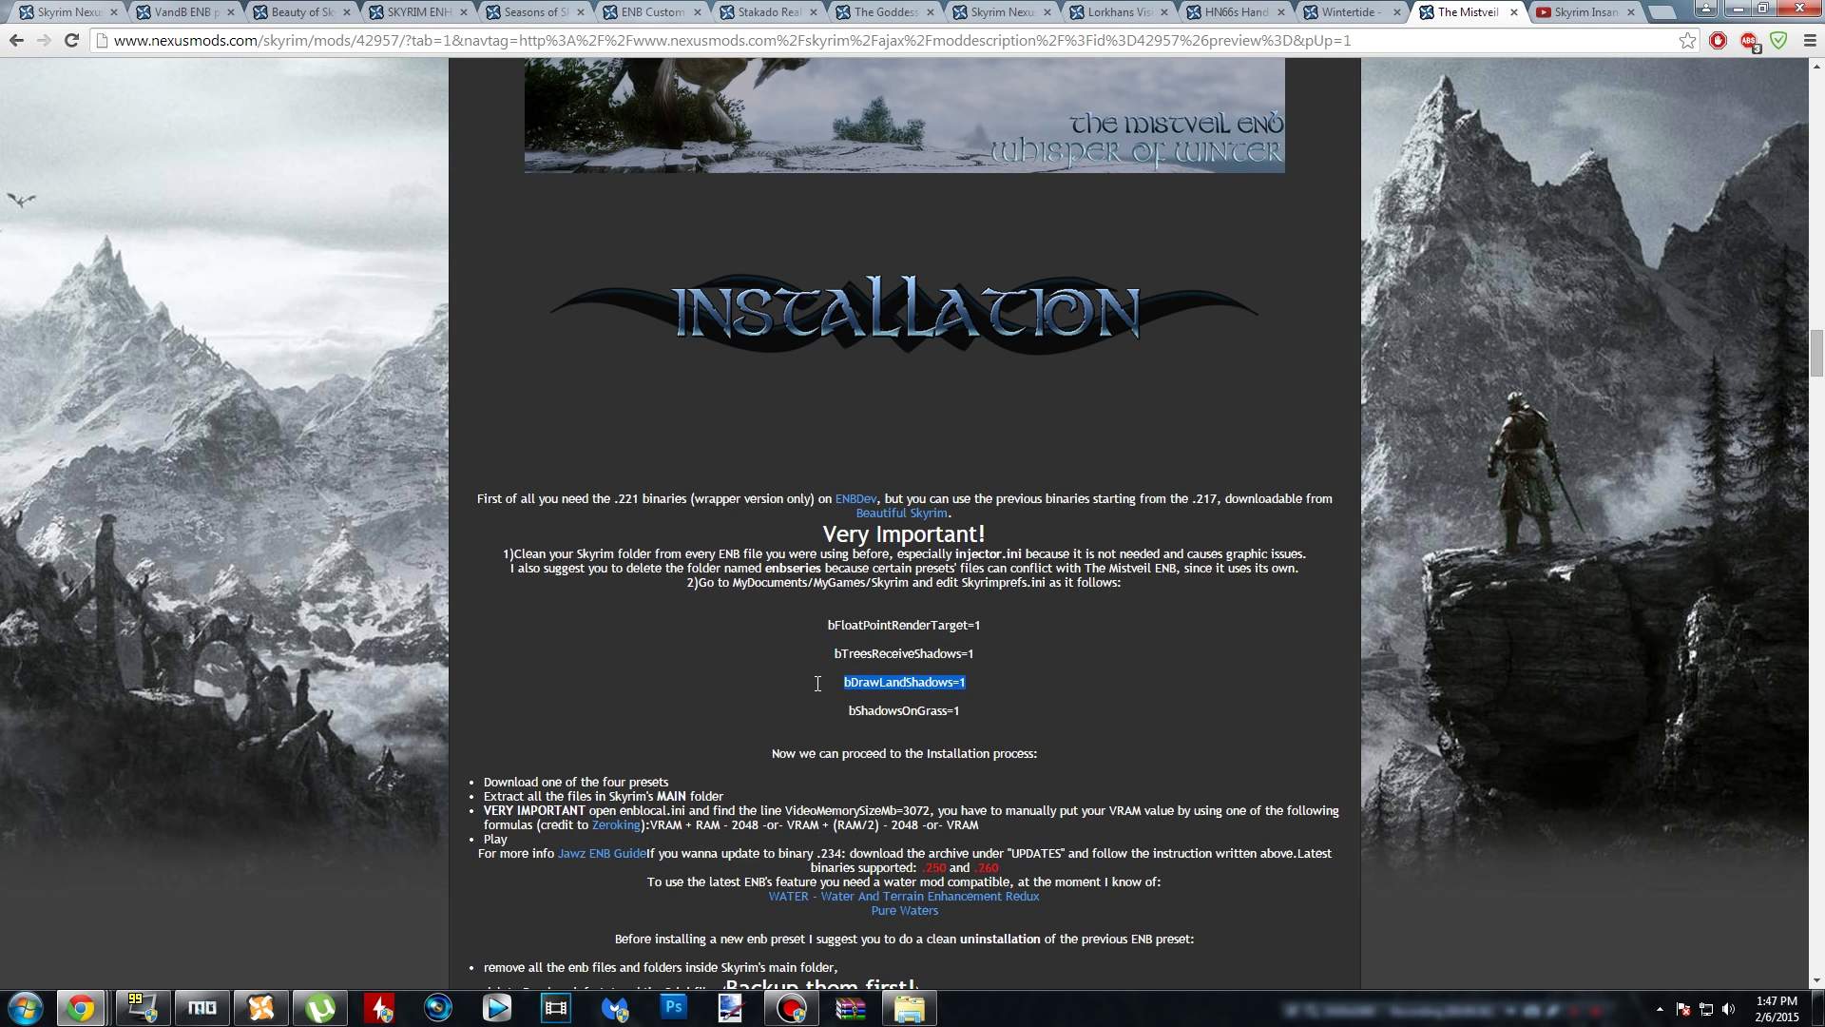
left_click(201, 1008)
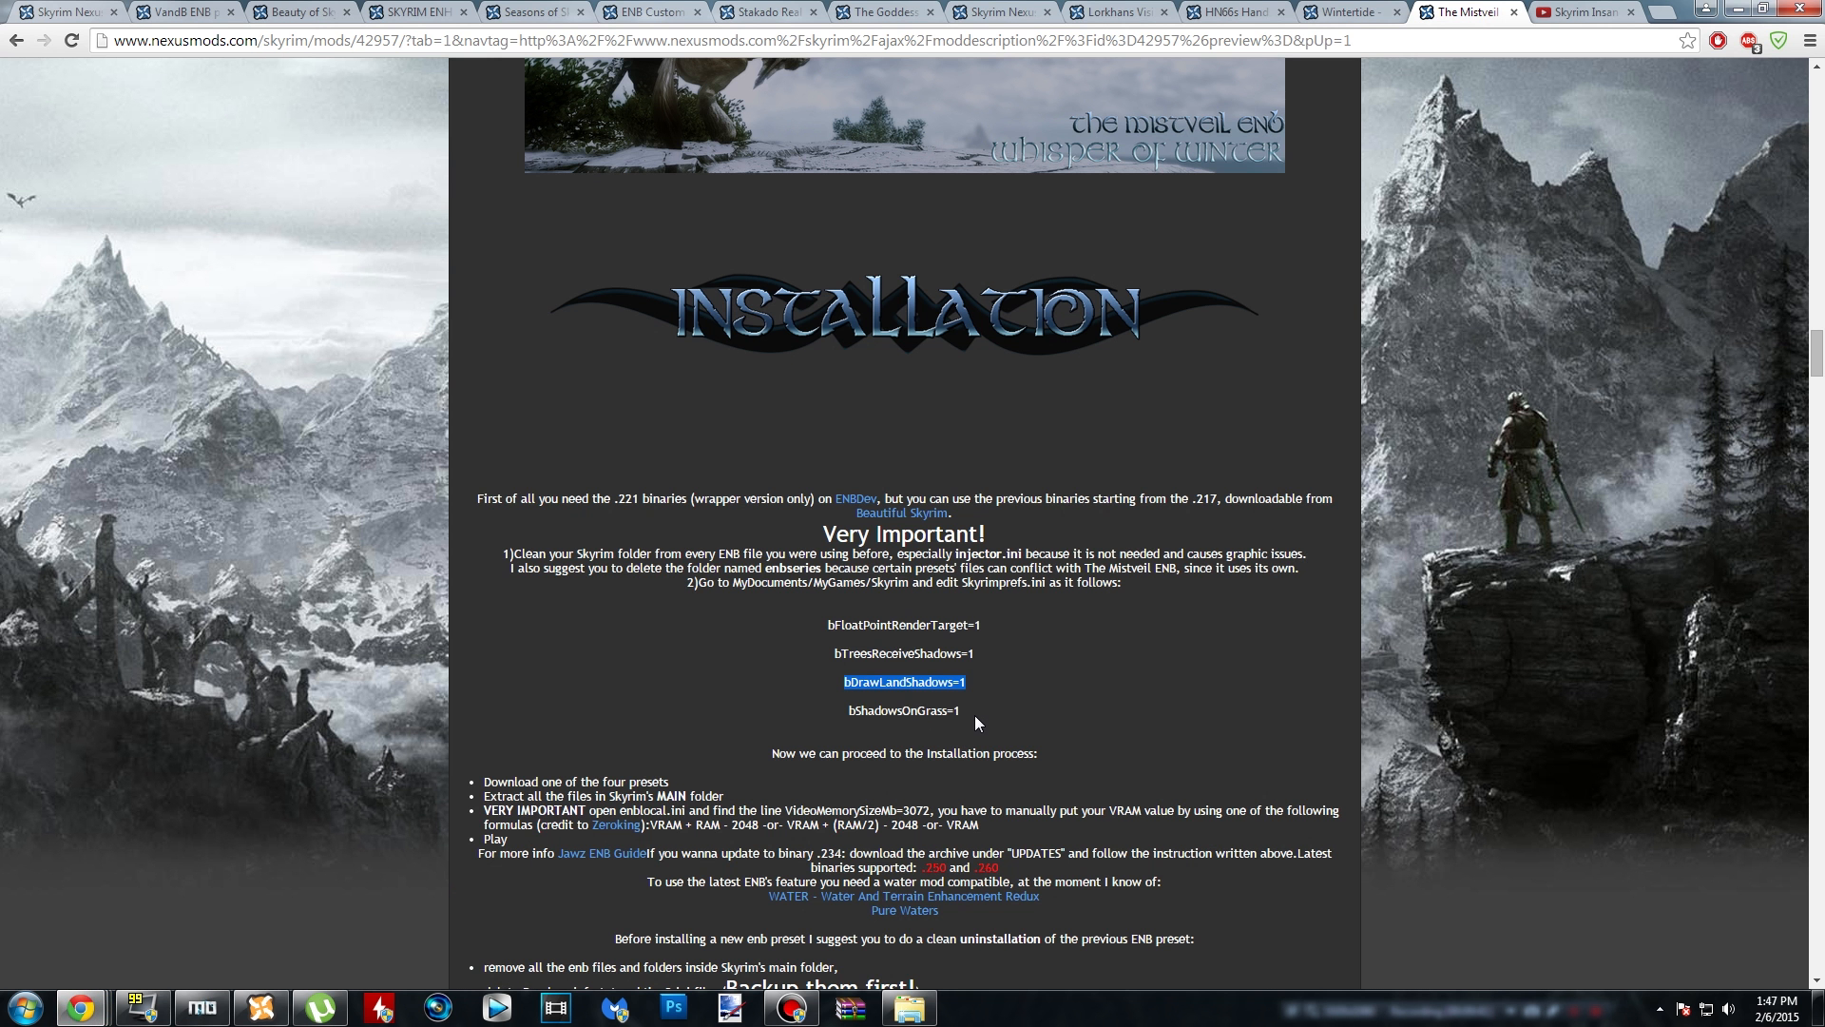
left_click(202, 1007)
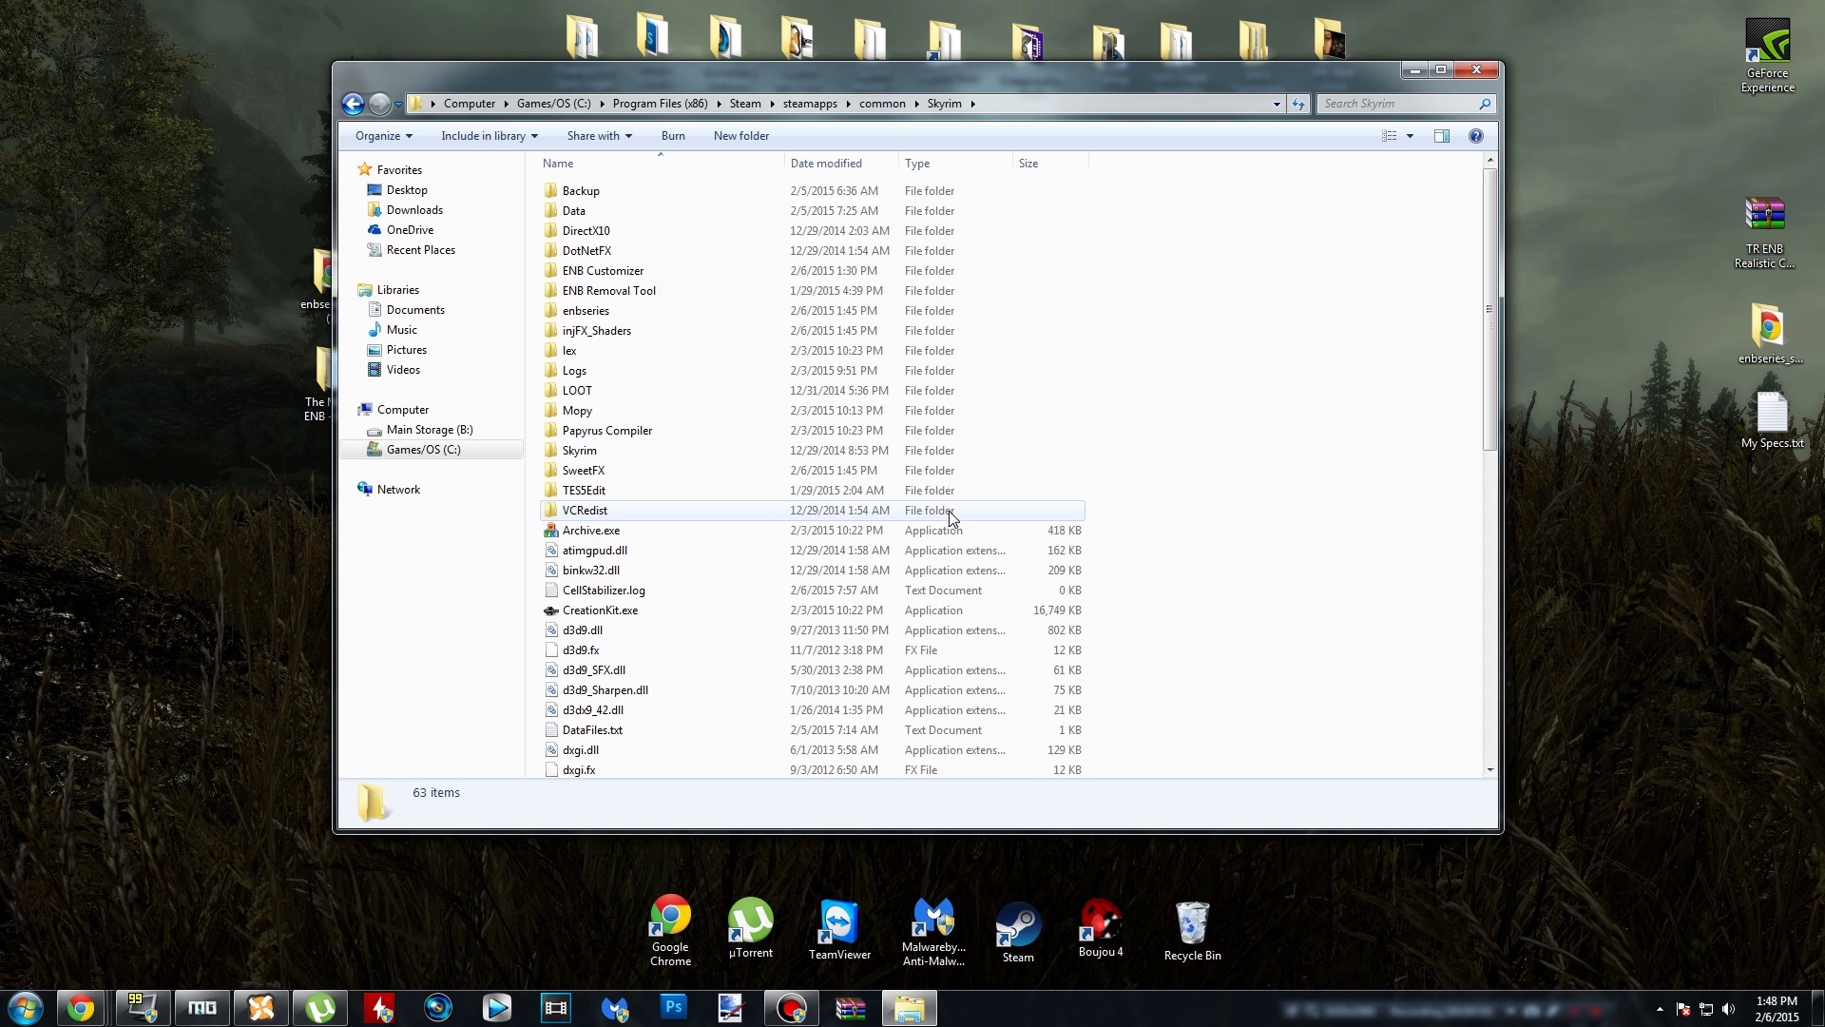
- Find enblocal.ini in the Skyrim folder and open it in Notepad++
scroll("down", 3)
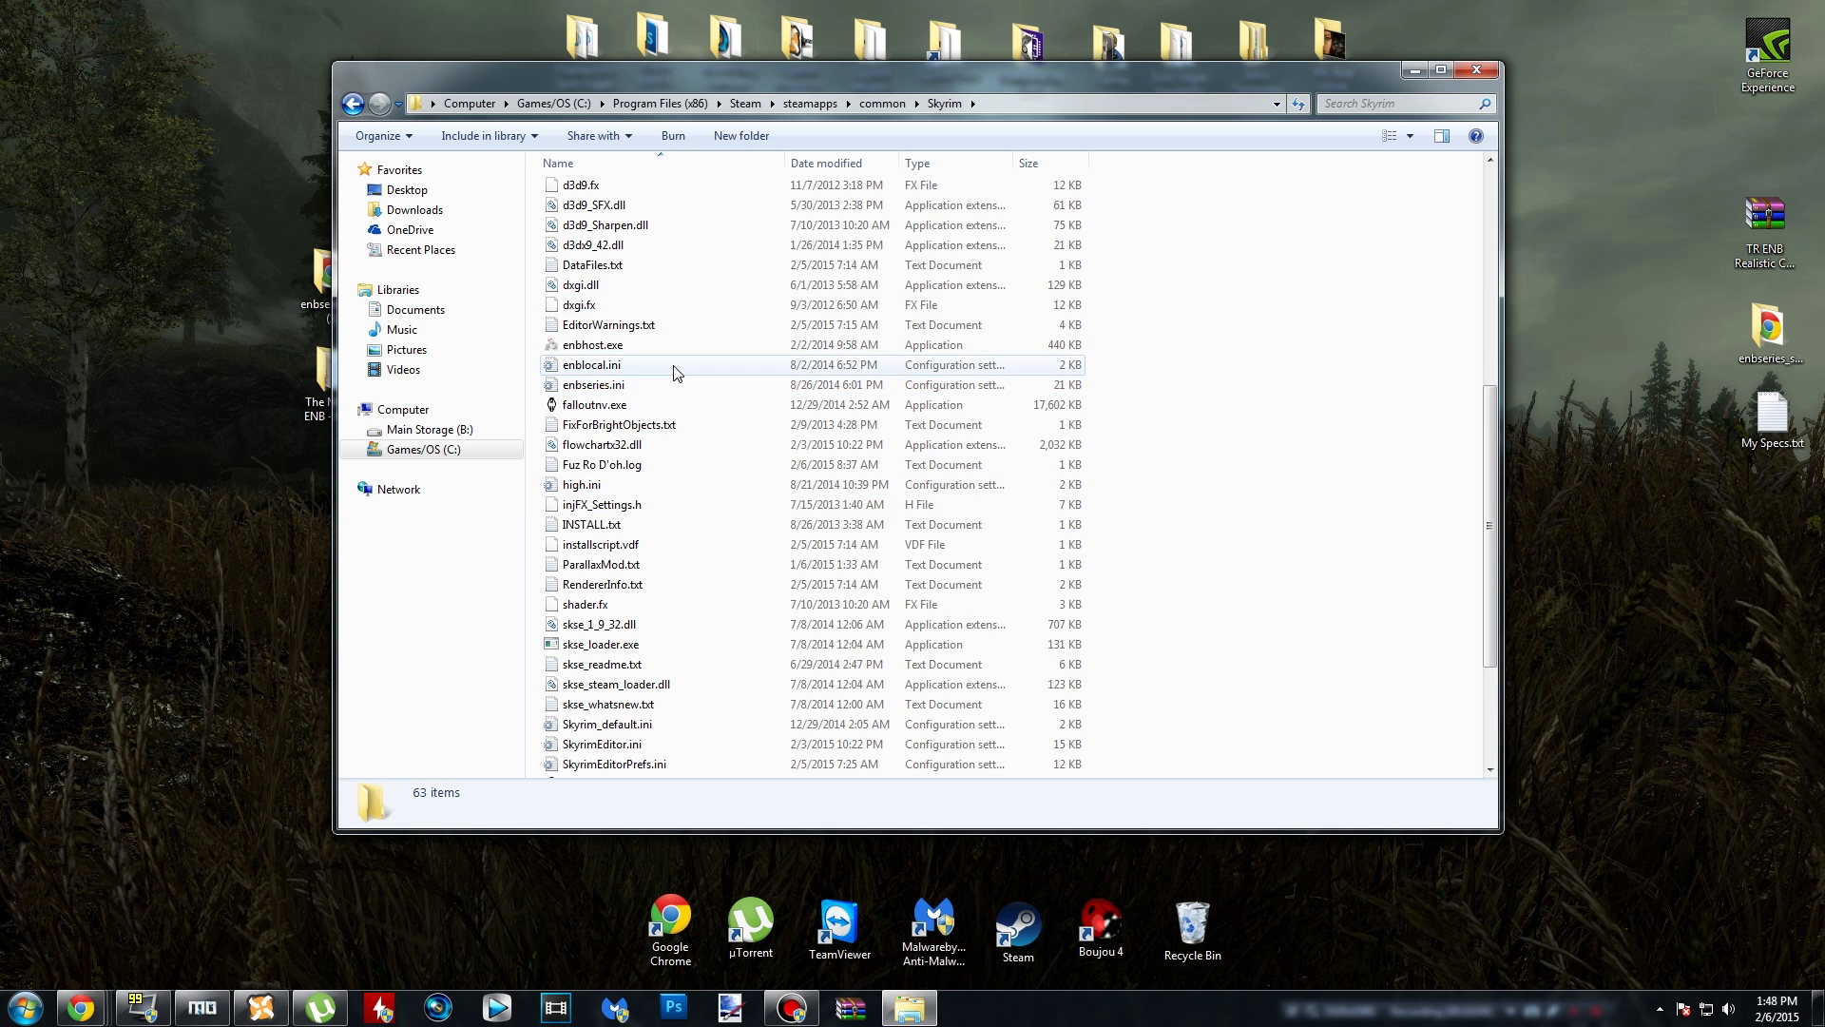
left_click(590, 364)
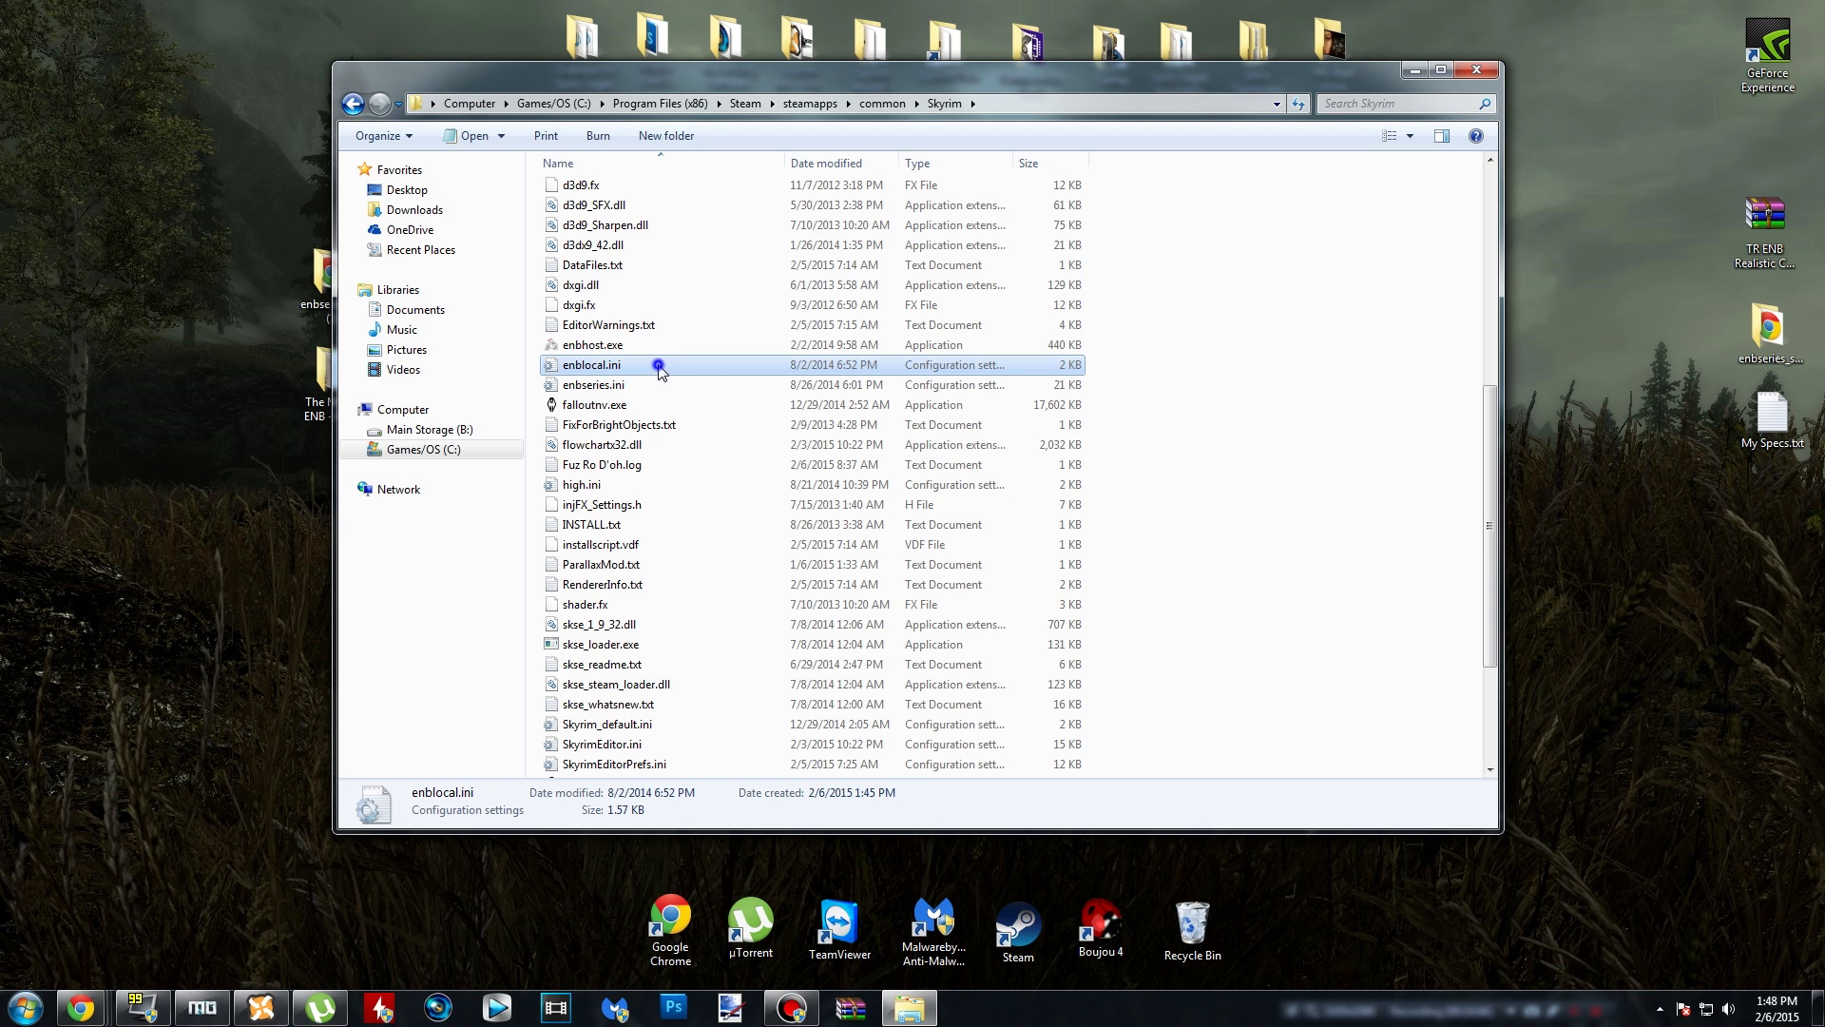
double_click(591, 364)
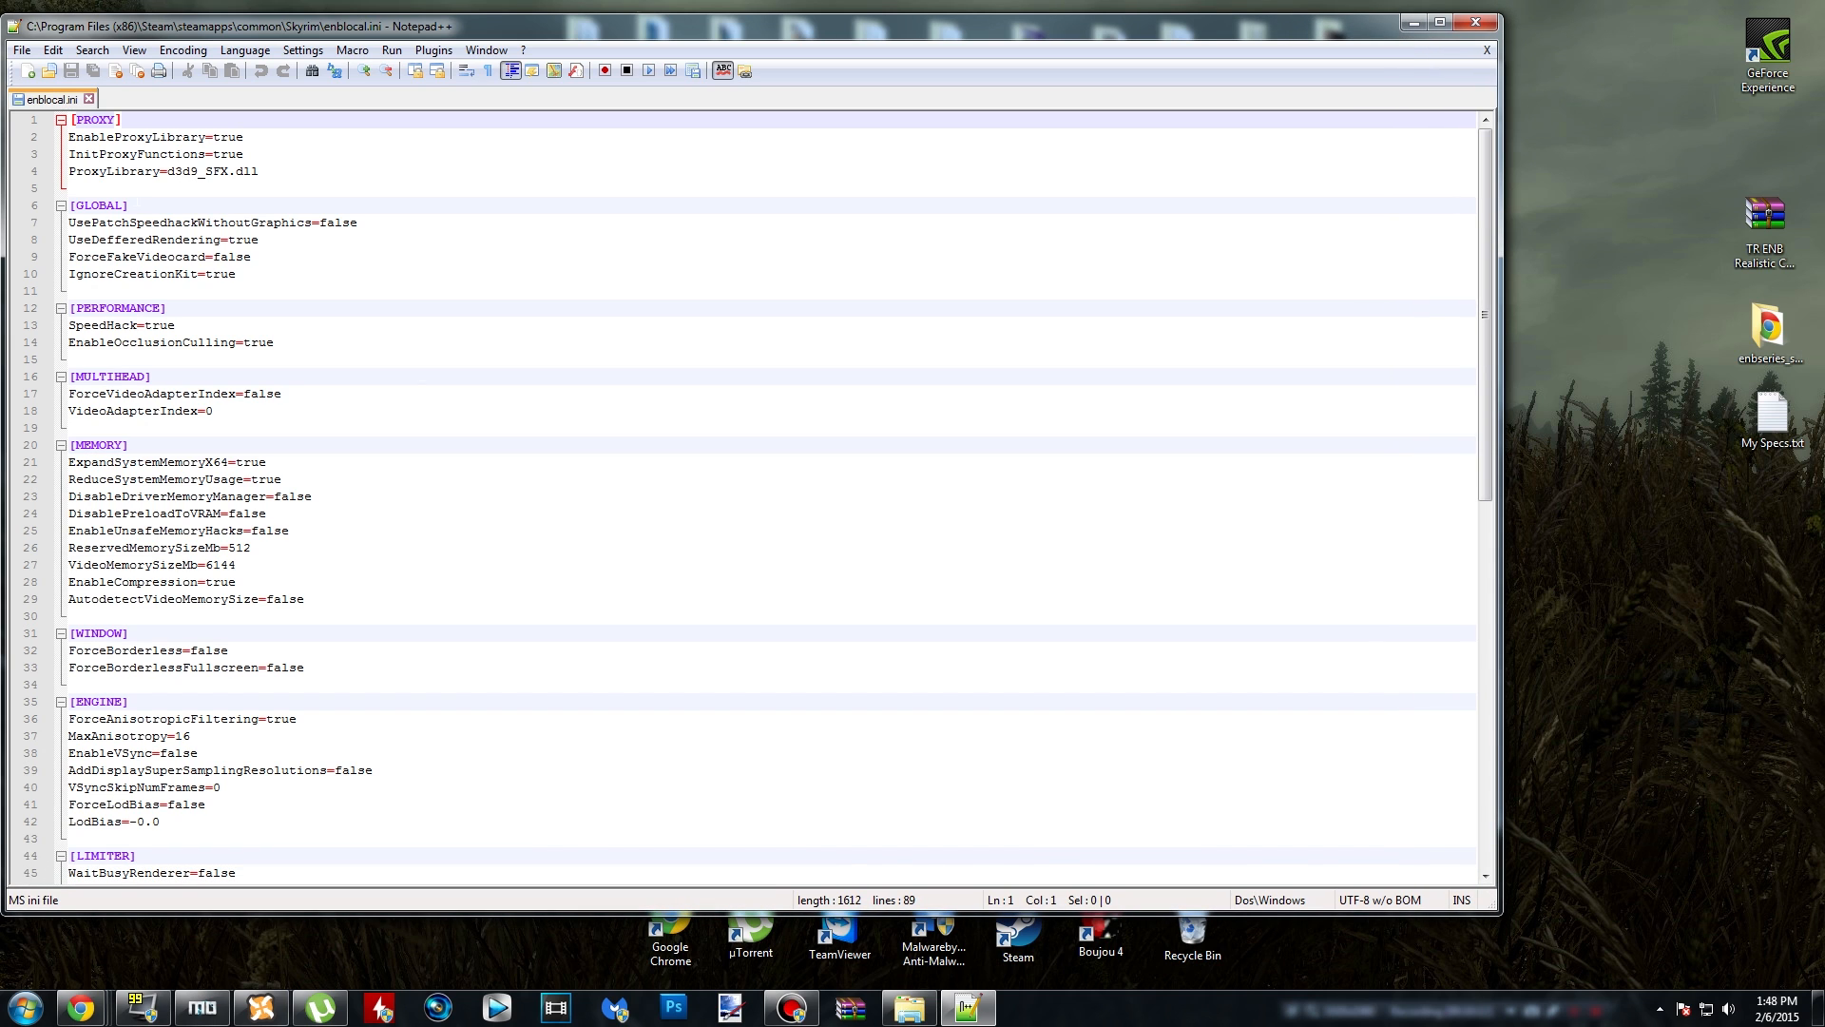
- Change enblocal.ini's VideoMemorySizeMb value from 6144 to 3072
scroll("down", 3)
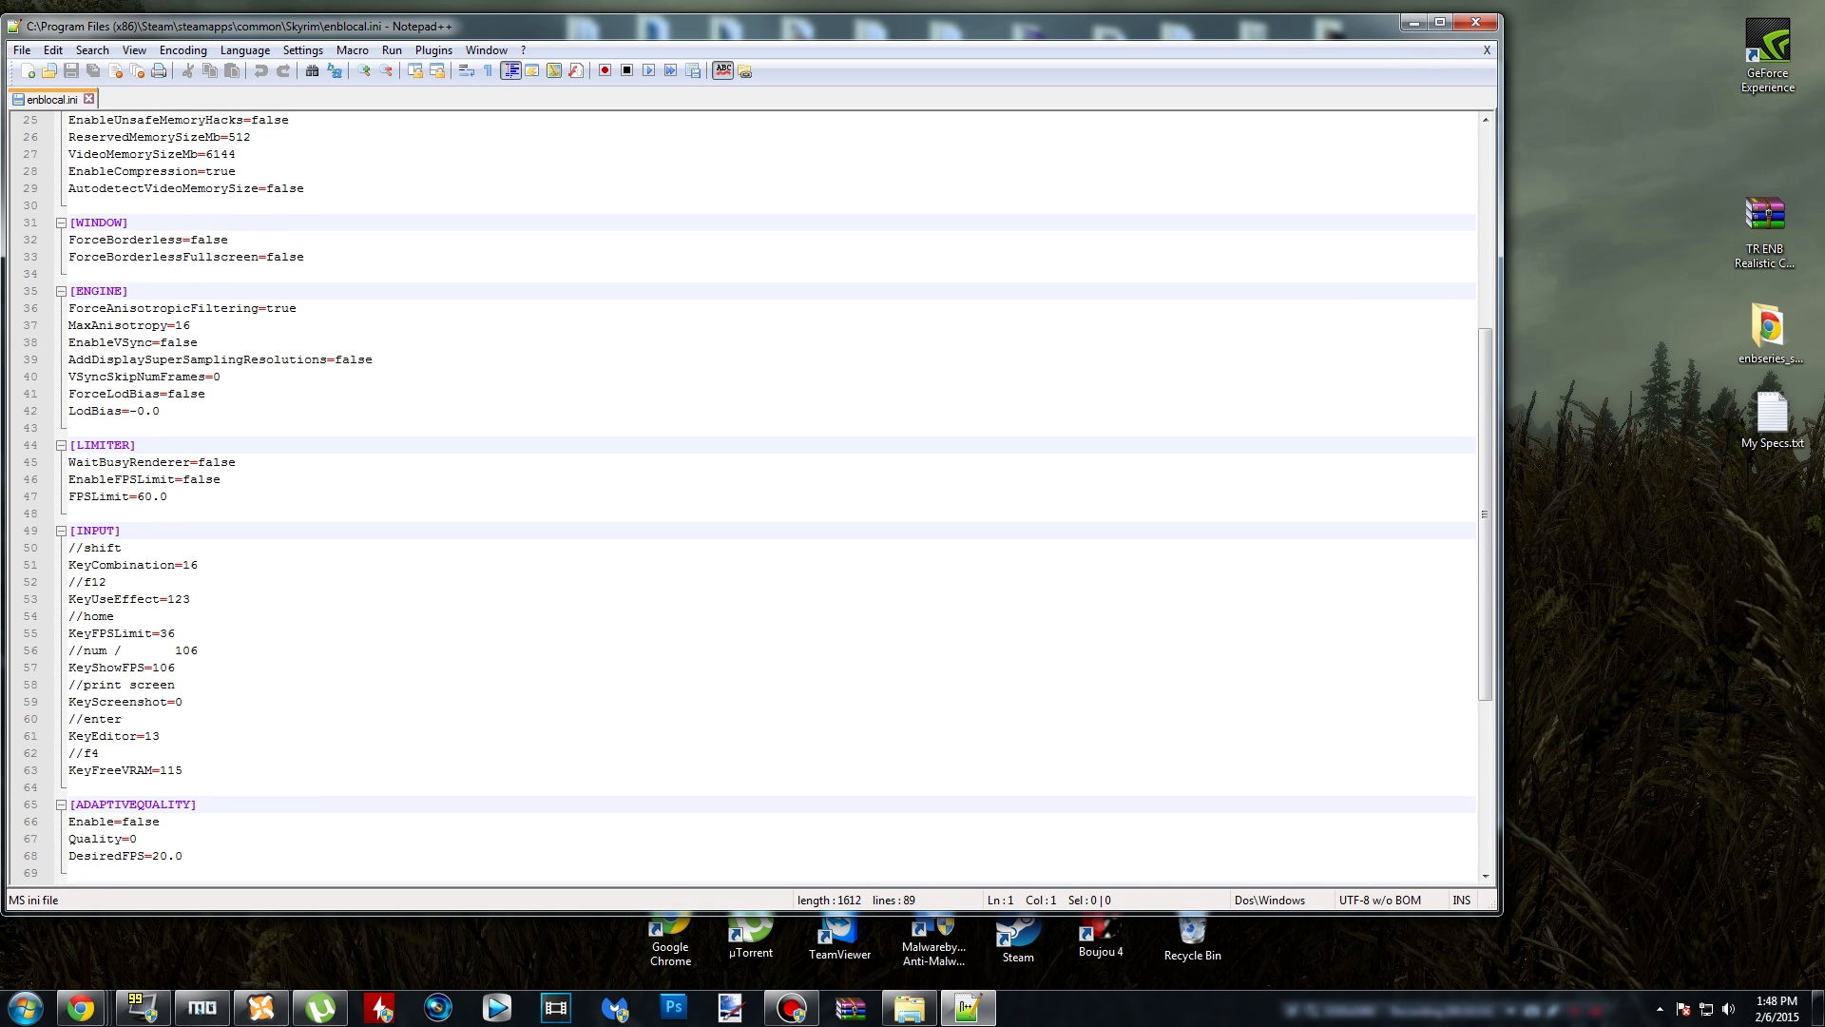
left_click(222, 478)
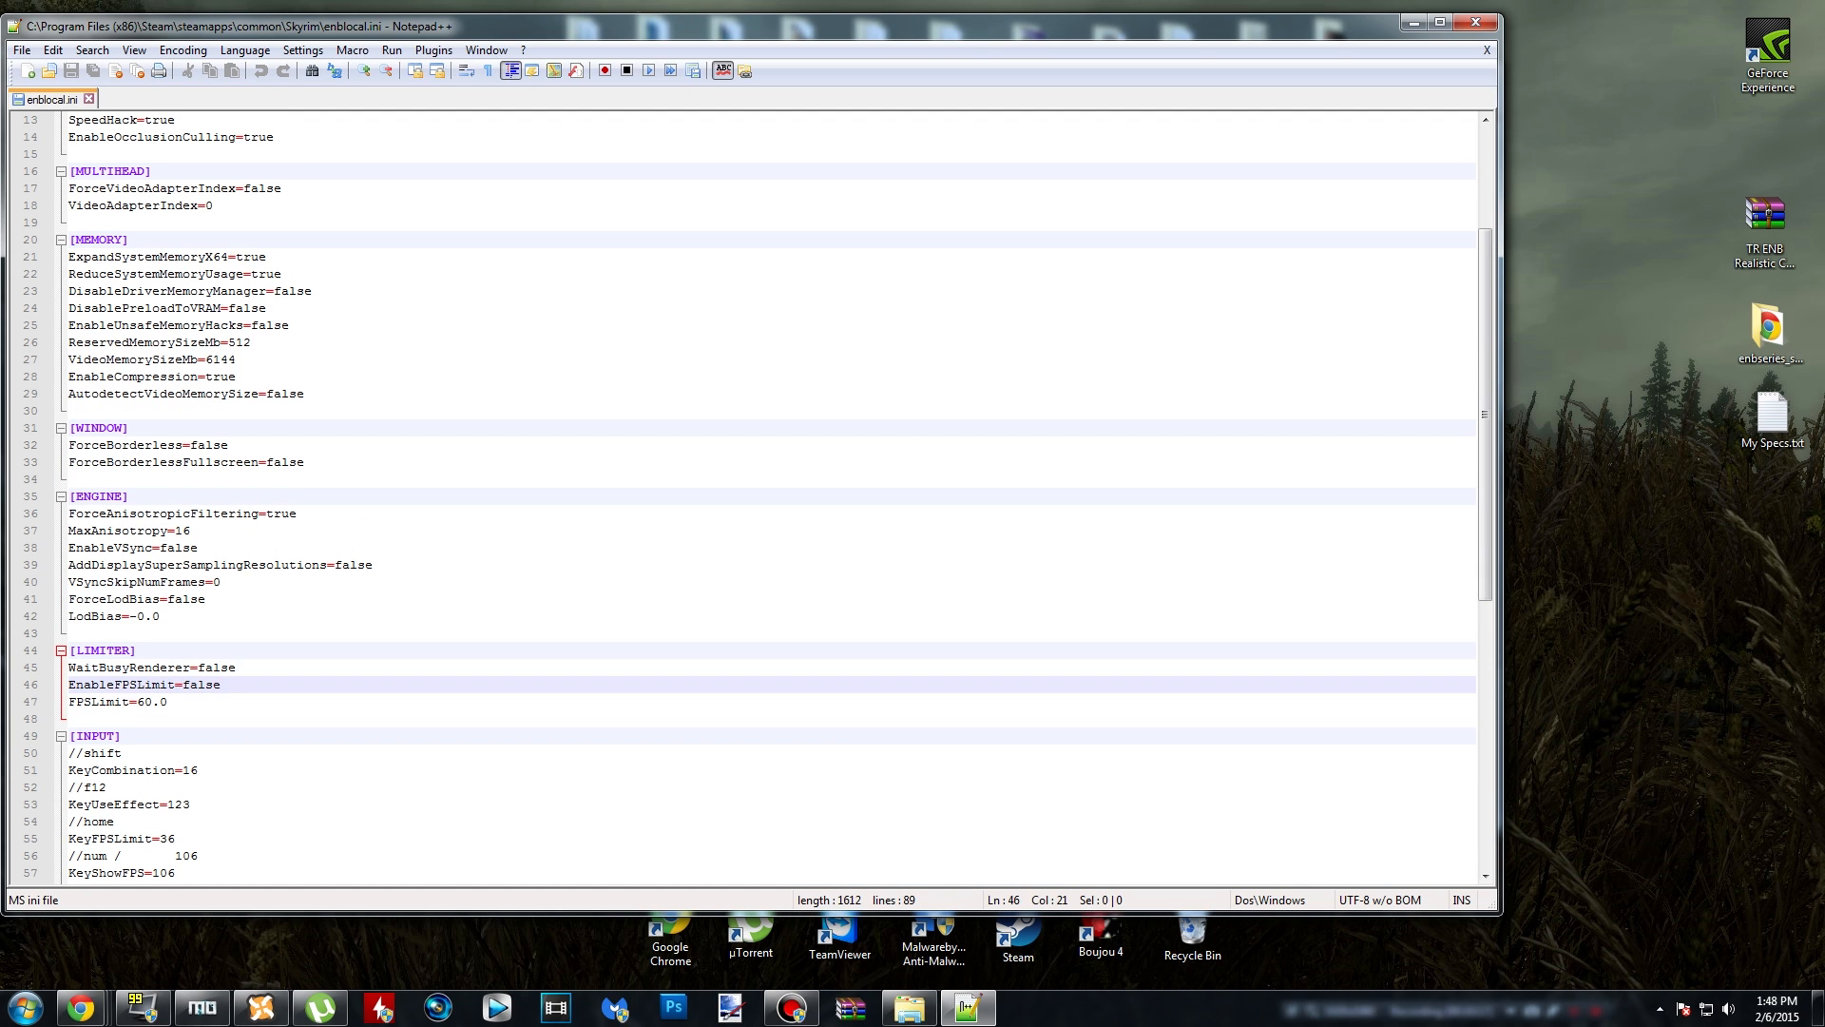
left_click(218, 684)
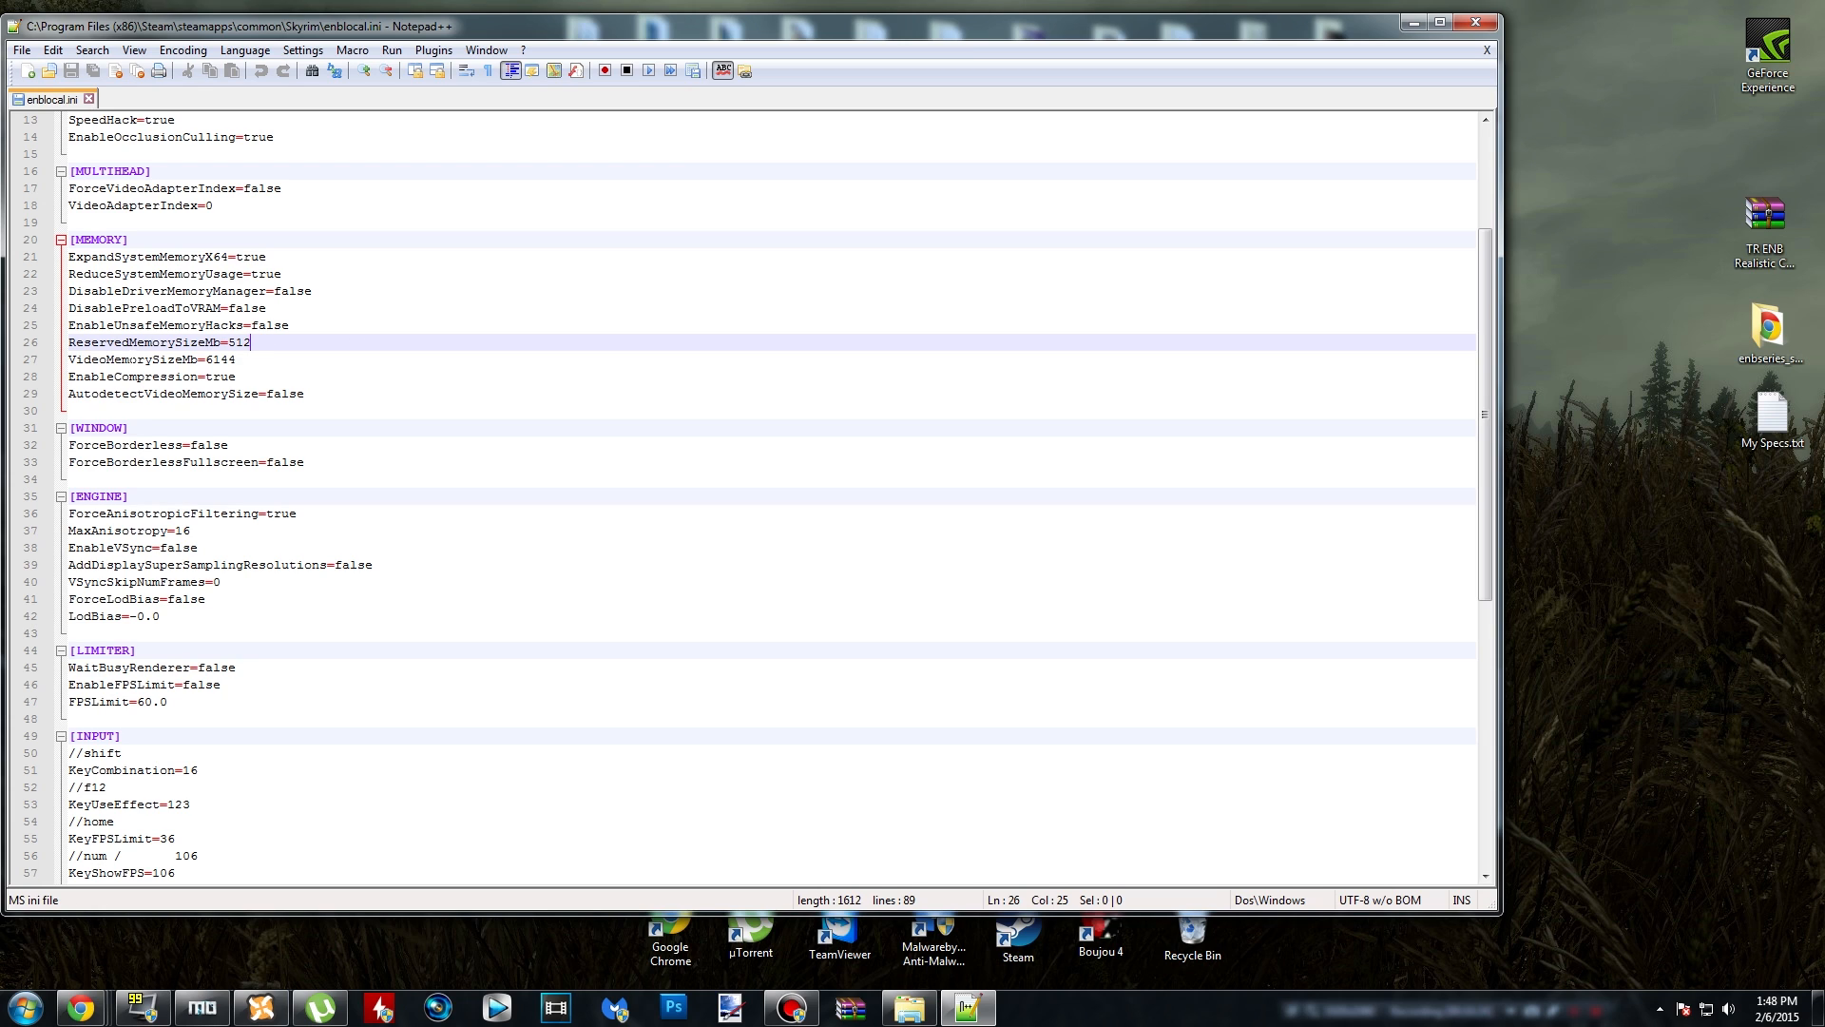
left_click(230, 358)
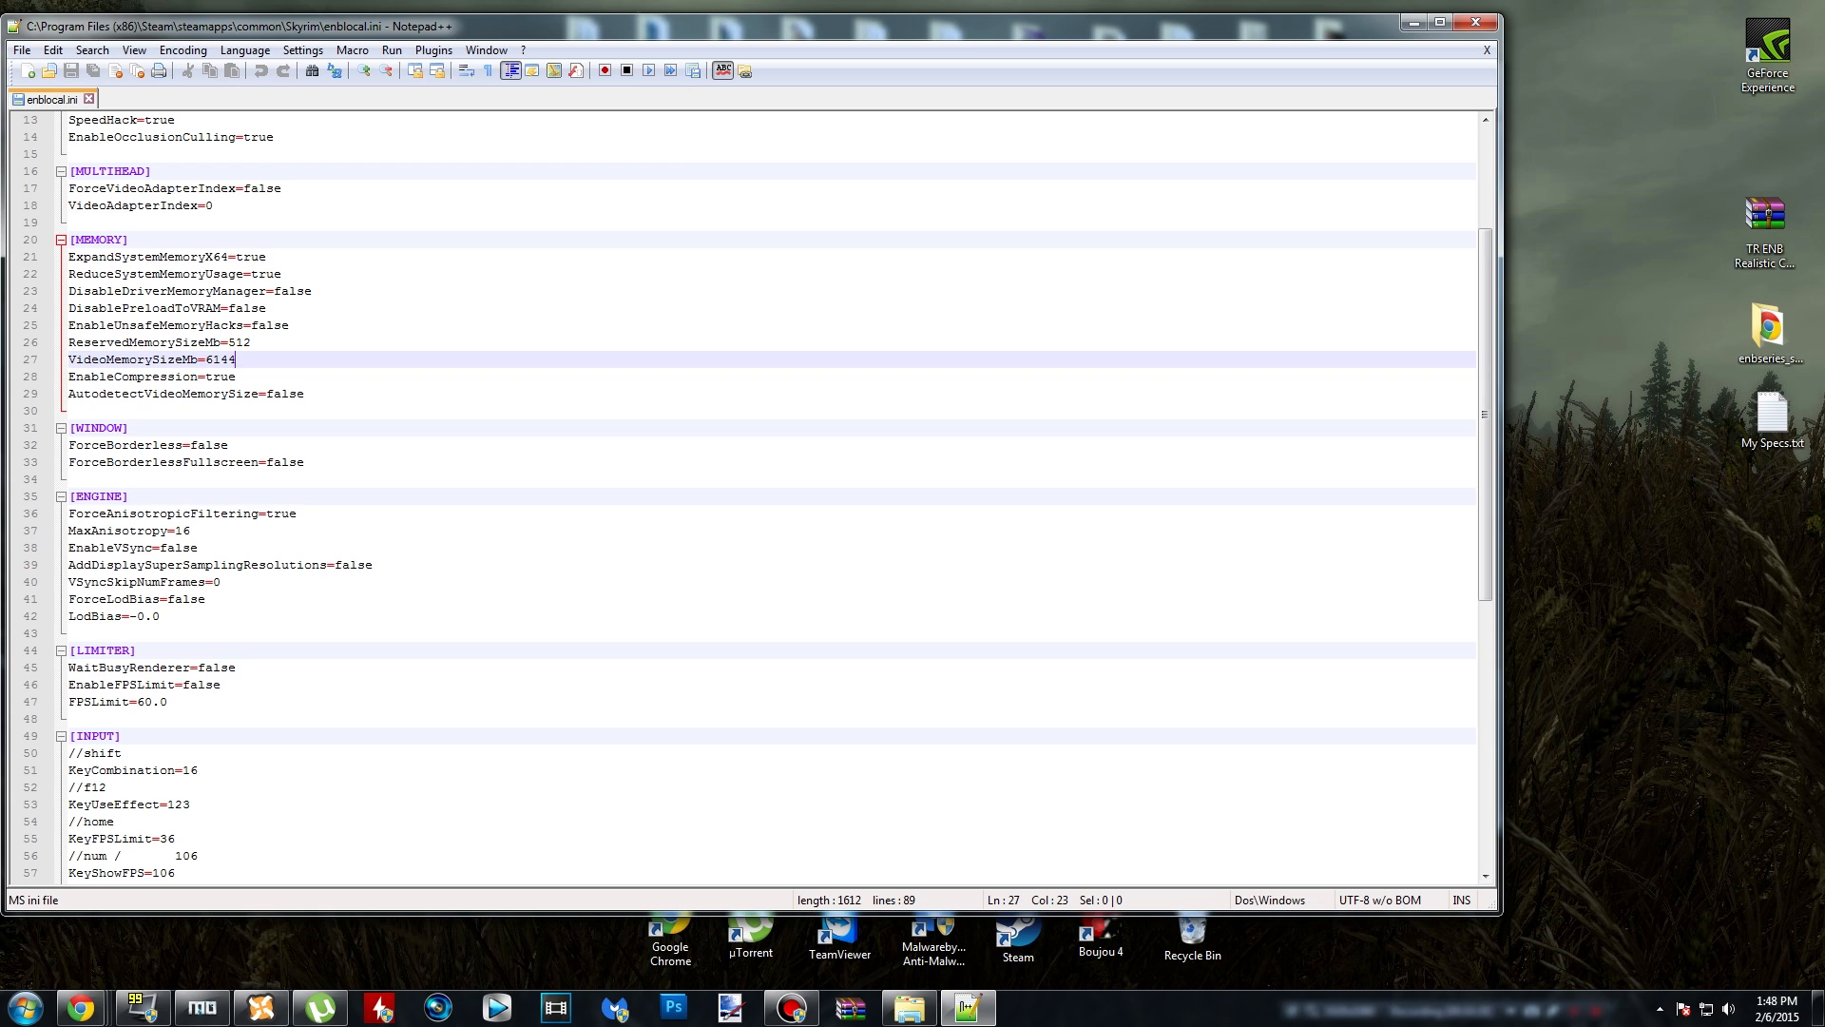
key("BackSpace")
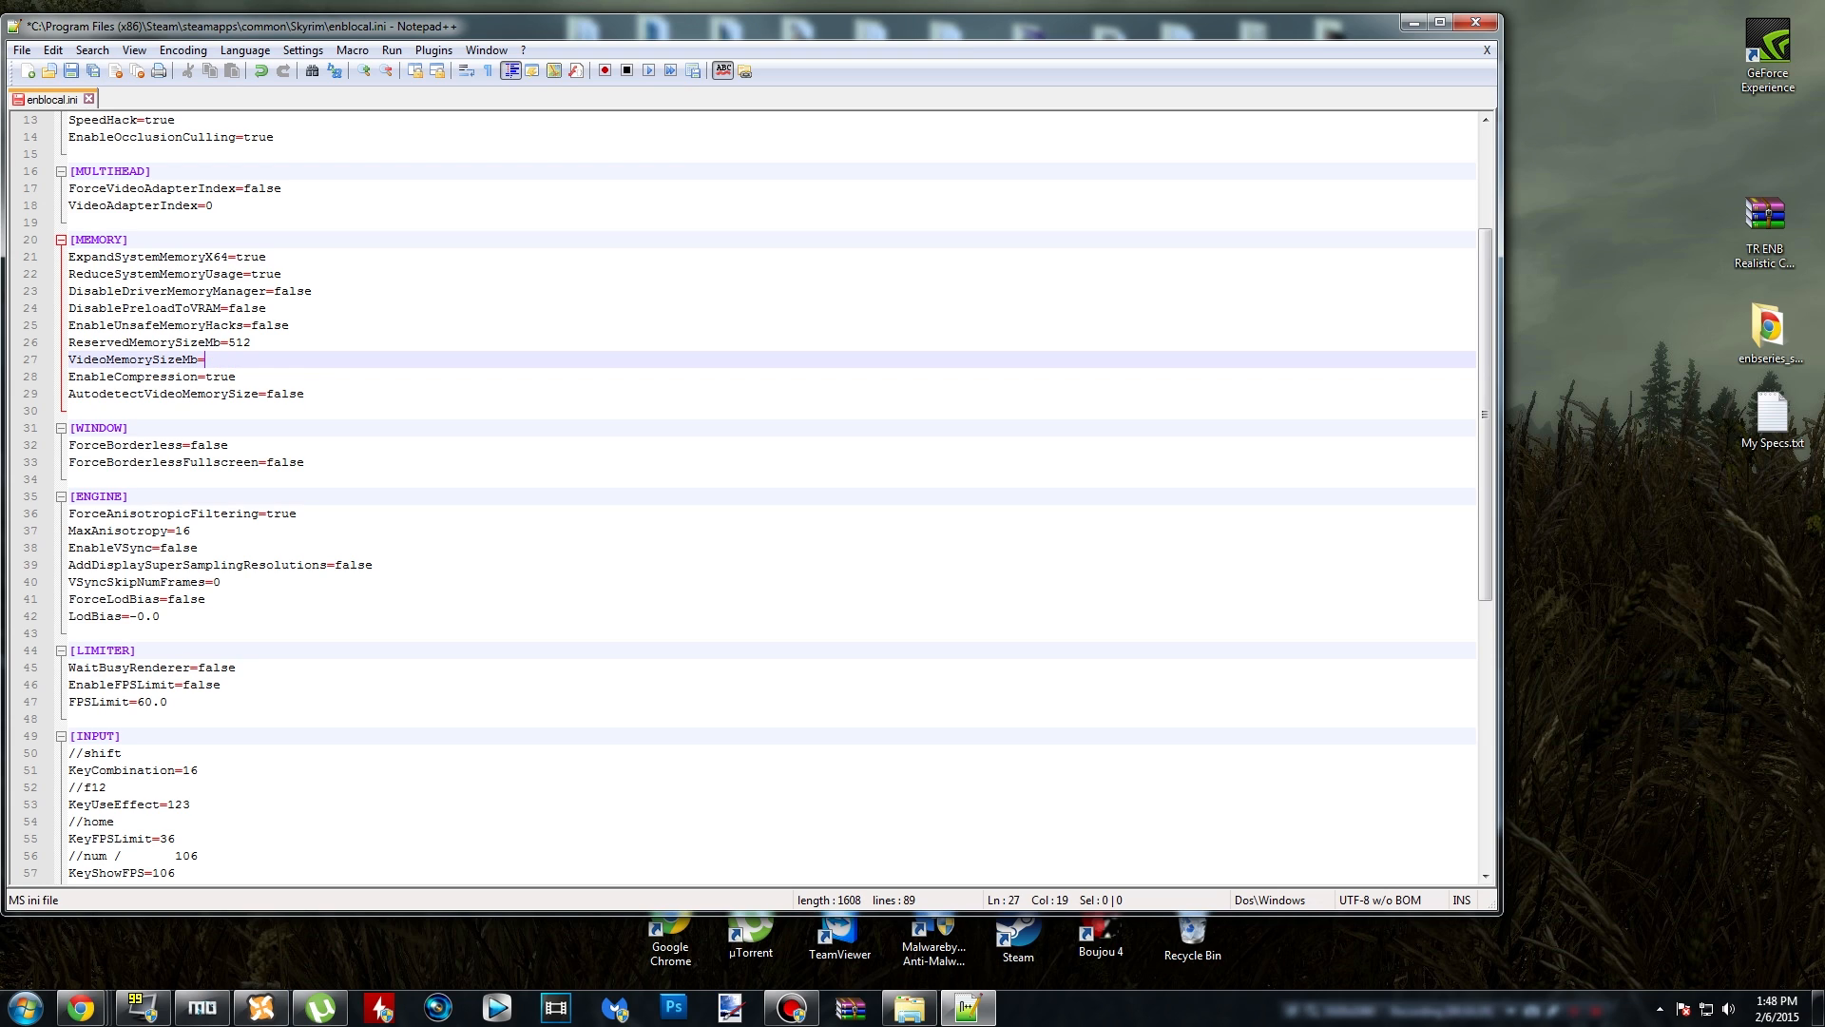
type("307")
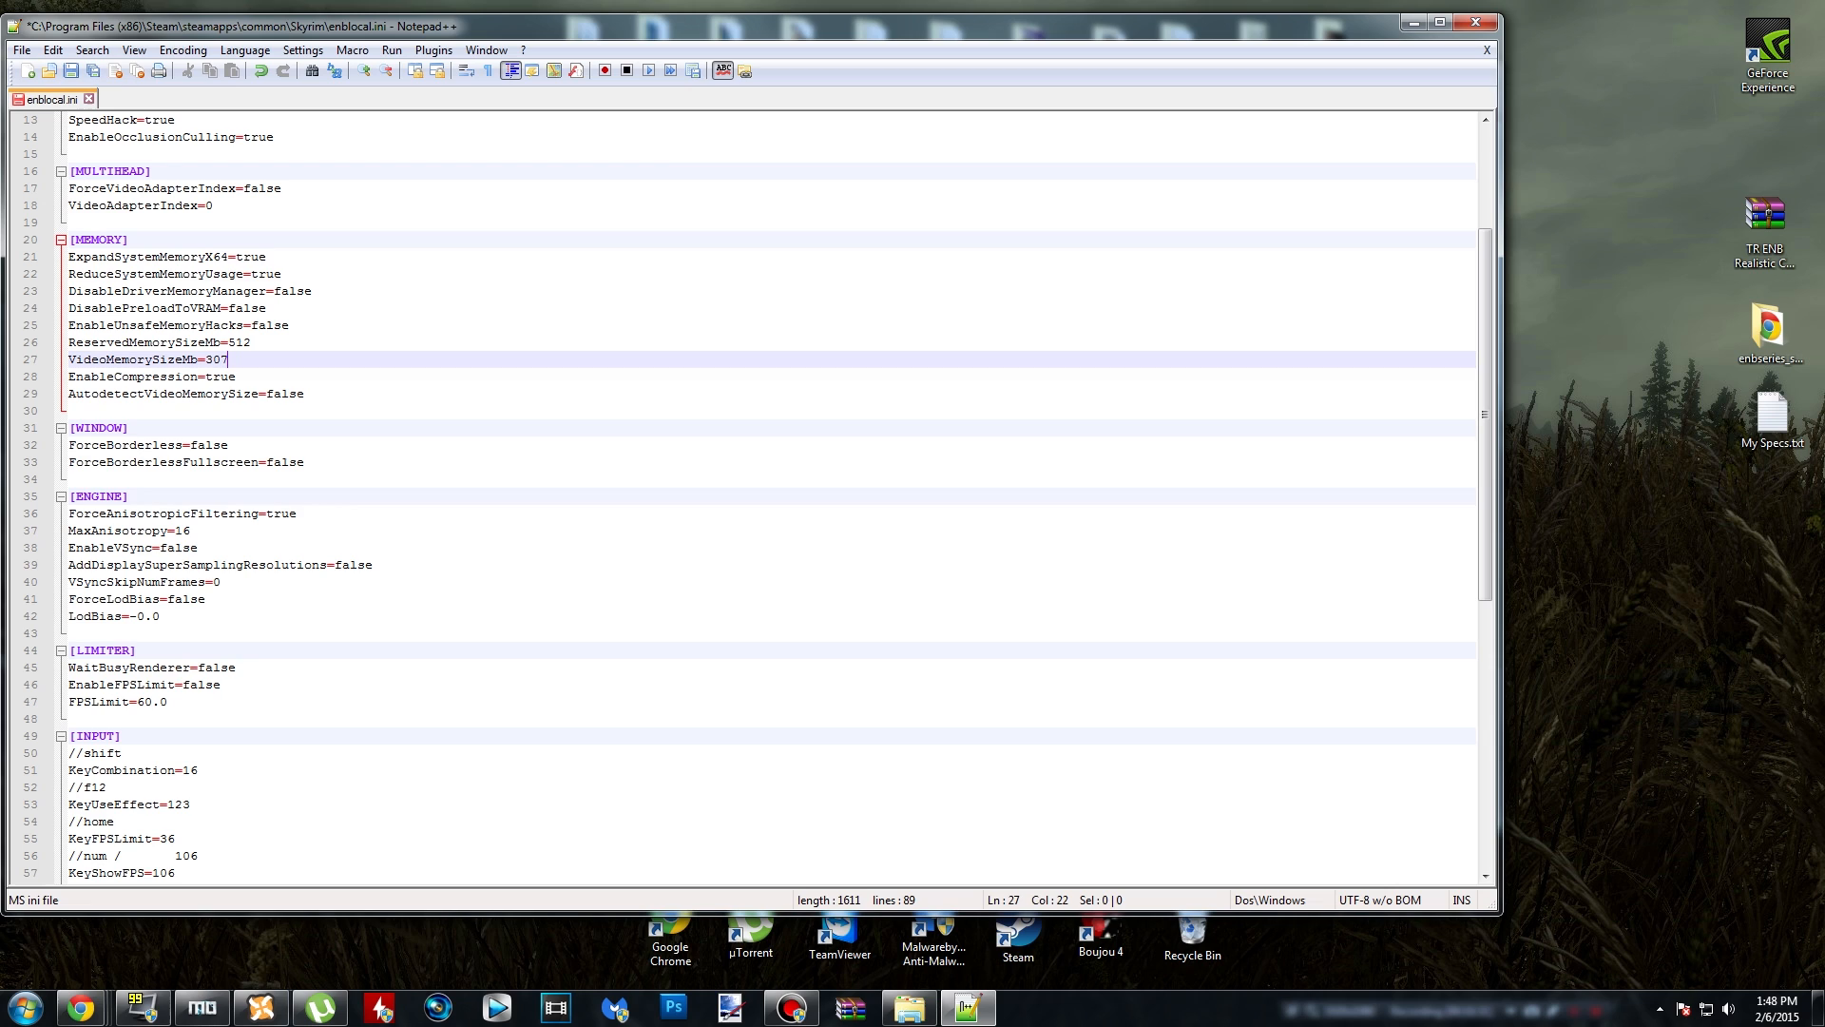
type("2")
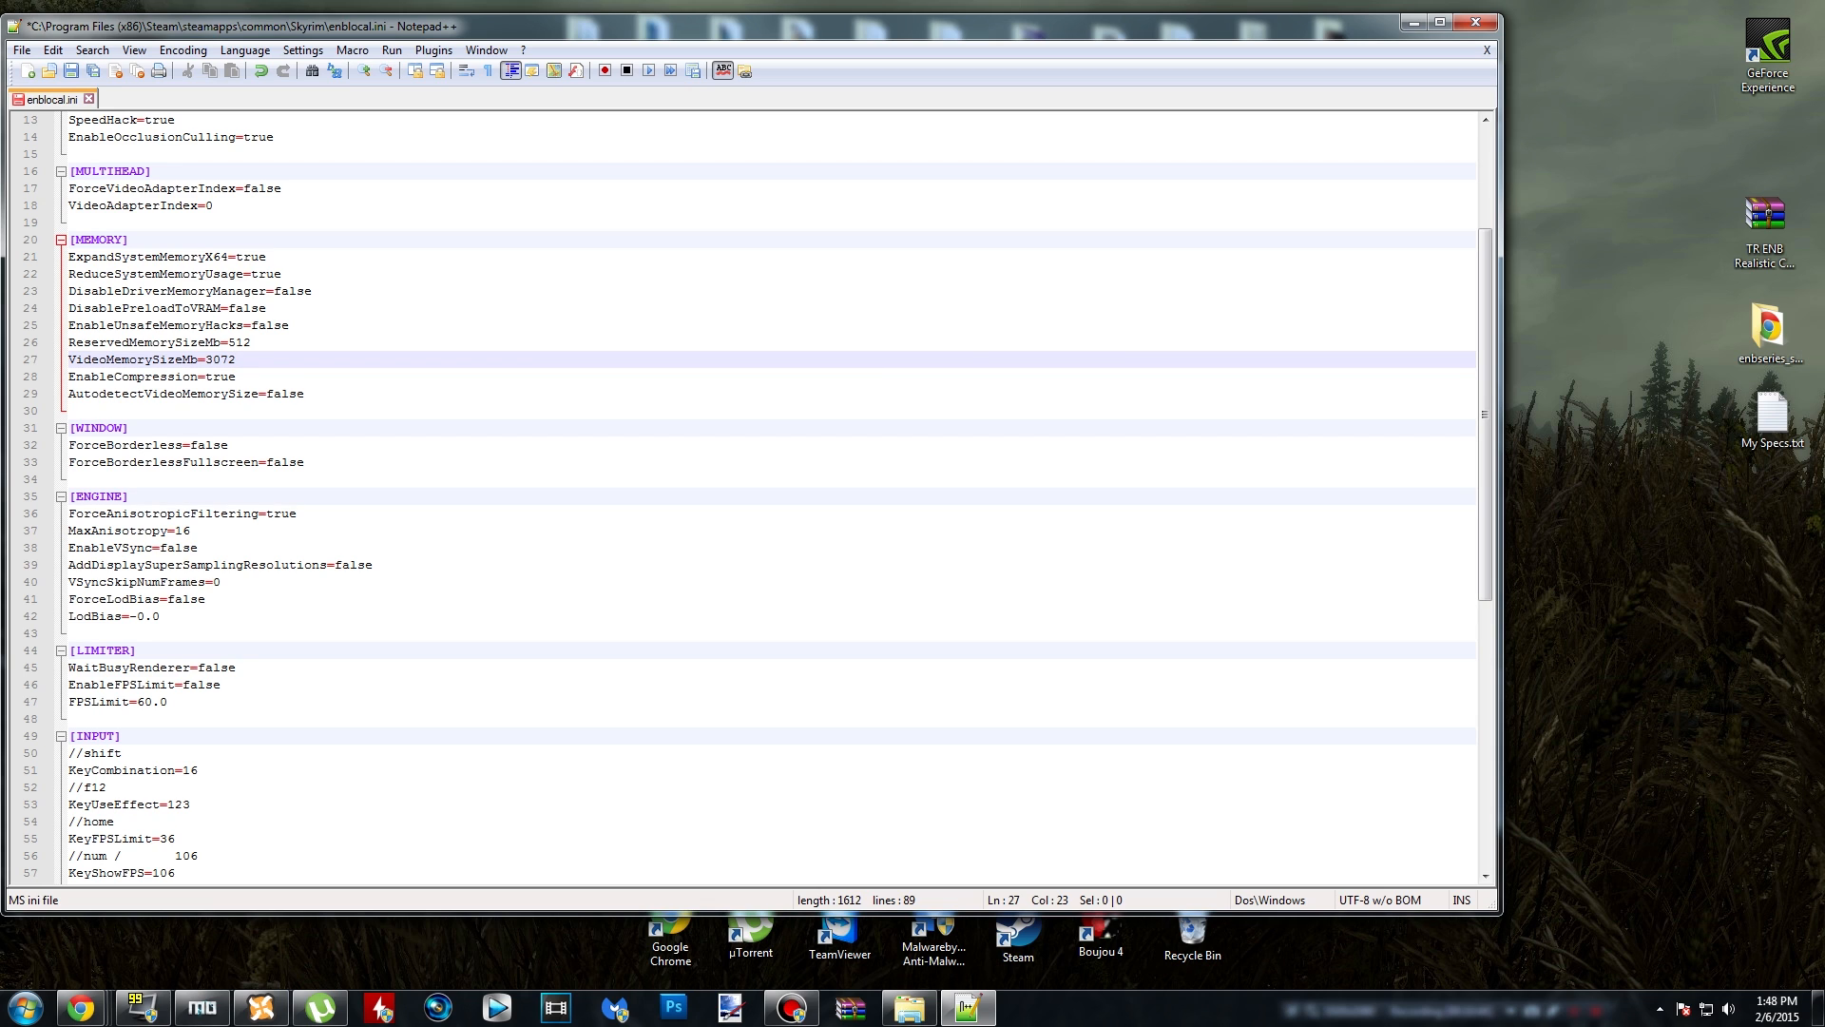
scroll("down", 3)
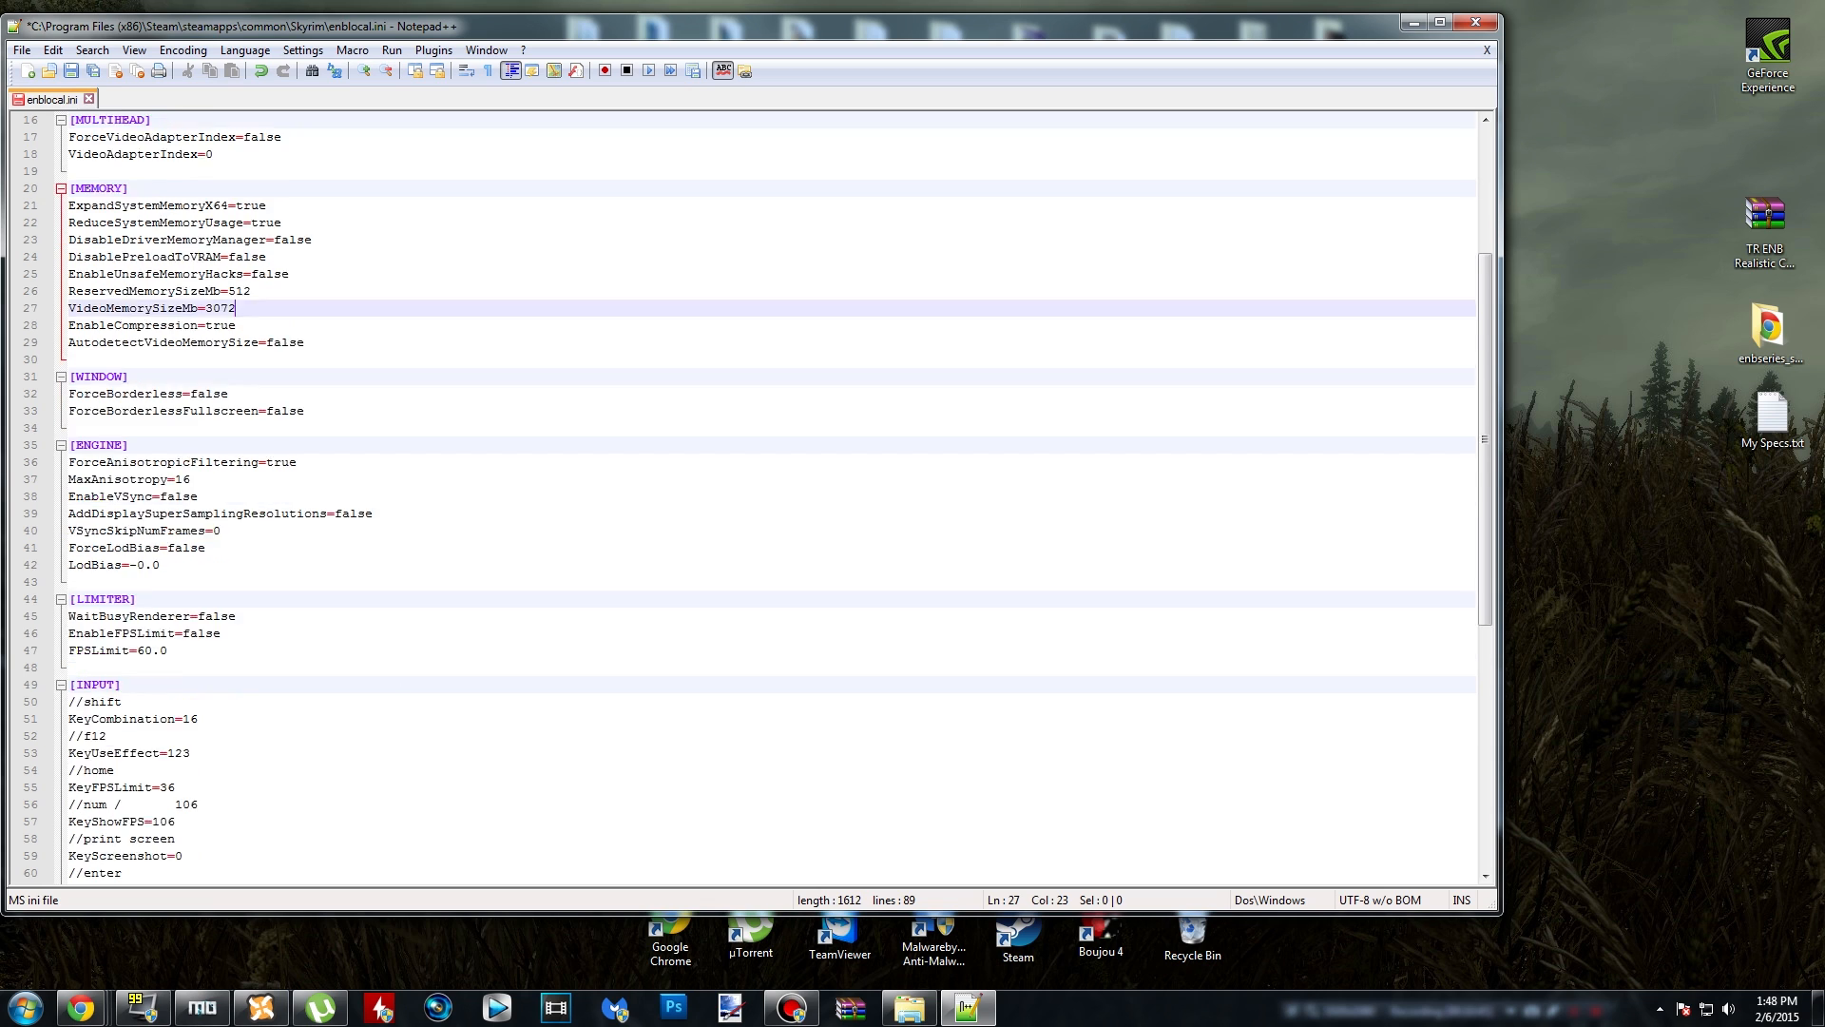
scroll("down", 3)
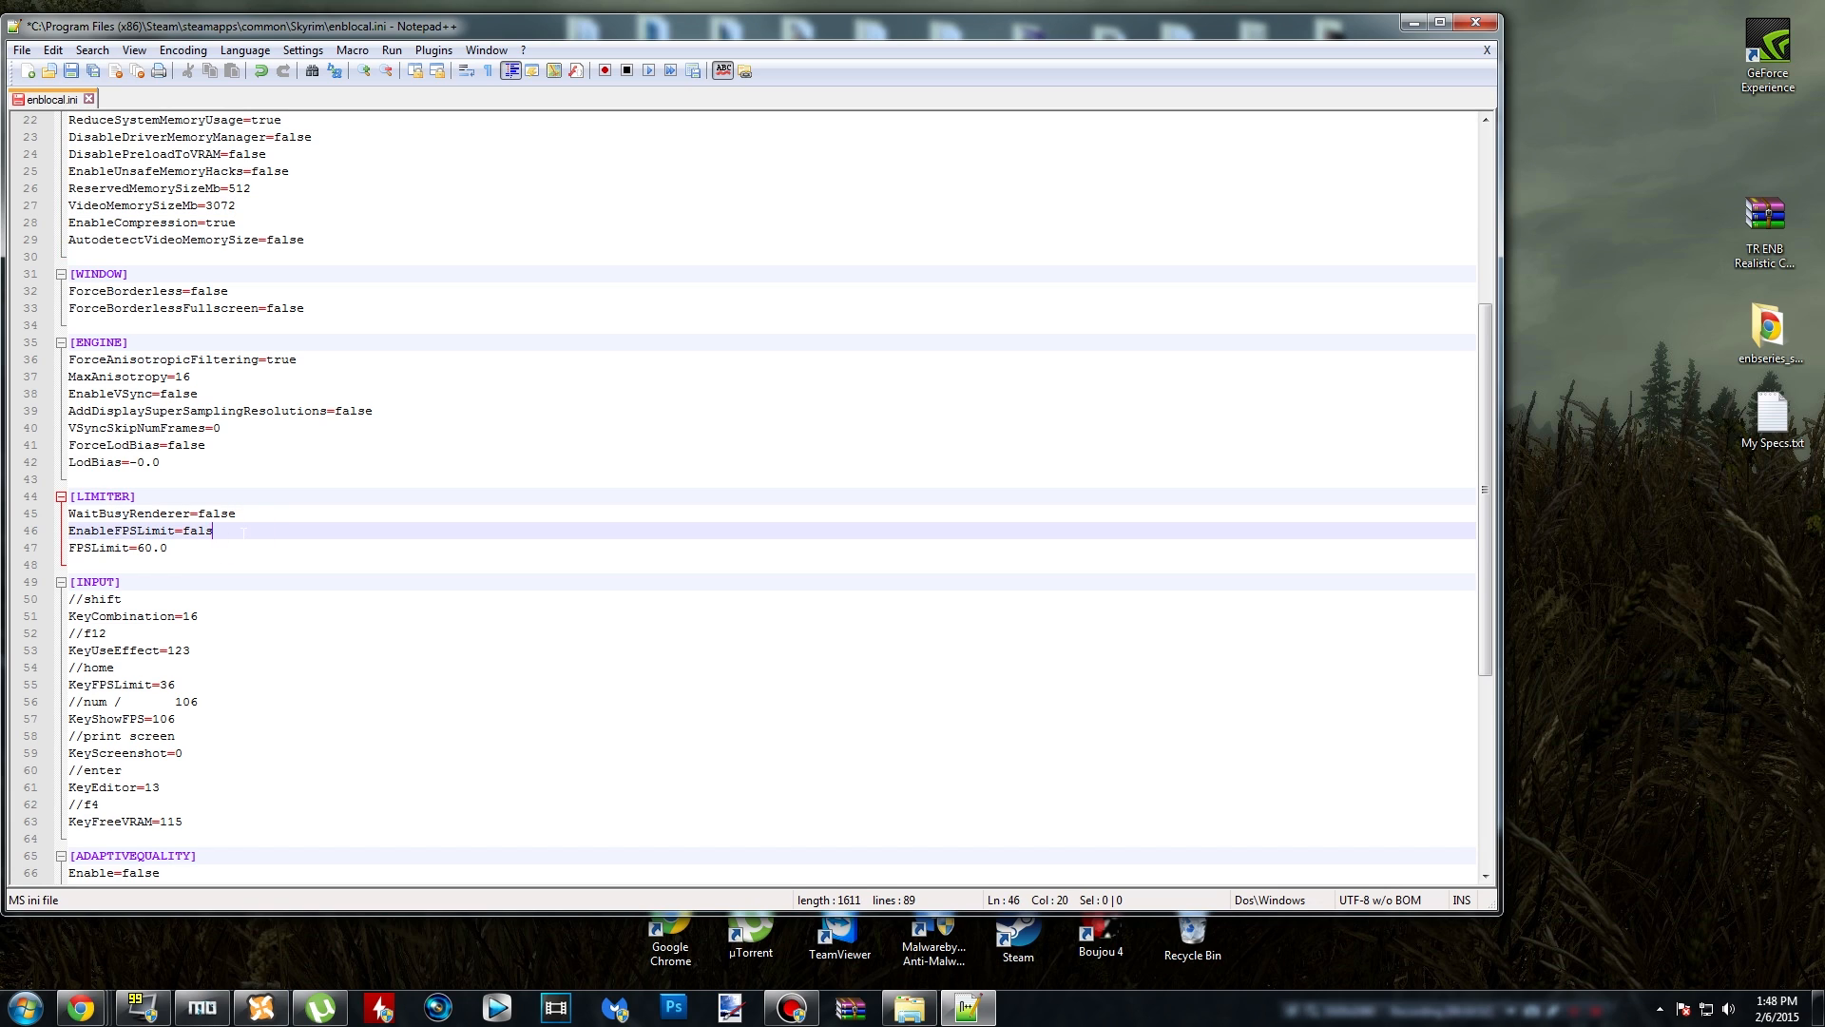
- Set EnableFPSLimit to true in the [LIMITER] section, leaving FPSLimit at 60.0
type("true")
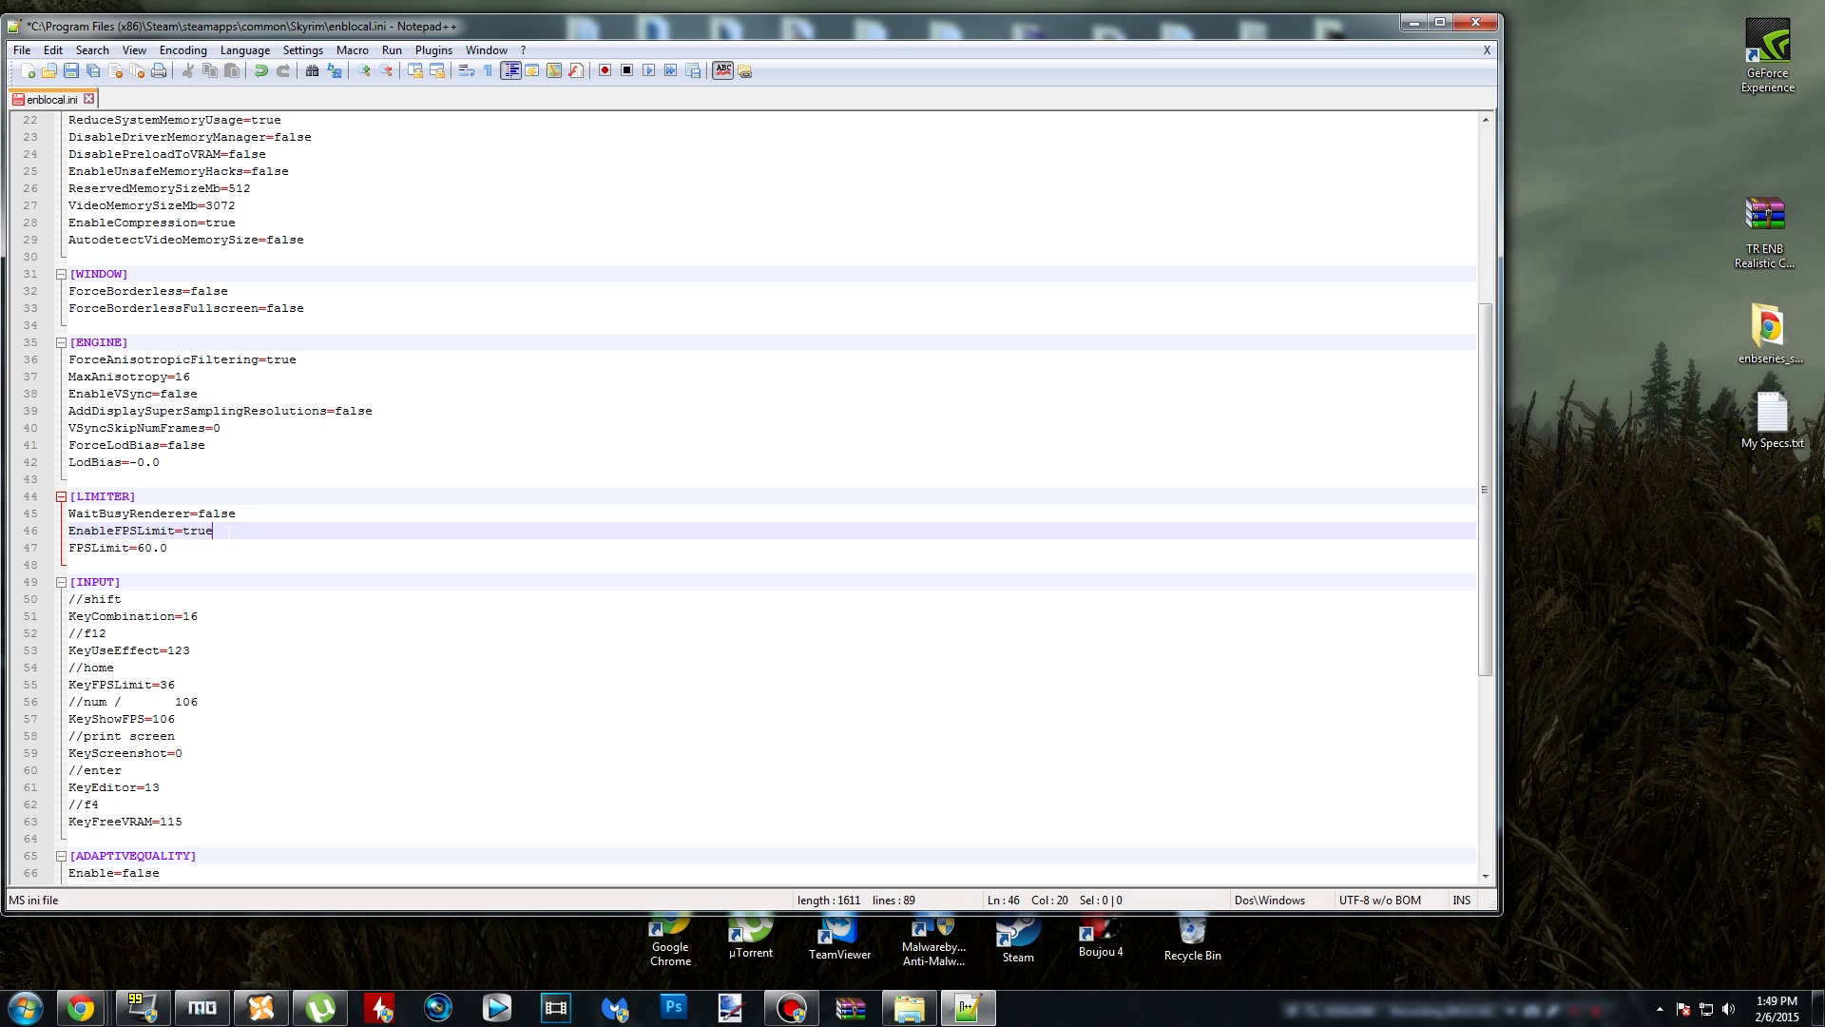
left_click(165, 548)
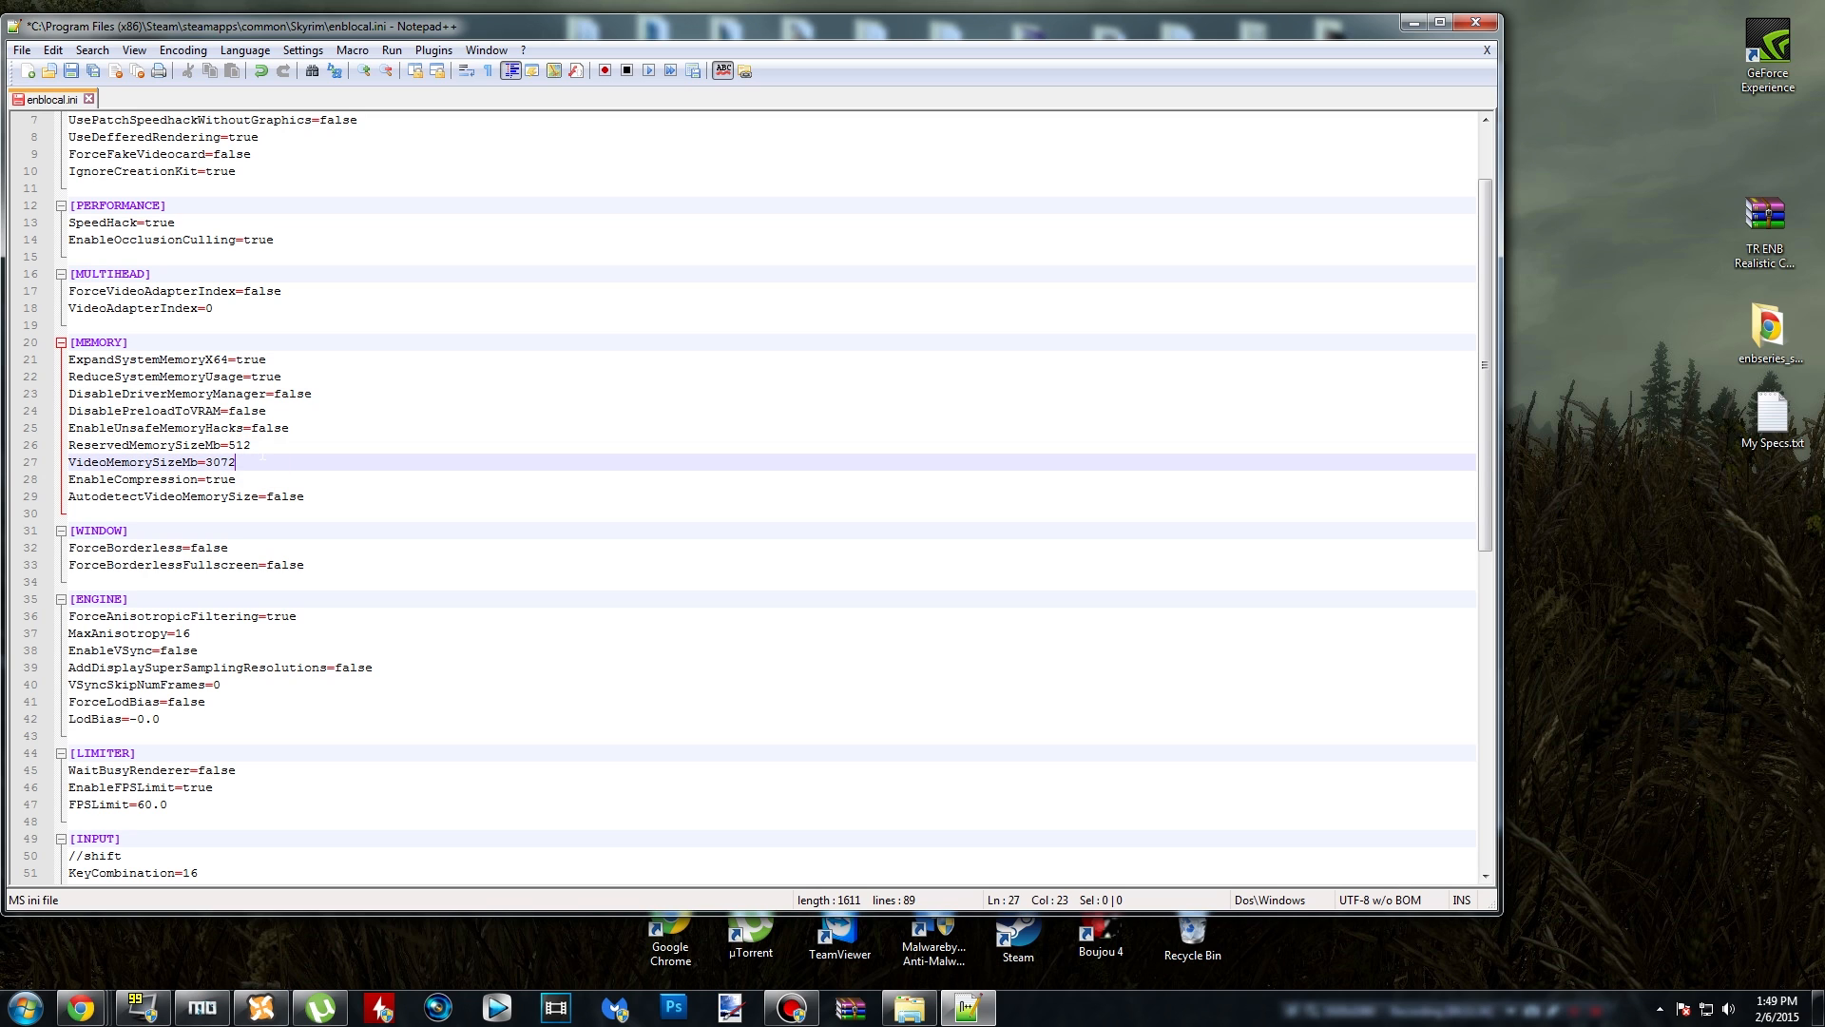
left_click(20, 48)
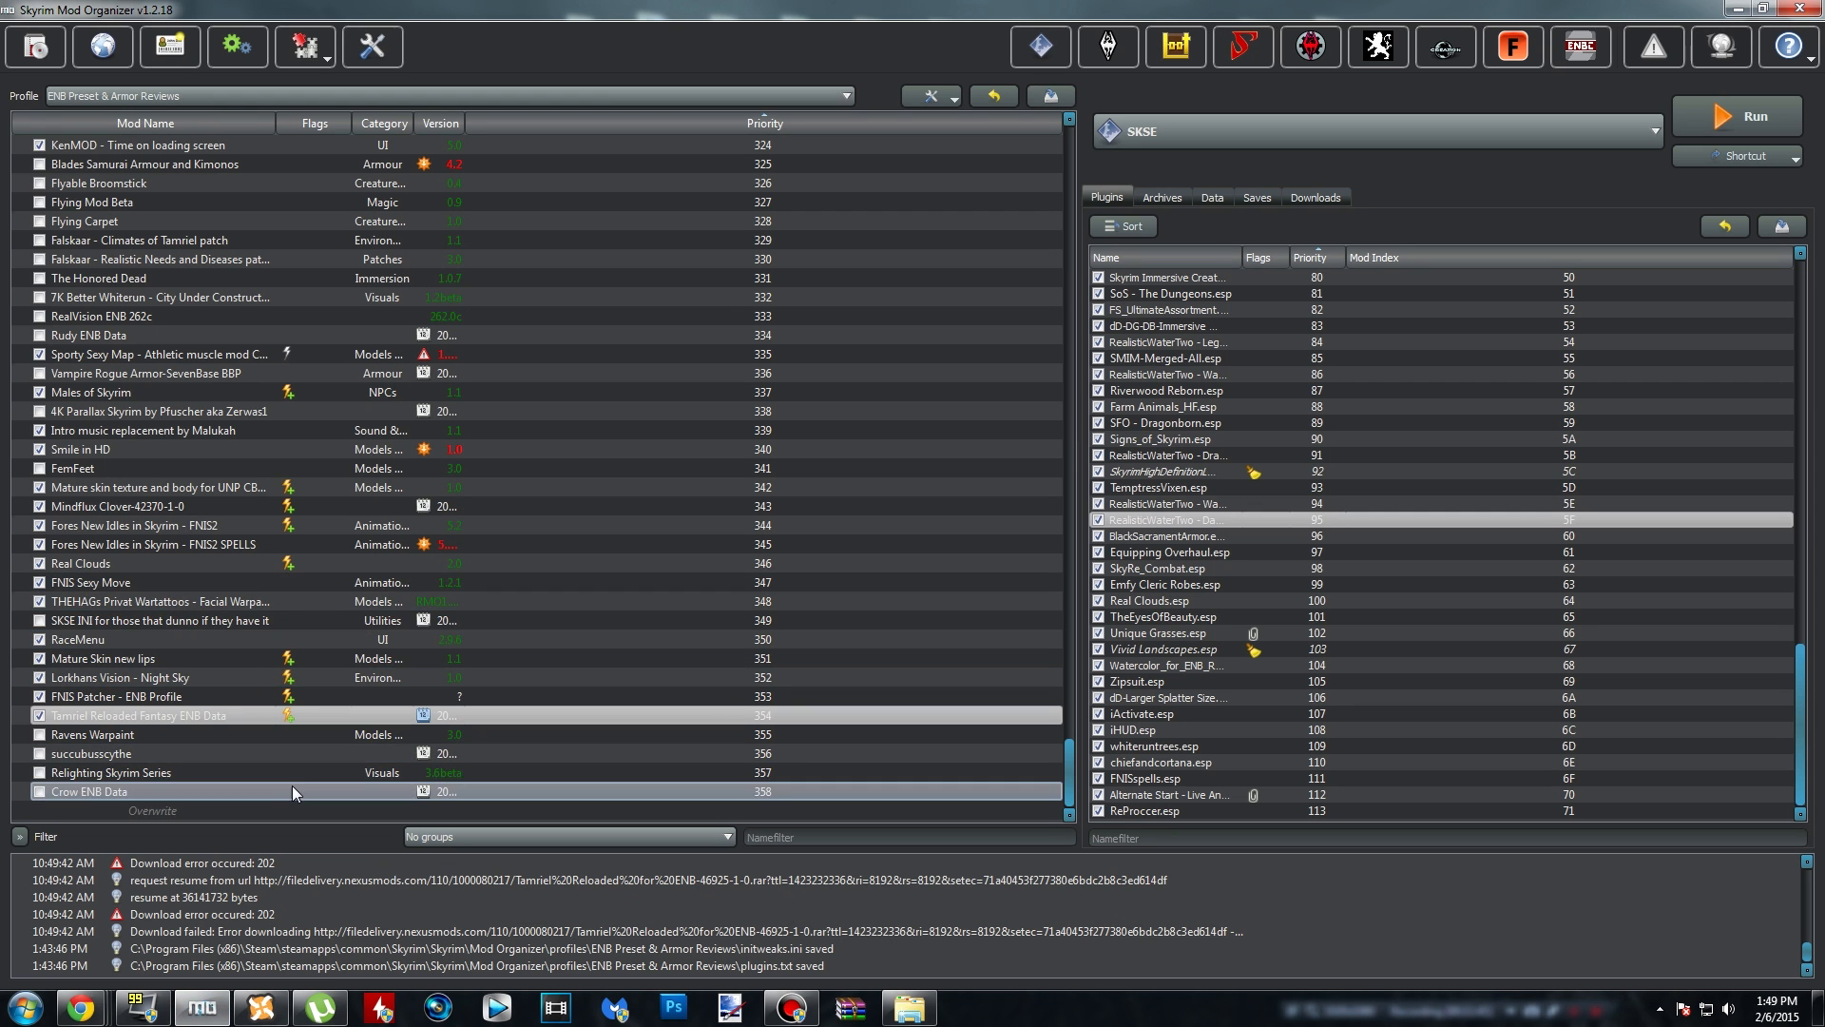
- Select the Tamriel Reloaded Fantasy ENB Data mod and run Skyrim through SKSE
left_click(559, 715)
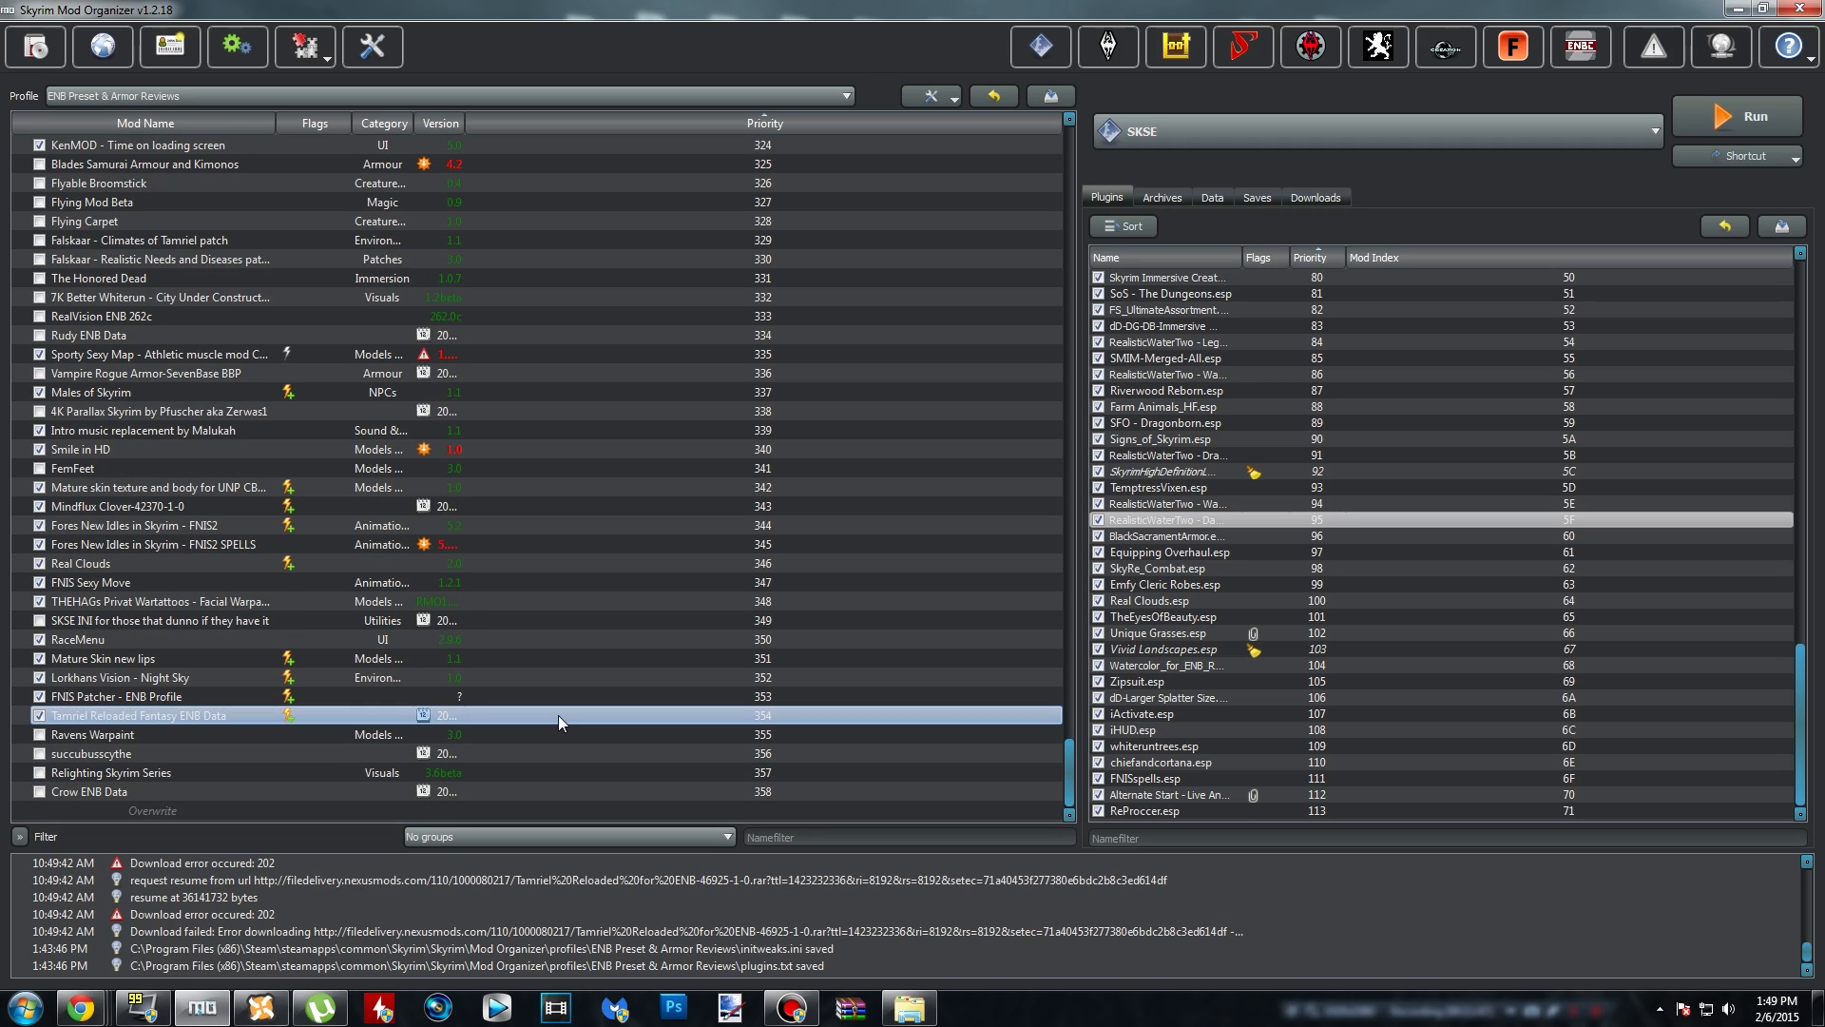
mouse_move(559, 721)
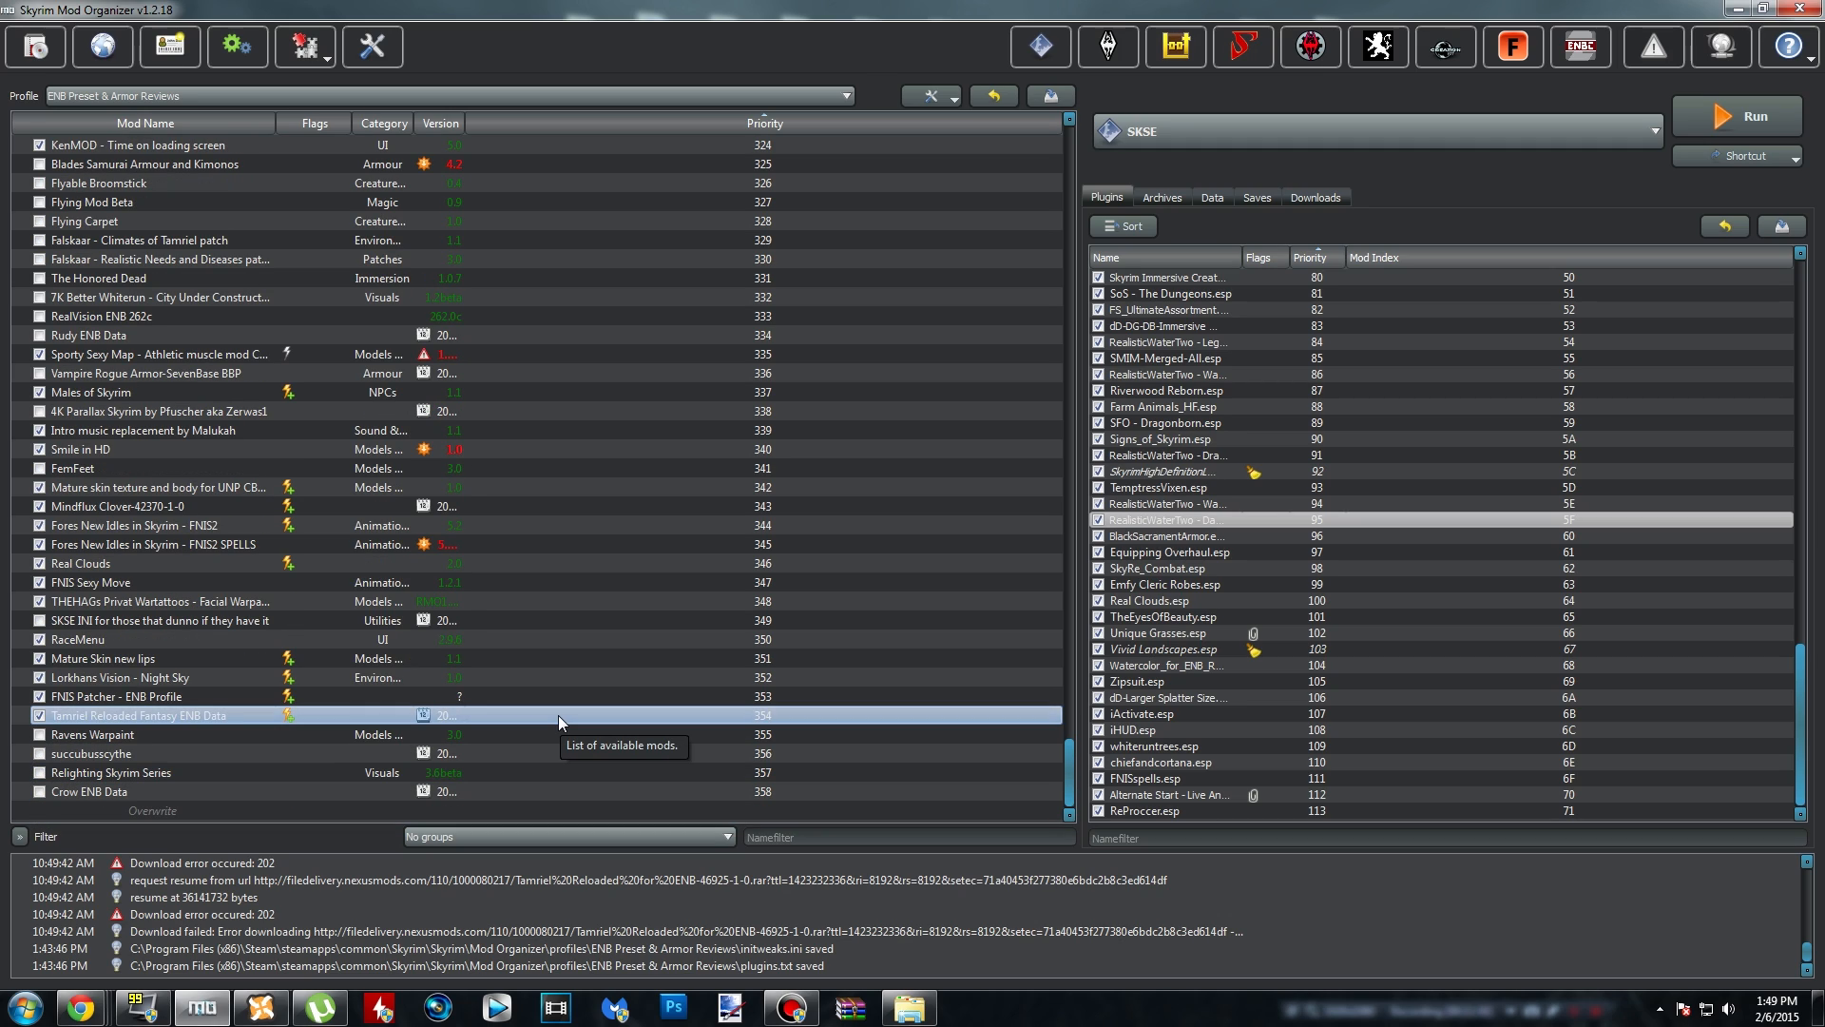
left_click(1736, 115)
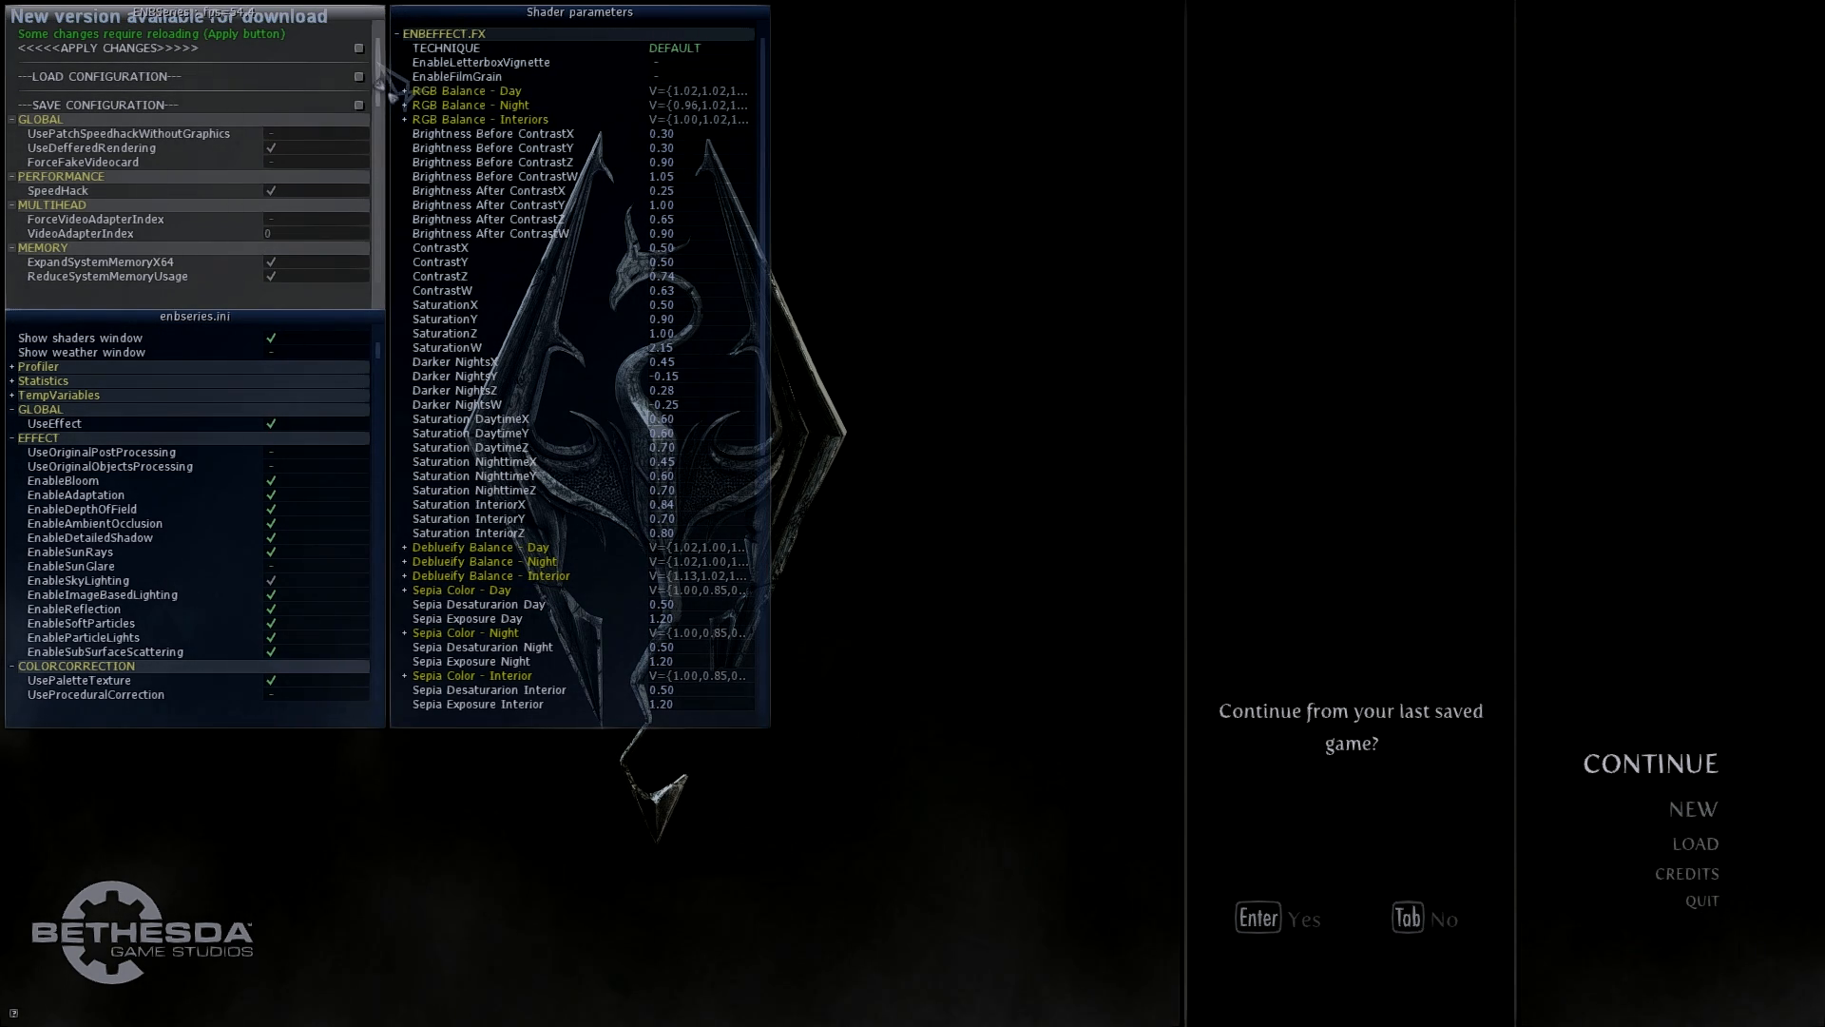
- Select the enblocal.ini panel in the ENB editor and scroll down through its memory settings
left_click(466, 91)
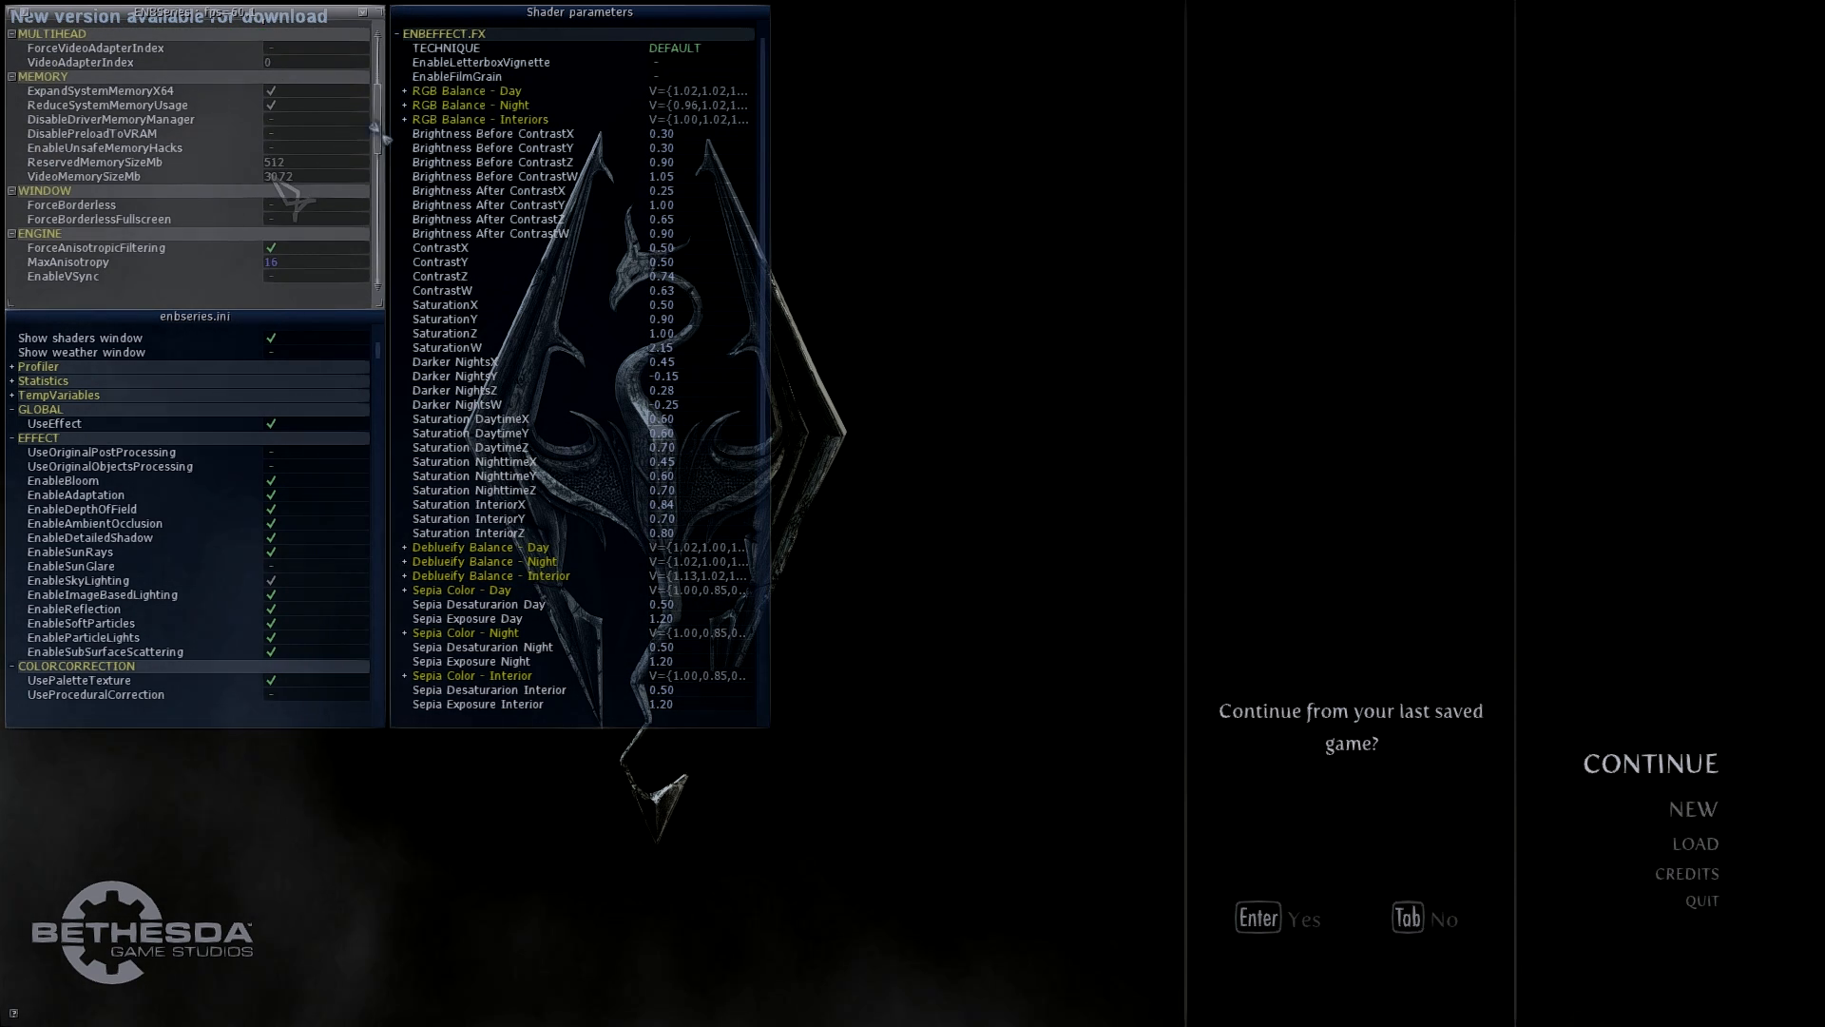
scroll("down", 3)
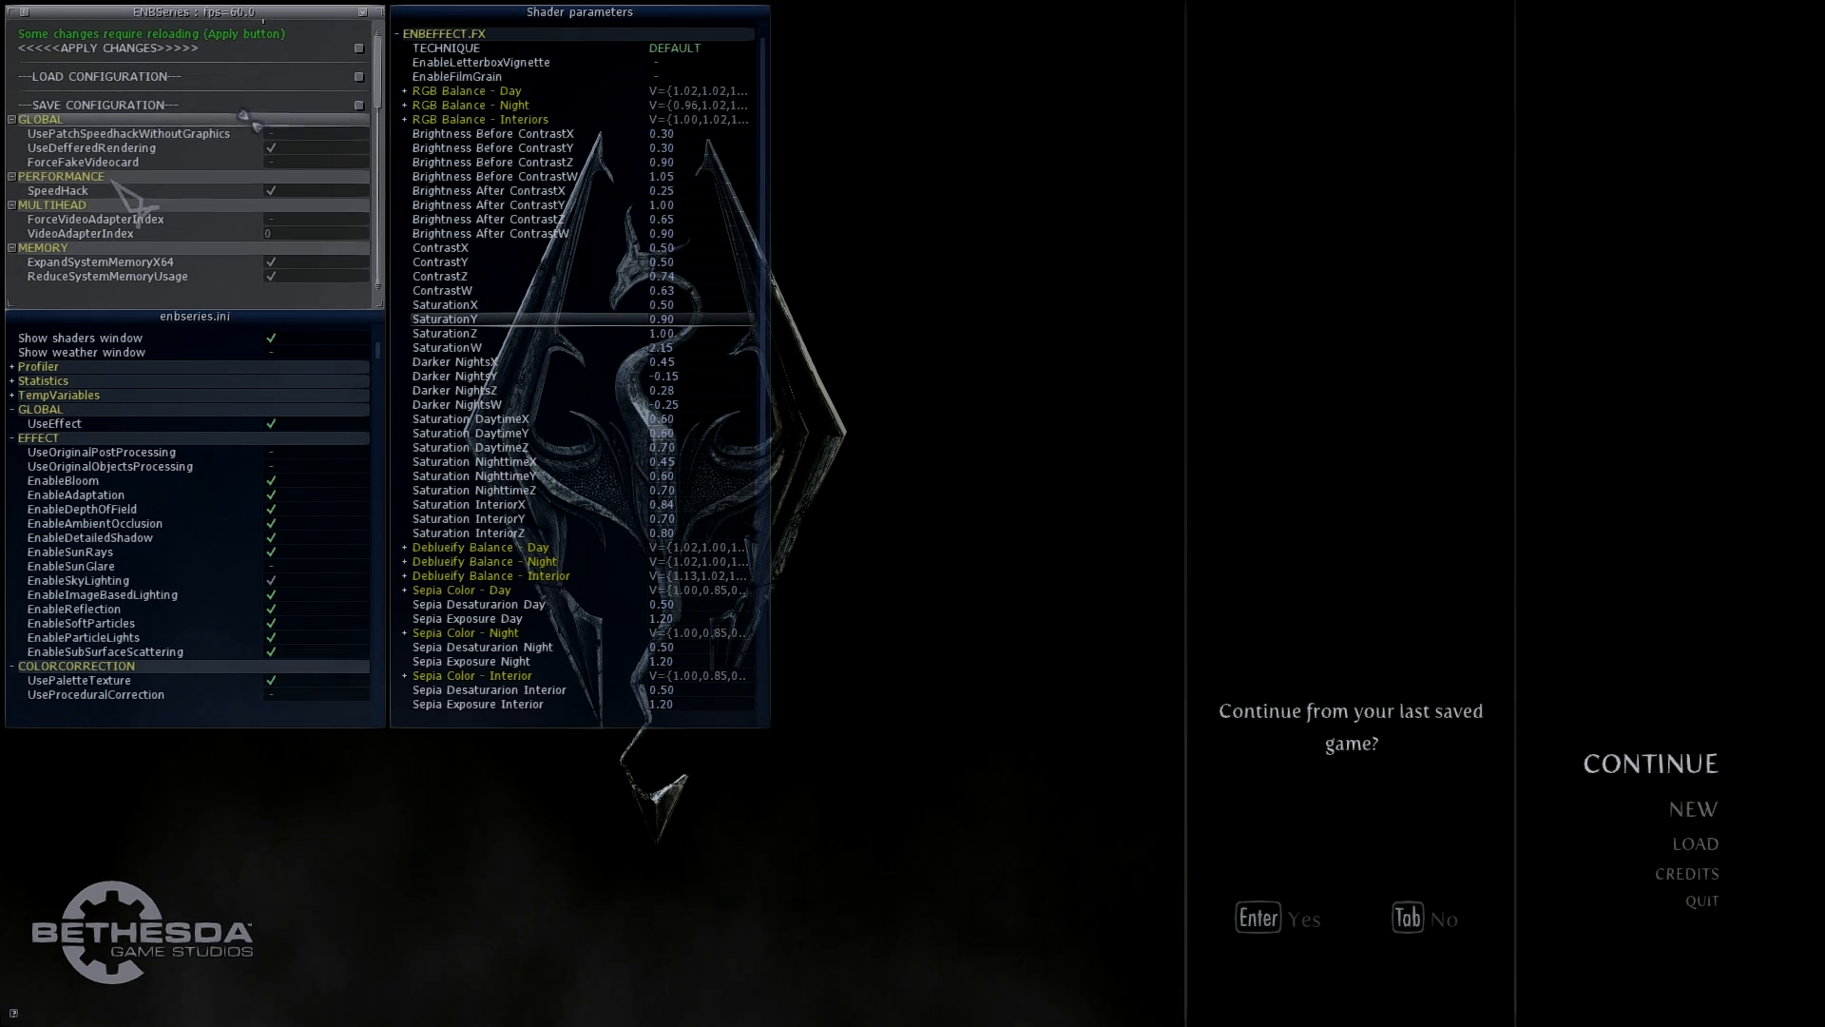
mouse_move(919, 424)
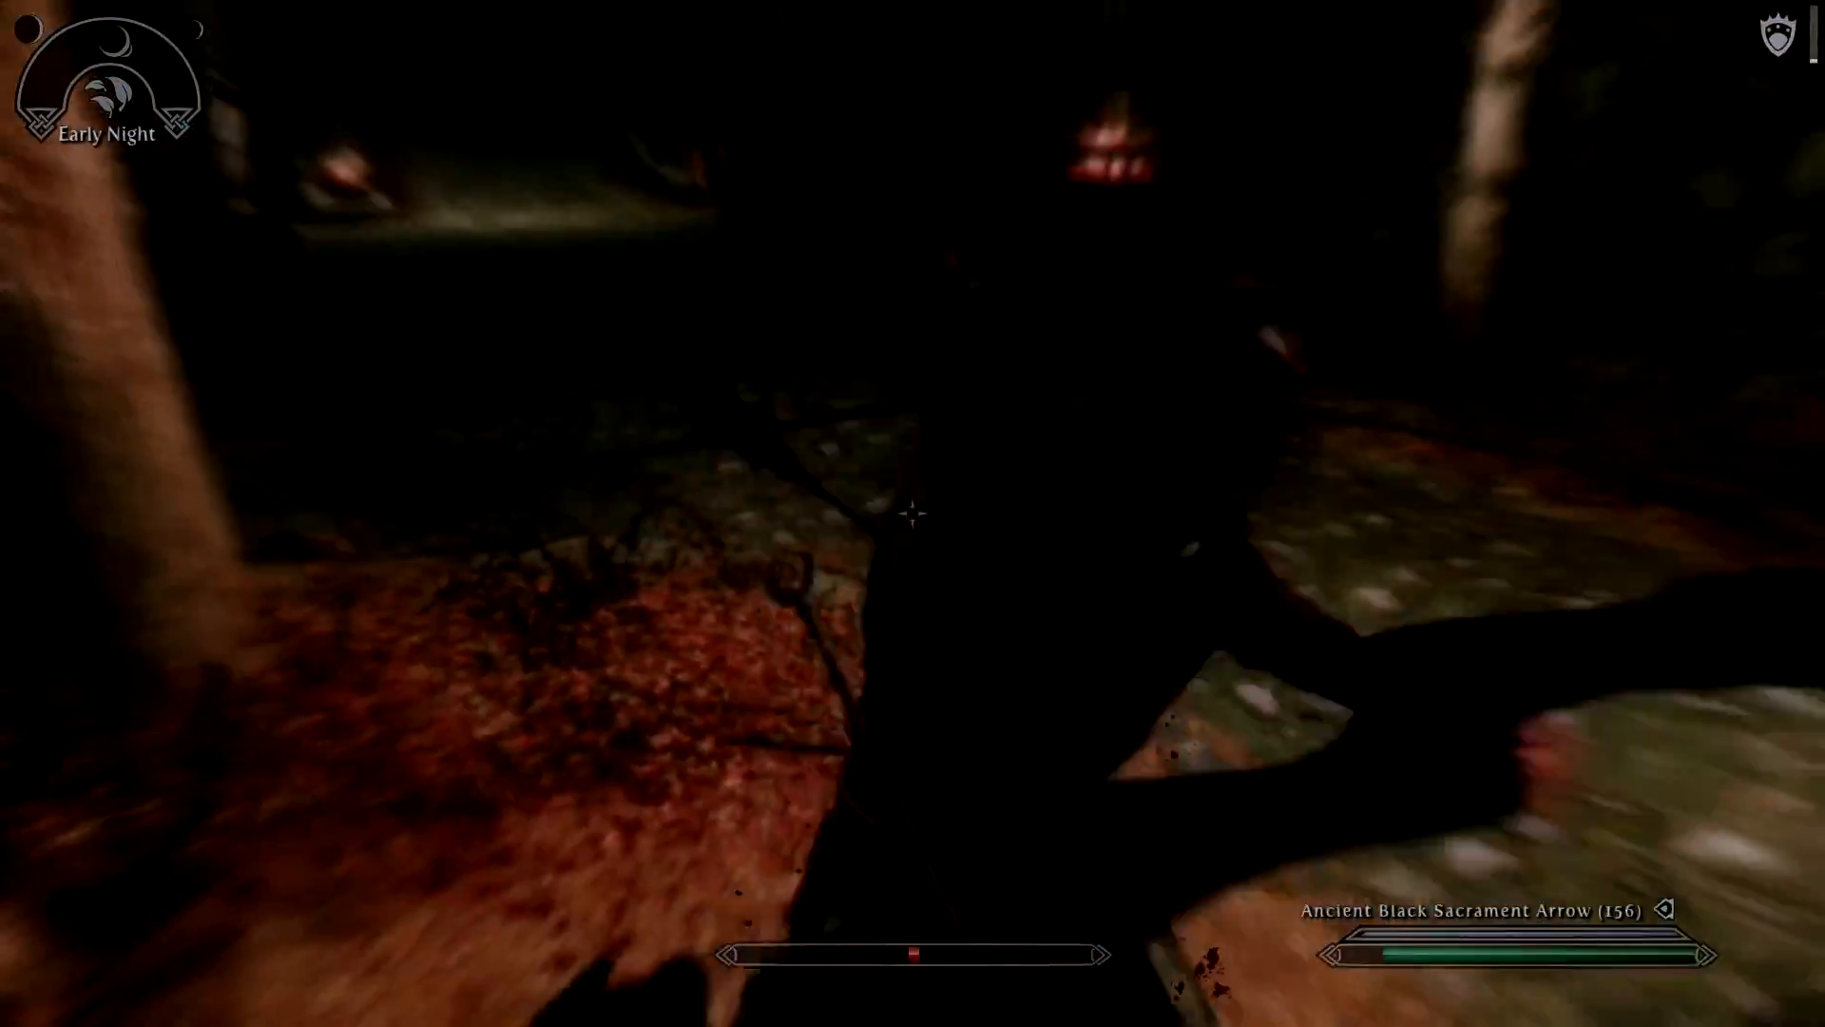
- Fire an Ancient Black Sacrament Arrow from the drawn bow in the dark forest
left_click(912, 513)
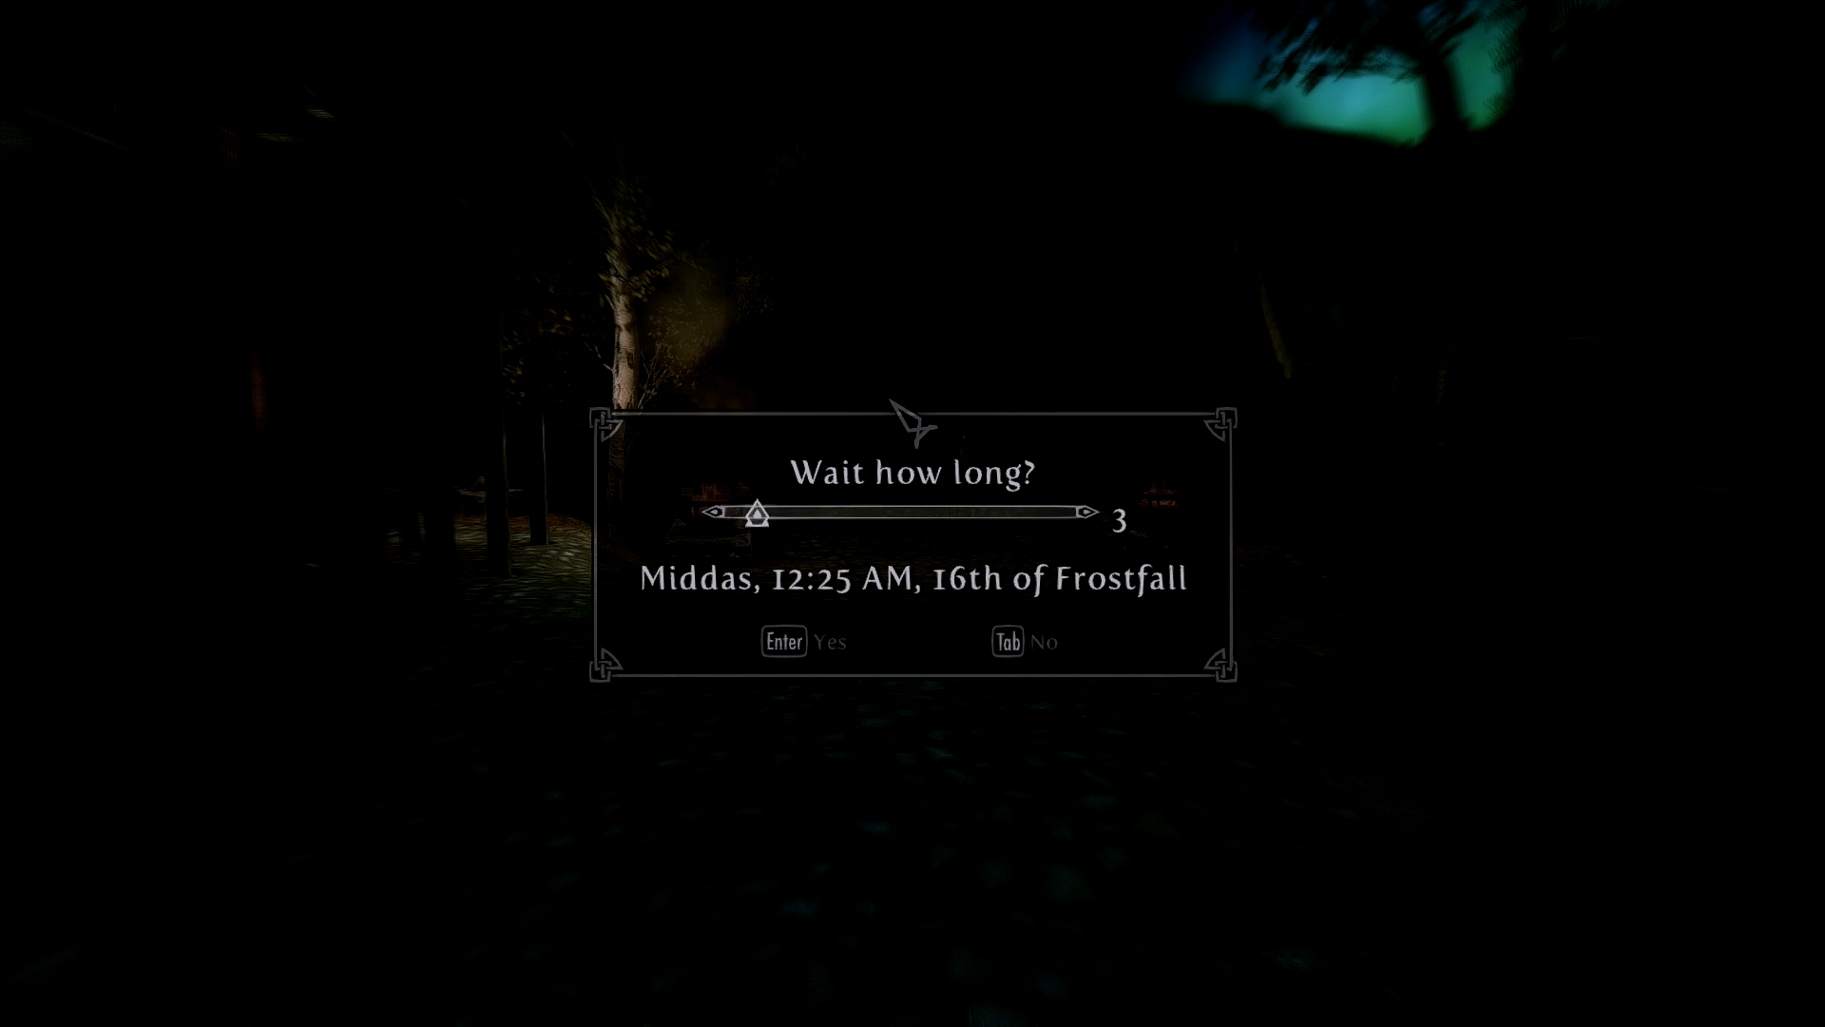
- Drag the wait slider from 3 to 11 hours
left_click_drag(758, 511, 878, 512)
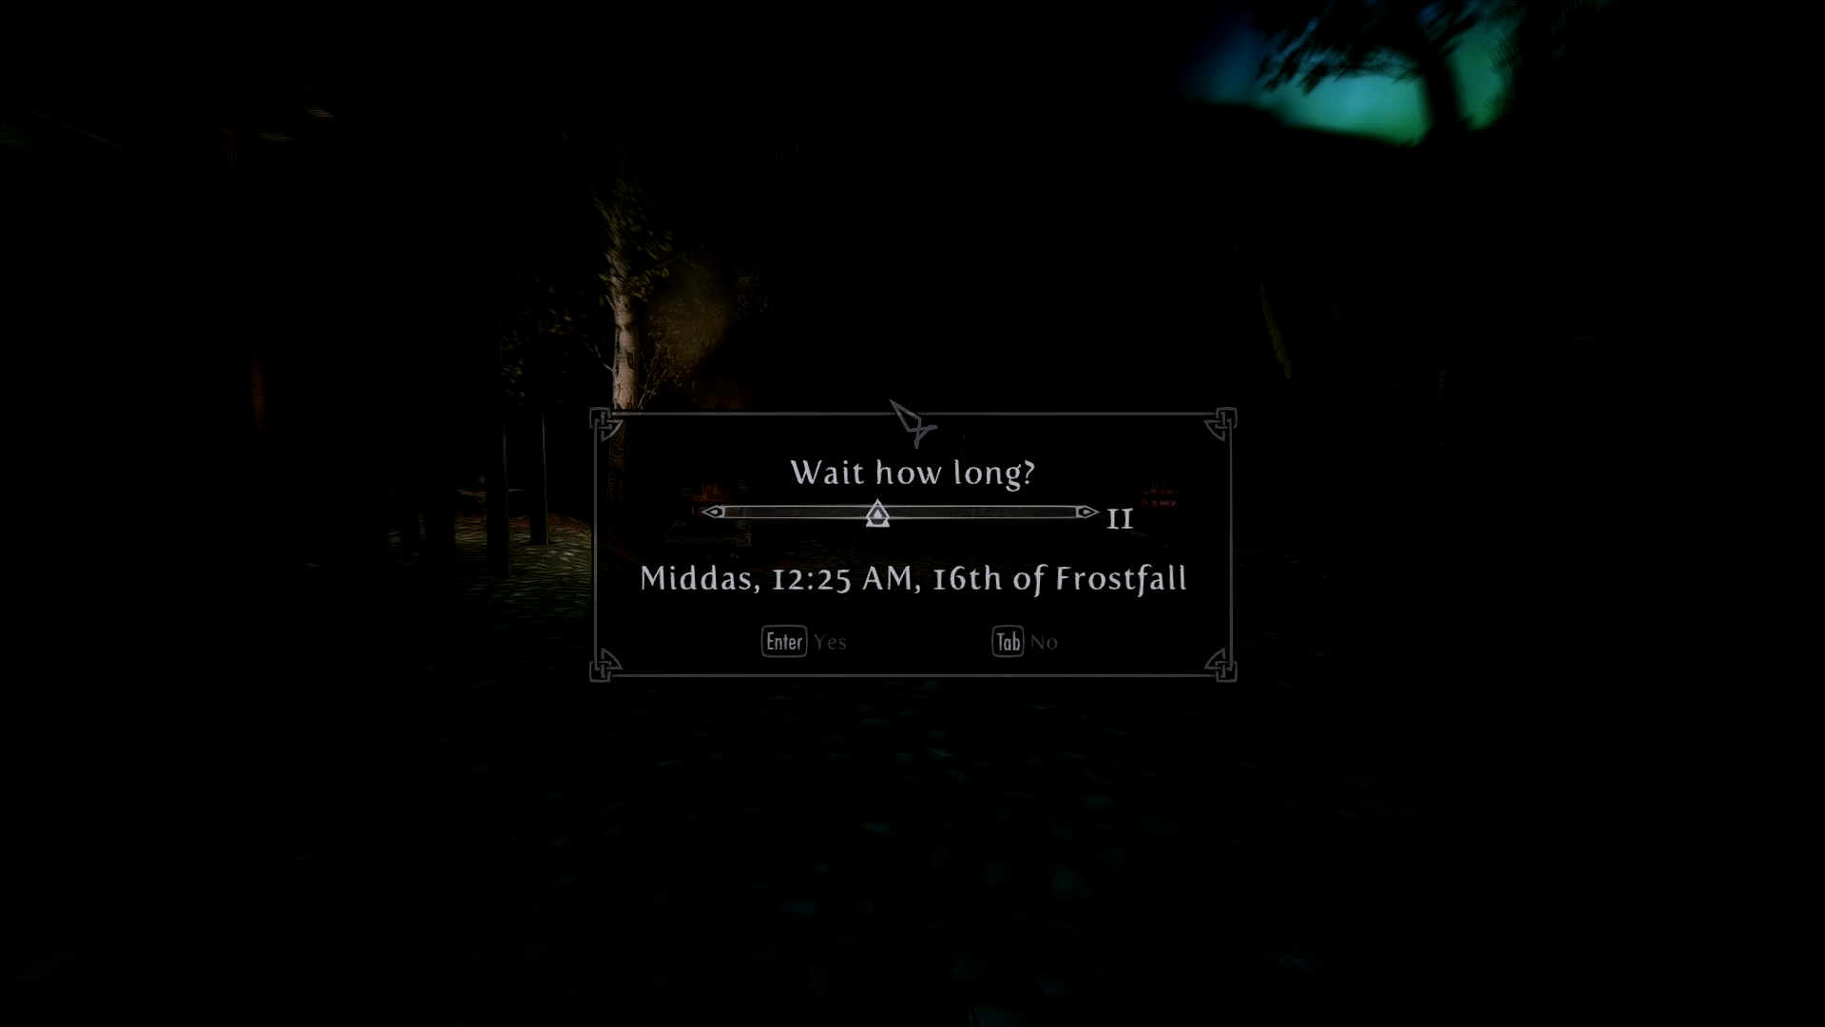